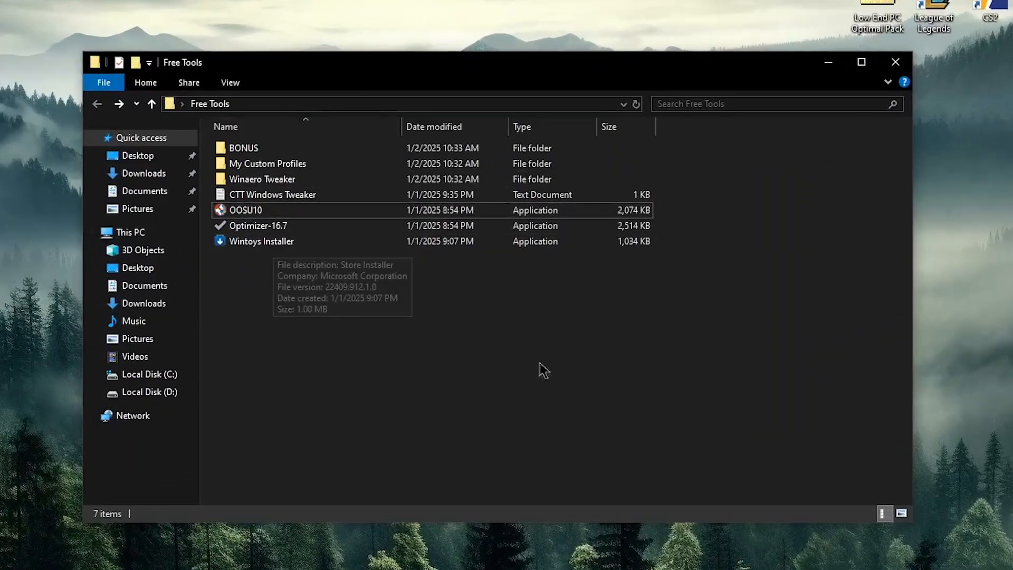
mouse_move(375, 155)
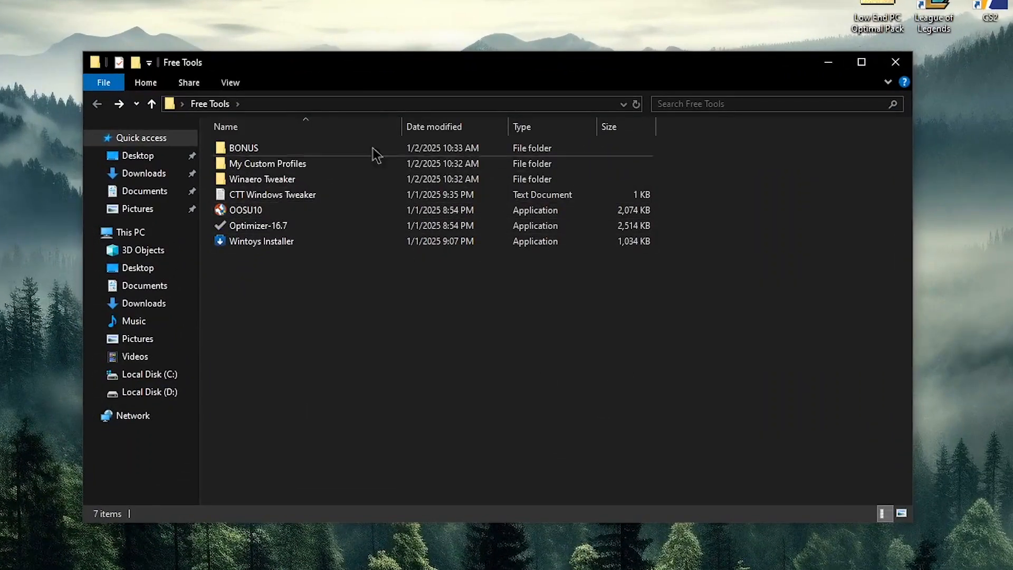
View the useful-tweaks Discord channel, then enter the Winaero Tweaker folder and bring up WinaeroTweaker's launch options.
click(267, 164)
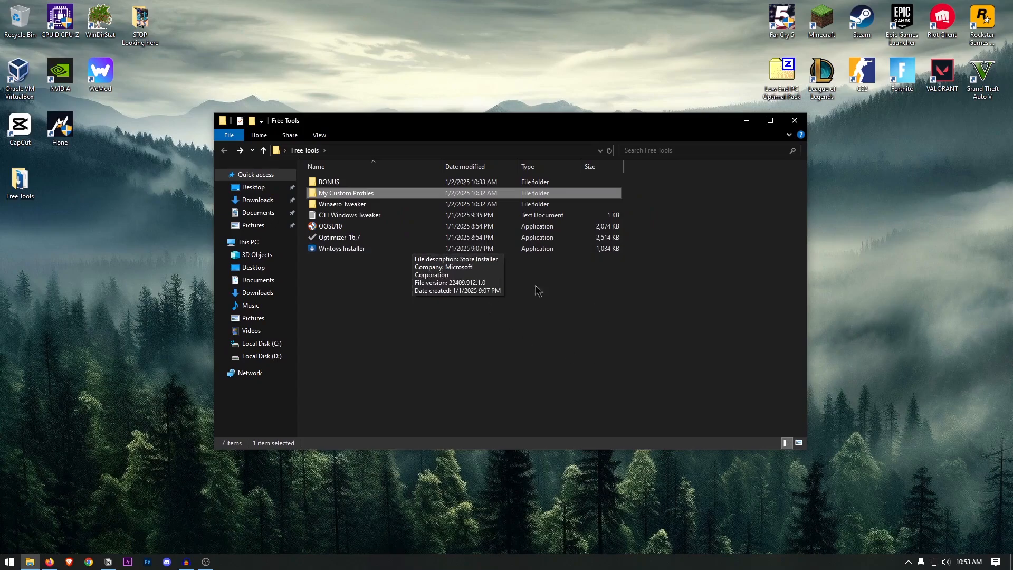
mouse_move(572, 304)
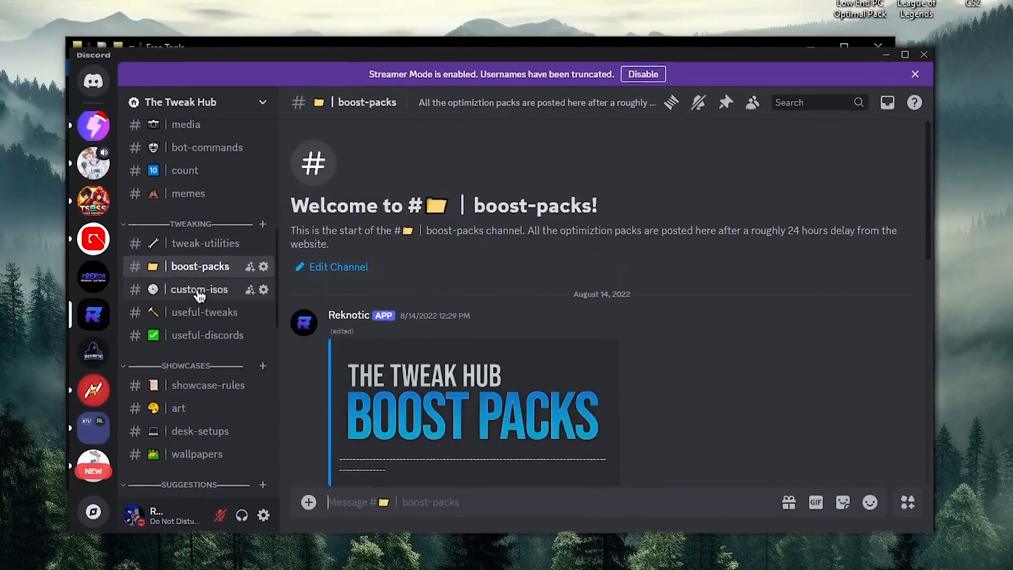
click(206, 313)
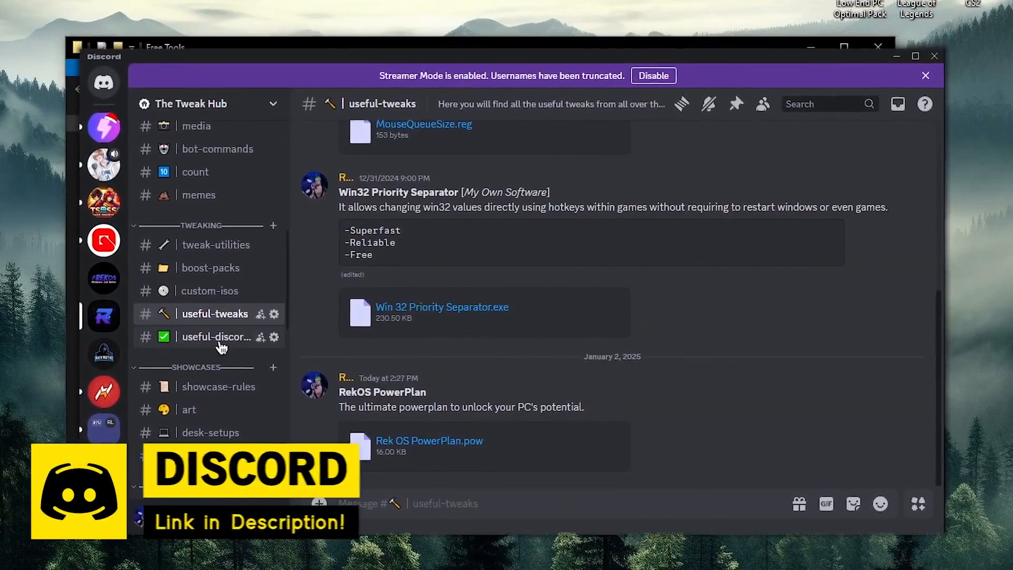
click(218, 336)
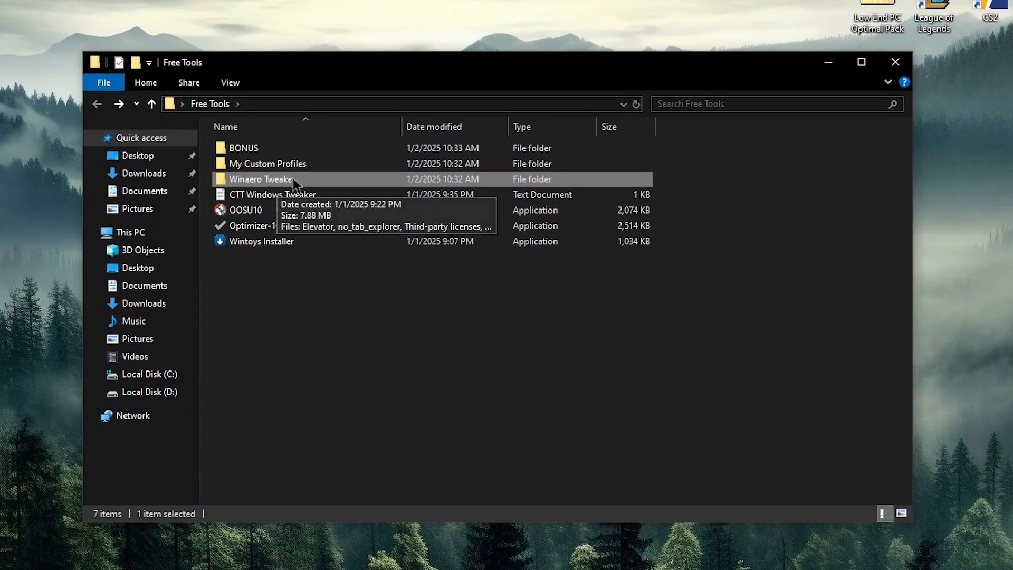
double_click(261, 179)
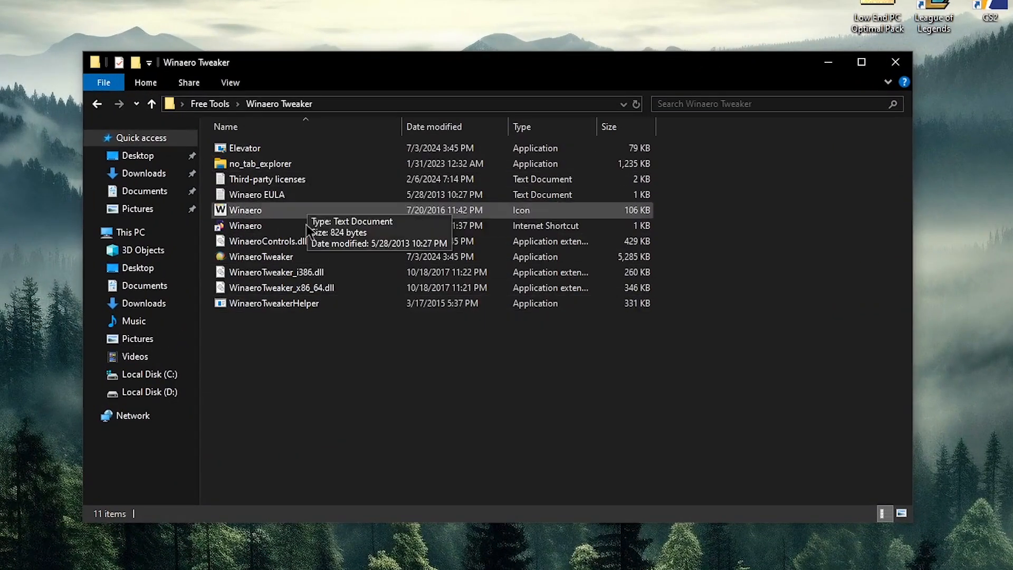
mouse_move(298, 287)
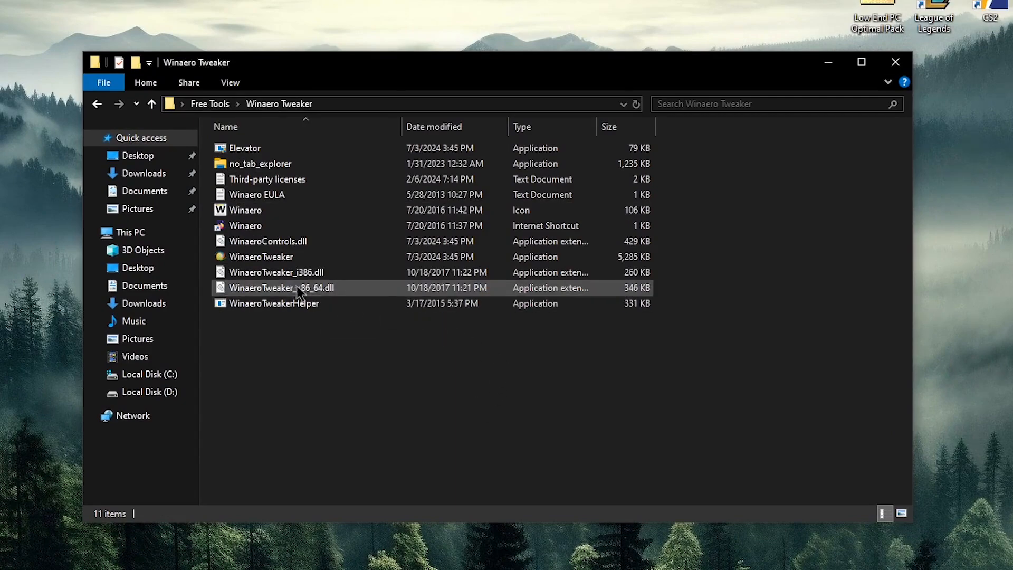
right_click(259, 256)
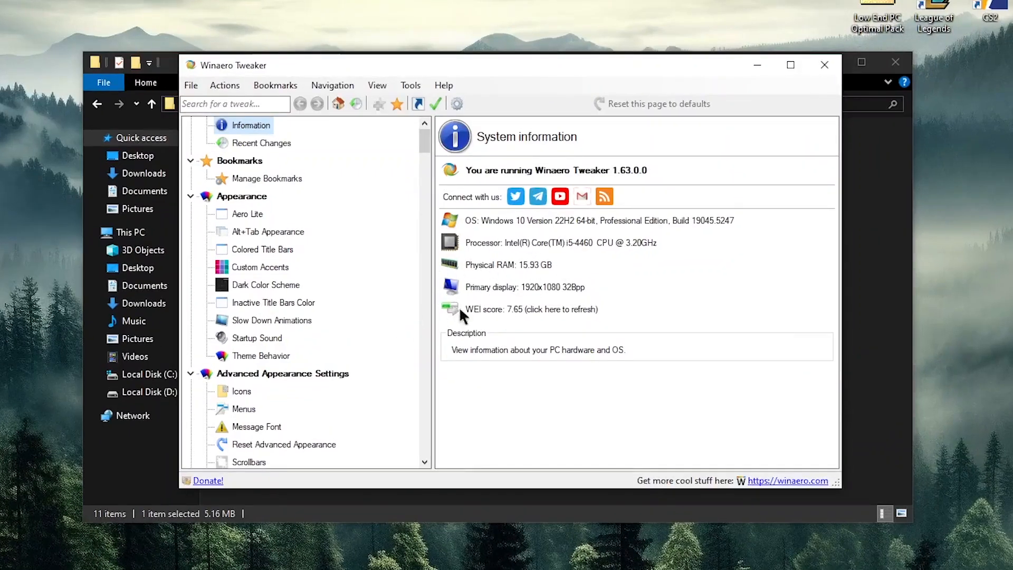
mouse_move(326, 225)
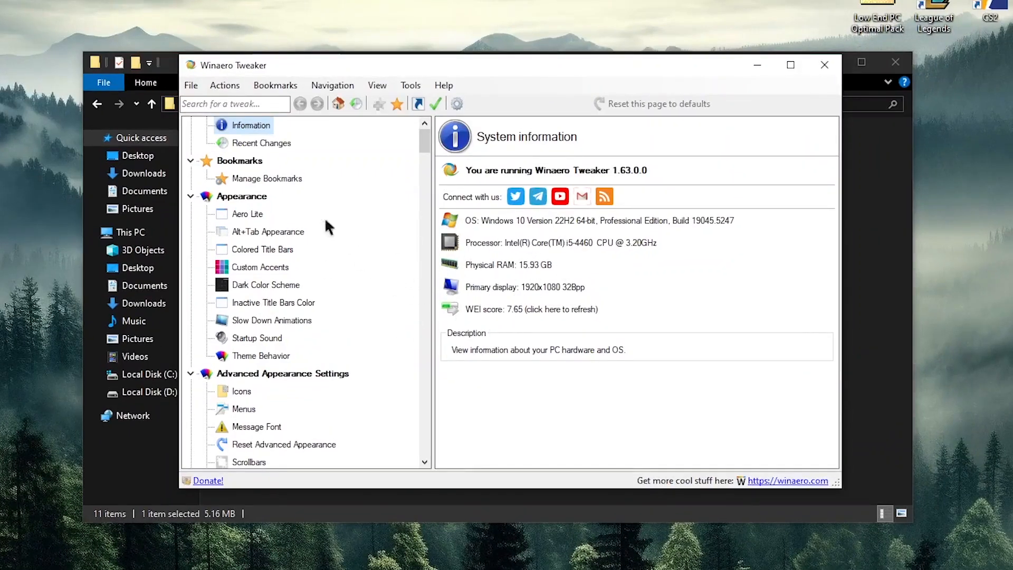
Browse the tweak tree past Disable Windows Defender to the Auto-update Store apps tweak under Windows Apps.
scroll(down, 3)
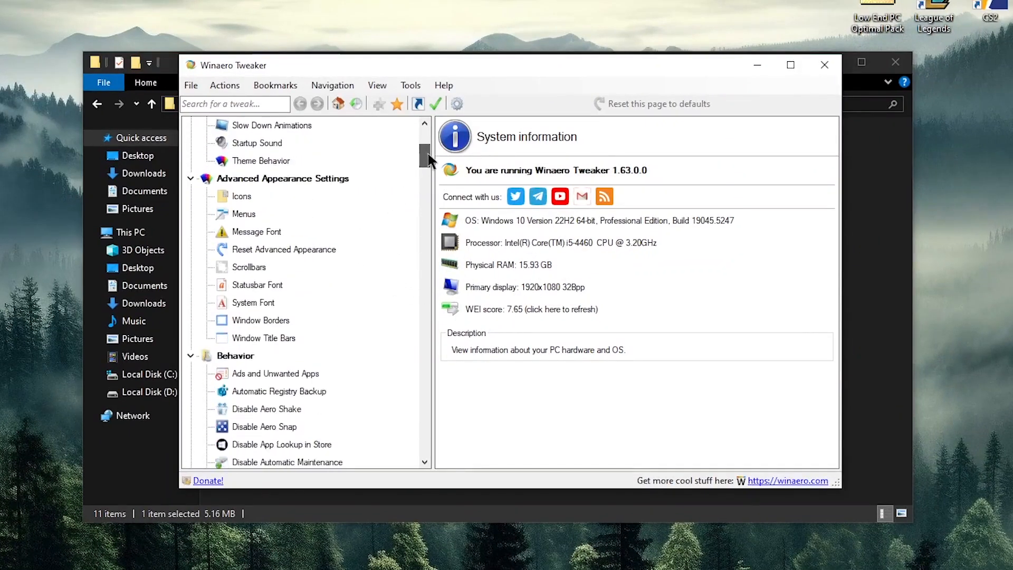
scroll(down, 3)
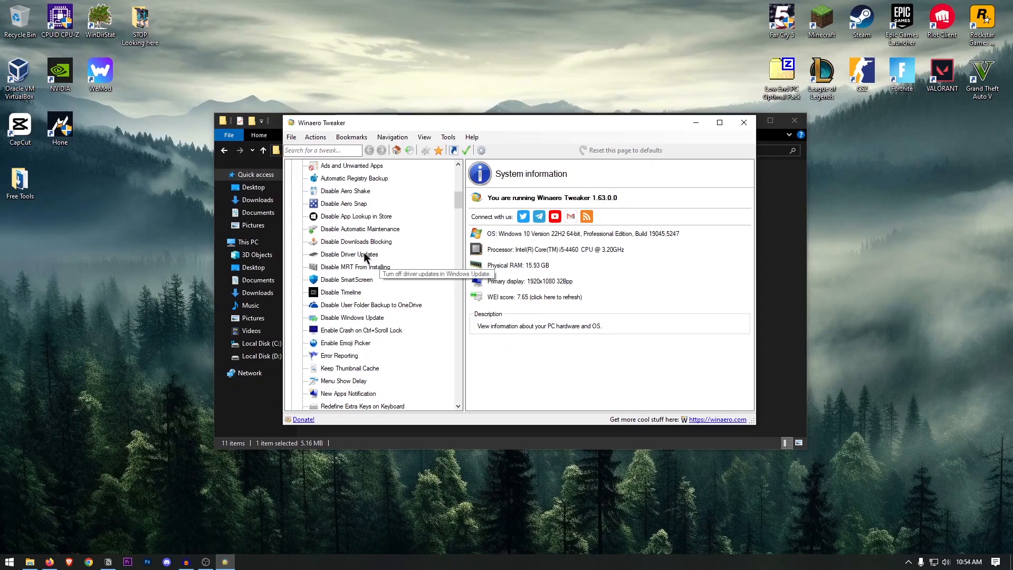
mouse_move(360, 281)
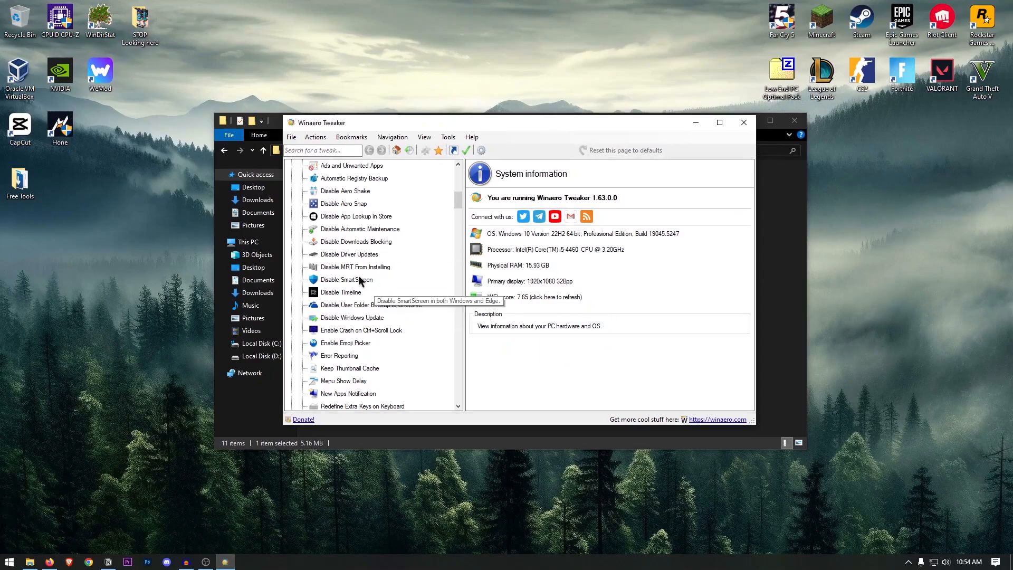
scroll(down, 3)
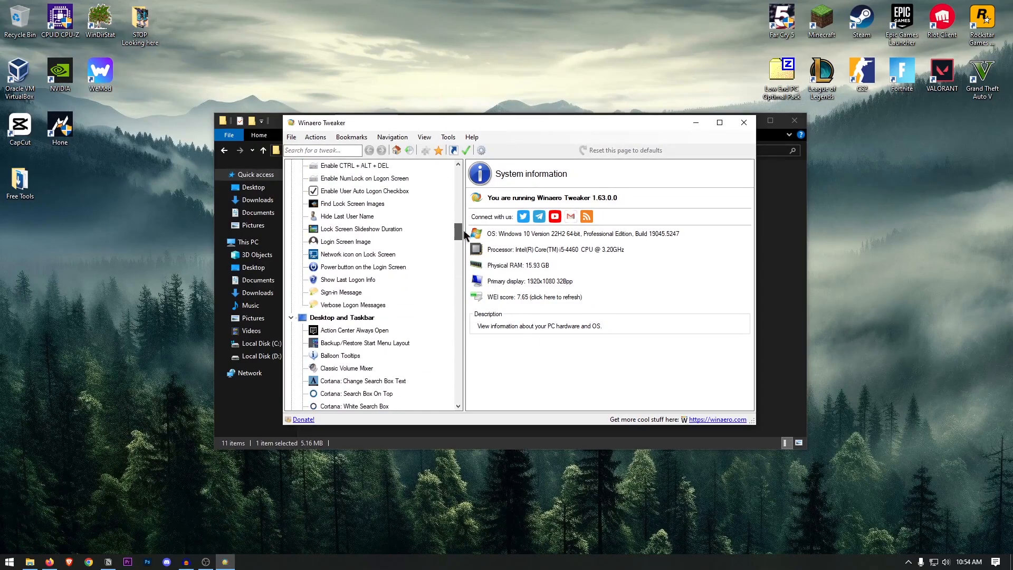
scroll(down, 3)
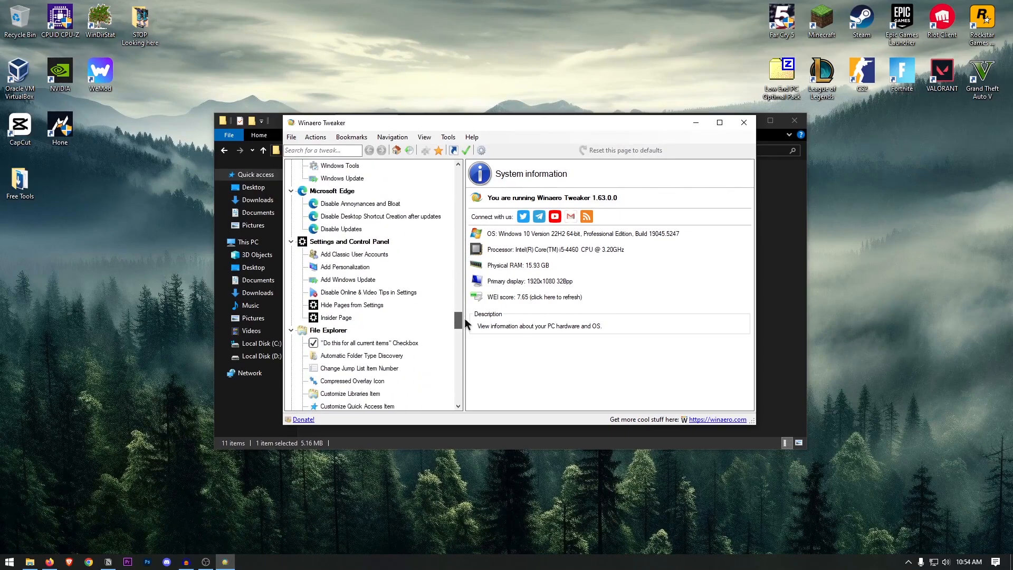
scroll(down, 3)
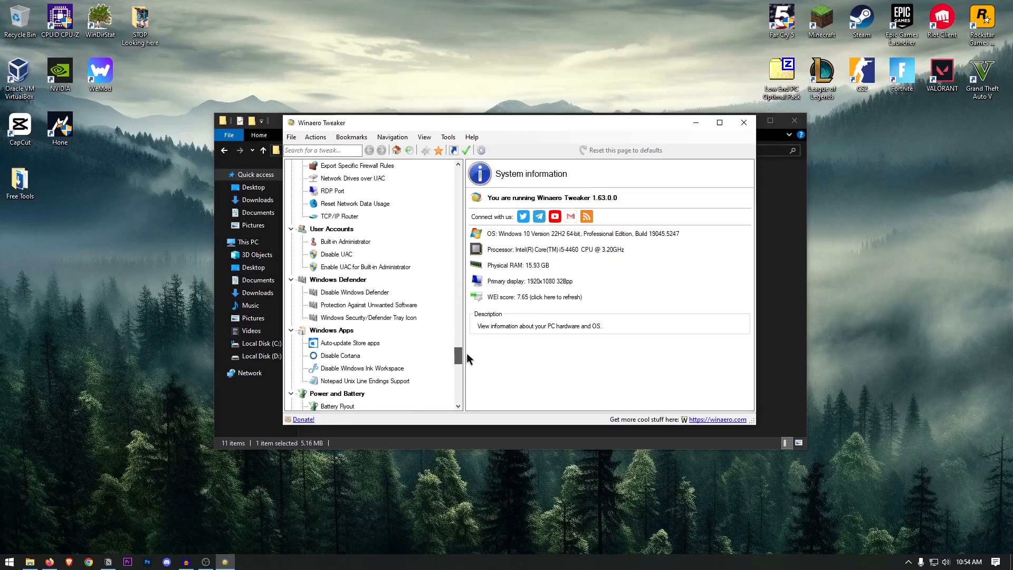
click(354, 292)
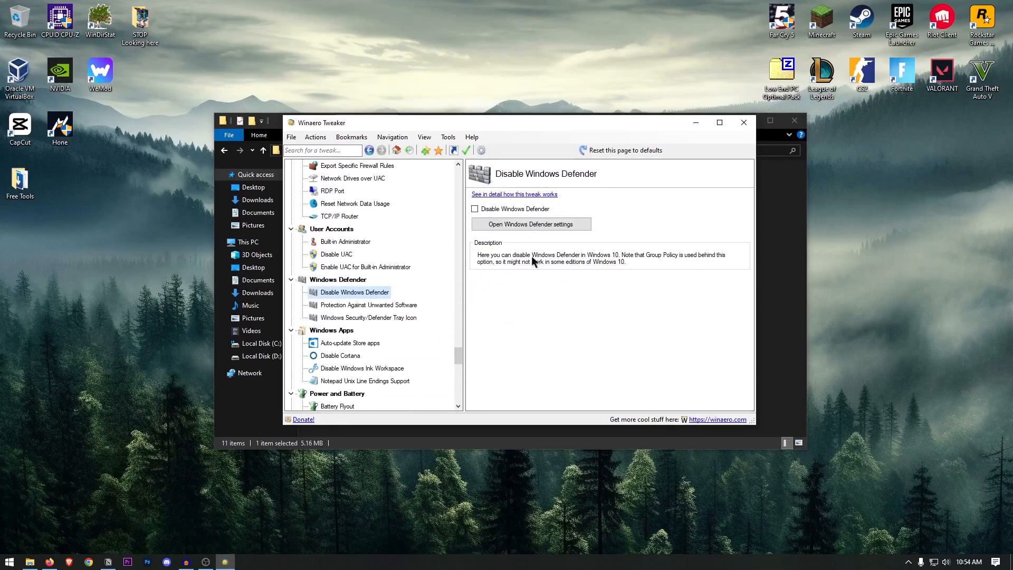
click(349, 341)
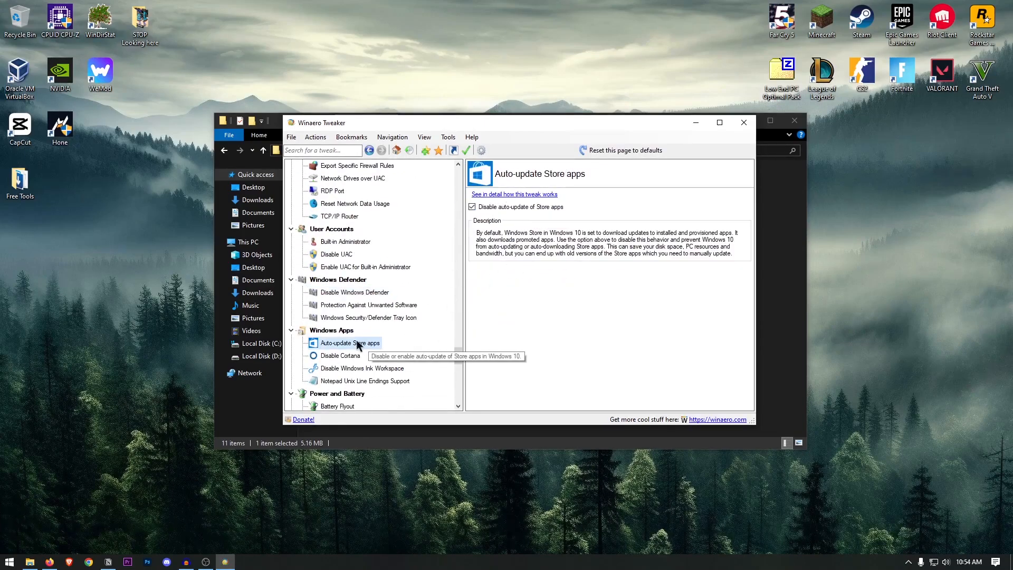
scroll(down, 3)
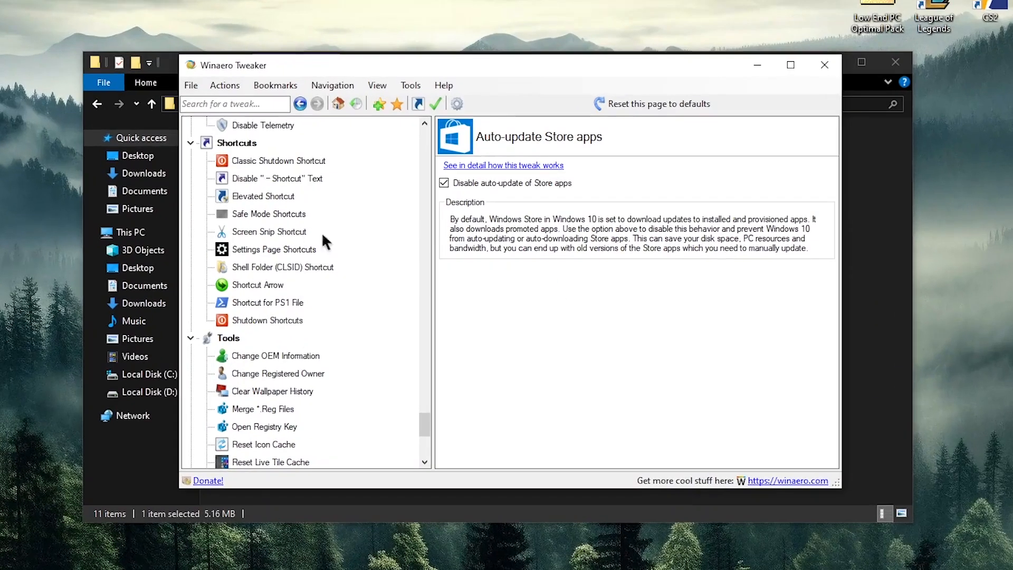
mouse_move(472, 310)
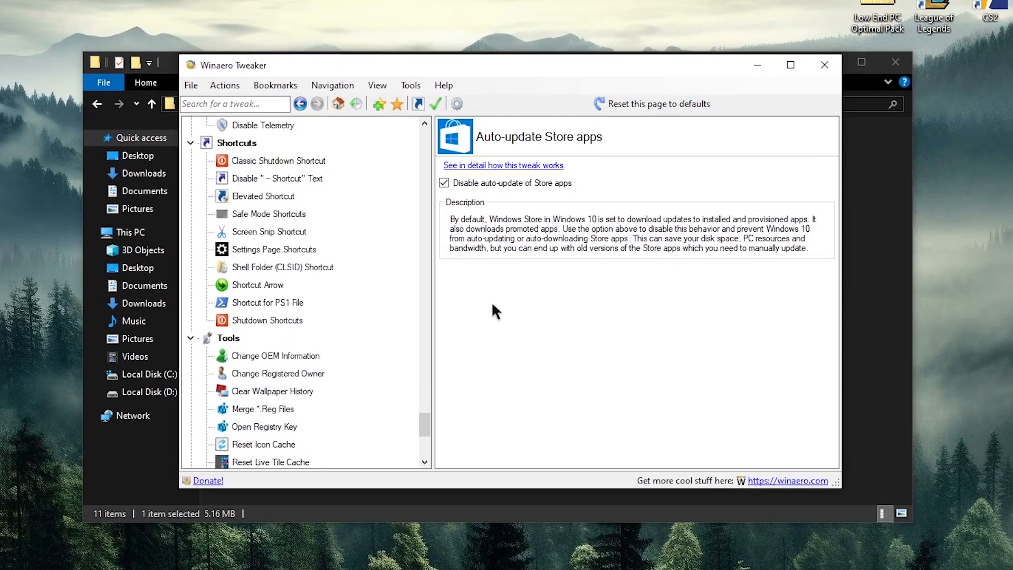
mouse_move(191, 85)
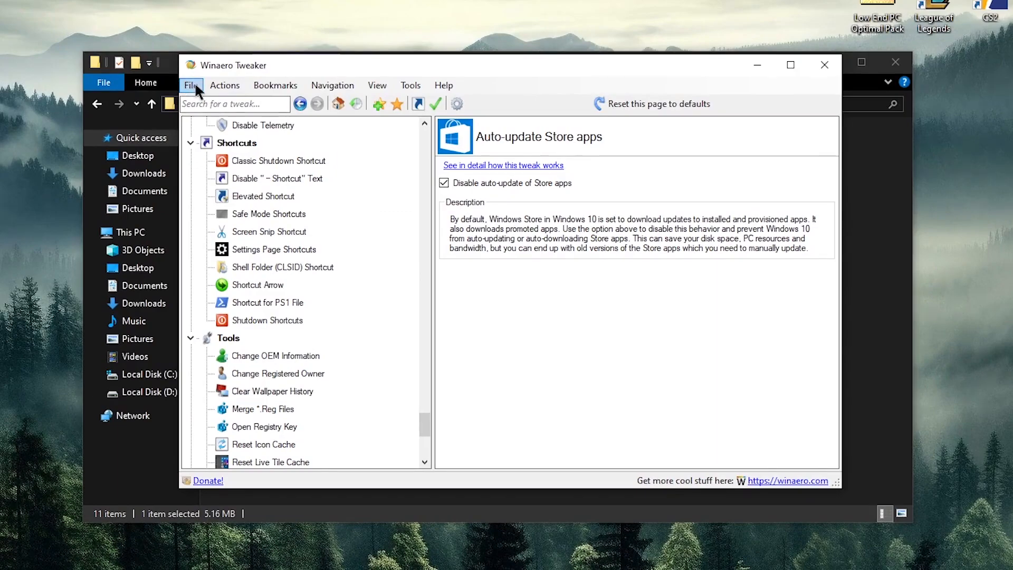
Start Import/Export Tweaks and load the Reknotic_Profile_Winaero .ini file from My Custom Profiles.
click(191, 85)
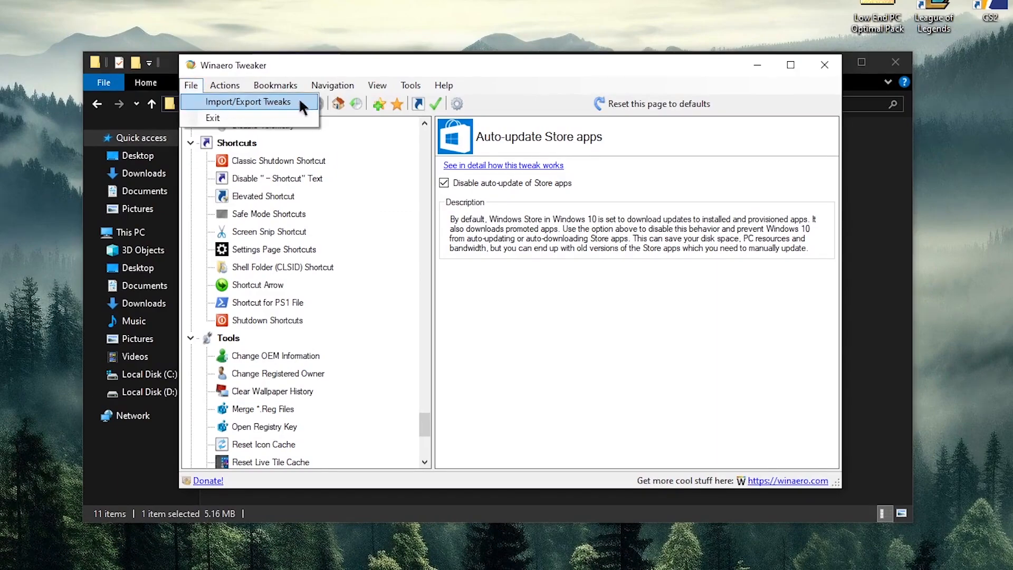
click(247, 101)
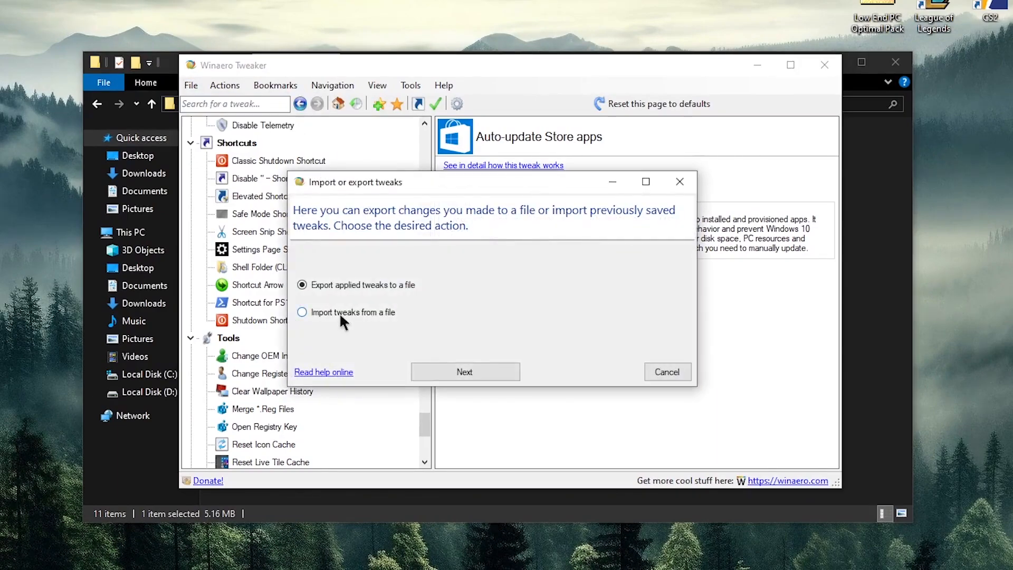
click(464, 372)
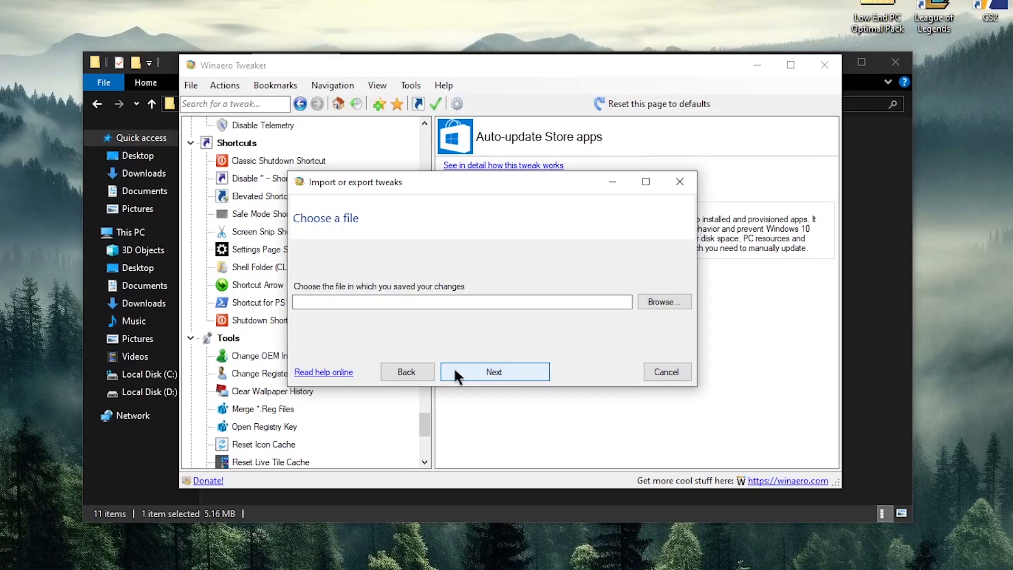
click(664, 302)
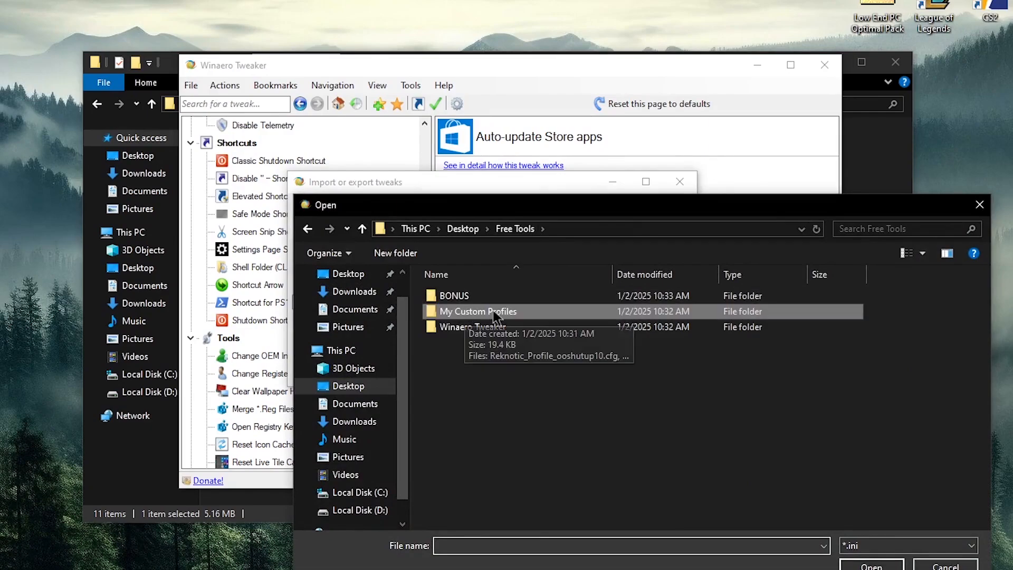
double_click(478, 310)
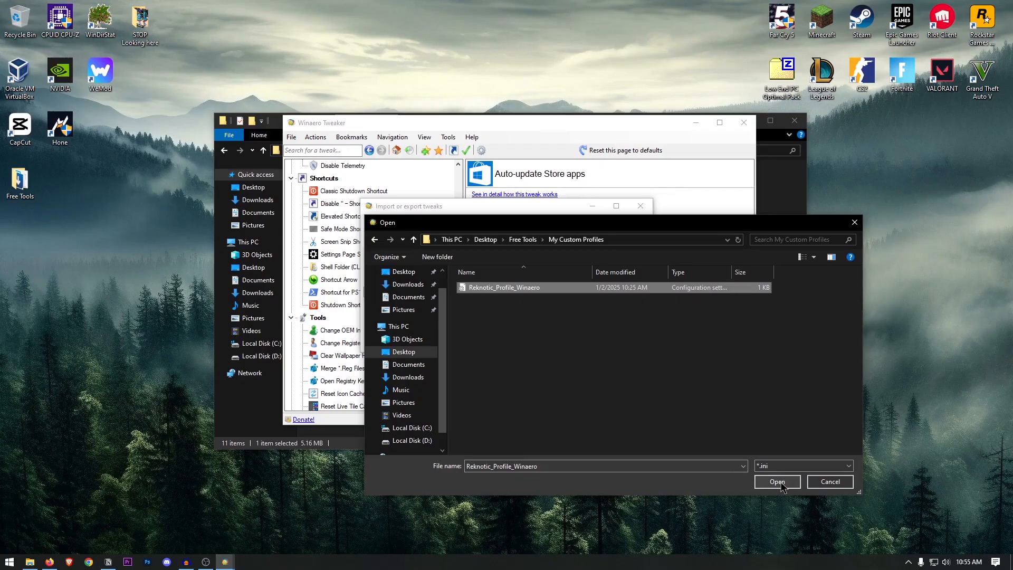
click(776, 481)
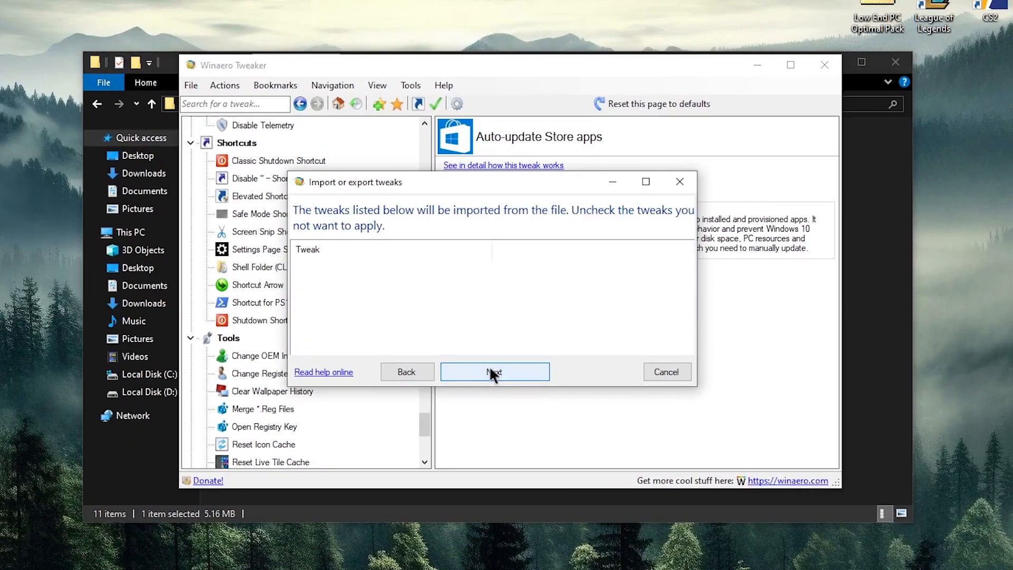
Review the 17 listed tweaks and finish the import, applying them all.
click(494, 372)
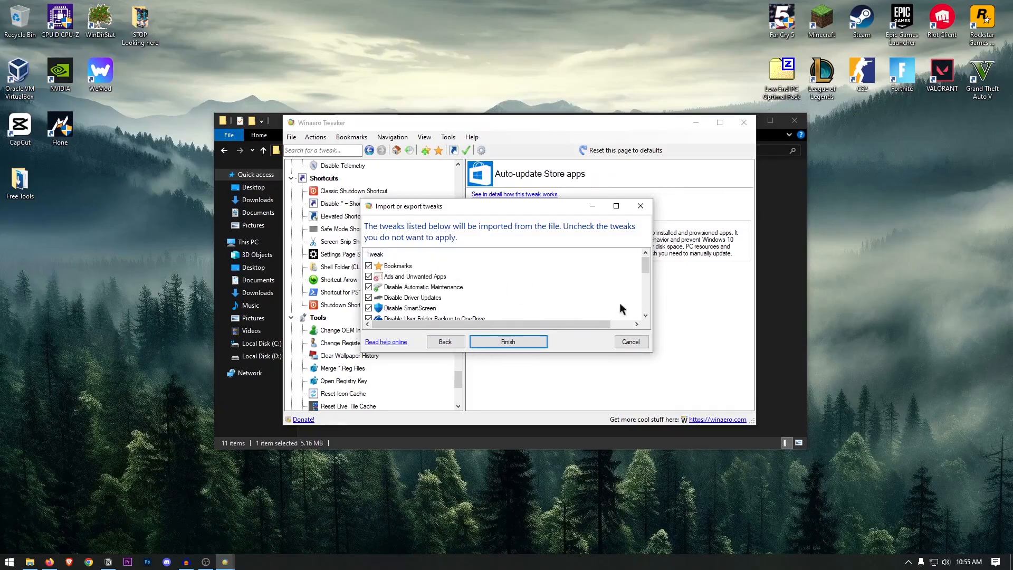
scroll(down, 3)
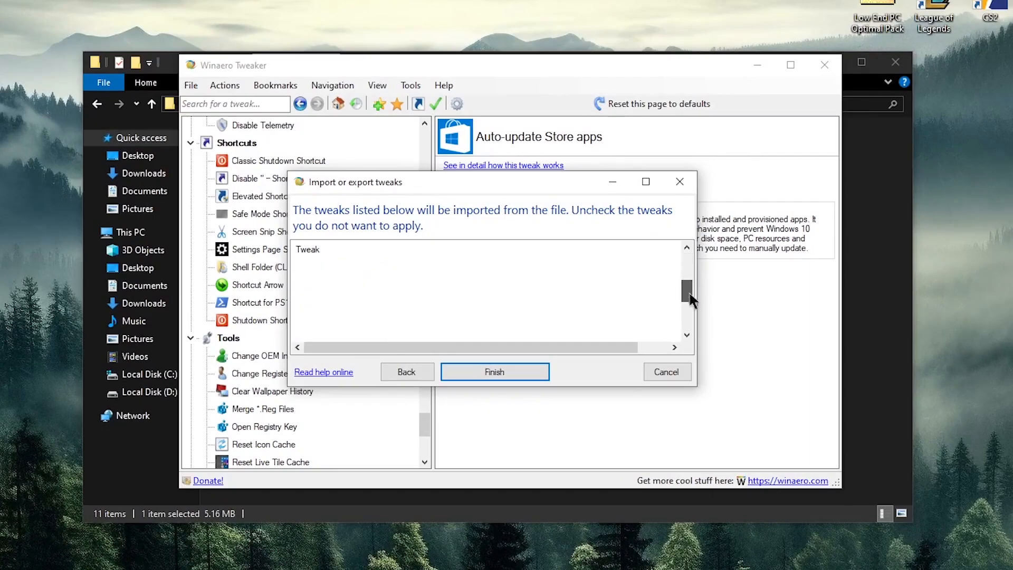
scroll(up, 3)
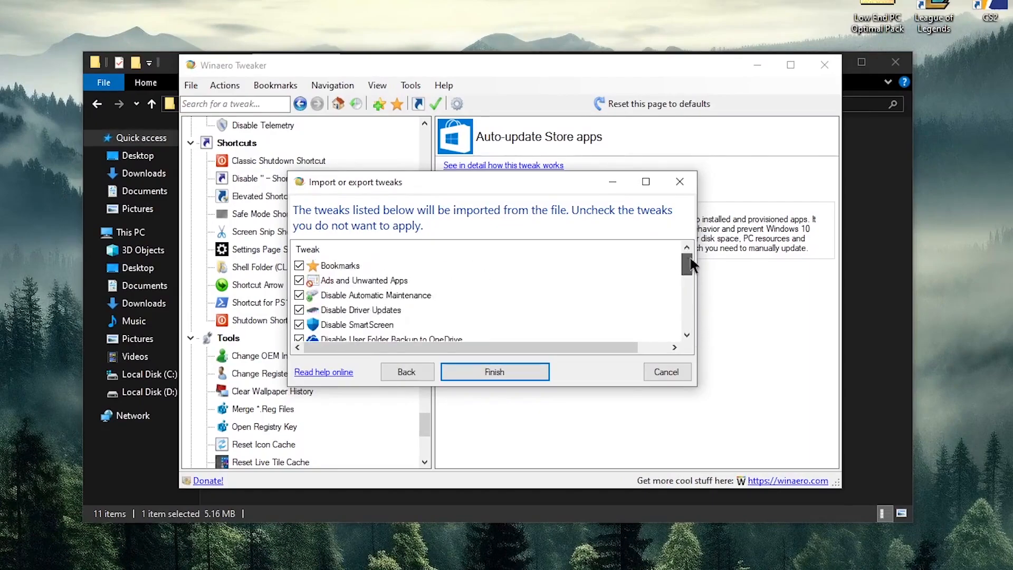
mouse_move(404, 410)
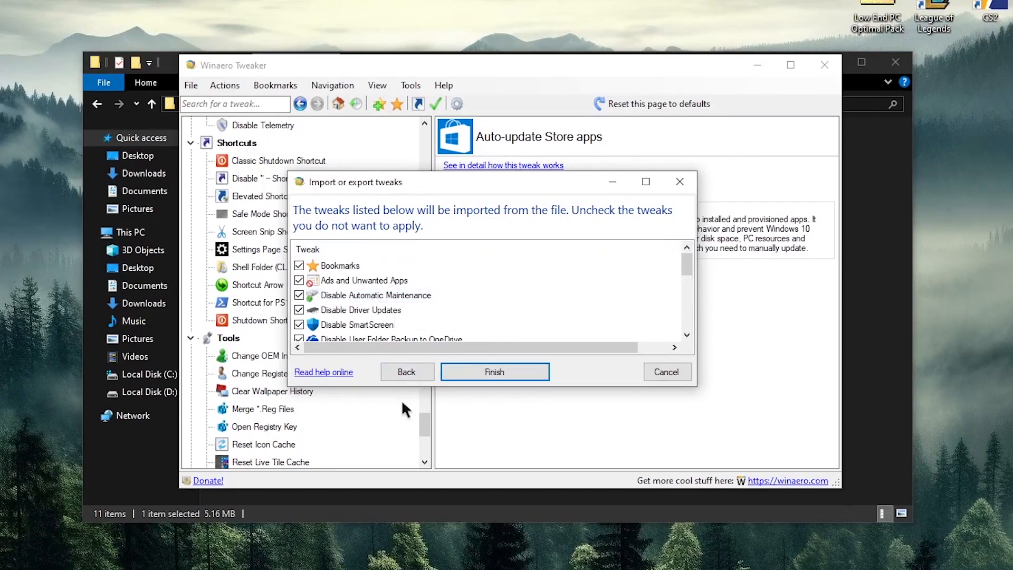
click(494, 371)
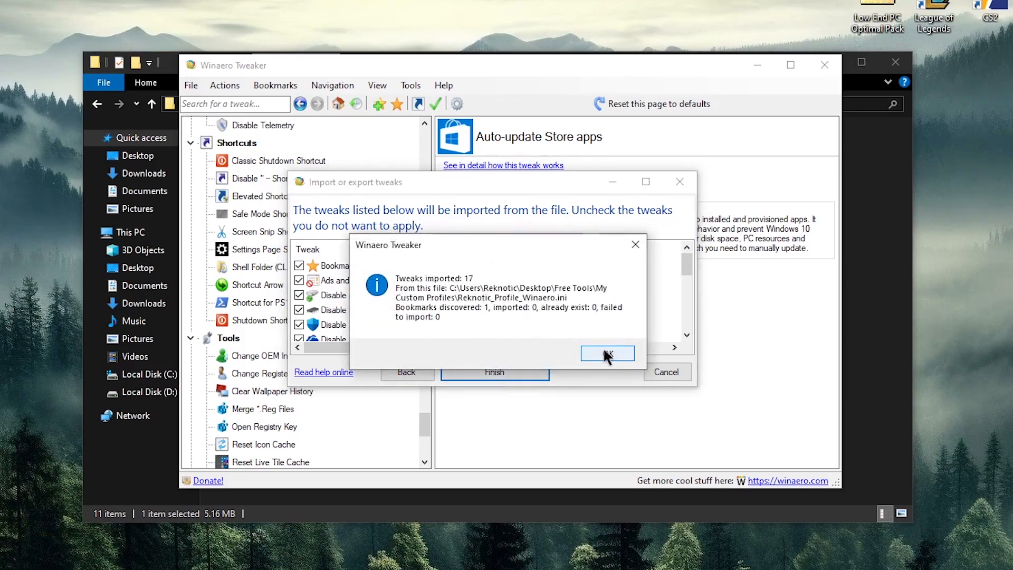
click(605, 353)
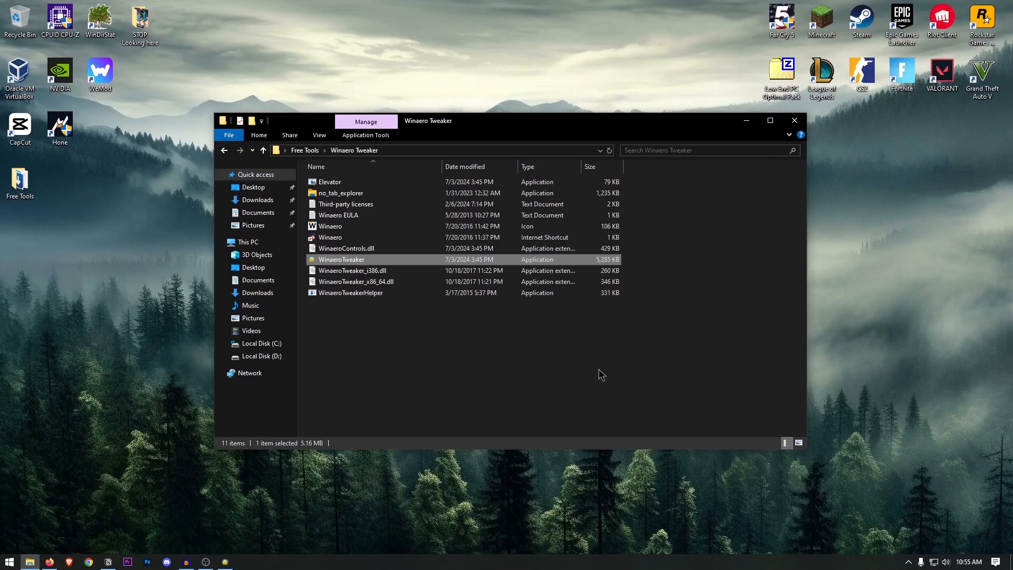
Briefly relaunch Winaero Tweaker and close it, returning to the Free Tools folder.
double_click(341, 260)
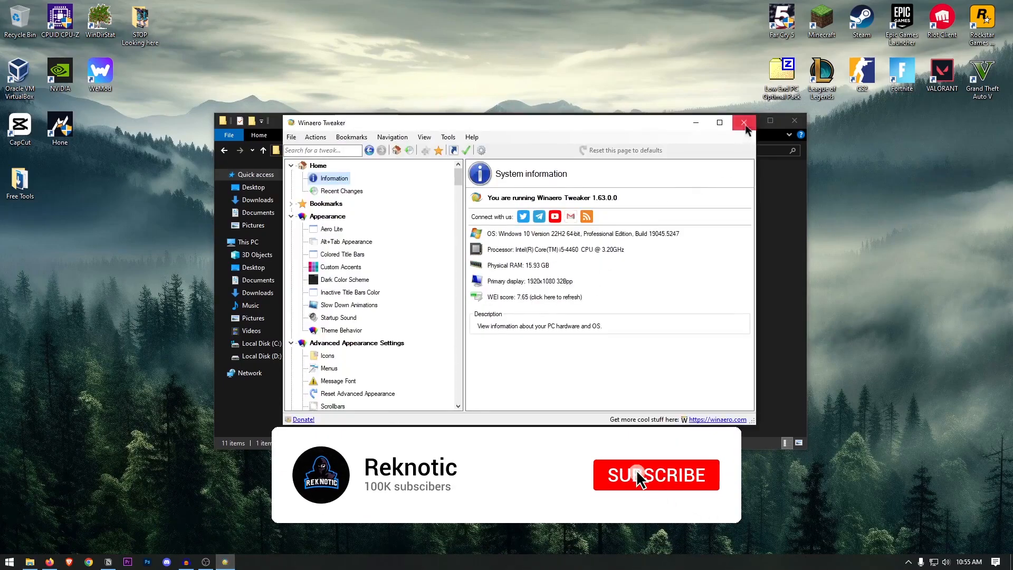
click(743, 123)
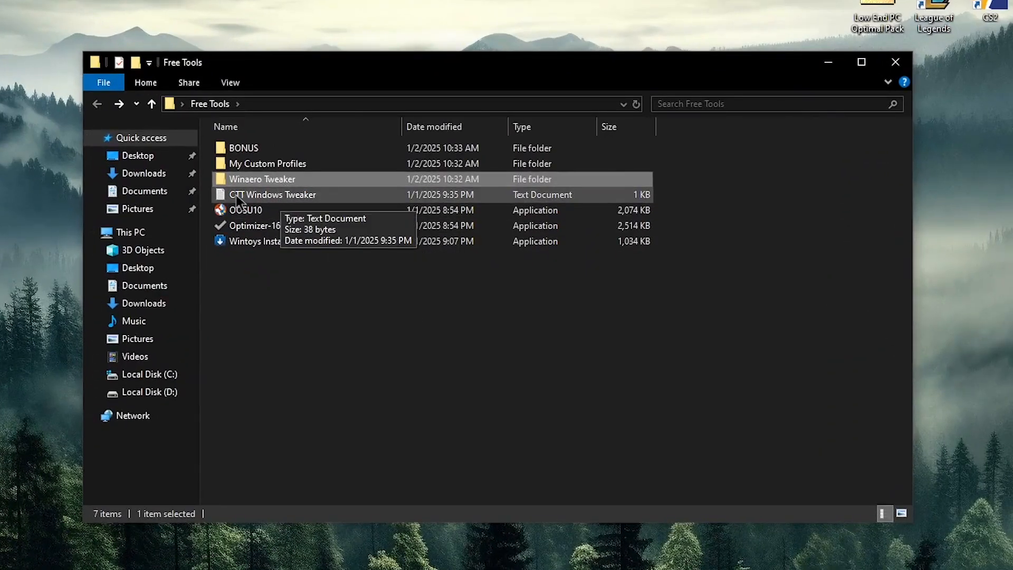
Read the christitus.com/win irm command from CTT Windows Tweaker.txt, then close Notepad.
double_click(272, 194)
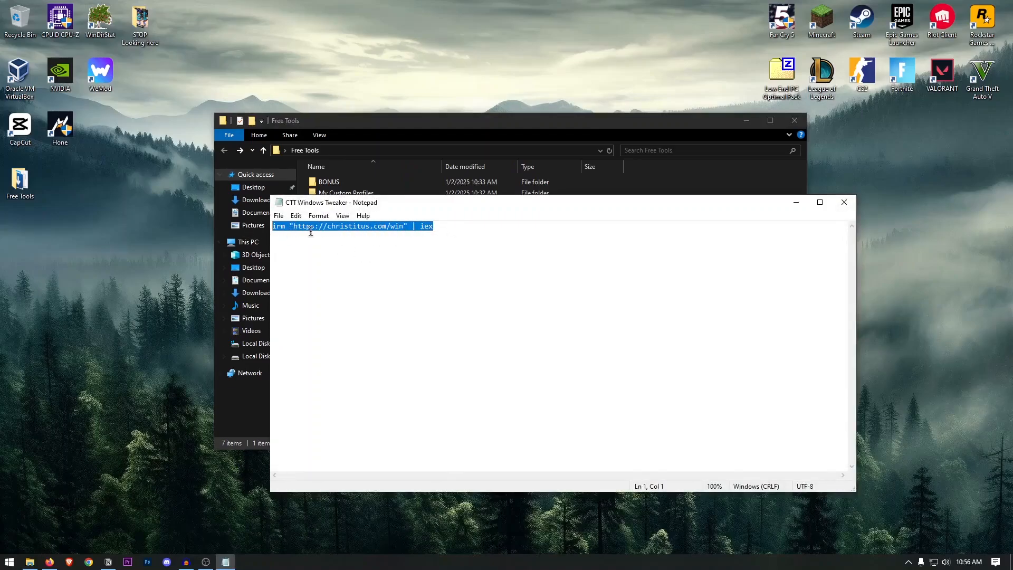
mouse_move(380, 240)
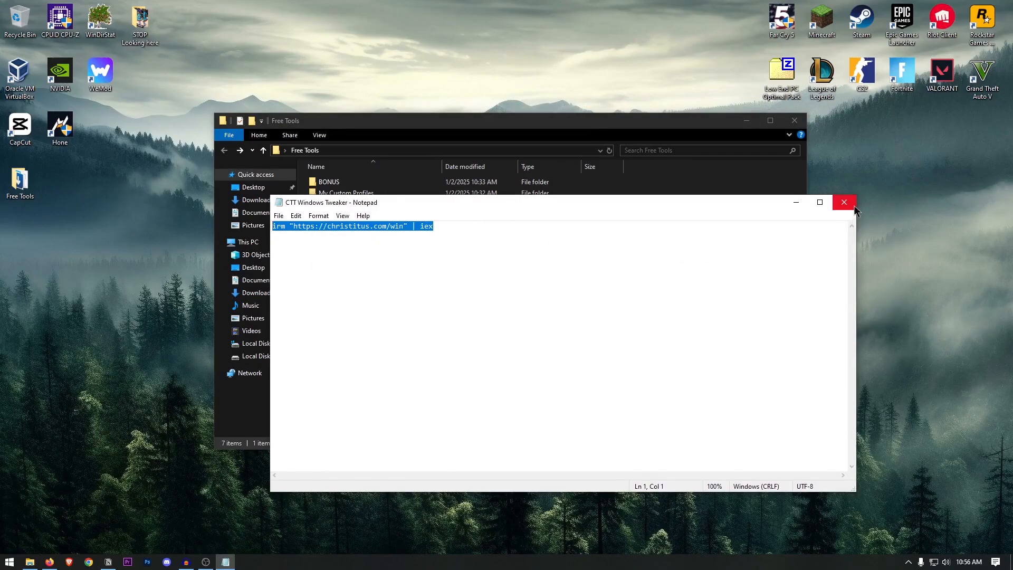
click(844, 202)
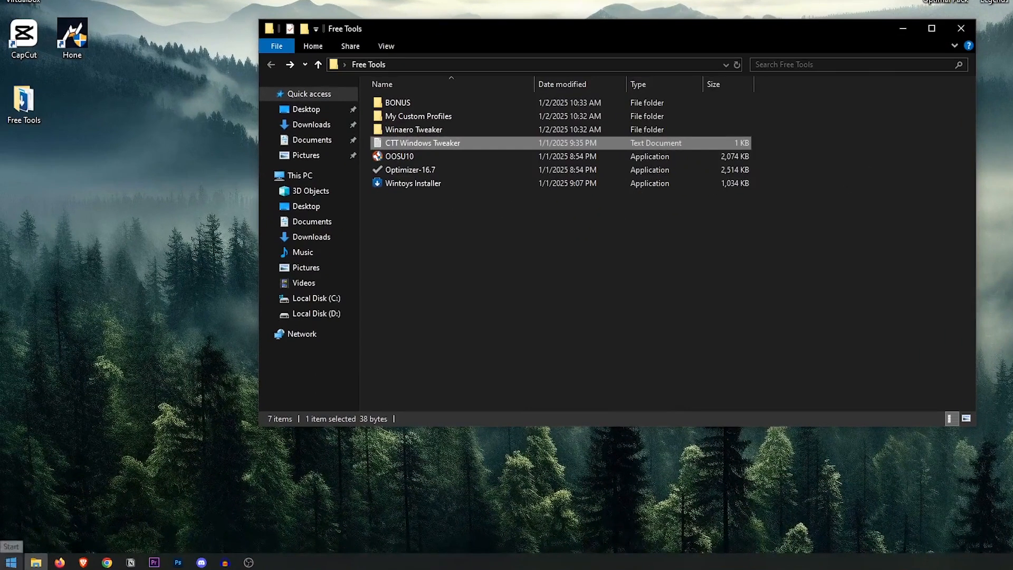
right_click(10, 557)
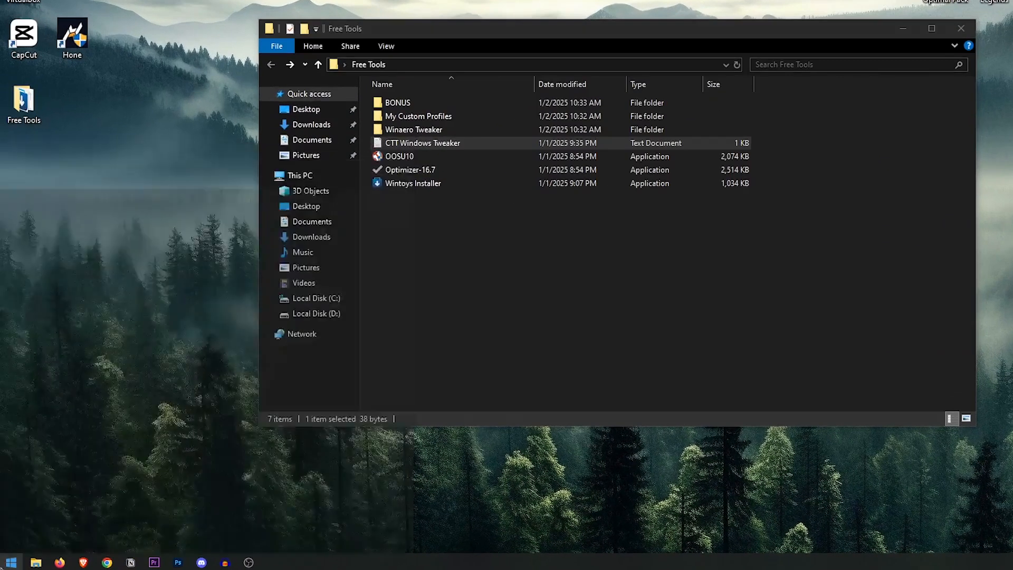
text(power)
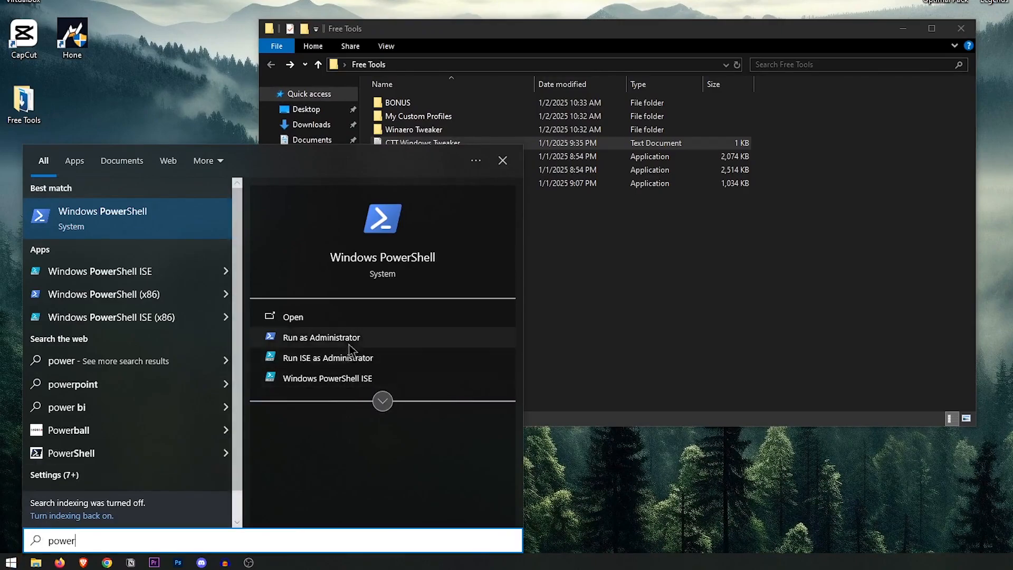
click(321, 336)
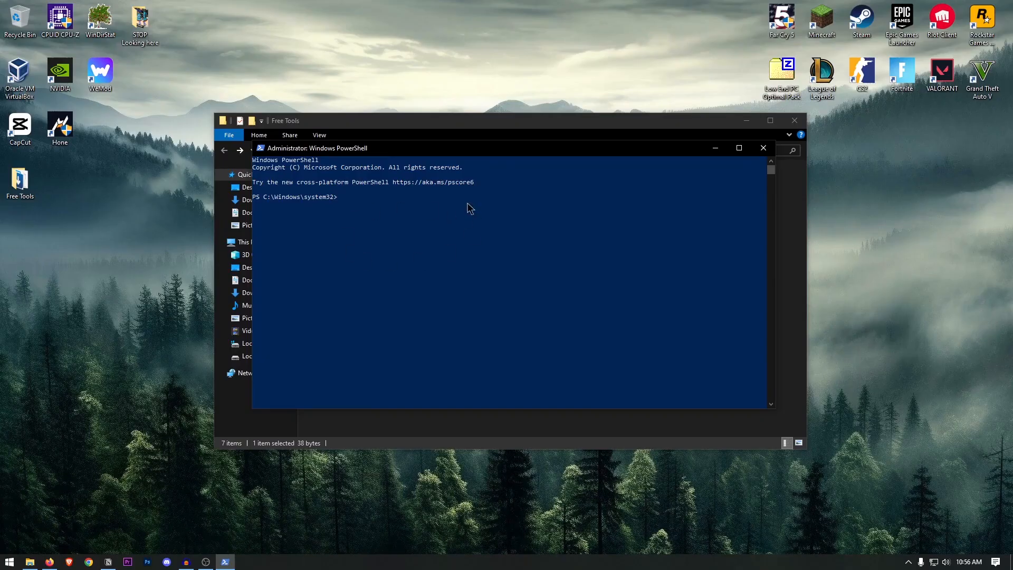
text(irm "https://christitus.com/win" | iex)
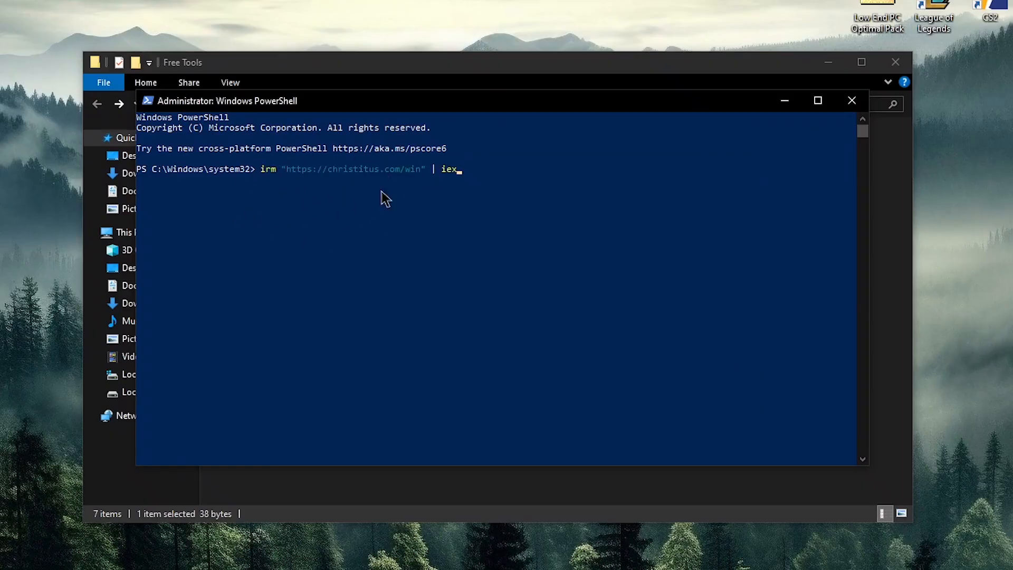
mouse_move(507, 215)
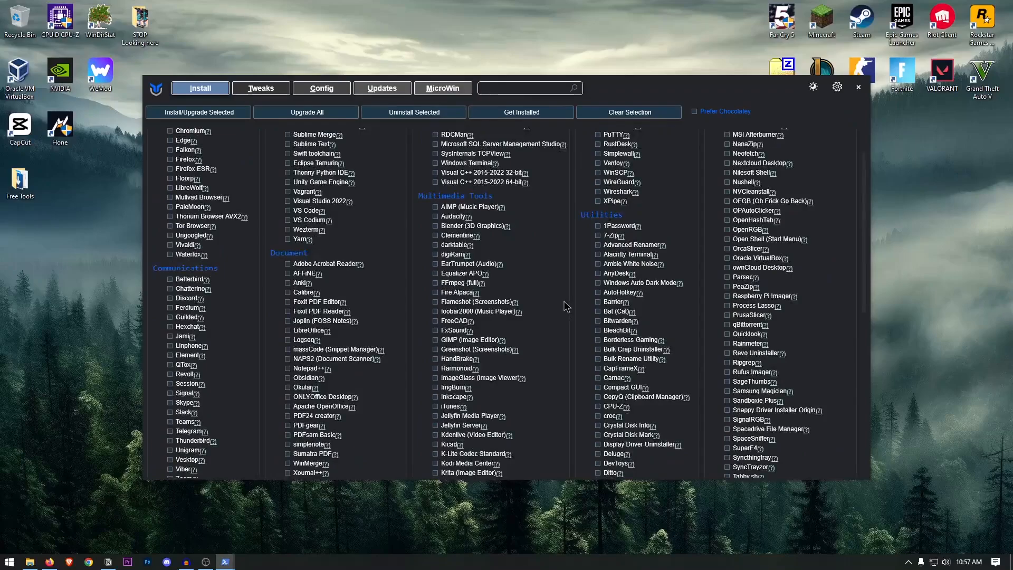
scroll(up, 3)
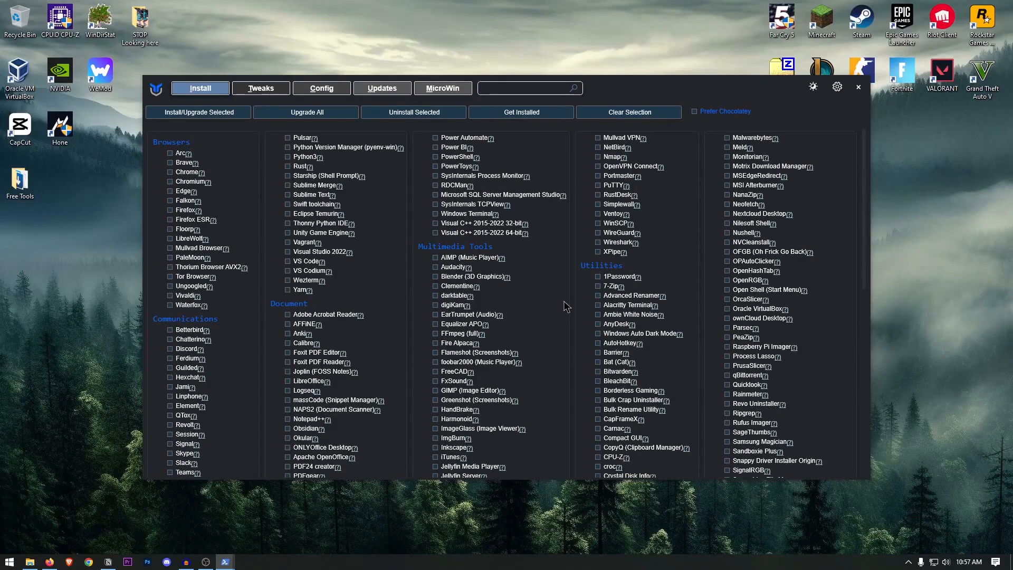
scroll(down, 3)
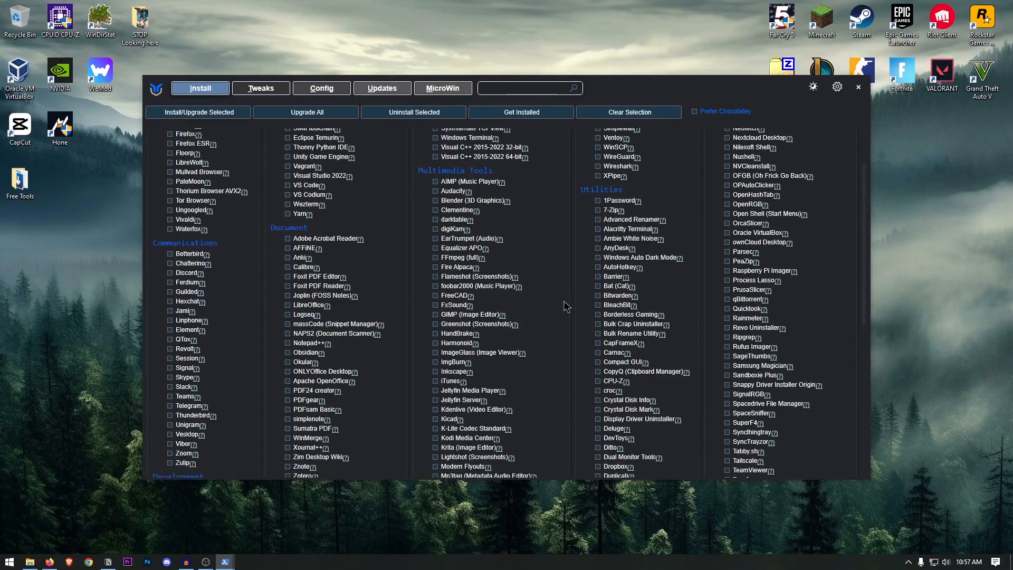
scroll(up, 3)
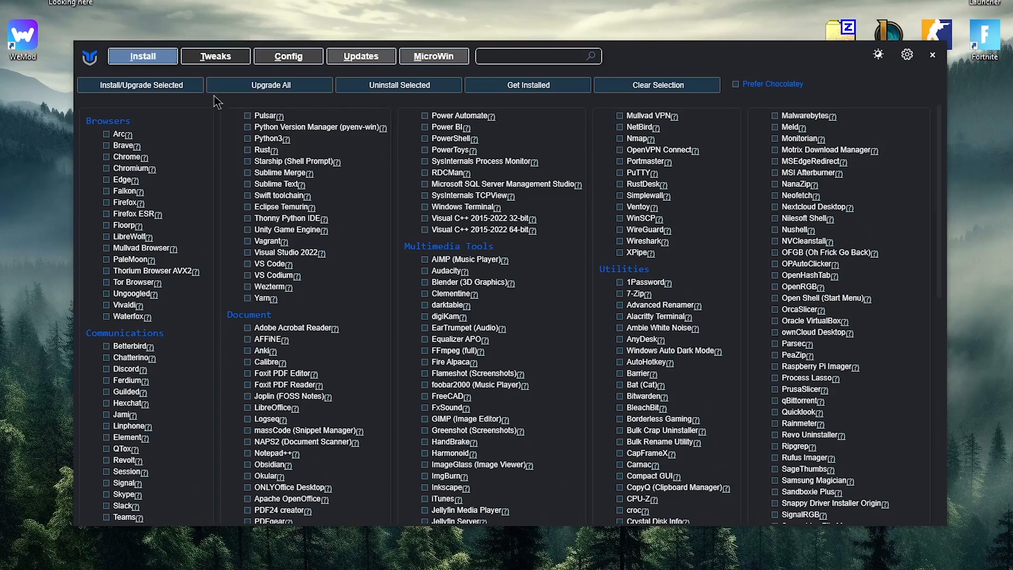
mouse_move(309, 304)
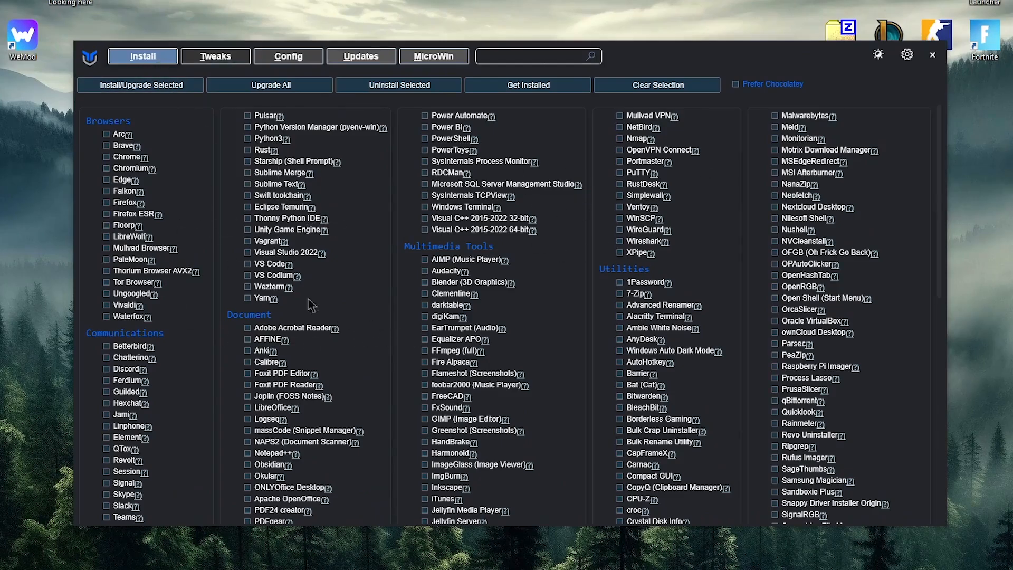
scroll(down, 3)
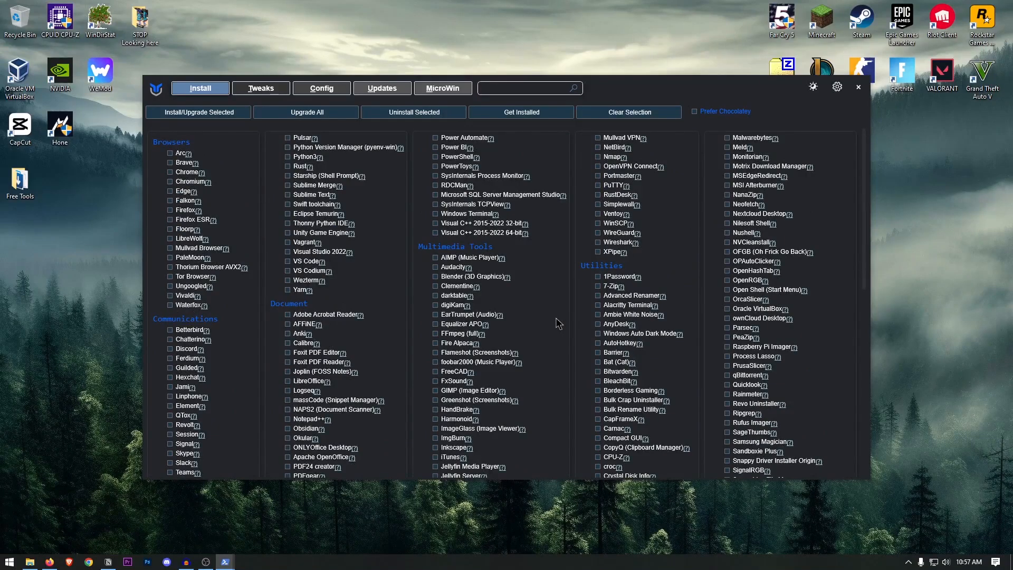
mouse_move(431, 149)
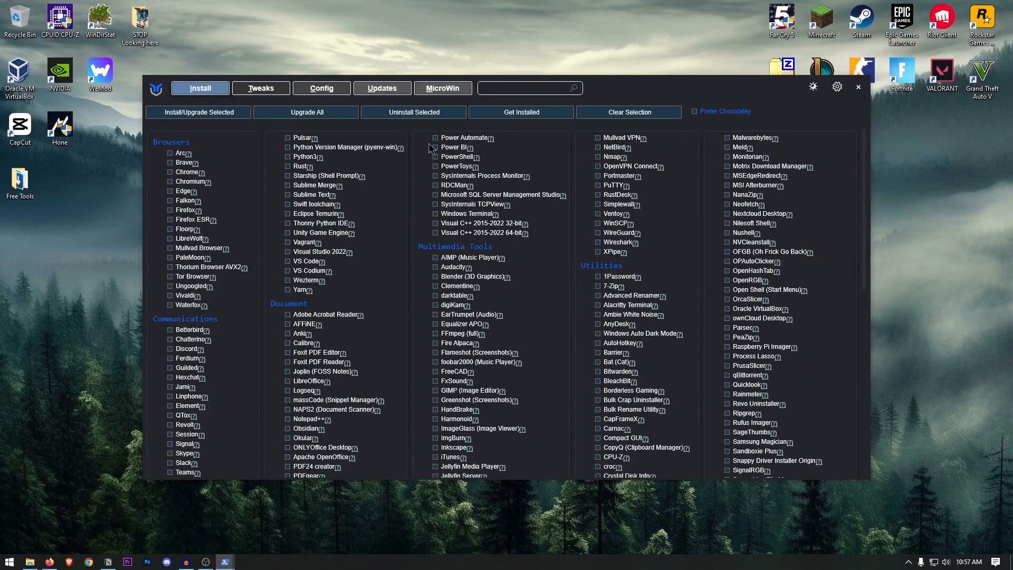
mouse_move(281, 270)
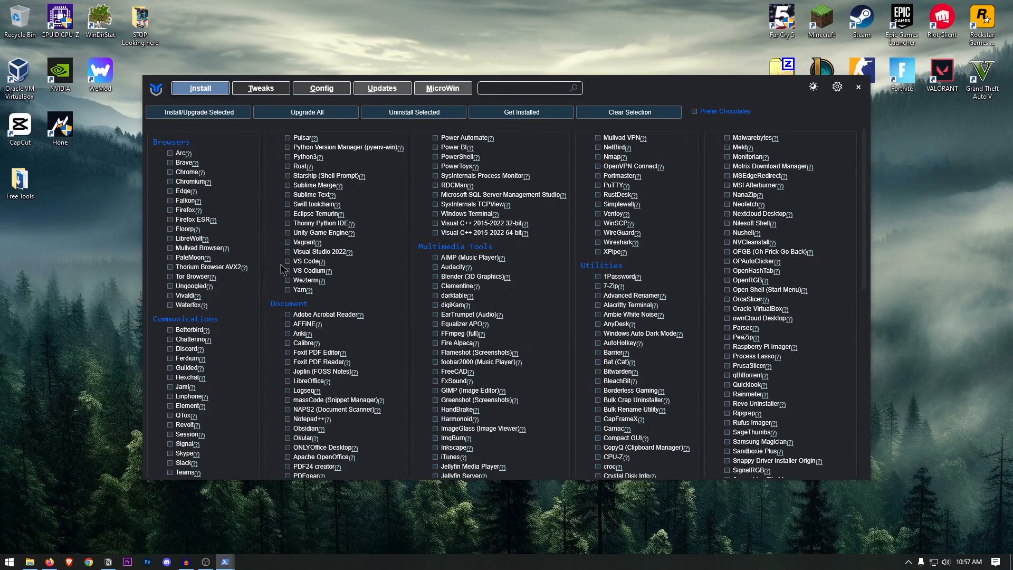
scroll(down, 3)
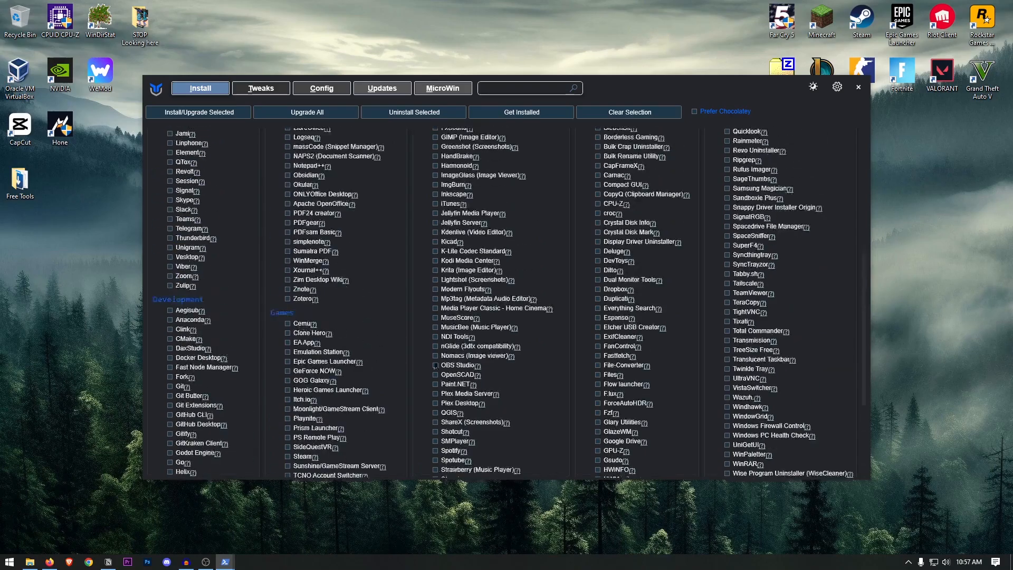
scroll(up, 3)
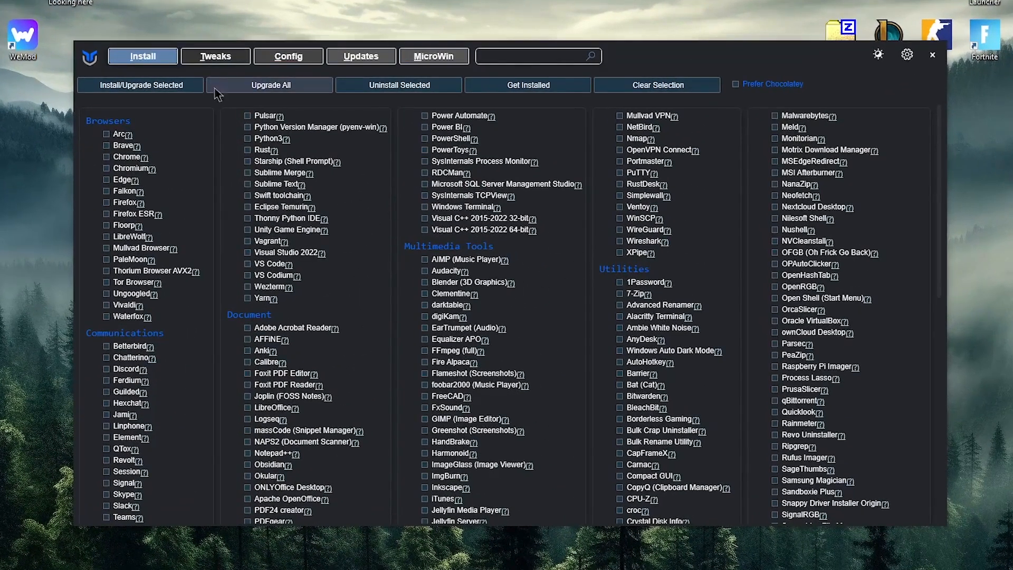
On the Tweaks page, apply the Standard recommended selection of essential tweaks.
click(215, 56)
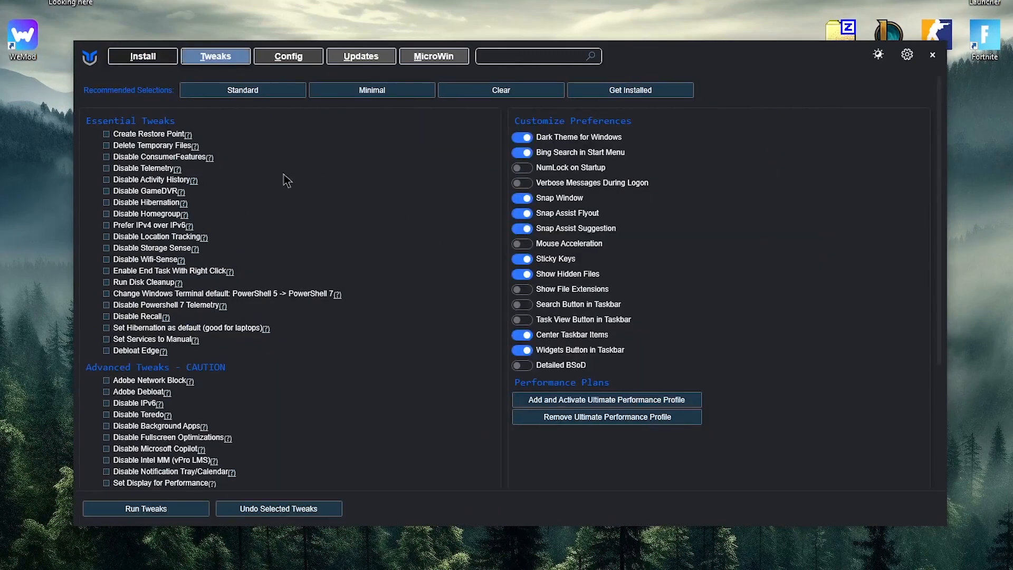
mouse_move(109, 89)
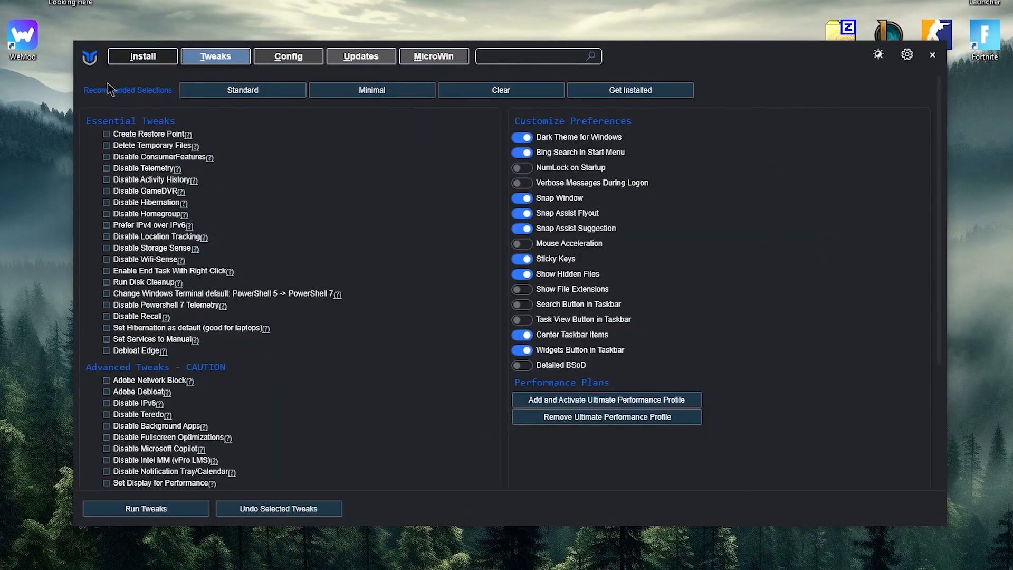
click(243, 90)
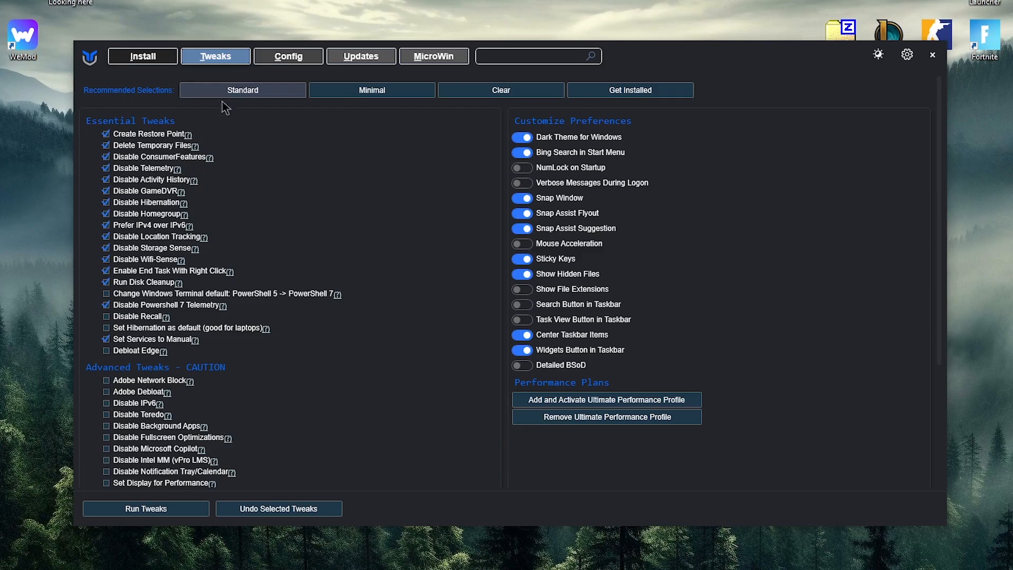
scroll(down, 3)
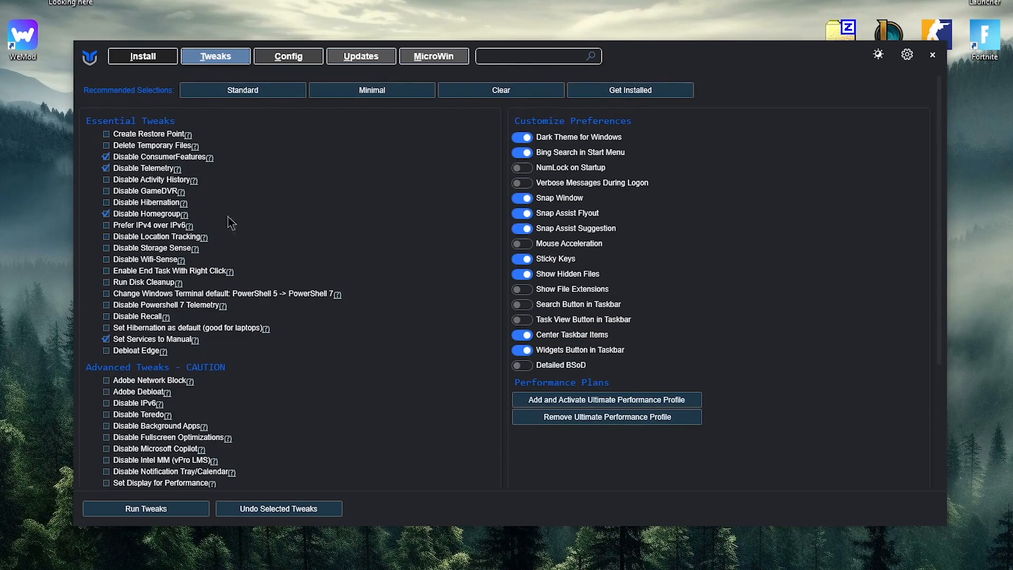
mouse_move(221, 267)
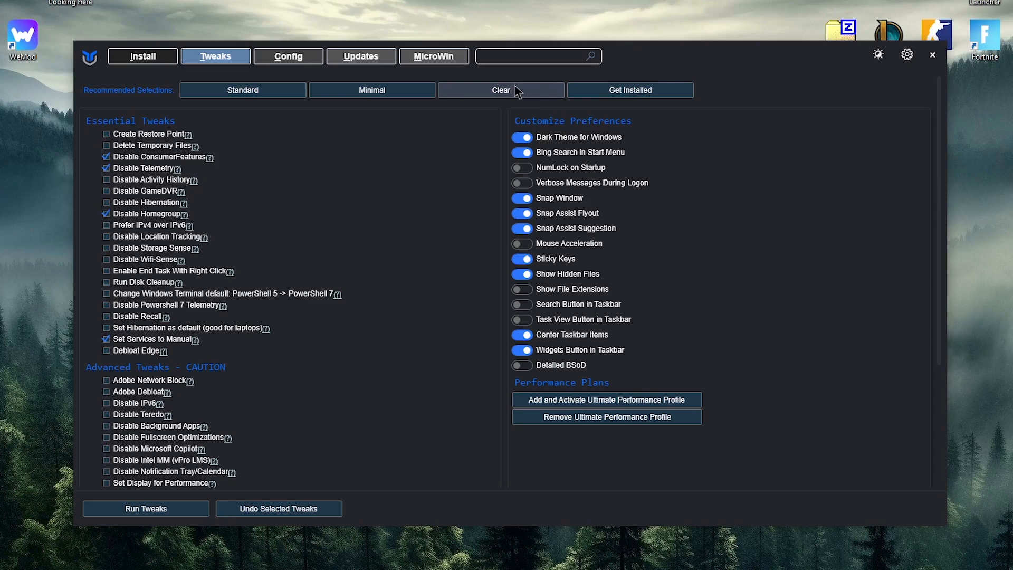
click(500, 90)
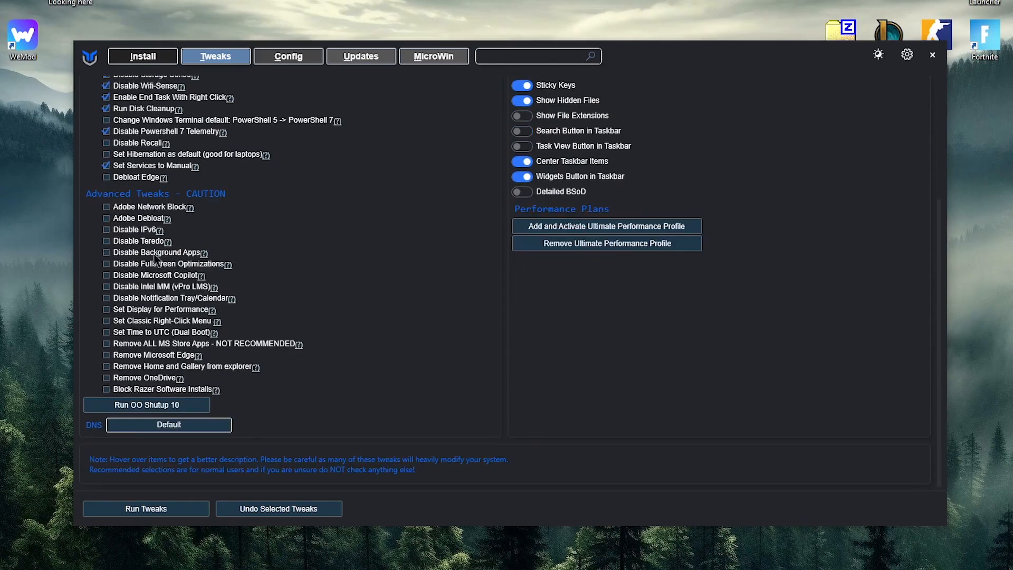
mouse_move(170, 268)
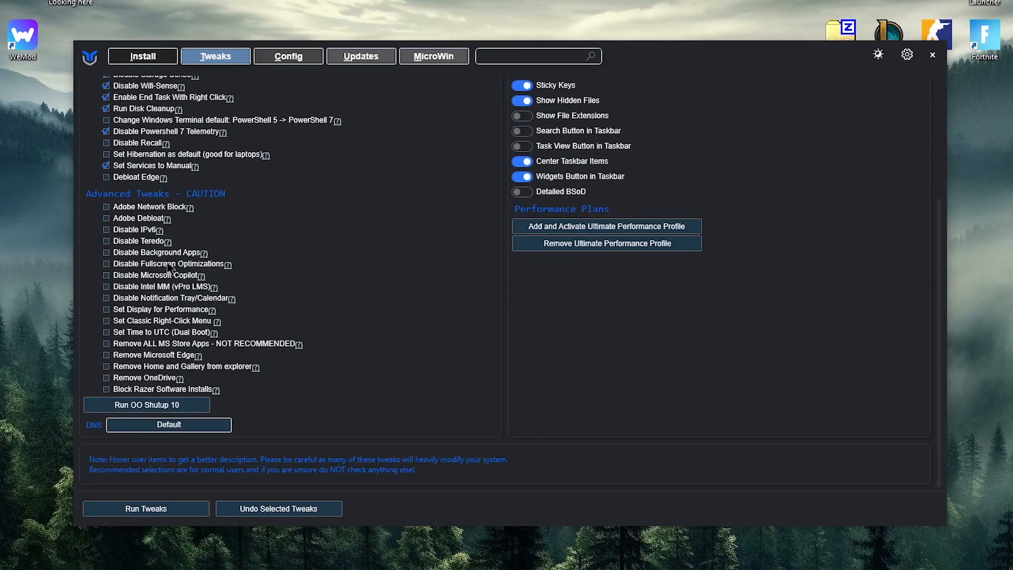
mouse_move(229, 194)
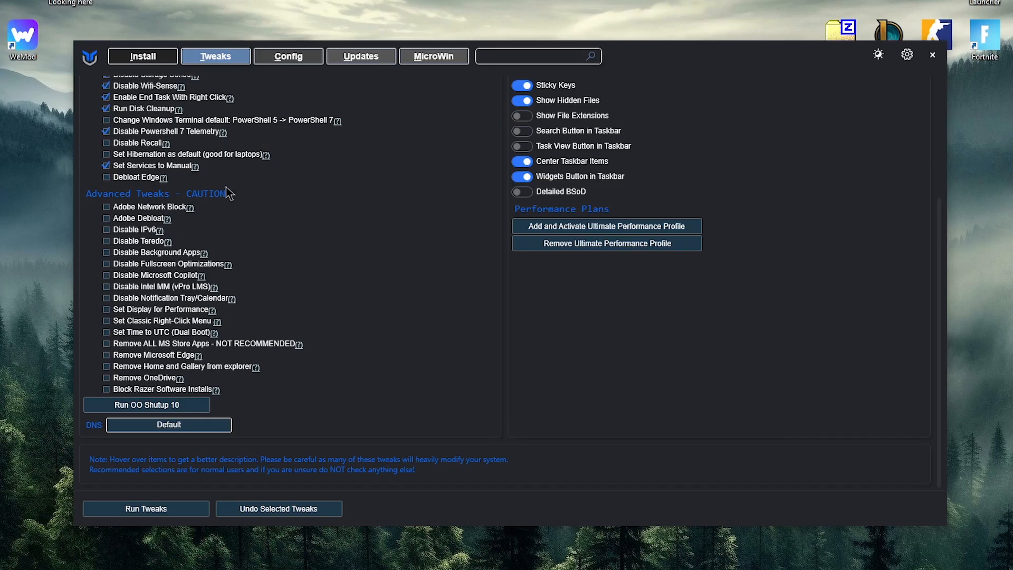
mouse_move(153, 217)
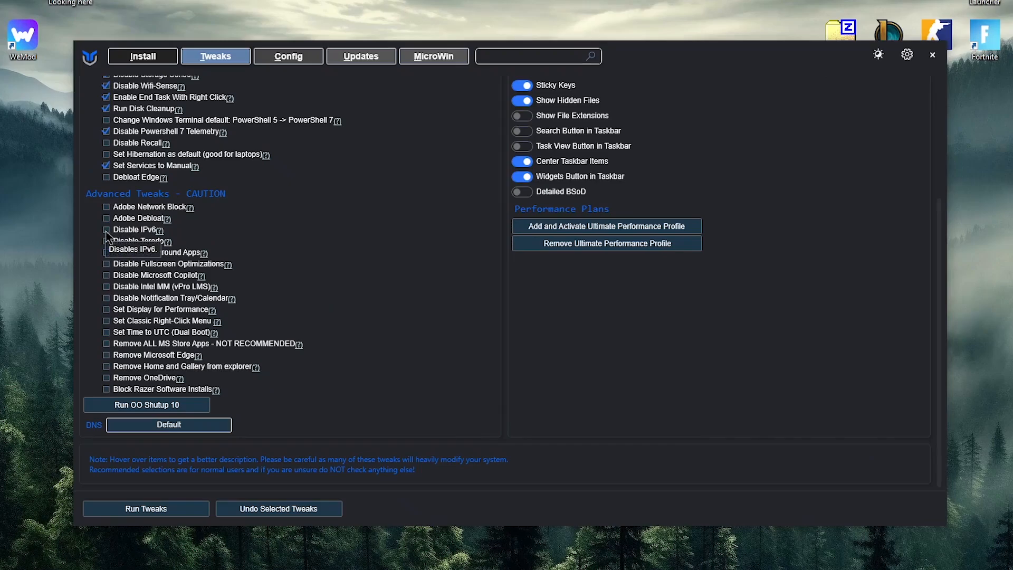
mouse_move(110, 231)
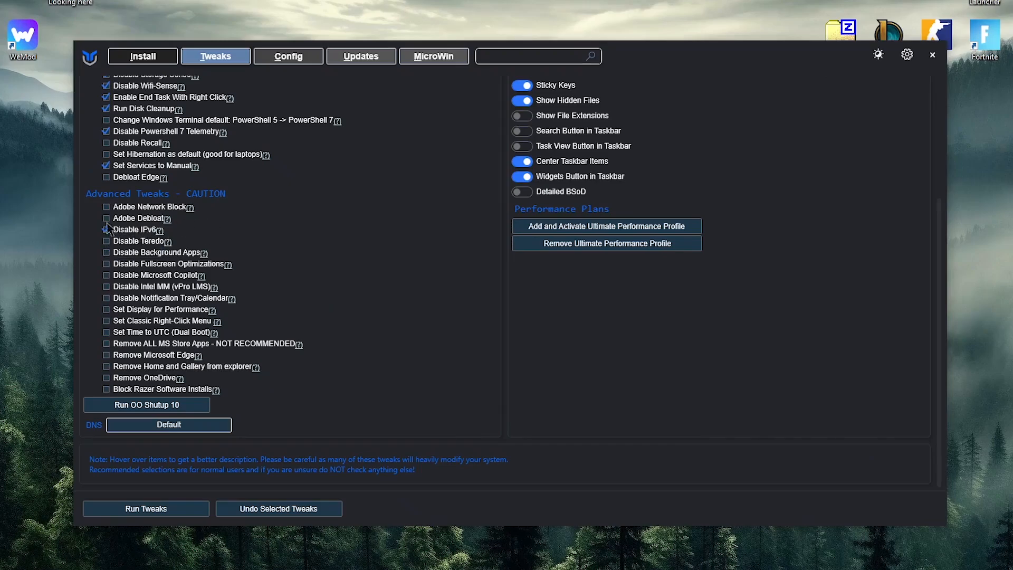
Tick Disable IPv6, Disable Background Apps, Disable Copilot, Display for Performance, Remove Edge and Remove OneDrive.
click(106, 229)
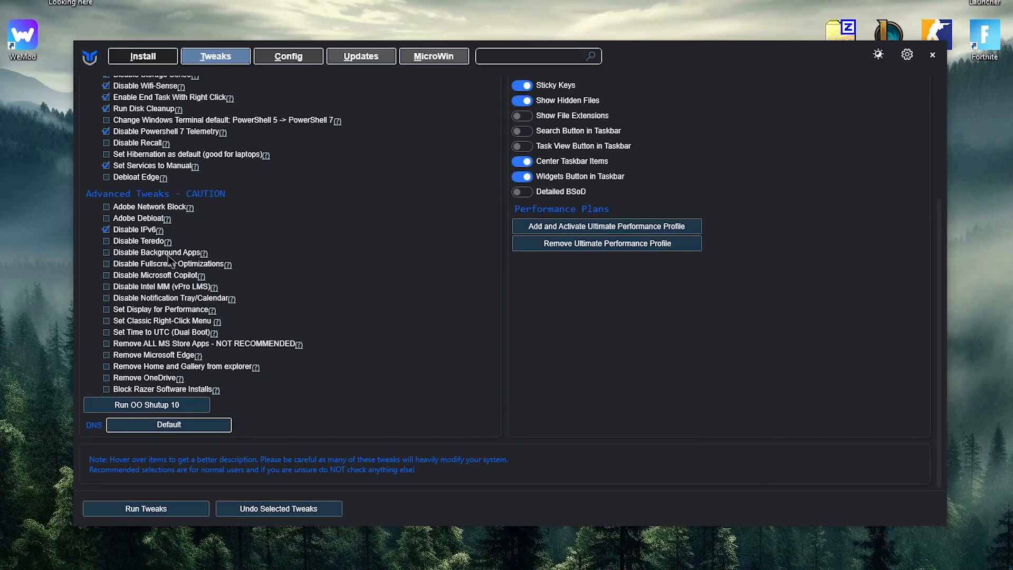
click(107, 252)
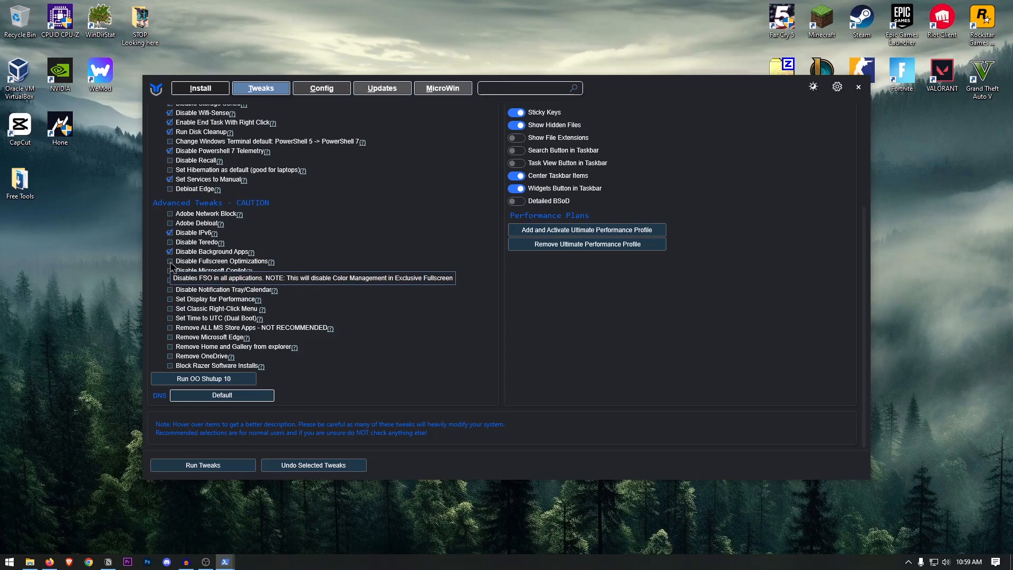
mouse_move(307, 266)
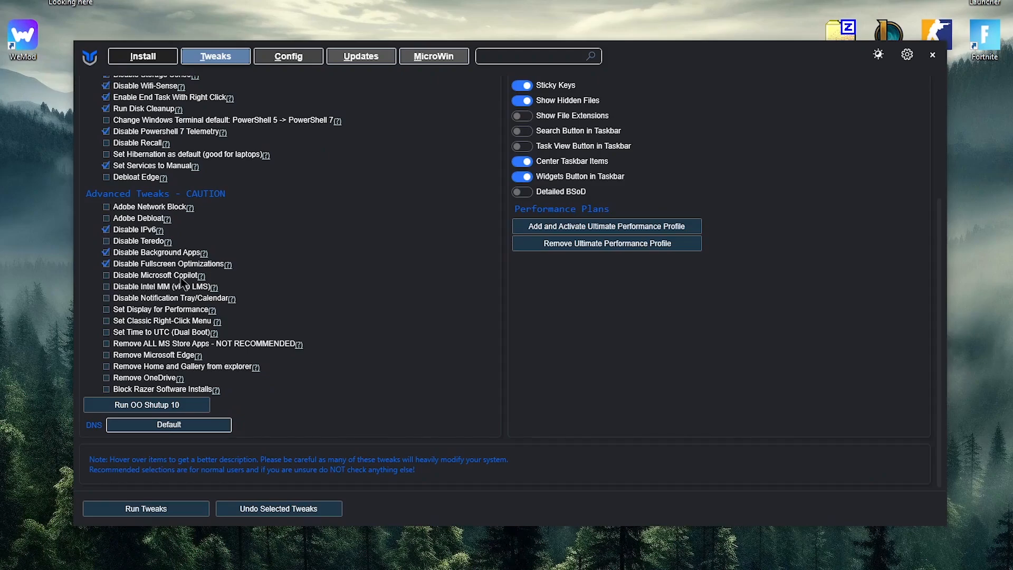
click(107, 276)
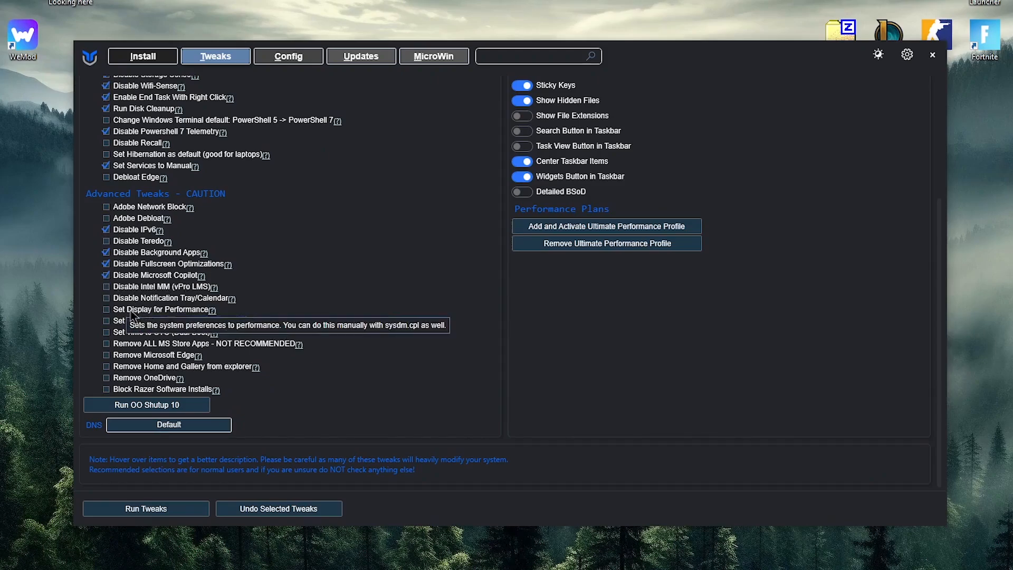
click(107, 309)
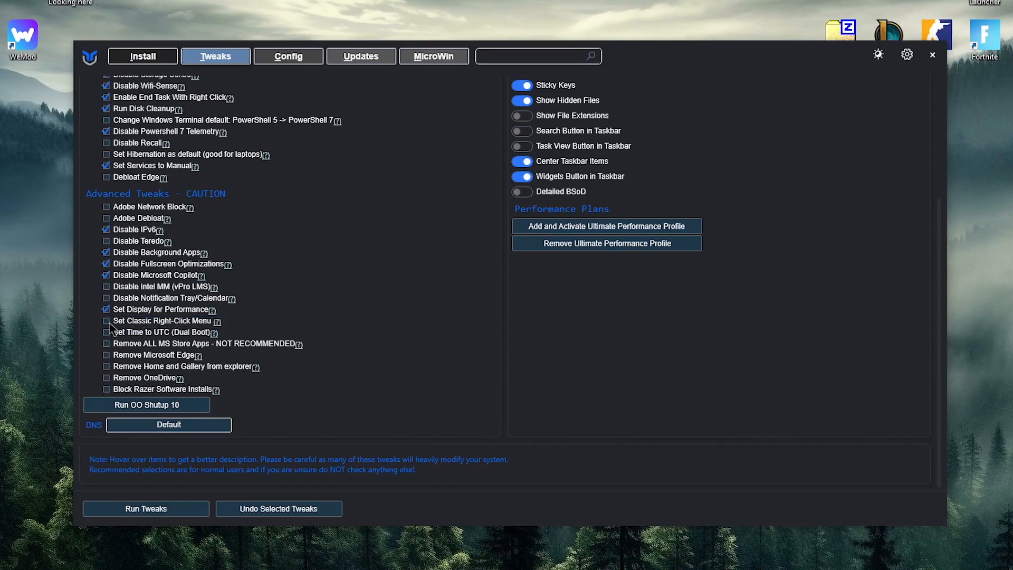
click(107, 355)
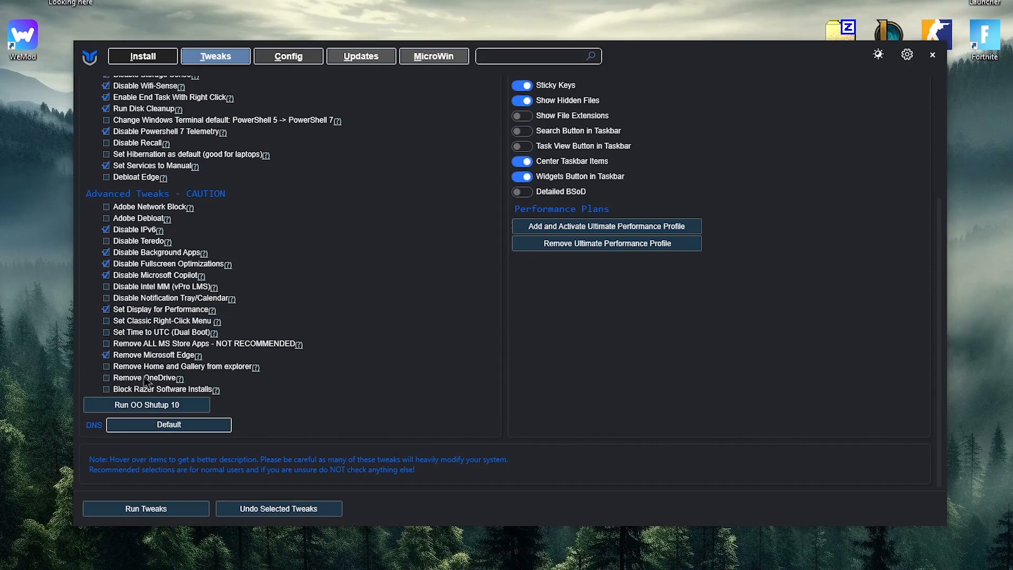
click(105, 366)
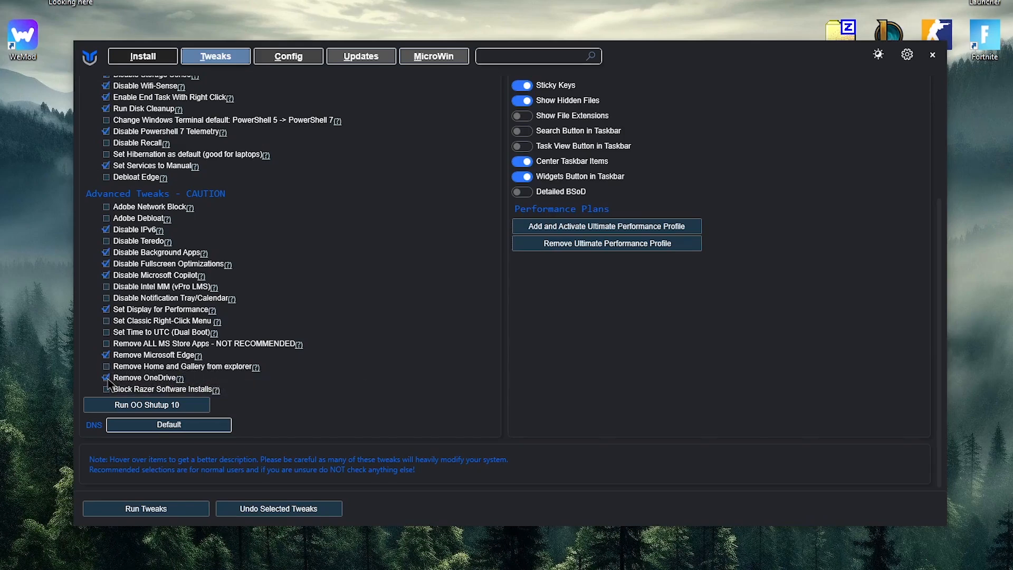
click(107, 378)
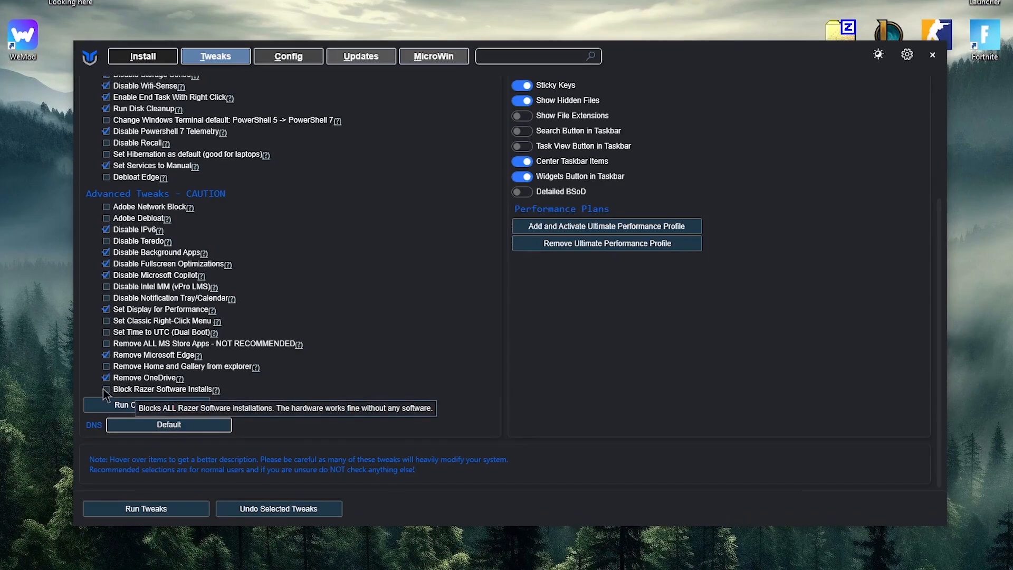
mouse_move(307, 393)
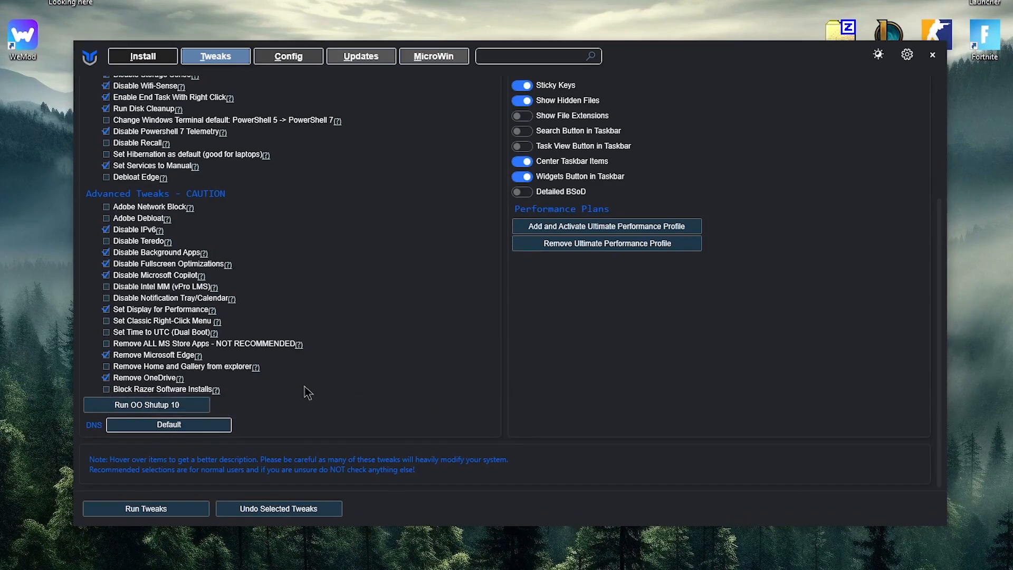
scroll(up, 3)
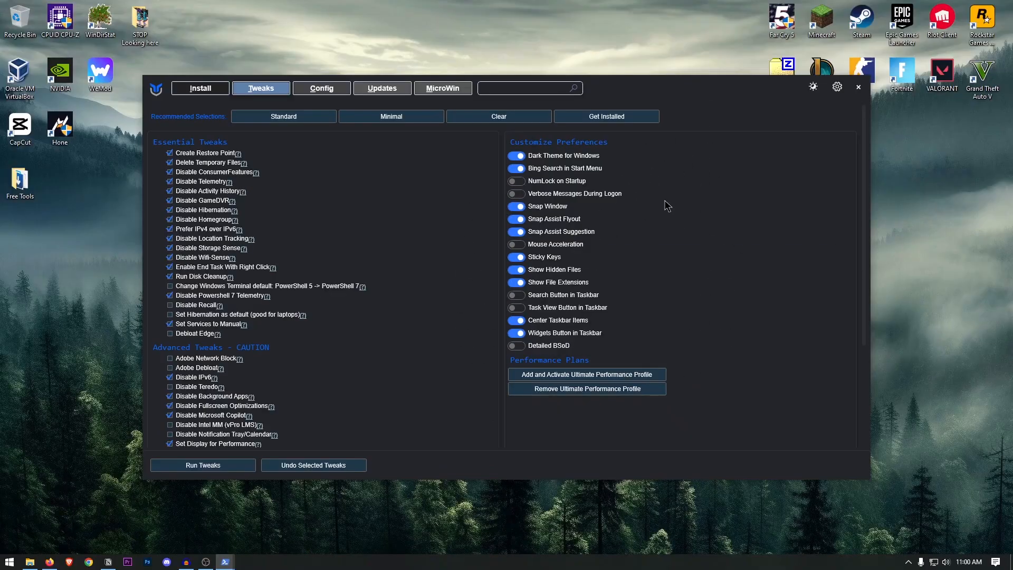
Show the Config page of optional Windows features, fixes and legacy panels.
click(321, 88)
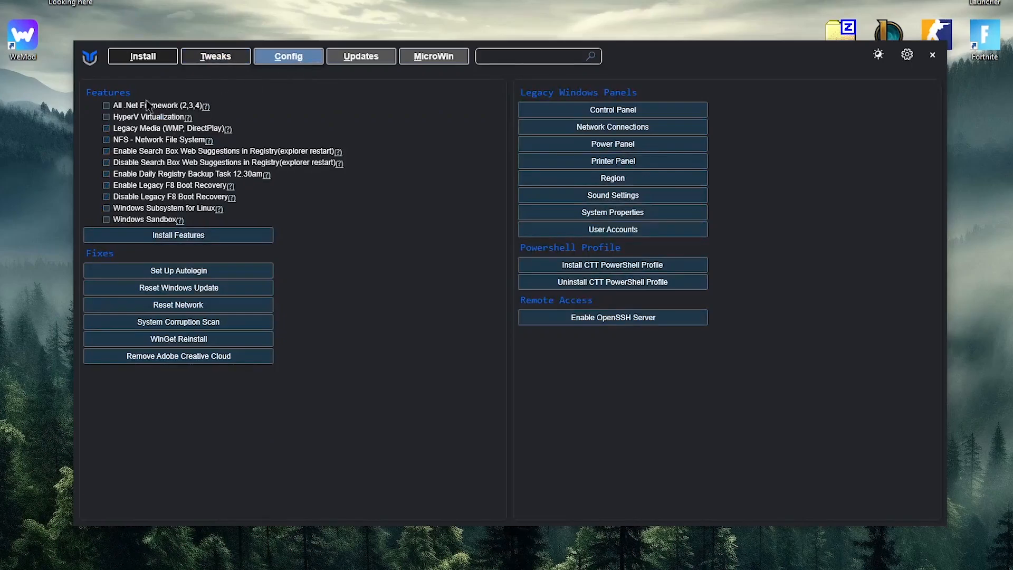
mouse_move(189, 139)
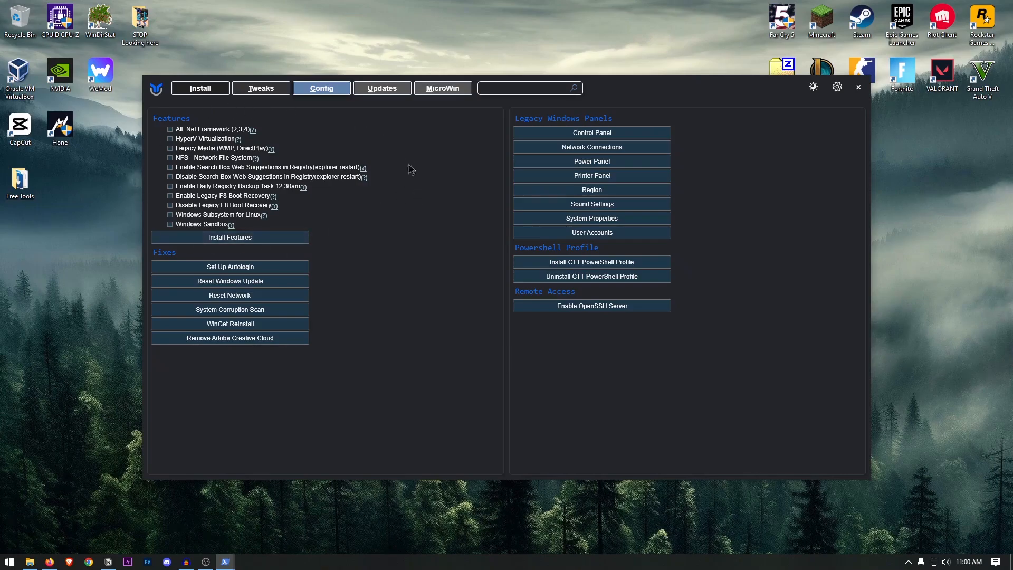
mouse_move(178, 257)
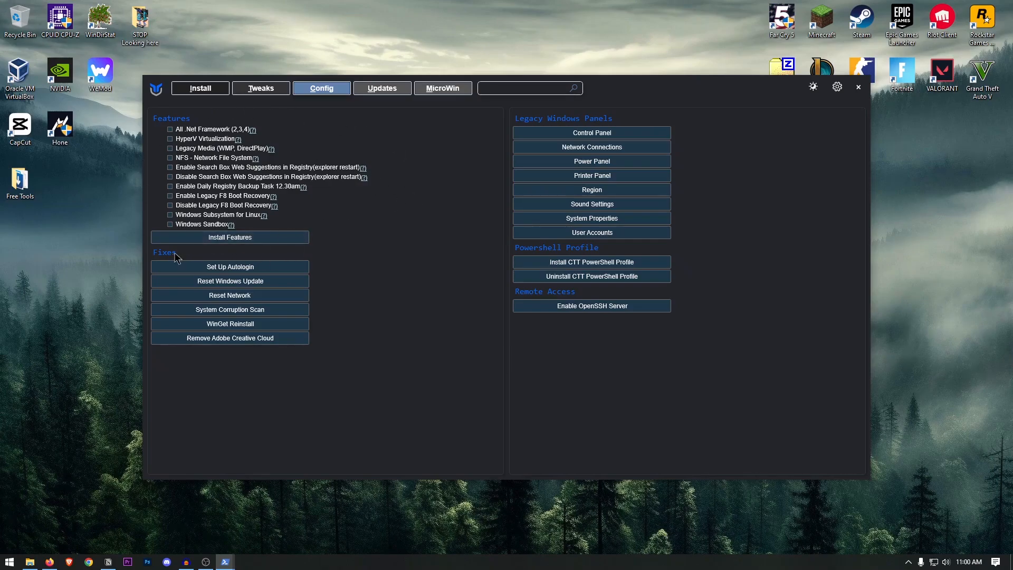
mouse_move(380, 287)
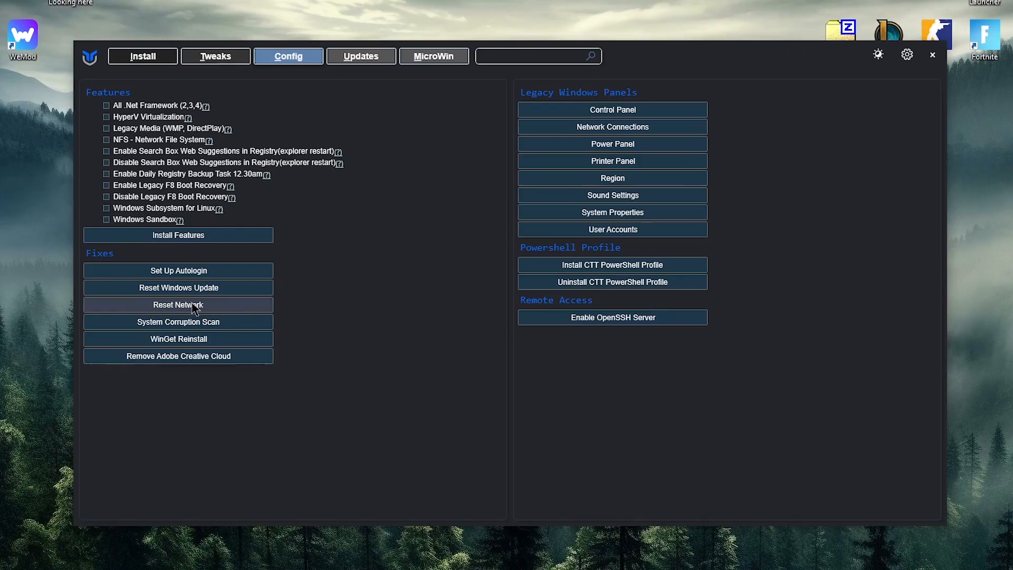
mouse_move(213, 326)
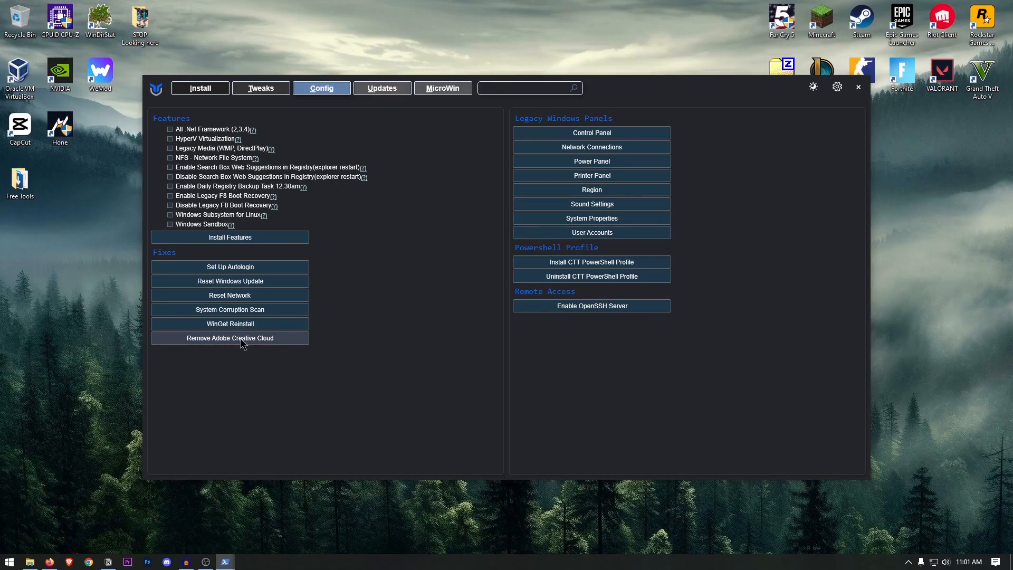
mouse_move(490, 147)
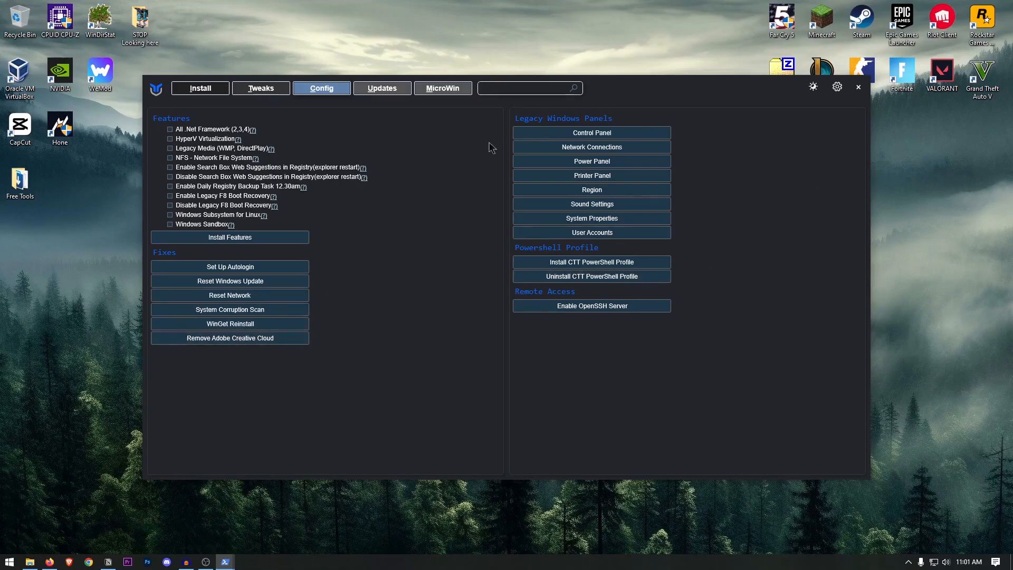
mouse_move(470, 117)
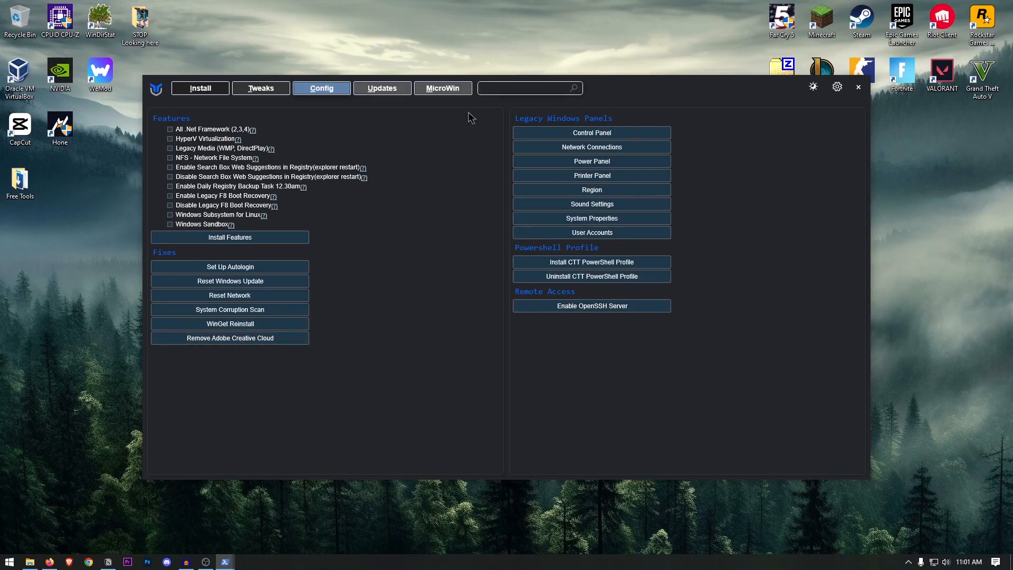
Show the Updates page with Default, Security (Recommended) and Disable All Updates choices.
click(381, 88)
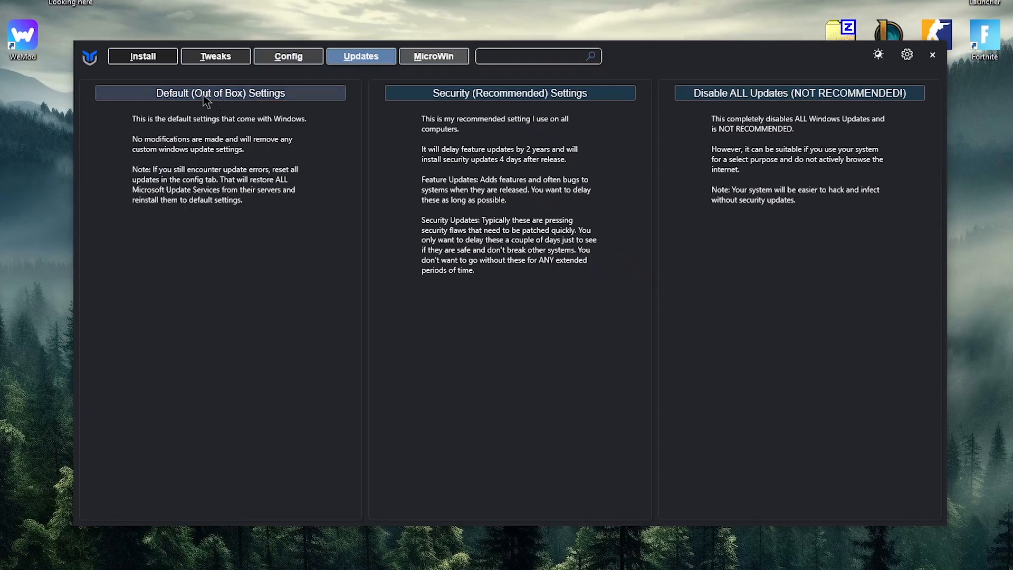
mouse_move(527, 144)
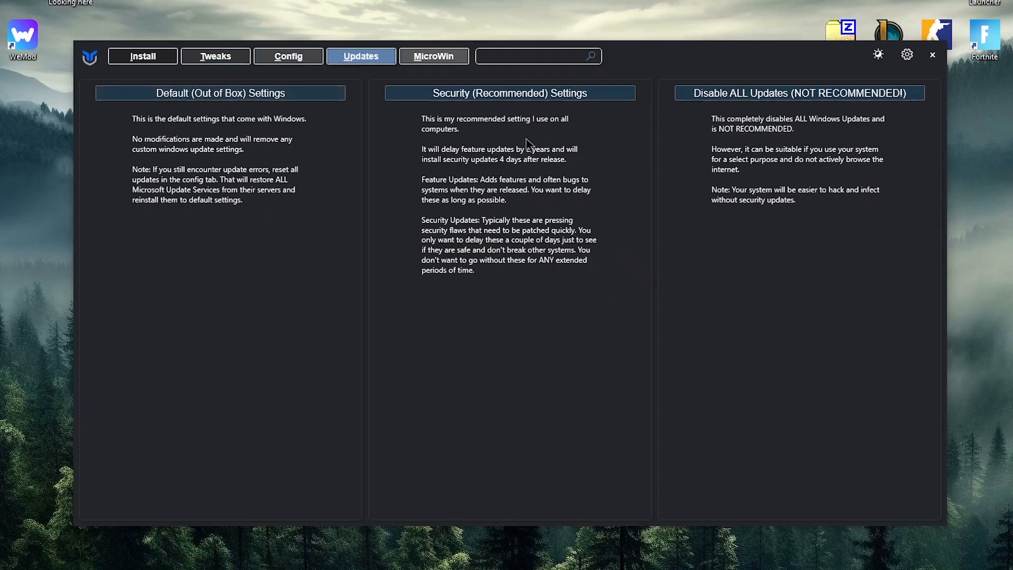
mouse_move(566, 100)
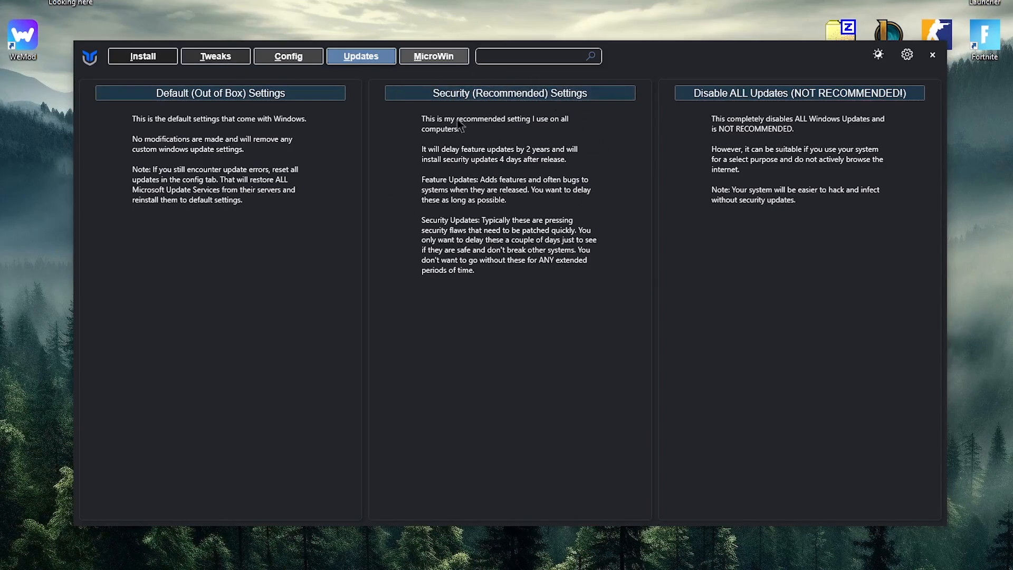
mouse_move(636, 169)
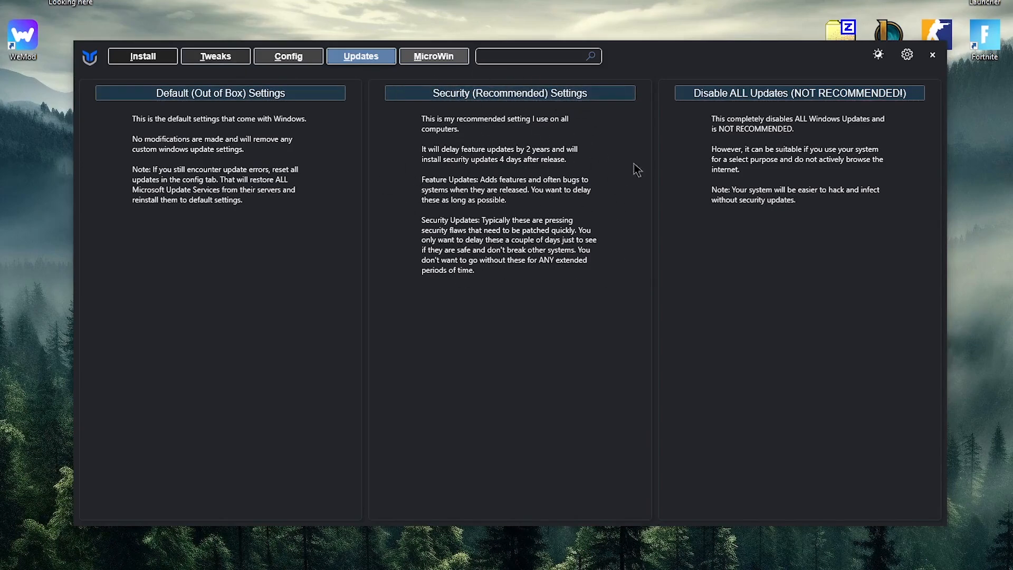
mouse_move(471, 139)
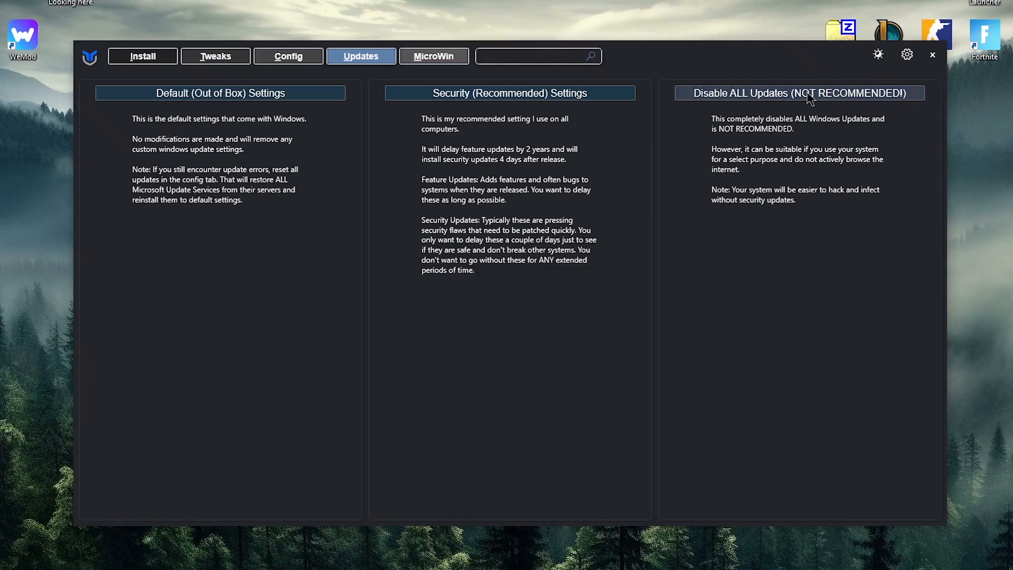
mouse_move(779, 255)
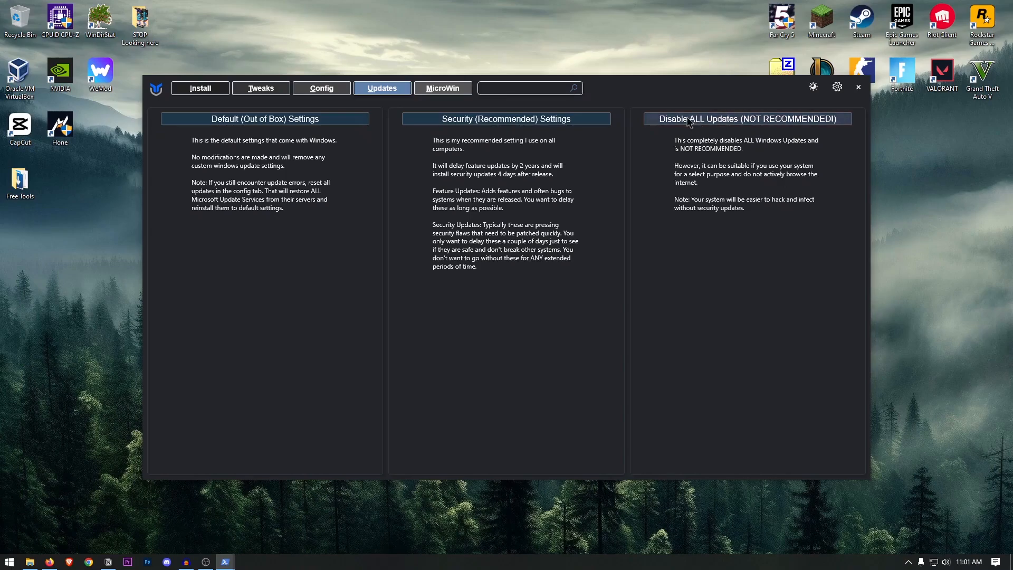
mouse_move(443, 87)
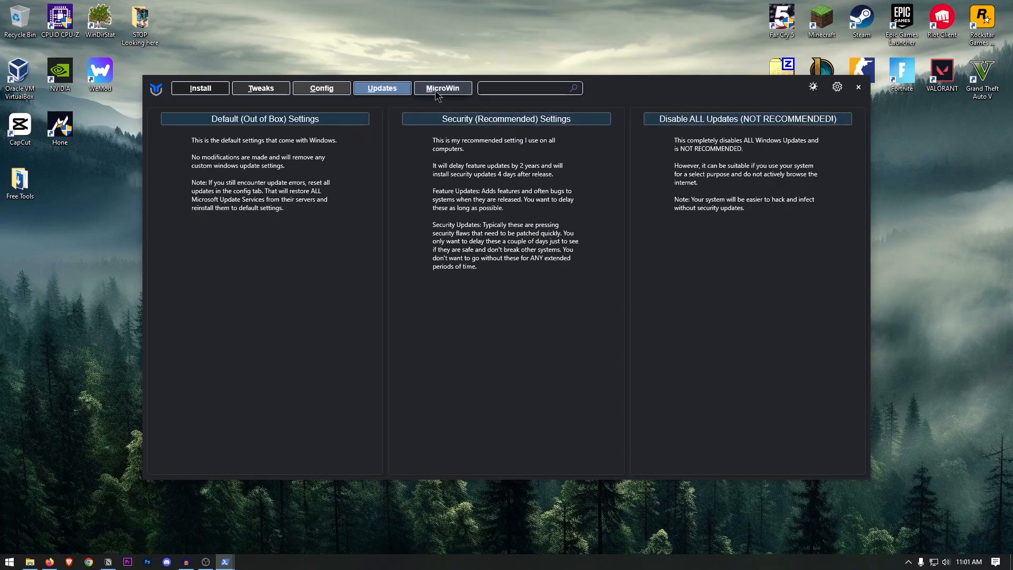
Bring up the MicroWin custom Windows ISO builder page.
click(442, 88)
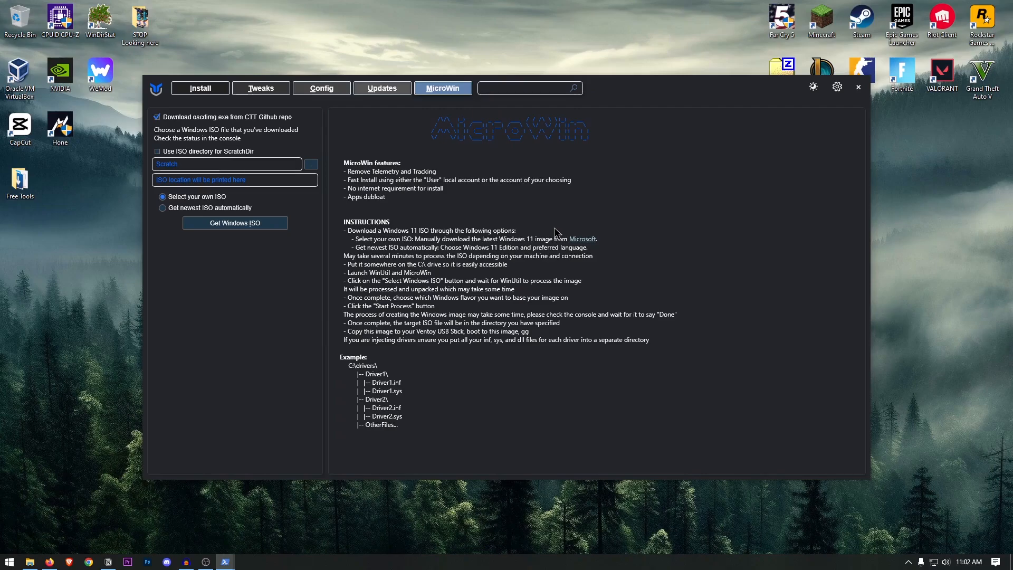
mouse_move(569, 252)
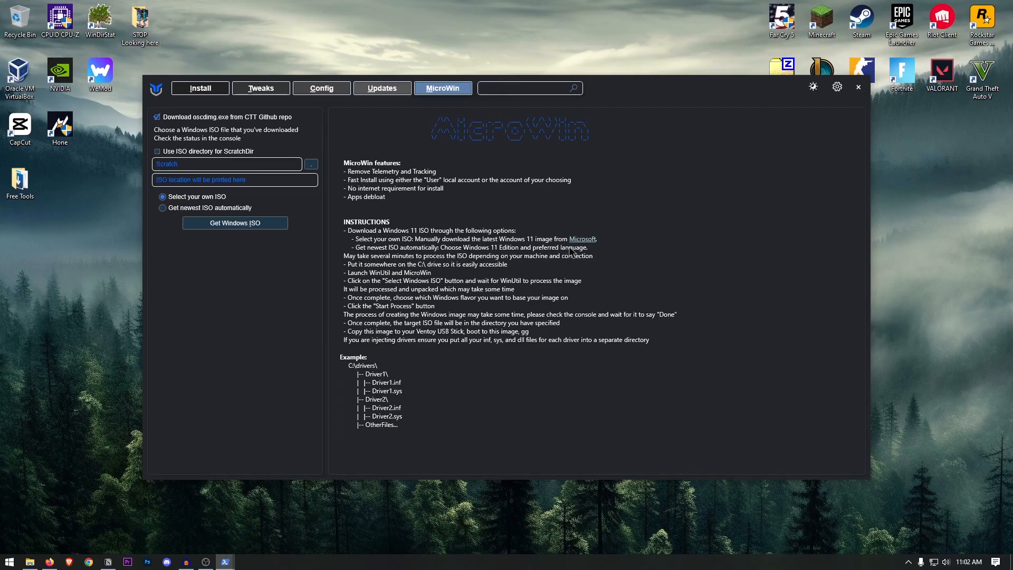
mouse_move(545, 291)
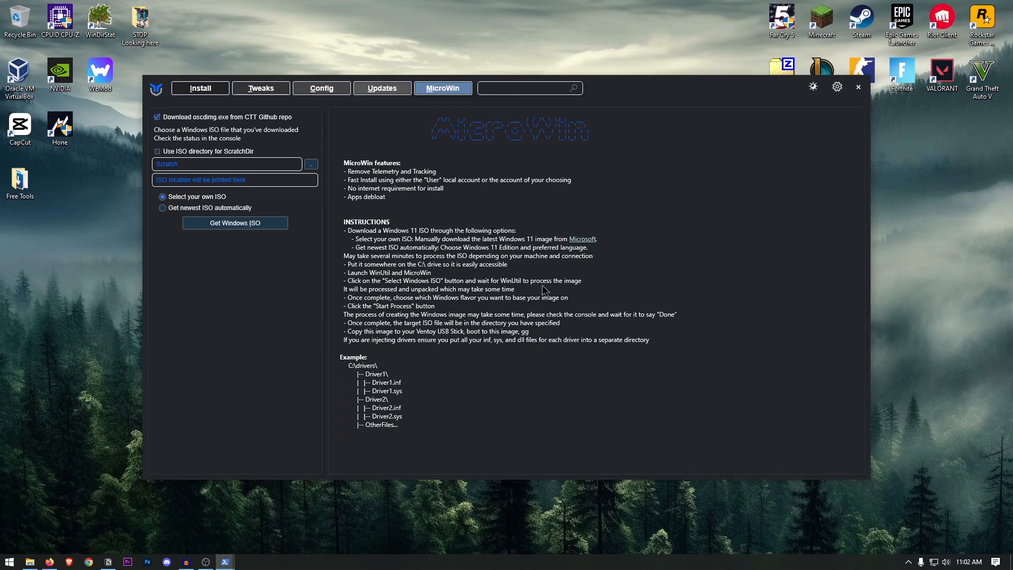
mouse_move(497, 275)
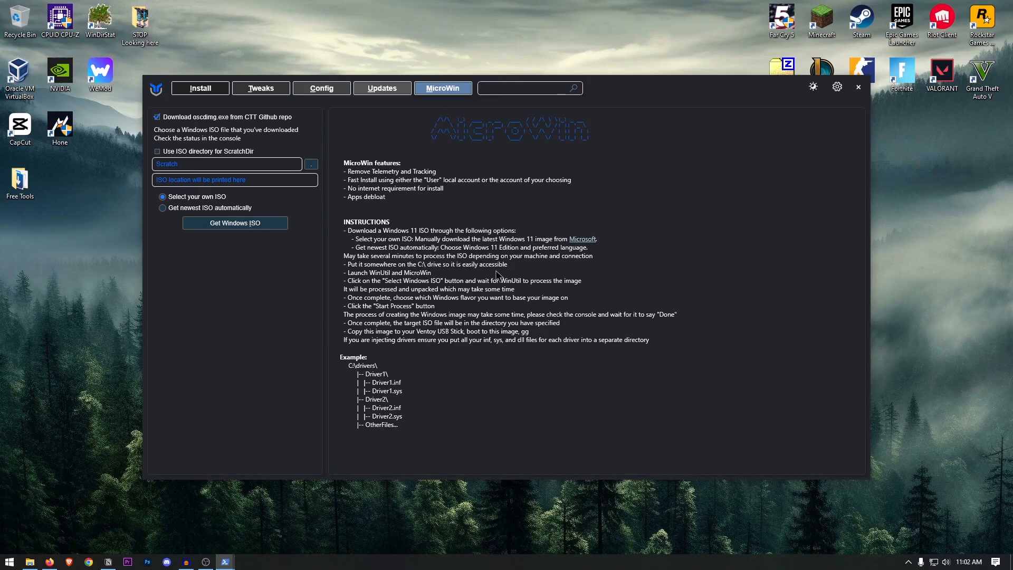
mouse_move(386, 316)
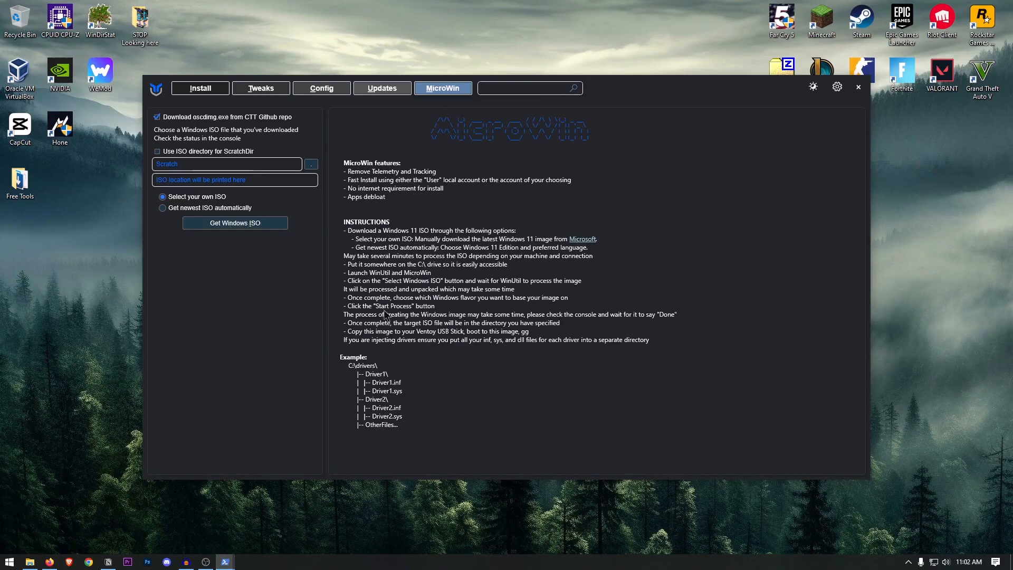
mouse_move(514, 201)
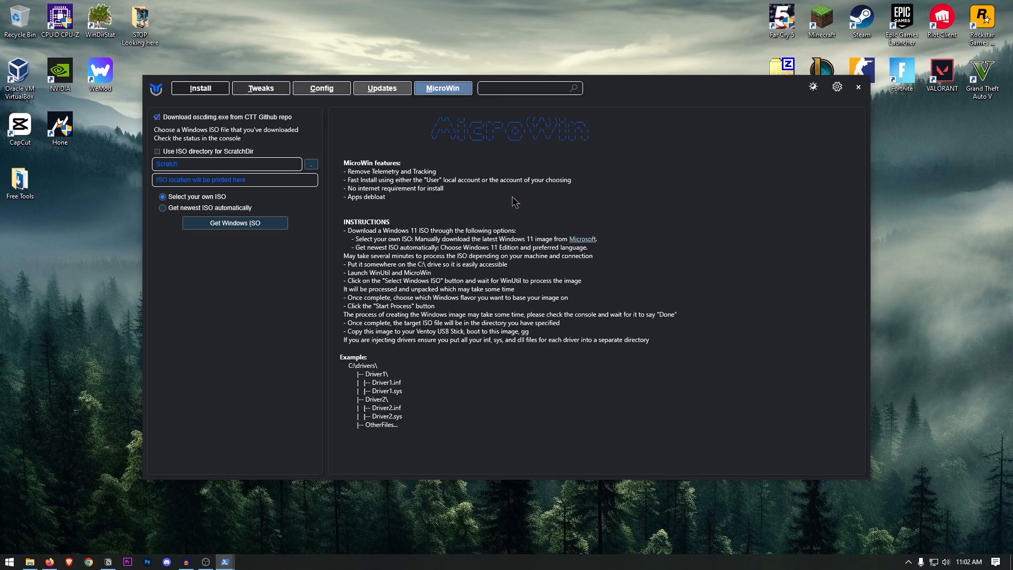
mouse_move(608, 206)
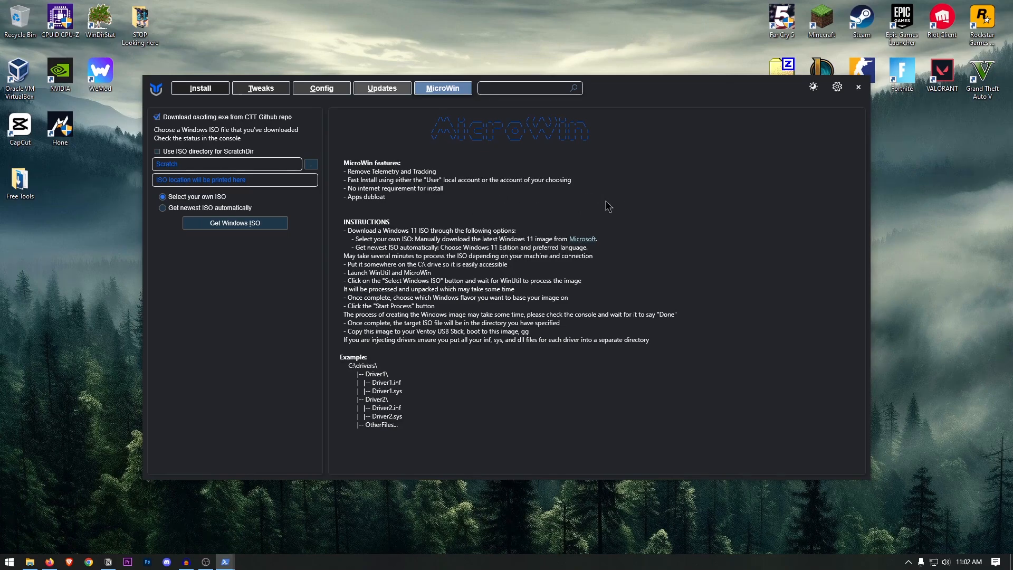
mouse_move(564, 269)
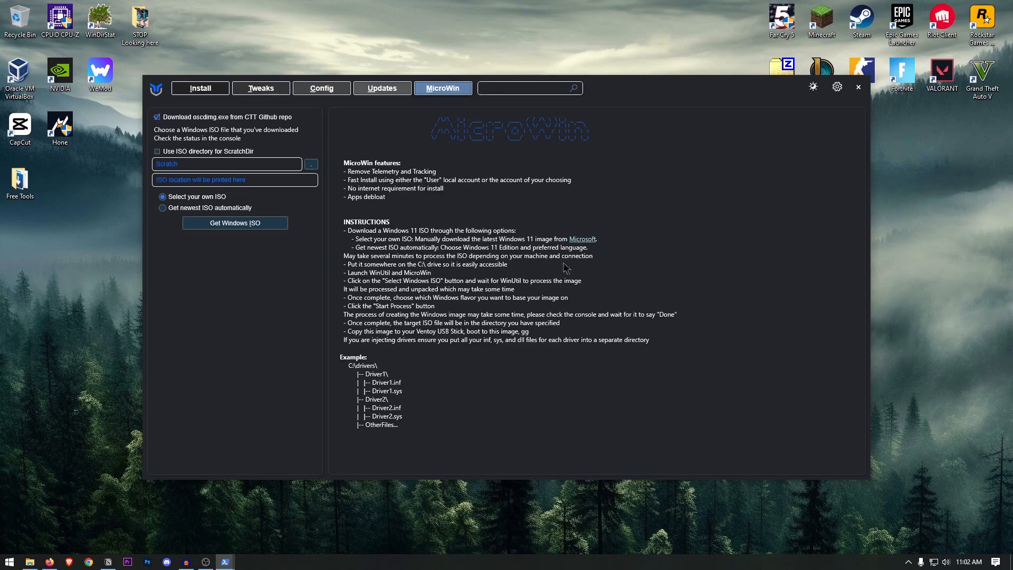
mouse_move(506, 223)
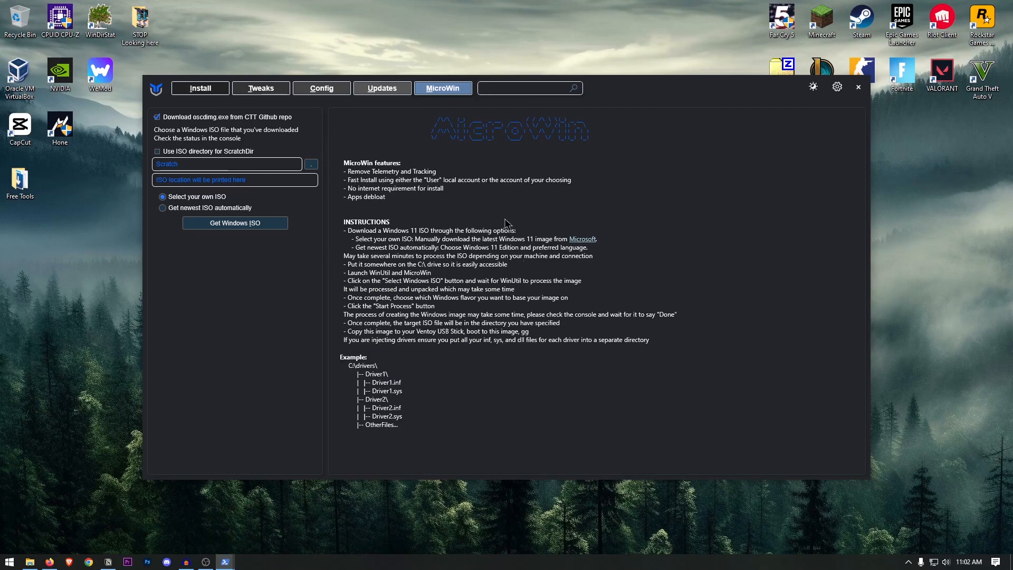
mouse_move(457, 268)
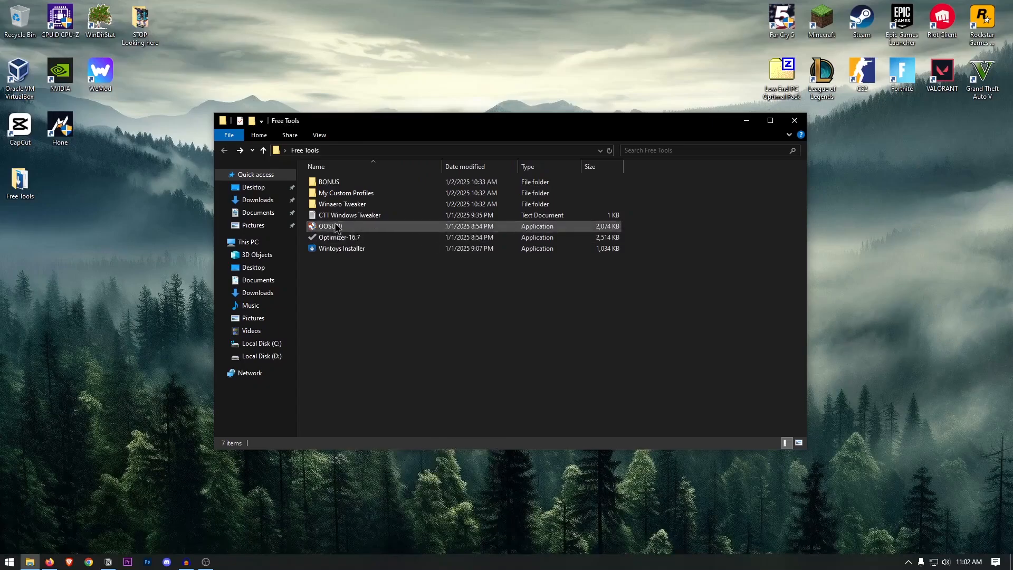
mouse_move(329, 226)
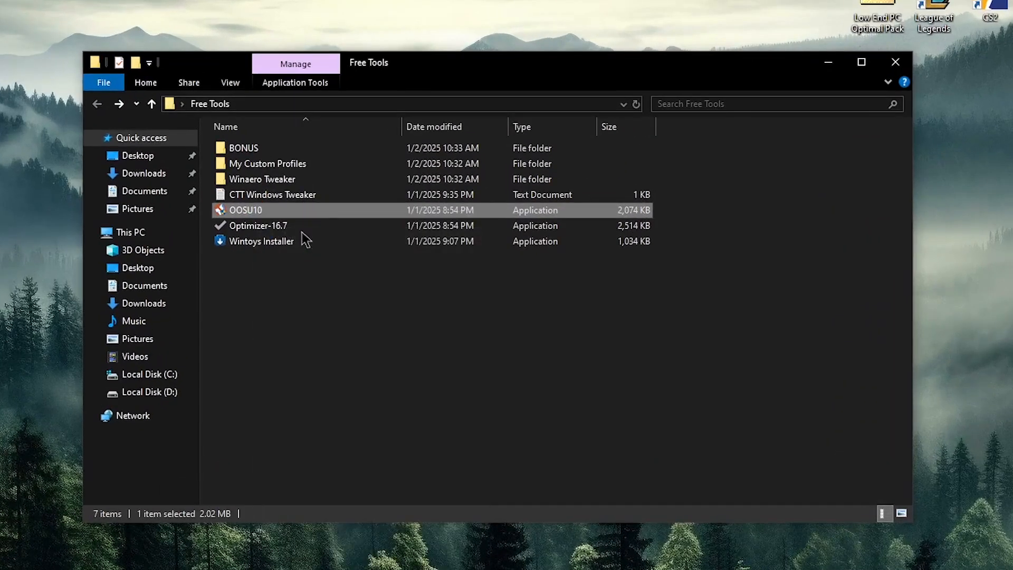
Launch OOSU10 and dismiss its detected-changes notice.
double_click(245, 210)
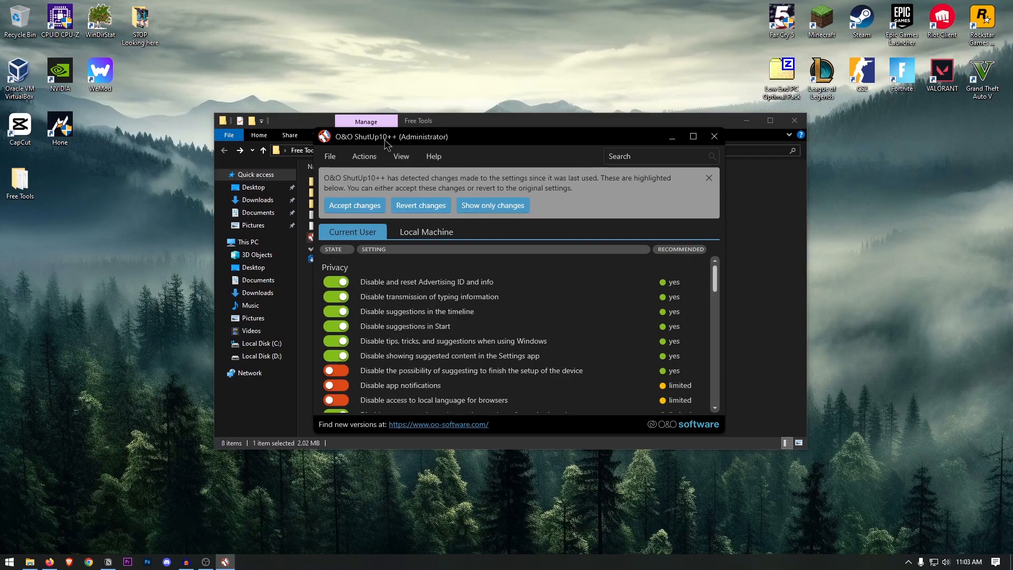
mouse_move(600, 327)
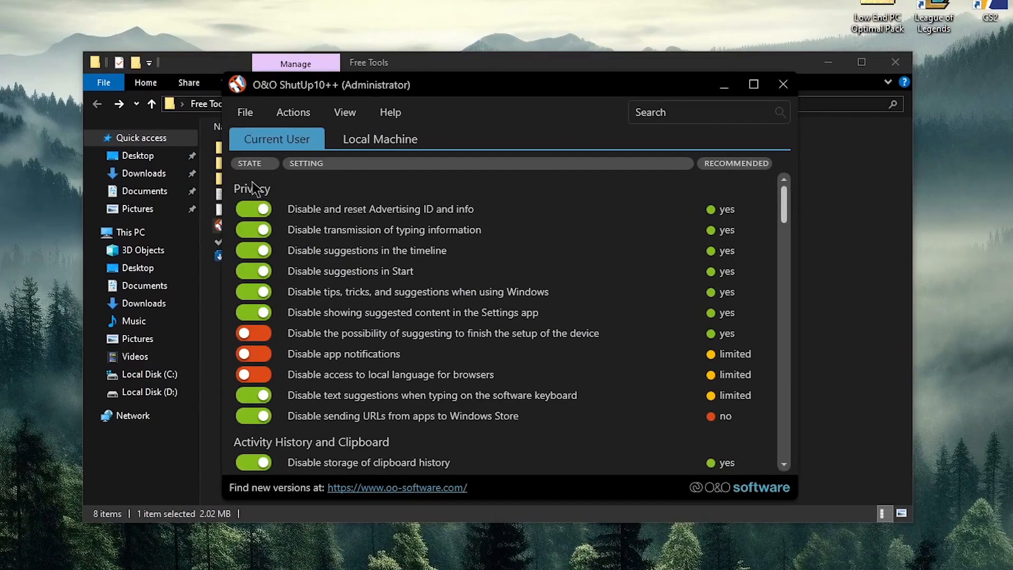
mouse_move(253, 394)
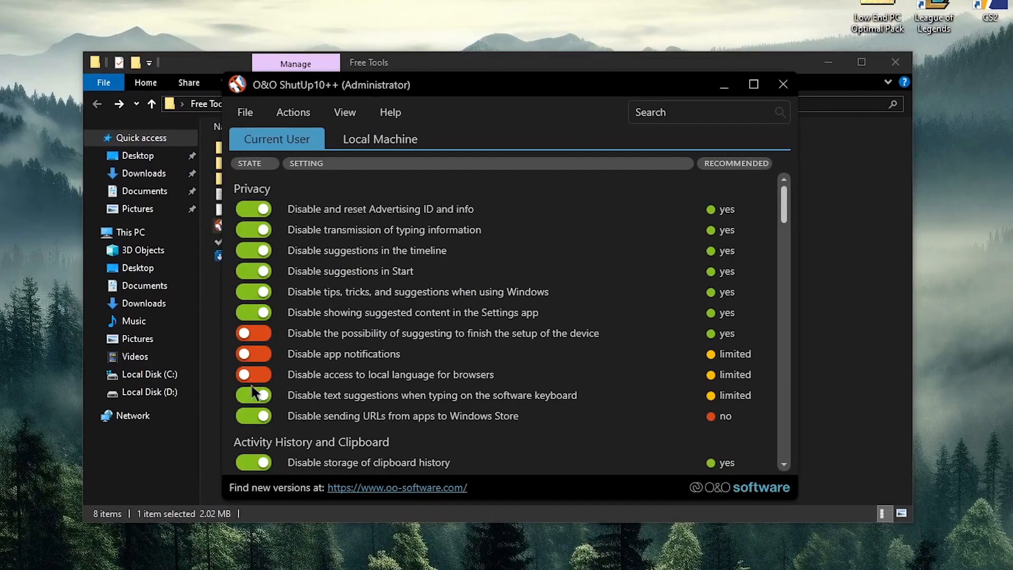
click(252, 395)
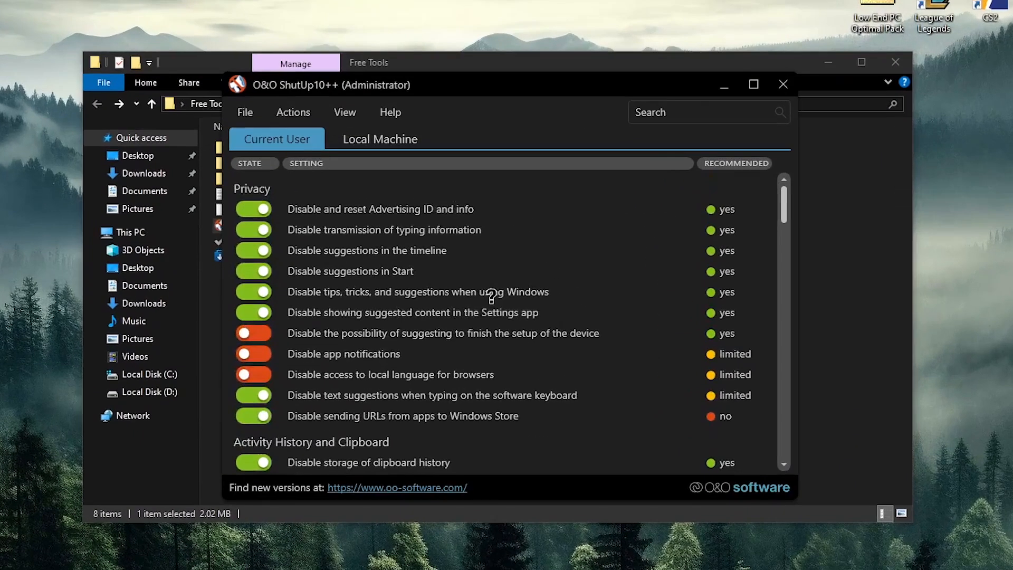
Import the Reknotic_Profile_ooshutup10 .cfg profile and acknowledge that no settings changed.
click(244, 112)
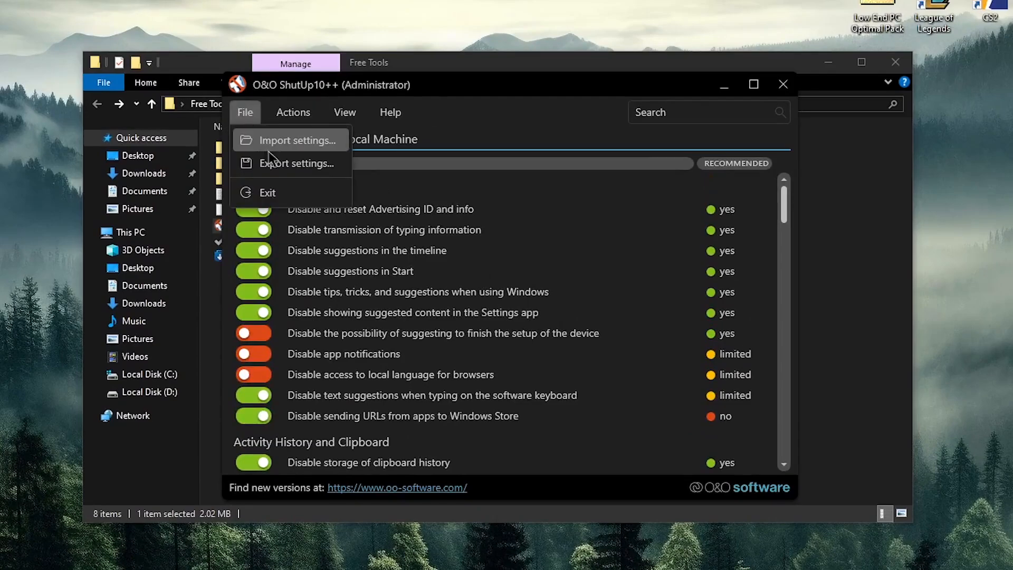
click(298, 140)
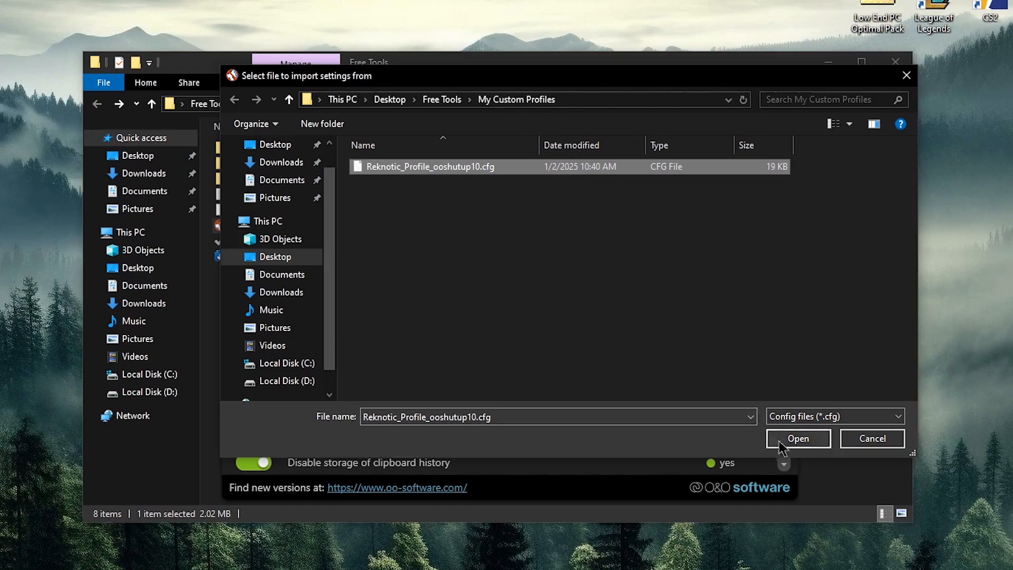
click(797, 438)
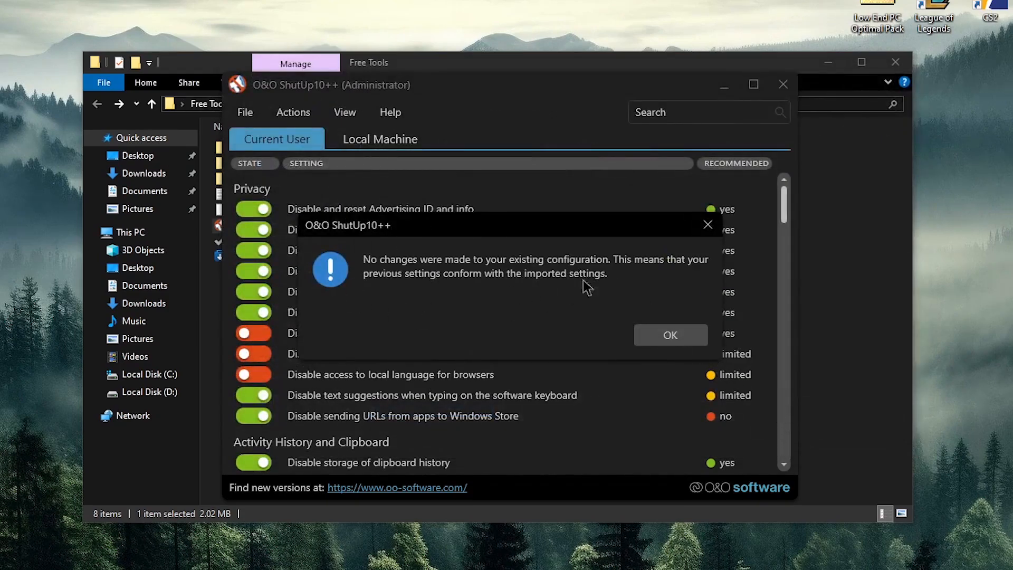
mouse_move(568, 270)
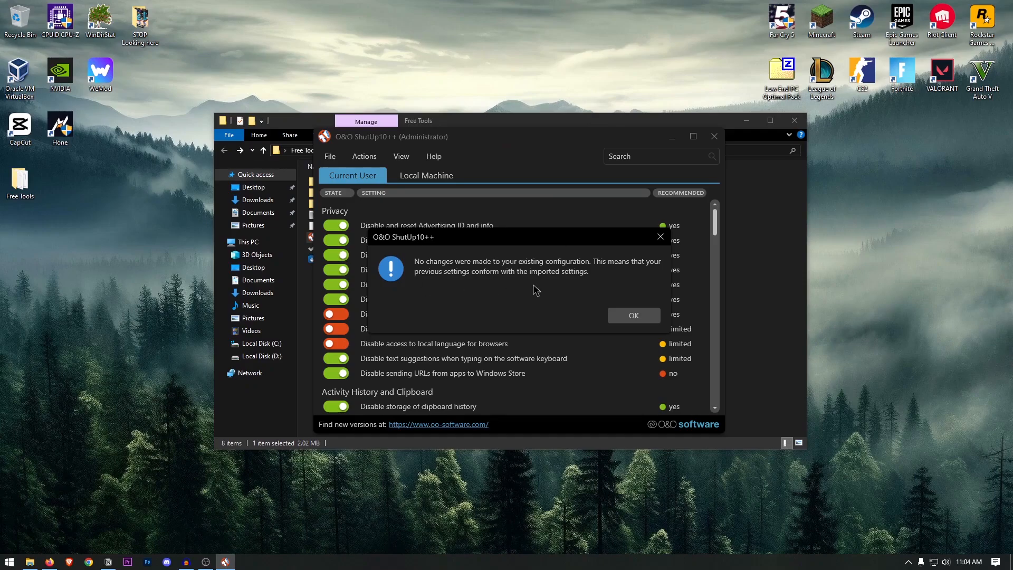
mouse_move(526, 250)
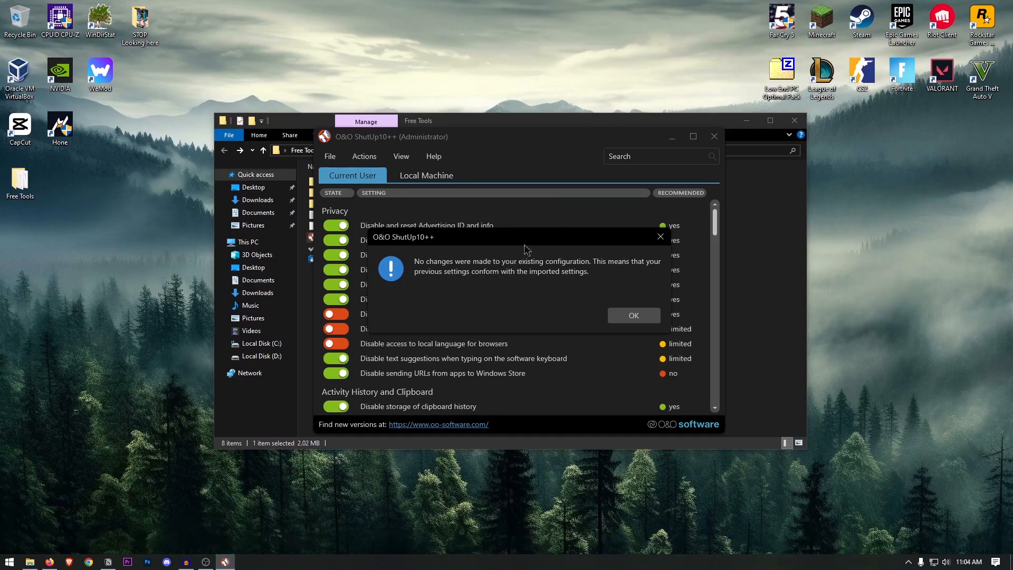
click(632, 317)
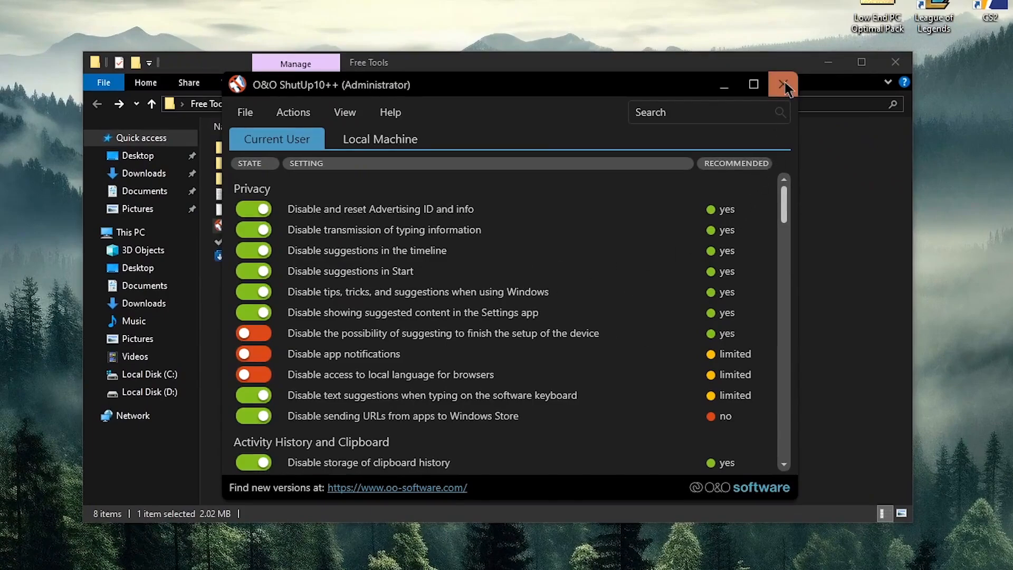
Close O&O ShutUp10++ and show the context menu for Optimizer-16.7 in Free Tools.
click(783, 85)
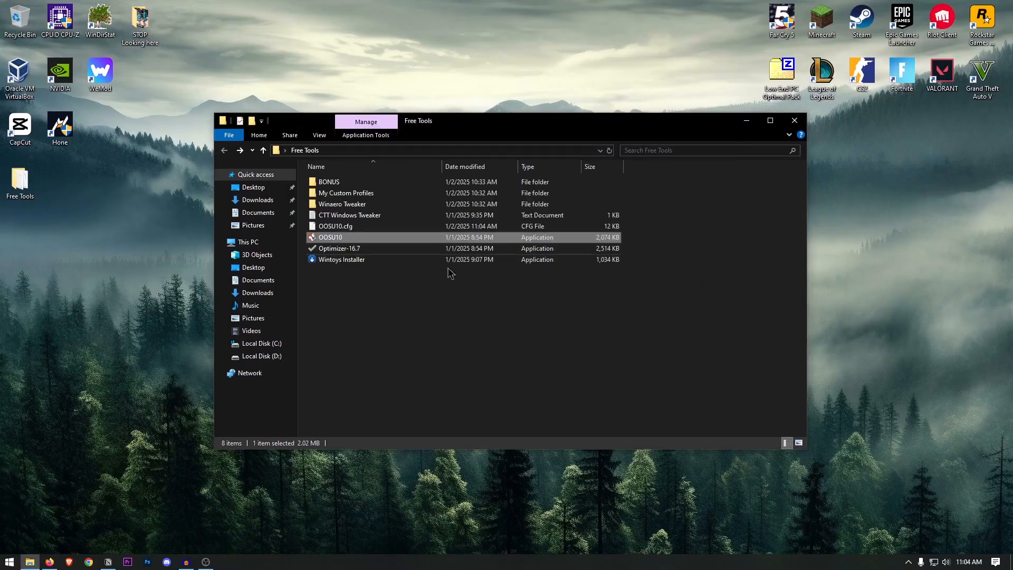
mouse_move(587, 298)
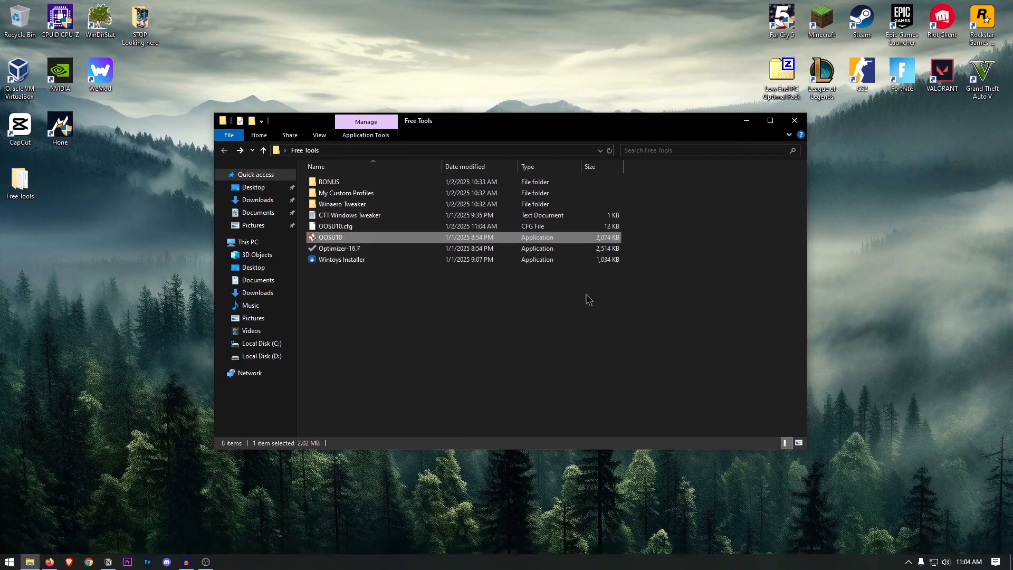
mouse_move(417, 302)
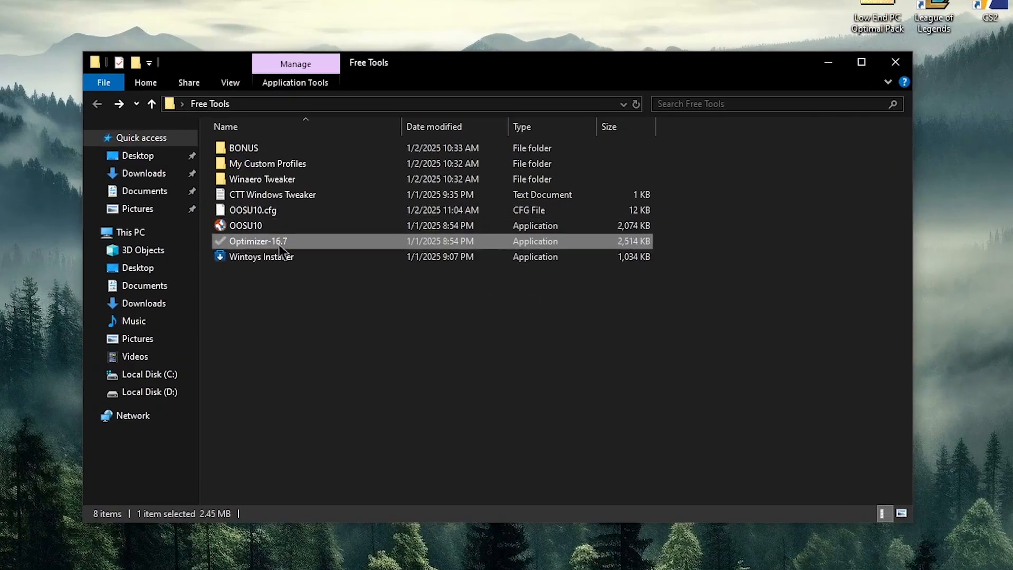
mouse_move(384, 241)
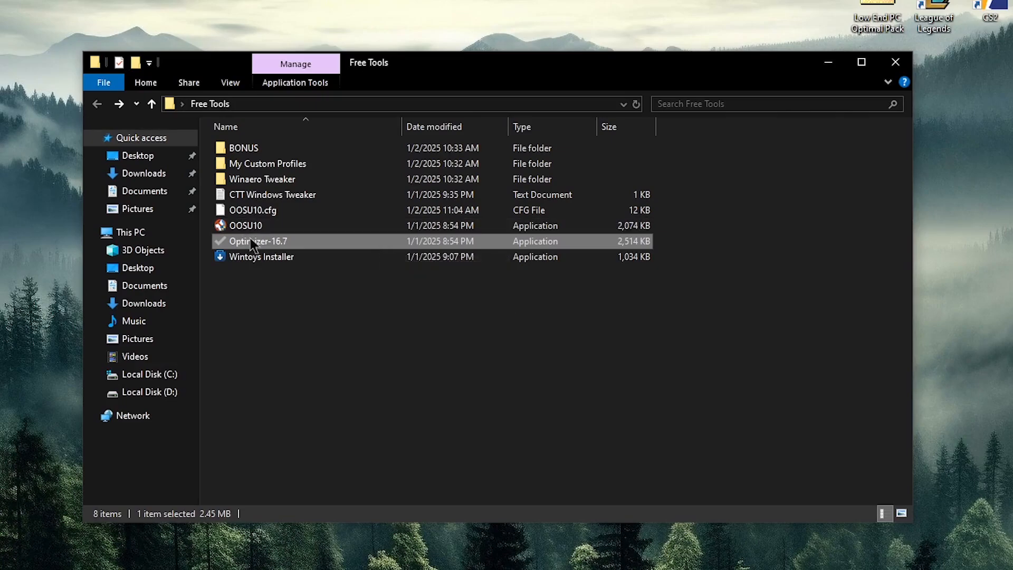
mouse_move(294, 244)
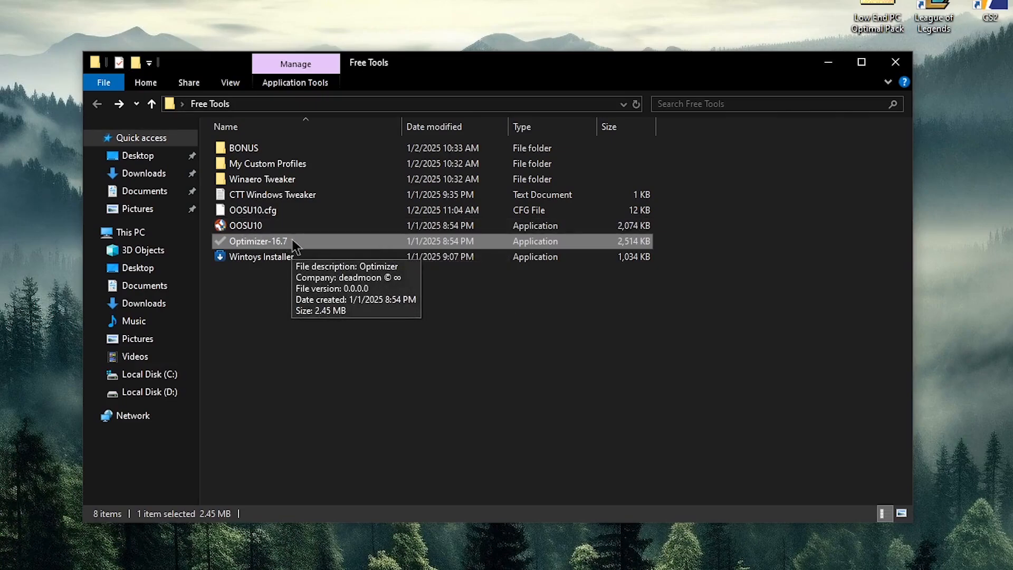
click(862, 62)
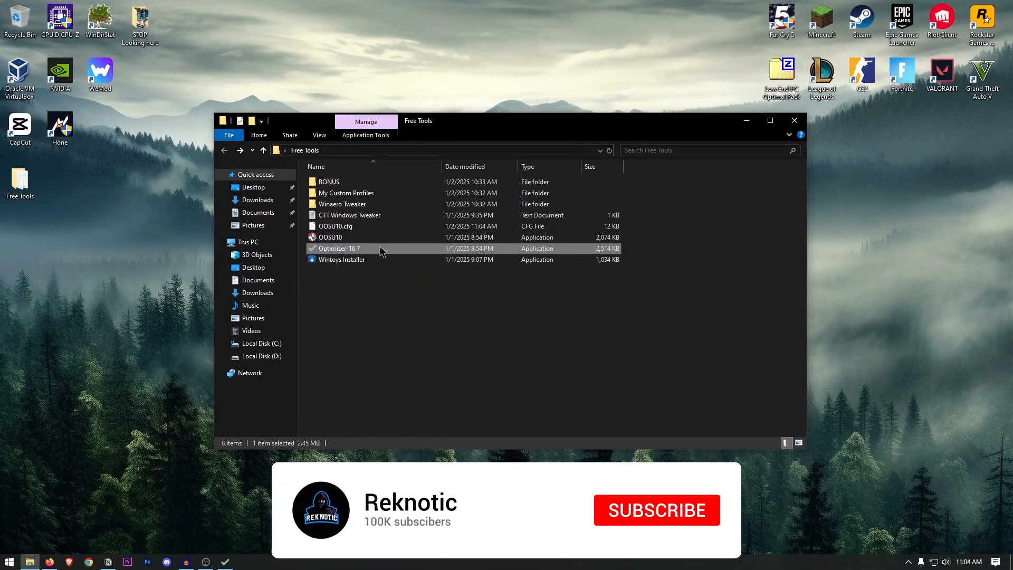
right_click(338, 248)
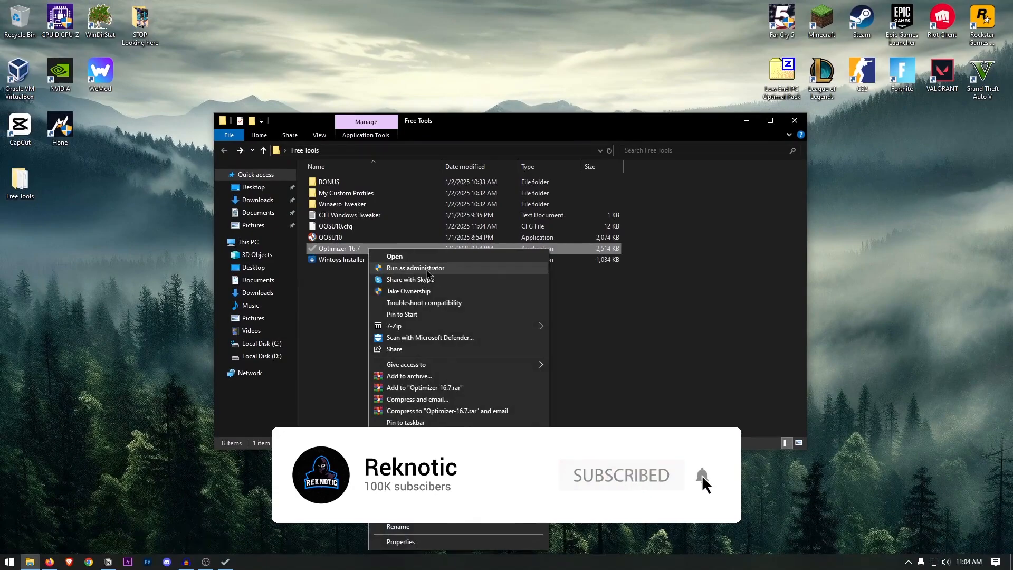
Run Optimizer 16.7 as administrator.
click(416, 268)
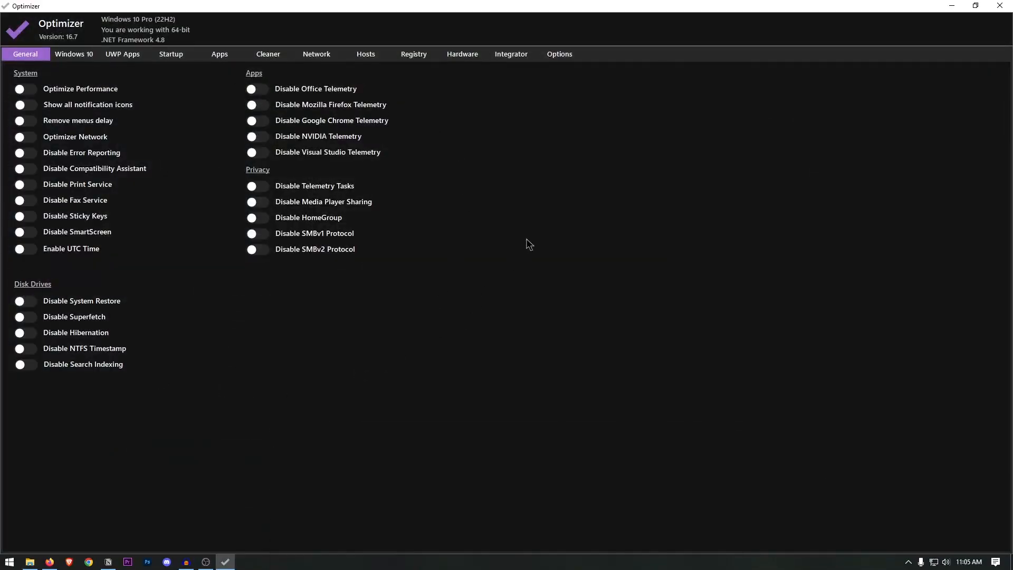
mouse_move(556, 306)
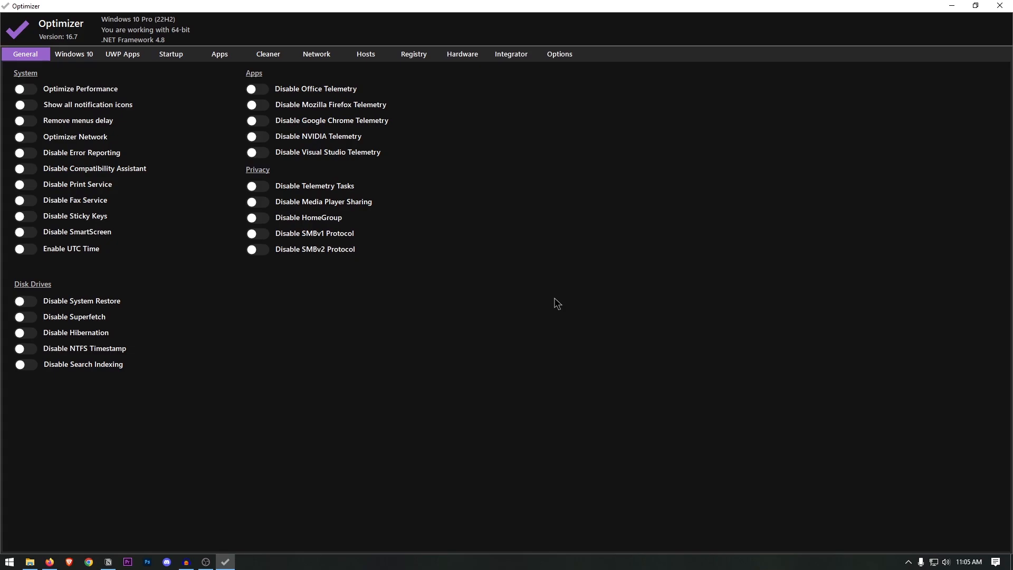
mouse_move(255, 79)
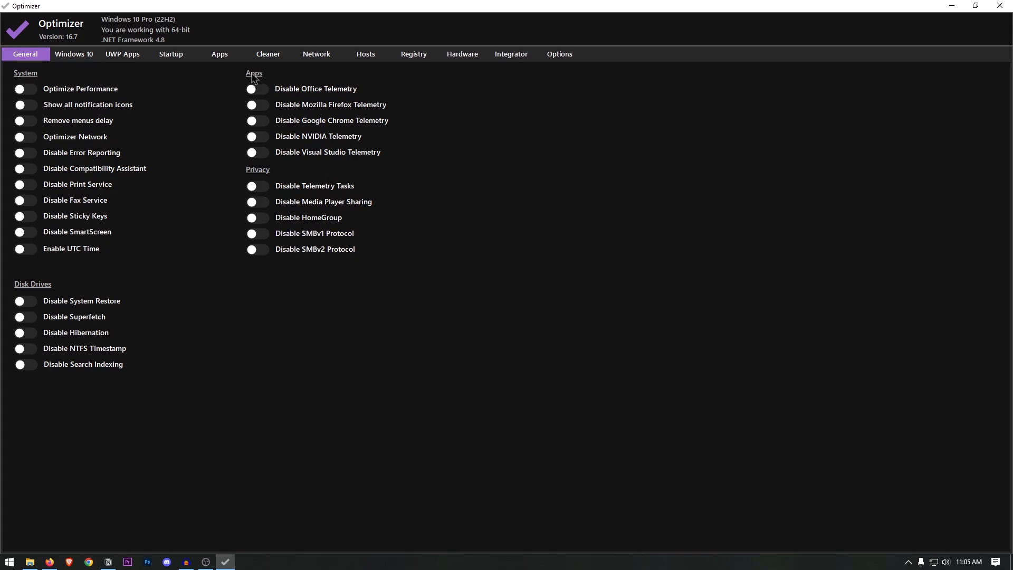
mouse_move(442, 332)
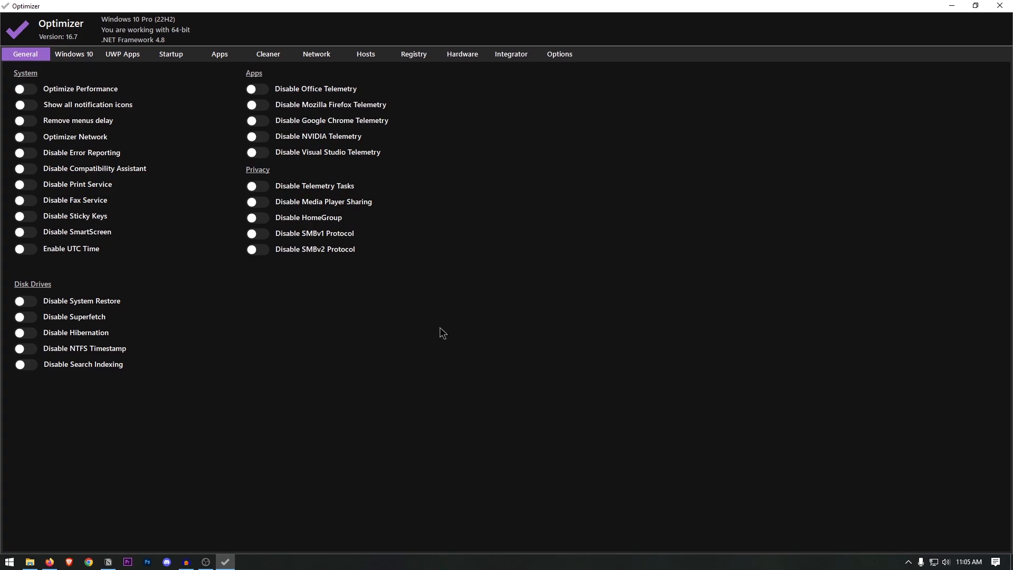
mouse_move(600, 211)
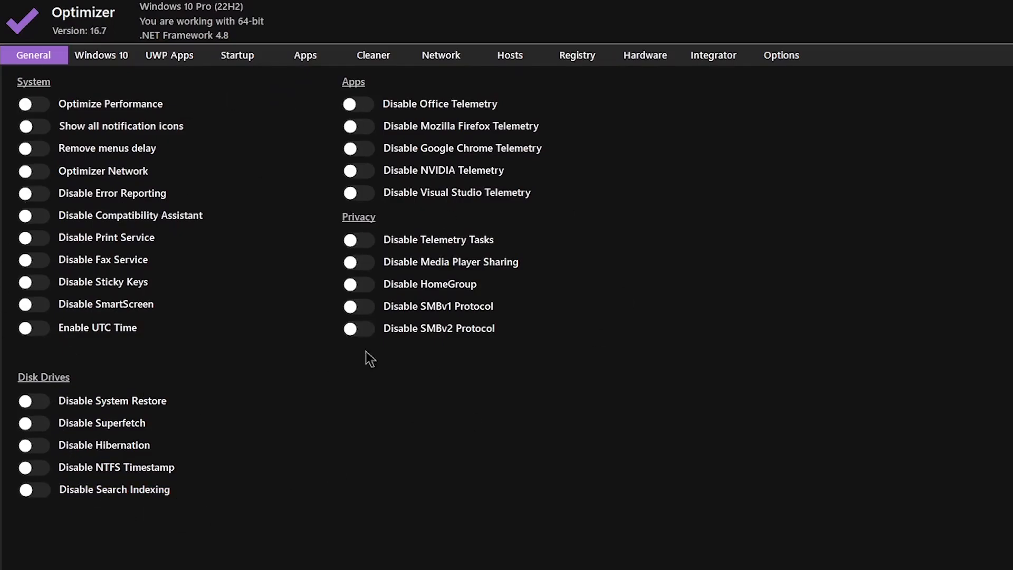
mouse_move(197, 94)
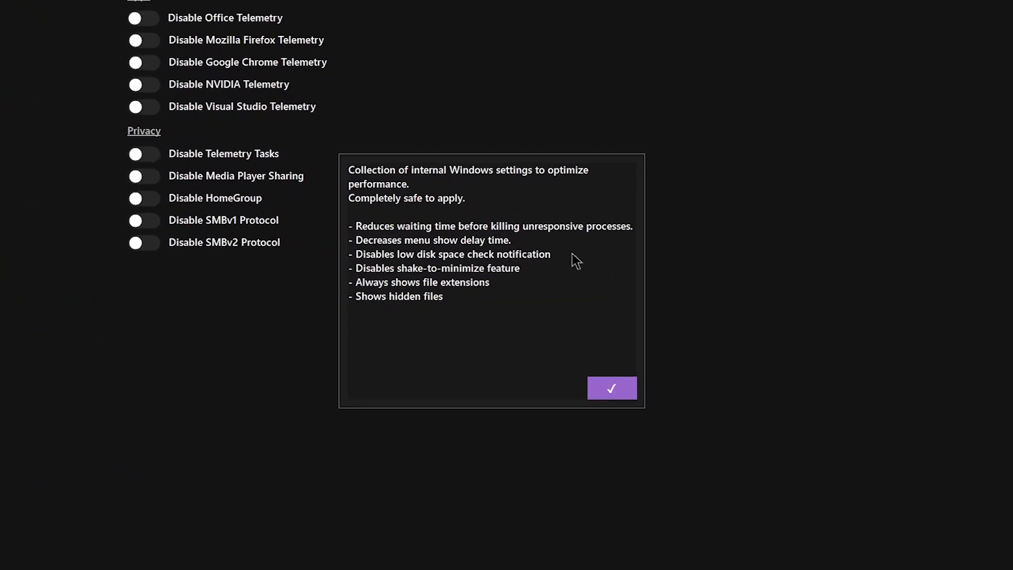
mouse_move(429, 210)
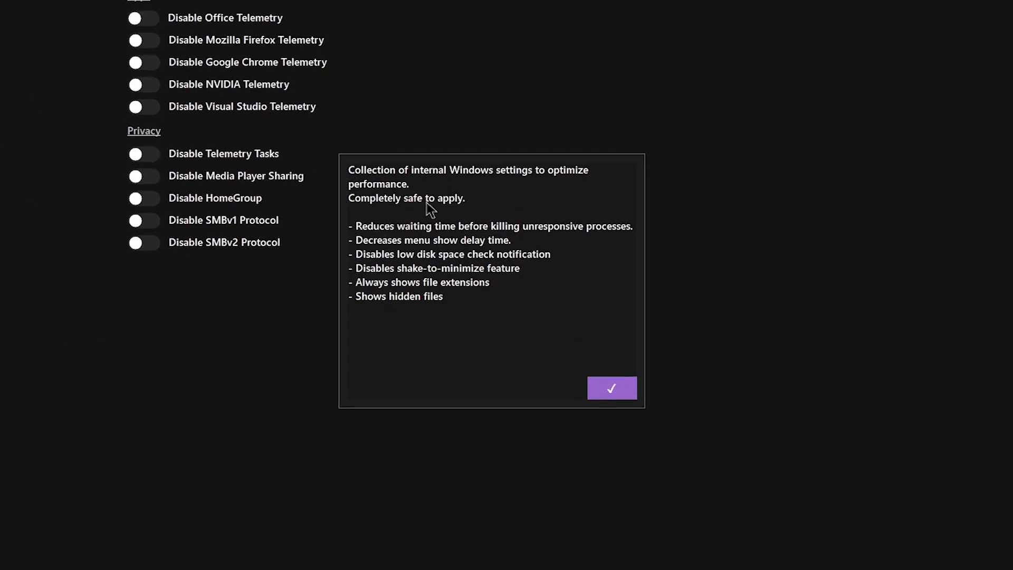
mouse_move(580, 179)
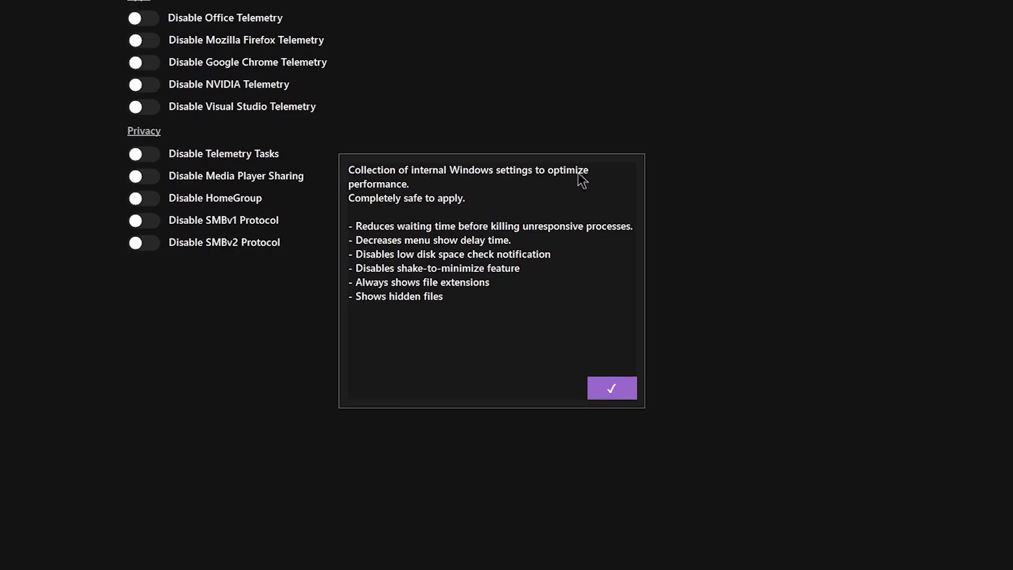
mouse_move(448, 206)
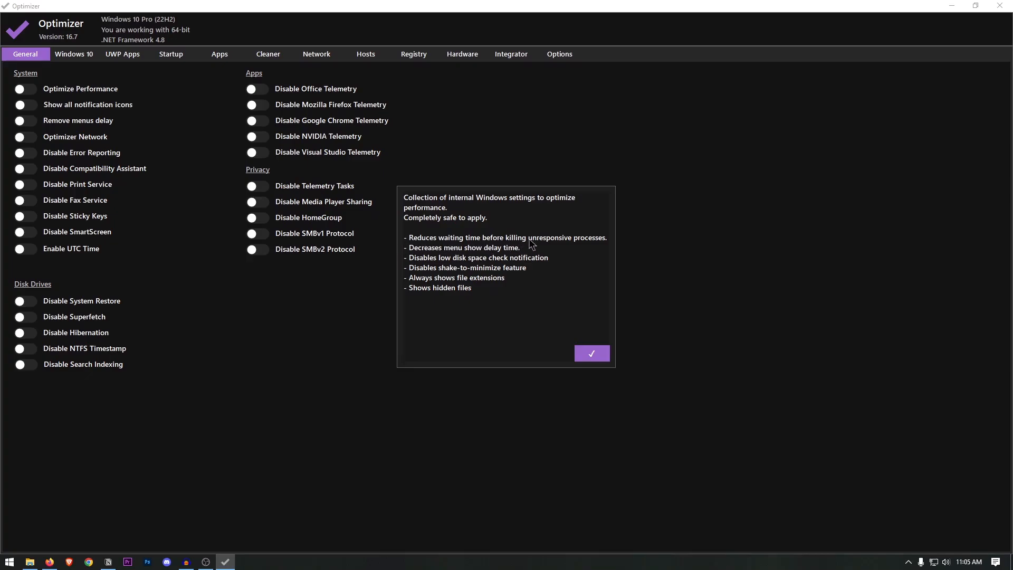
mouse_move(477, 254)
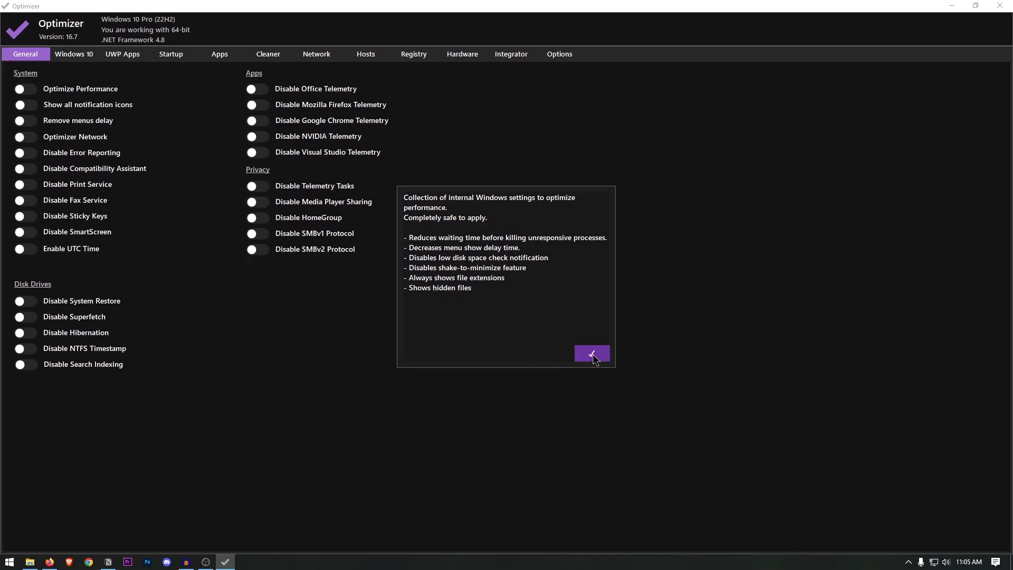
Enable Optimize Performance, review the network tweak, and disable Compatibility Assistant and SmartScreen.
click(591, 353)
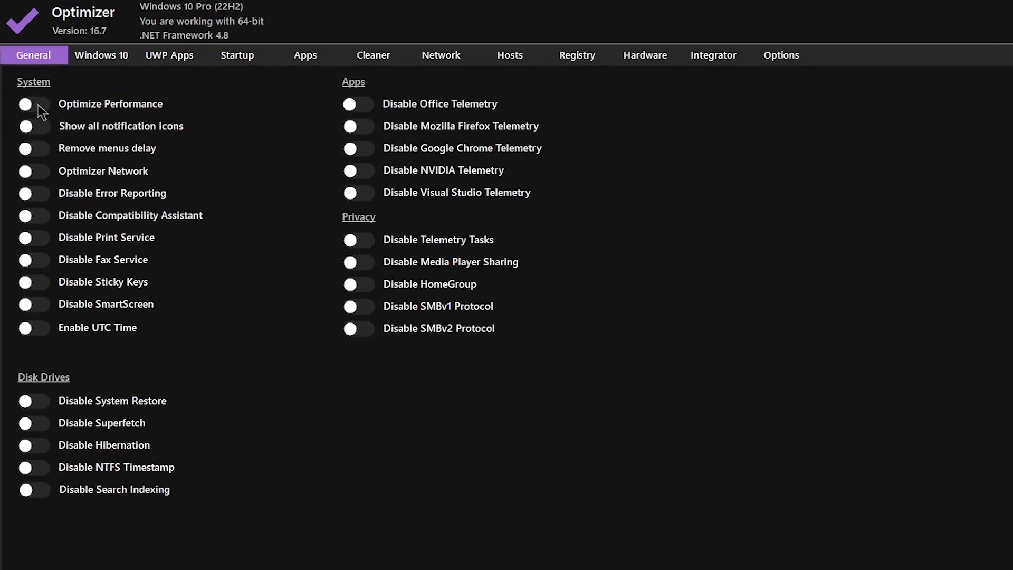
click(33, 104)
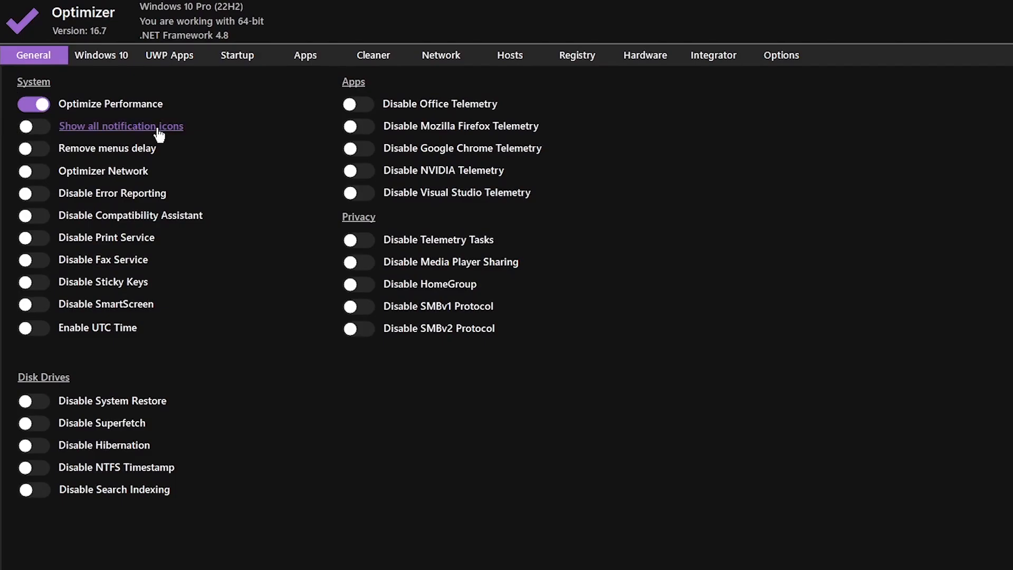
mouse_move(45, 153)
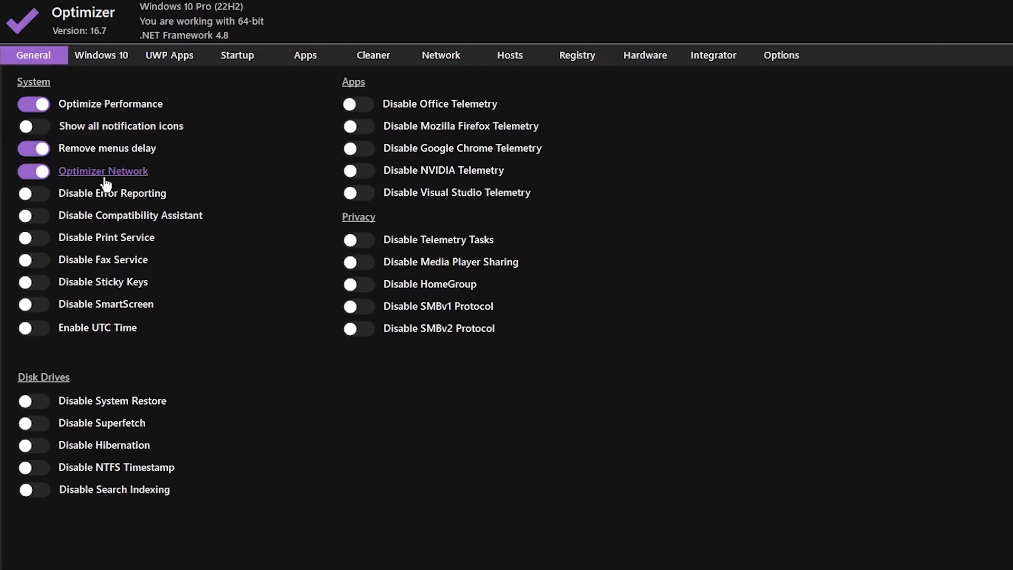
click(102, 171)
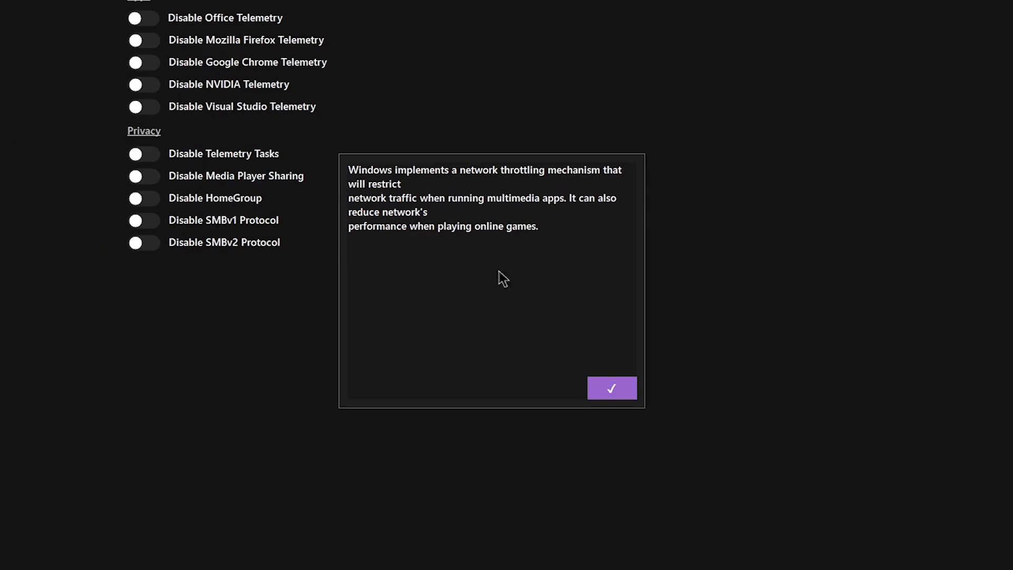
mouse_move(599, 163)
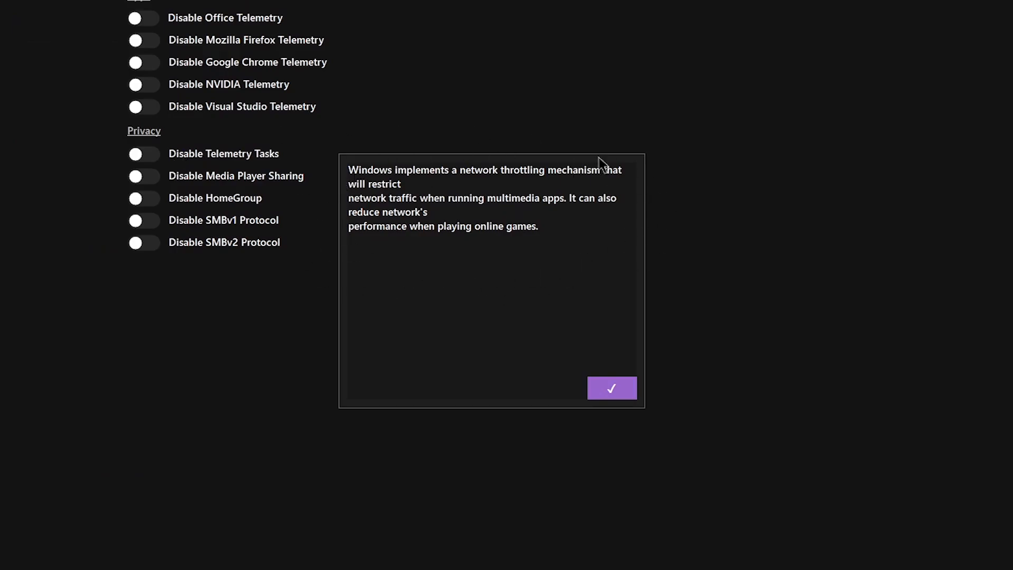
click(611, 387)
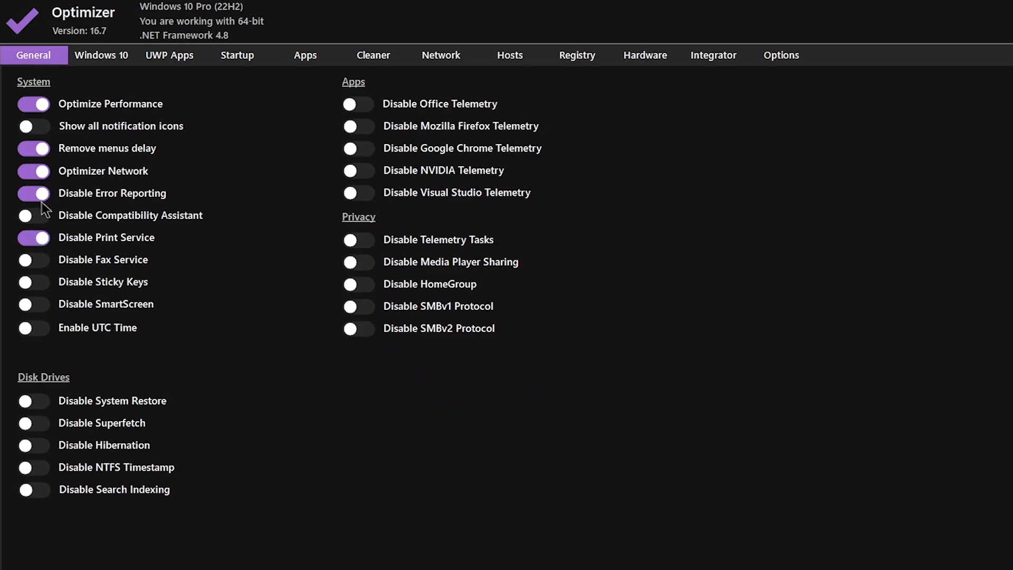
click(33, 216)
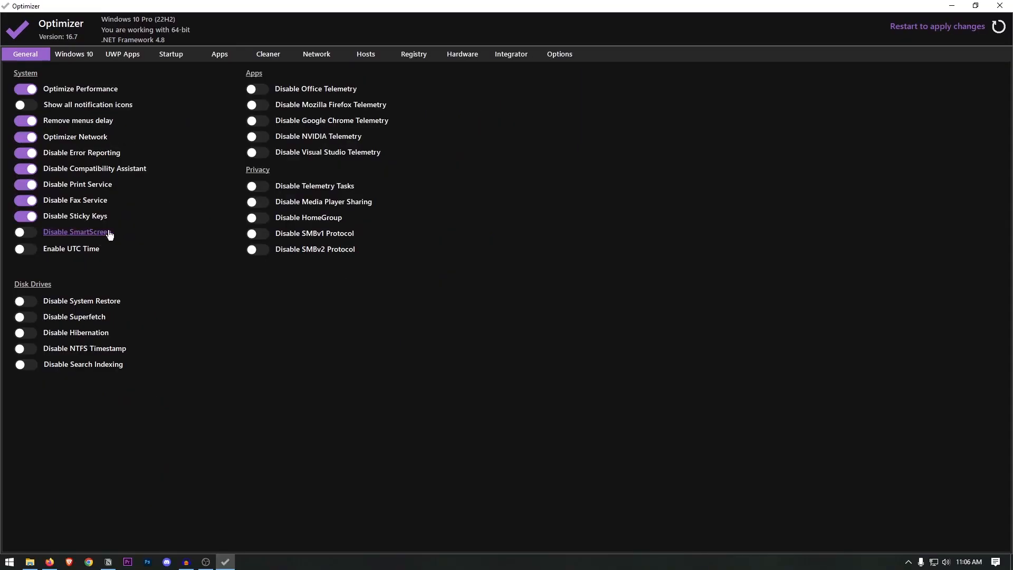
mouse_move(41, 233)
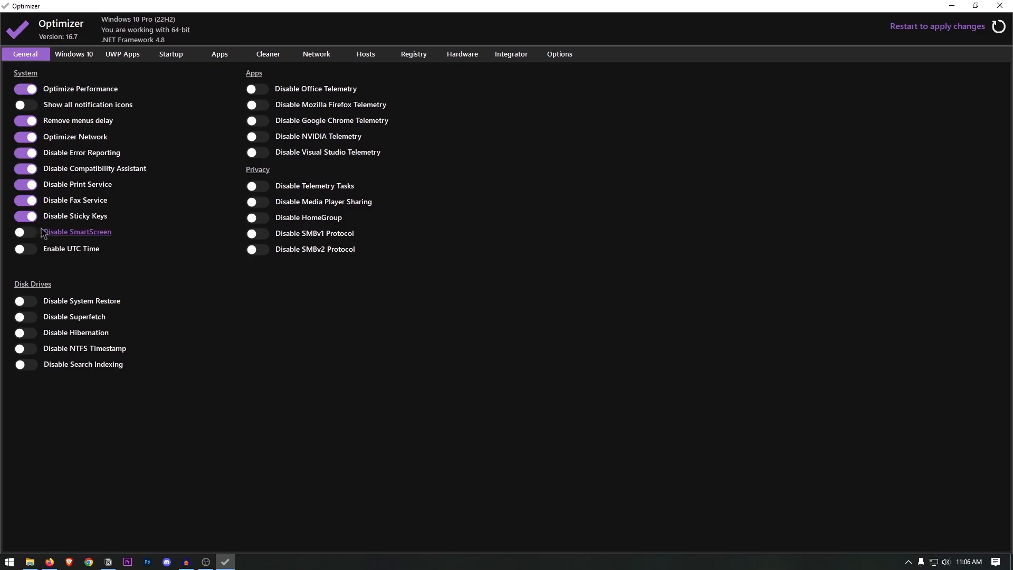
mouse_move(52, 237)
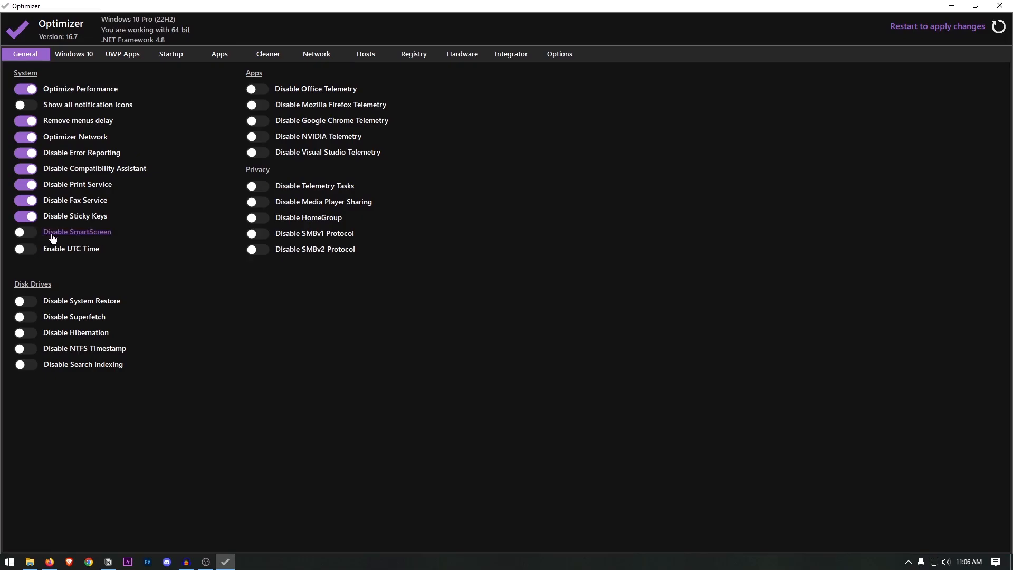
click(24, 231)
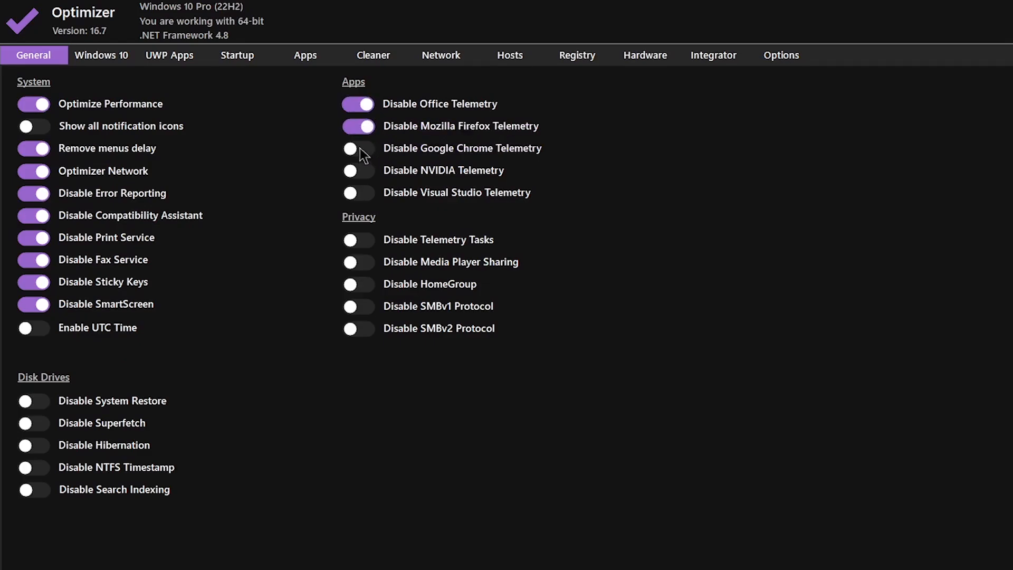
Disable Chrome telemetry and Superfetch, leaving the HomeGroup tweak on after checking it.
click(357, 148)
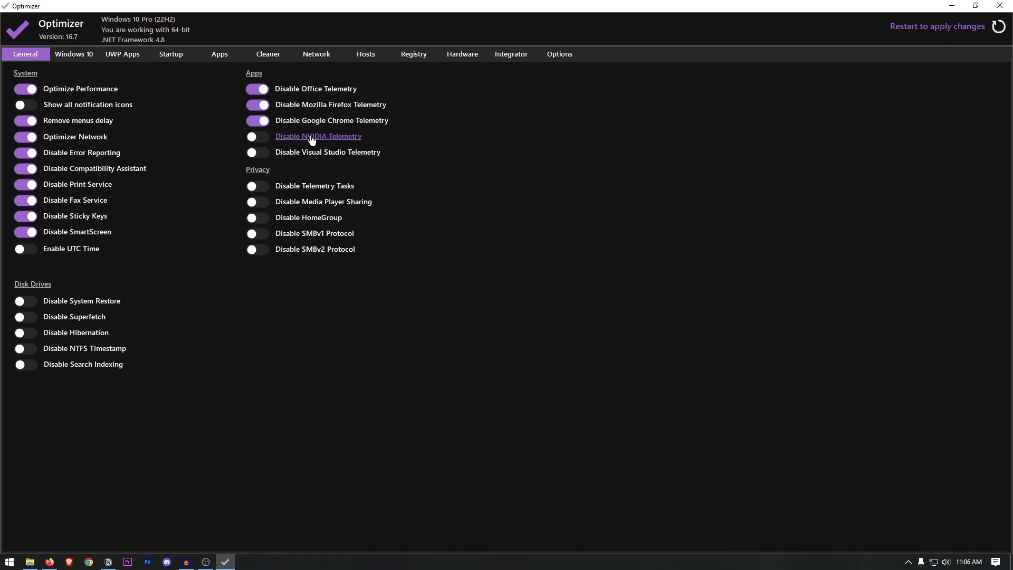
mouse_move(333, 140)
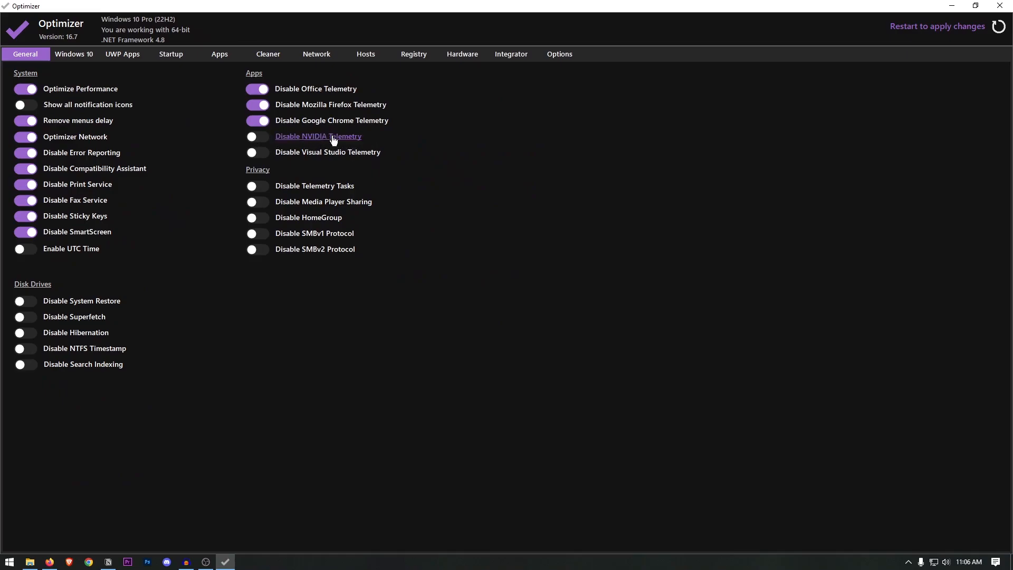
mouse_move(334, 154)
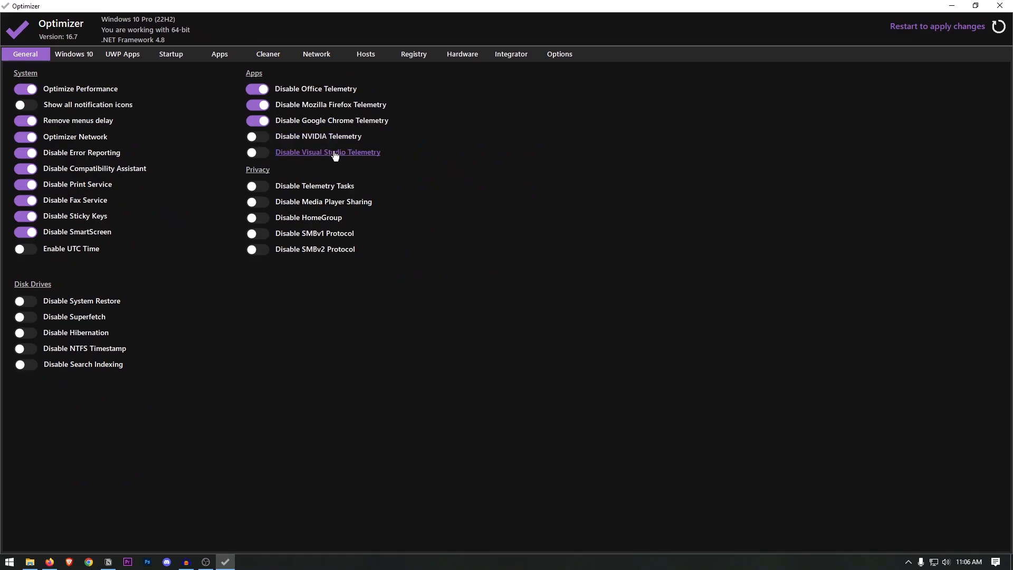
mouse_move(509, 235)
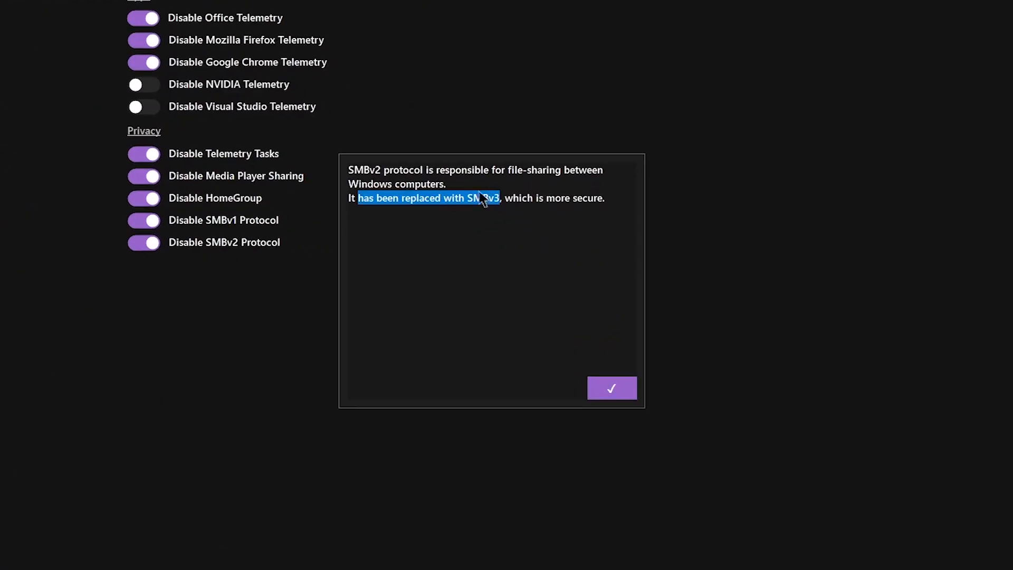
click(611, 387)
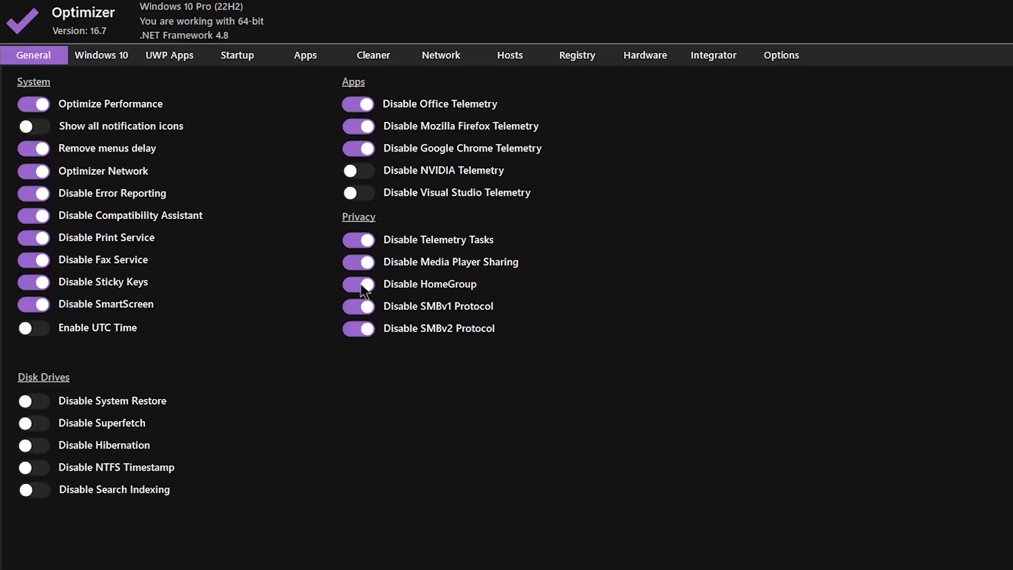
click(359, 284)
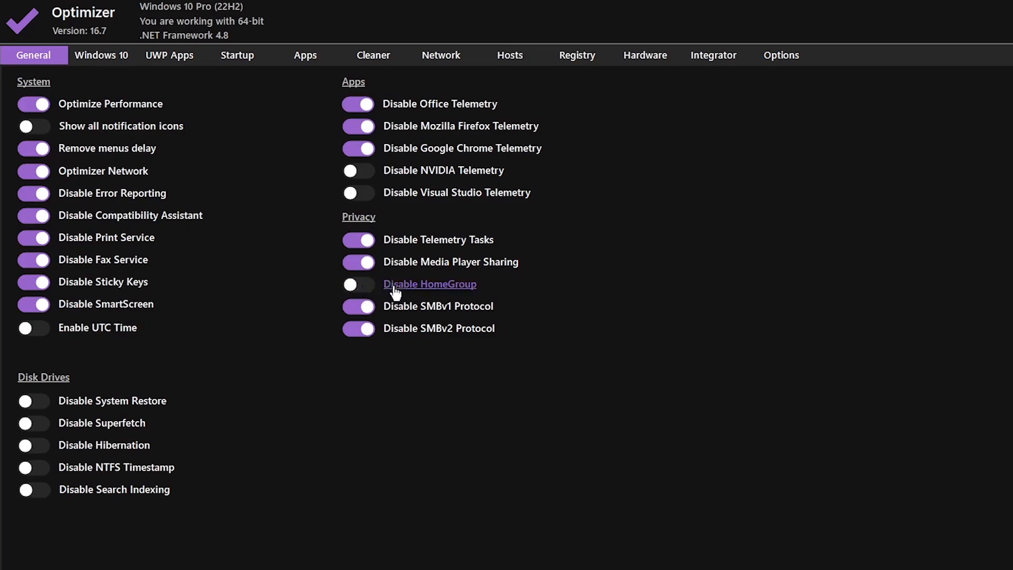
click(359, 284)
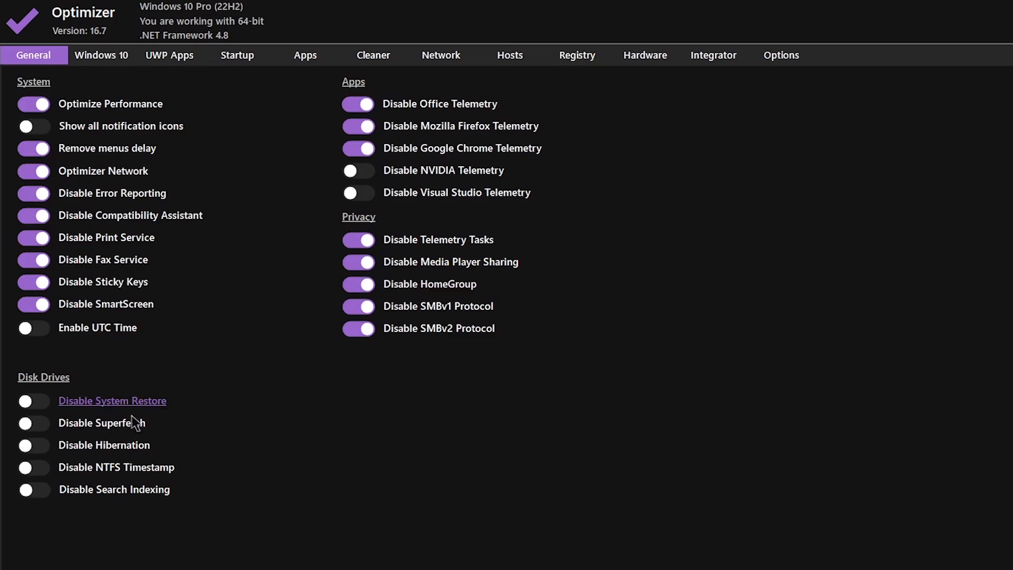
click(32, 444)
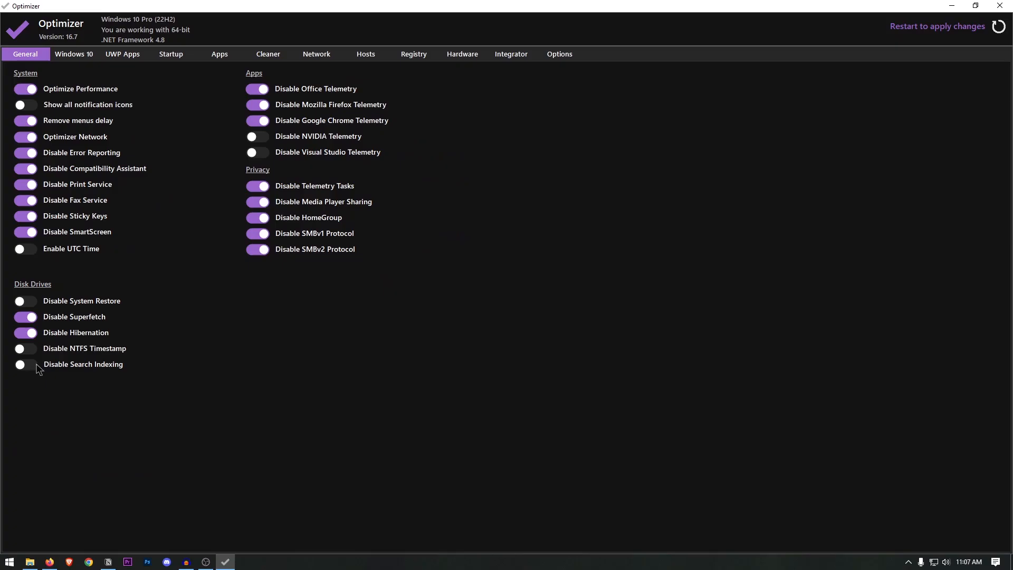
mouse_move(169, 366)
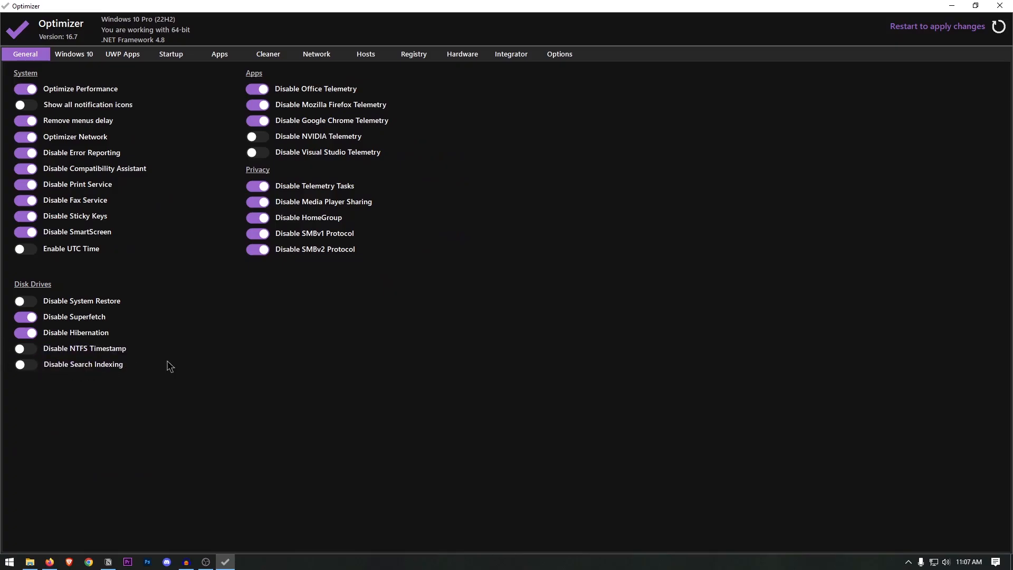
On the Windows 10 page, disable the TPM check, sensor services and Cast to Device.
click(73, 54)
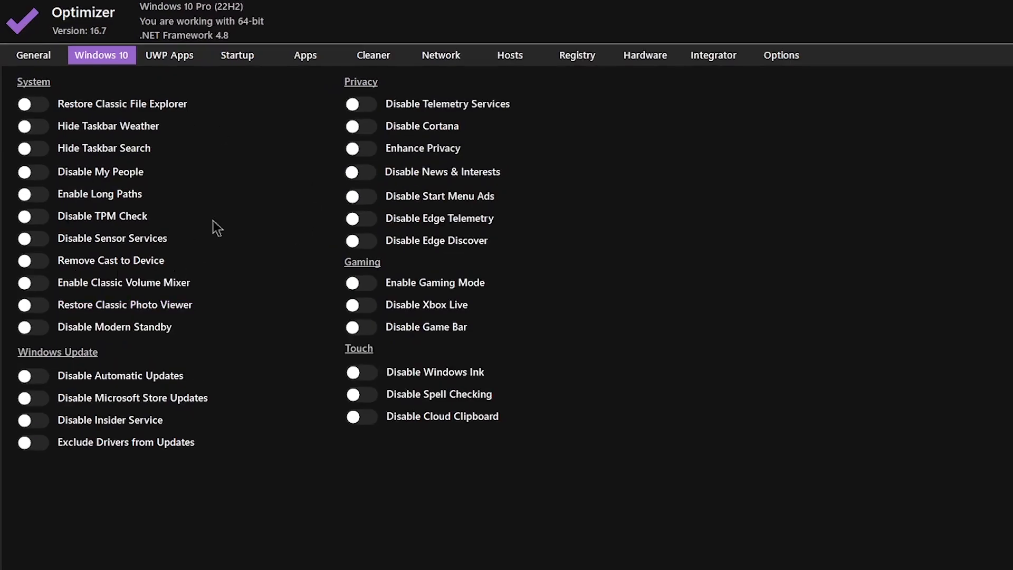
mouse_move(99, 122)
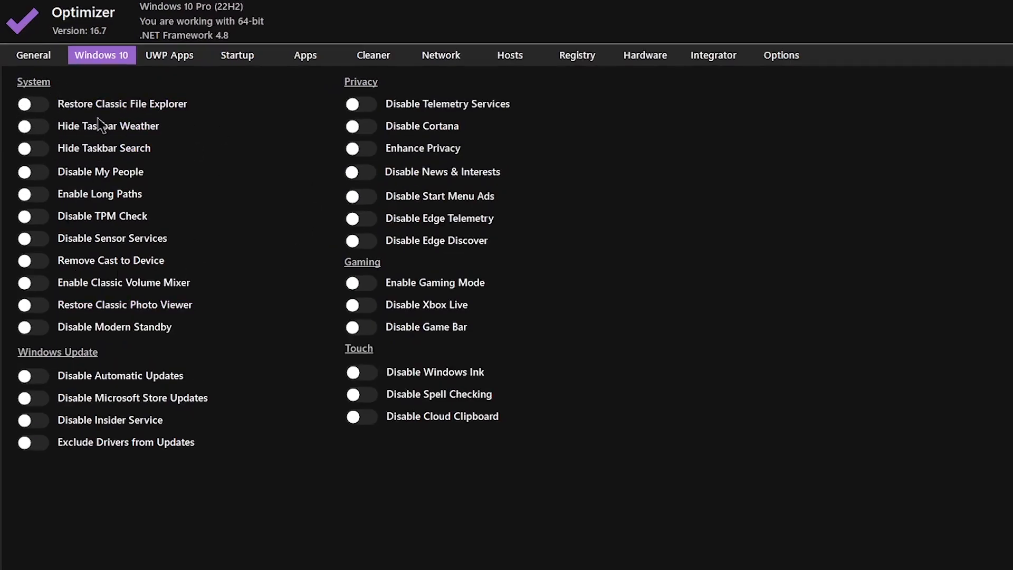
click(32, 215)
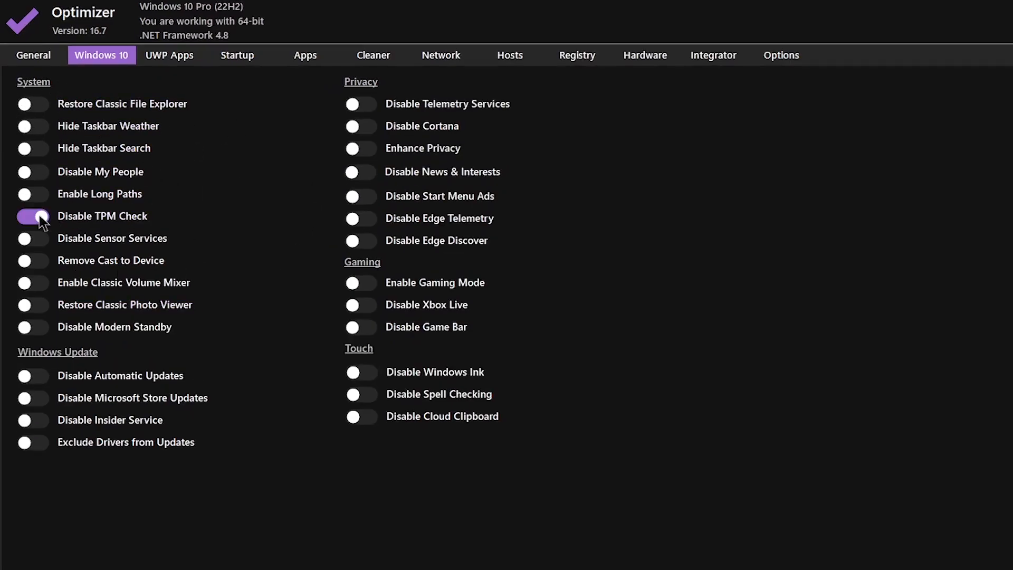
click(32, 237)
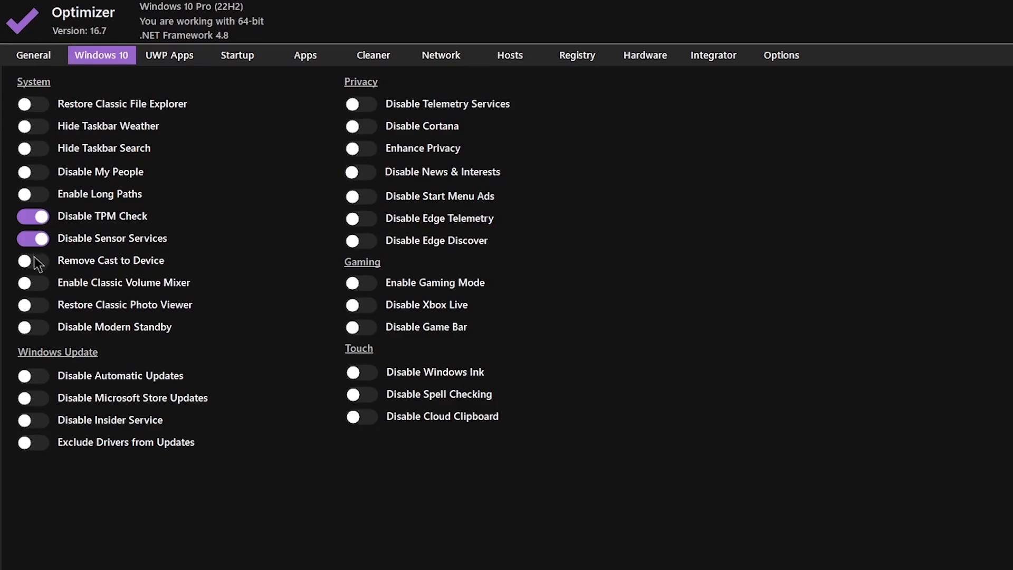
click(32, 261)
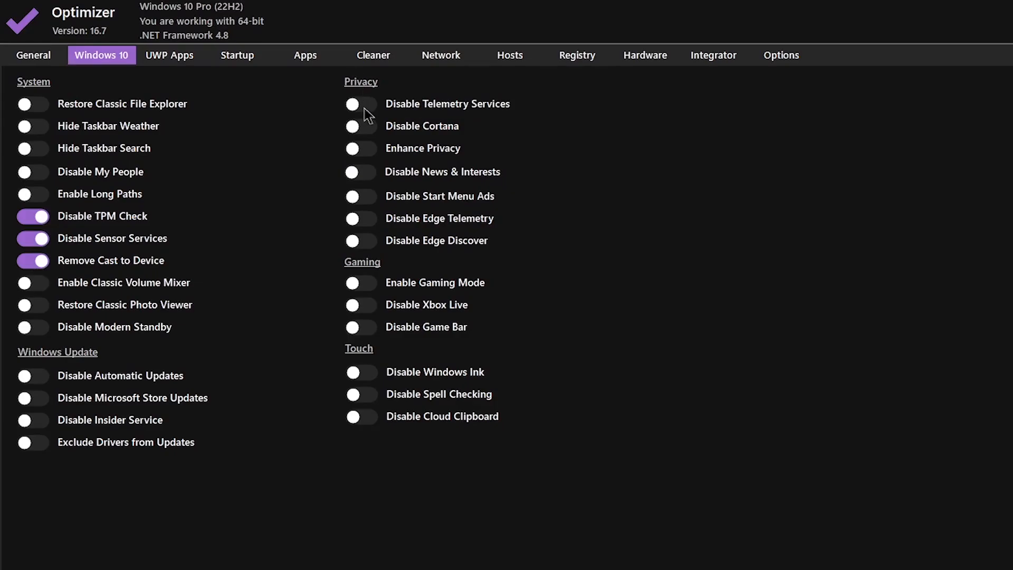
Disable telemetry services, Cortana, Edge Discover and Store updates, and enable enhanced privacy.
click(358, 104)
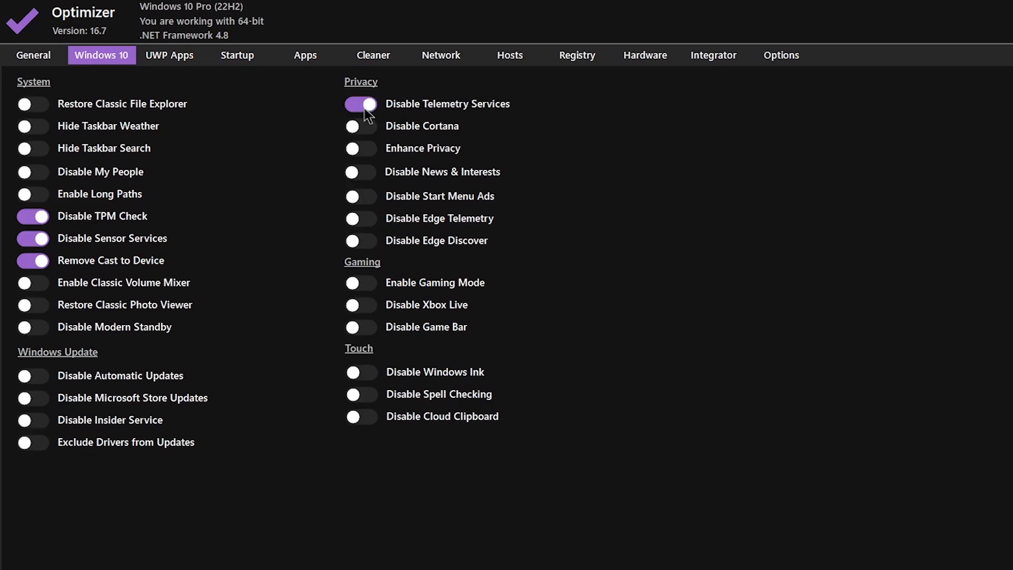
click(361, 125)
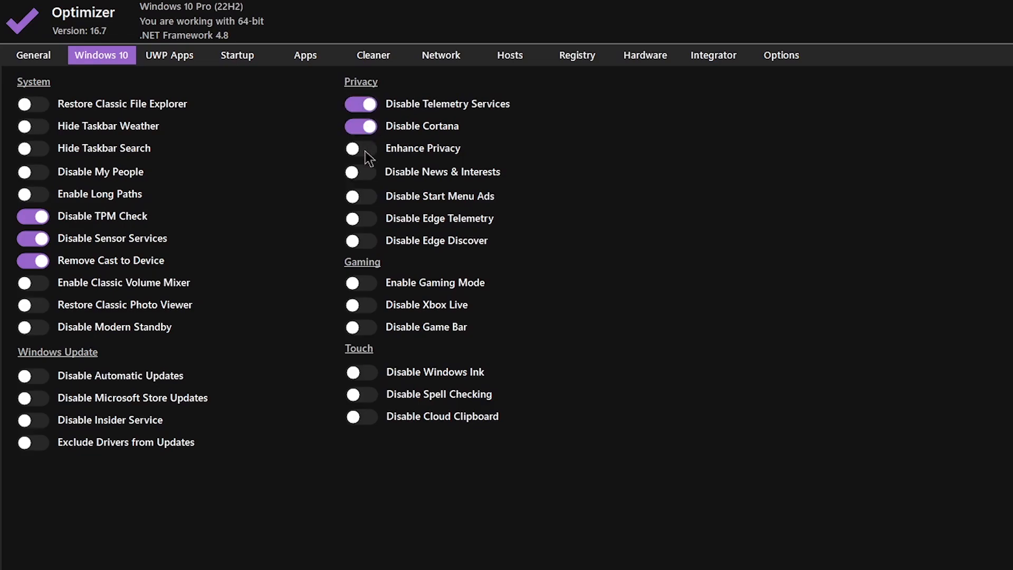
click(361, 147)
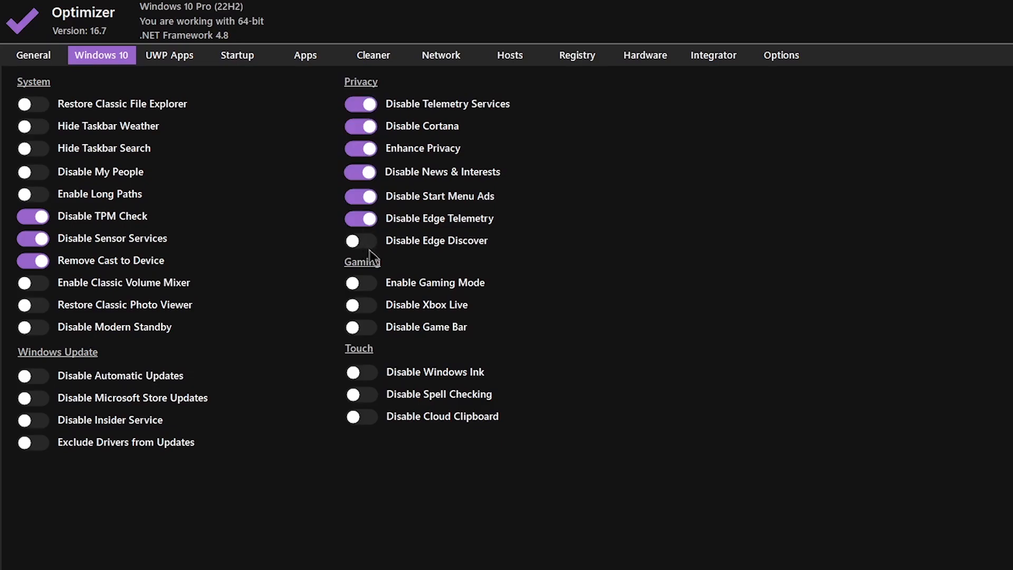
click(361, 240)
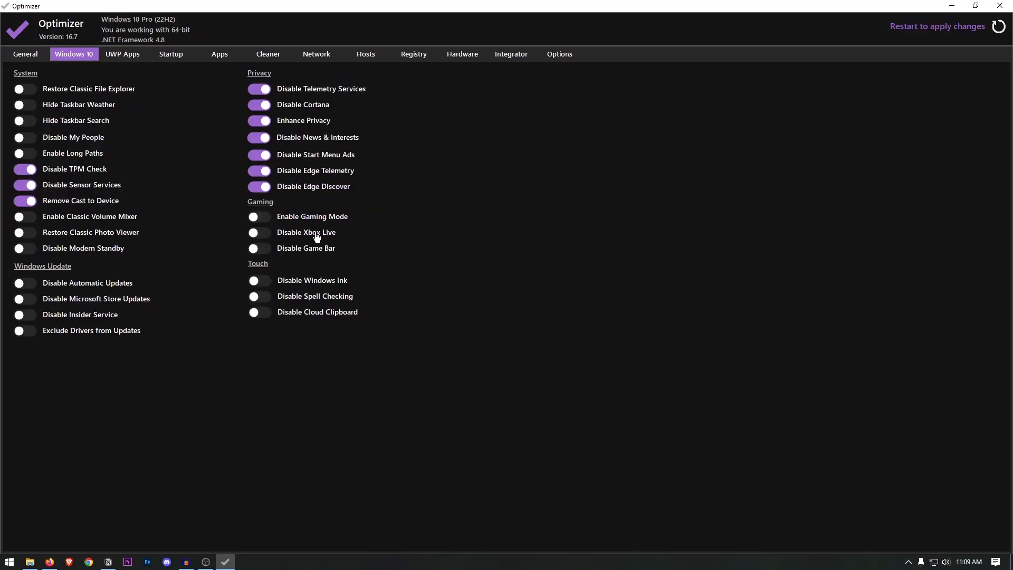
mouse_move(272, 317)
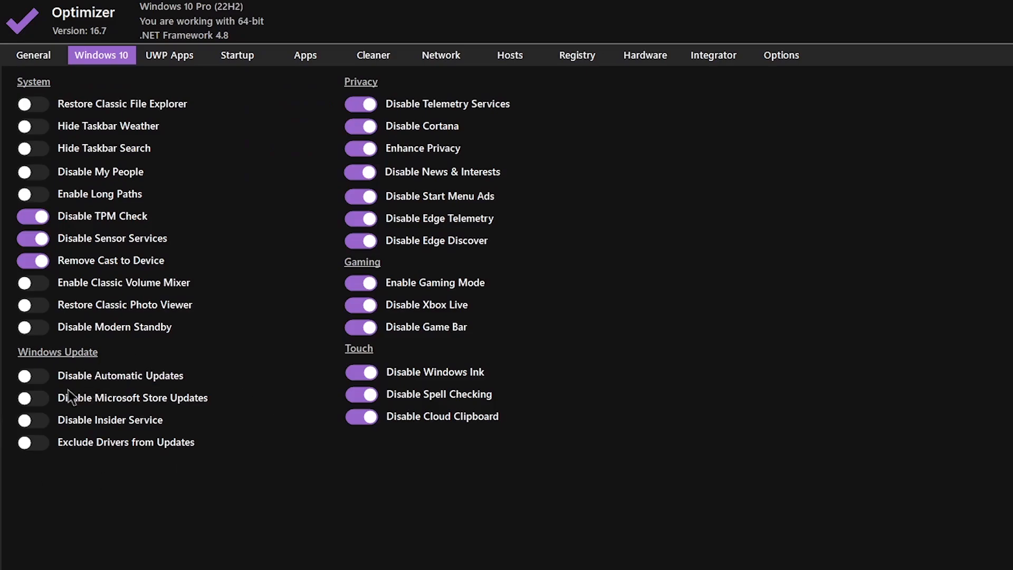
click(33, 398)
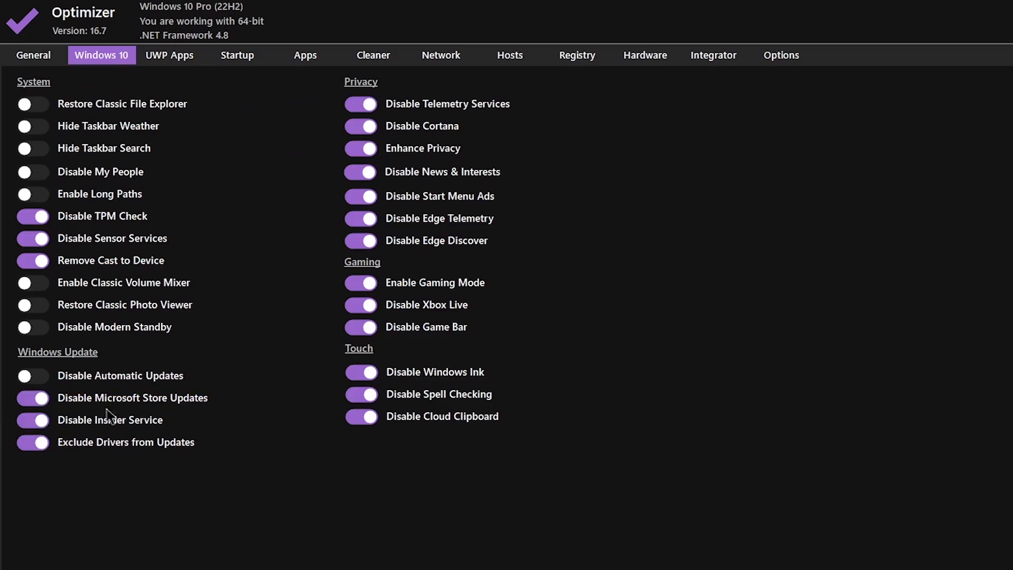
mouse_move(133, 381)
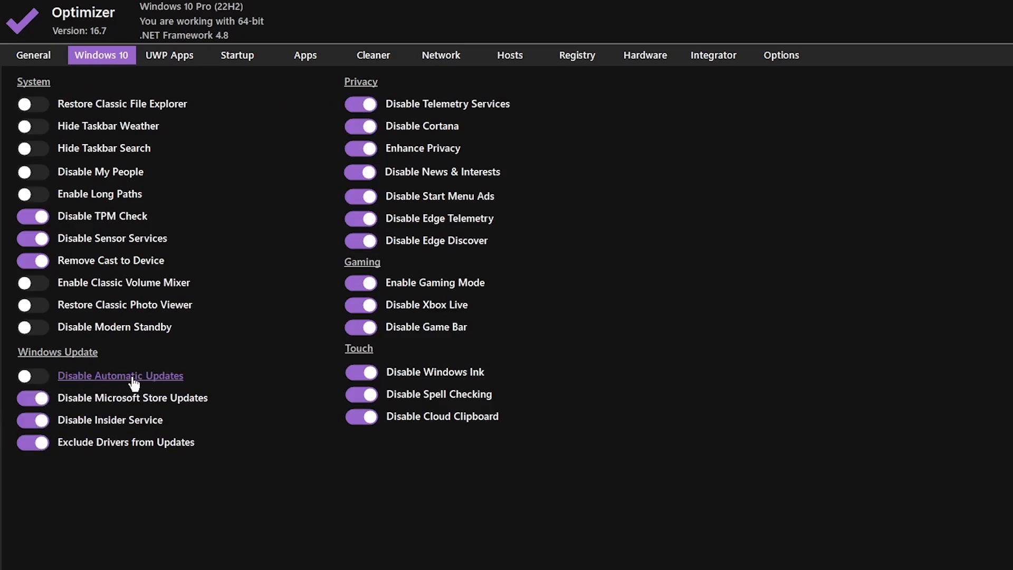
mouse_move(355, 432)
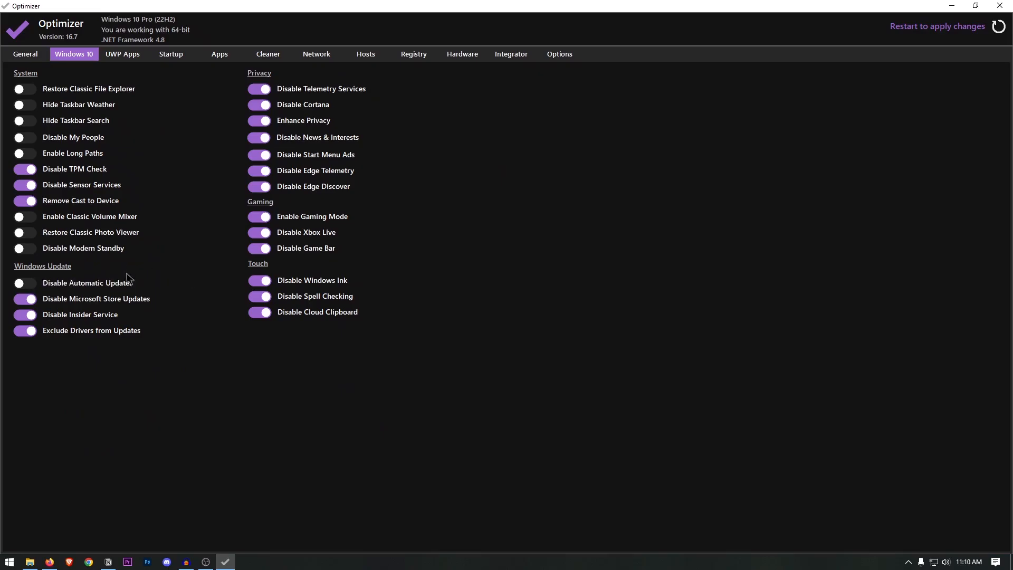
mouse_move(88, 283)
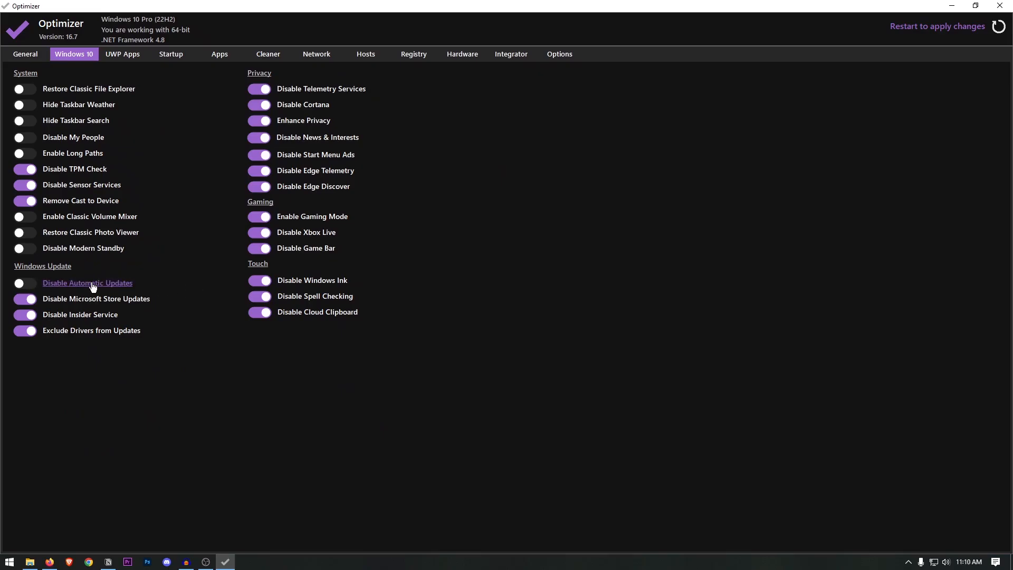
Browse the UWP apps, Startup, Apps and Cleaner pages, ending on the Network DNS page.
click(122, 54)
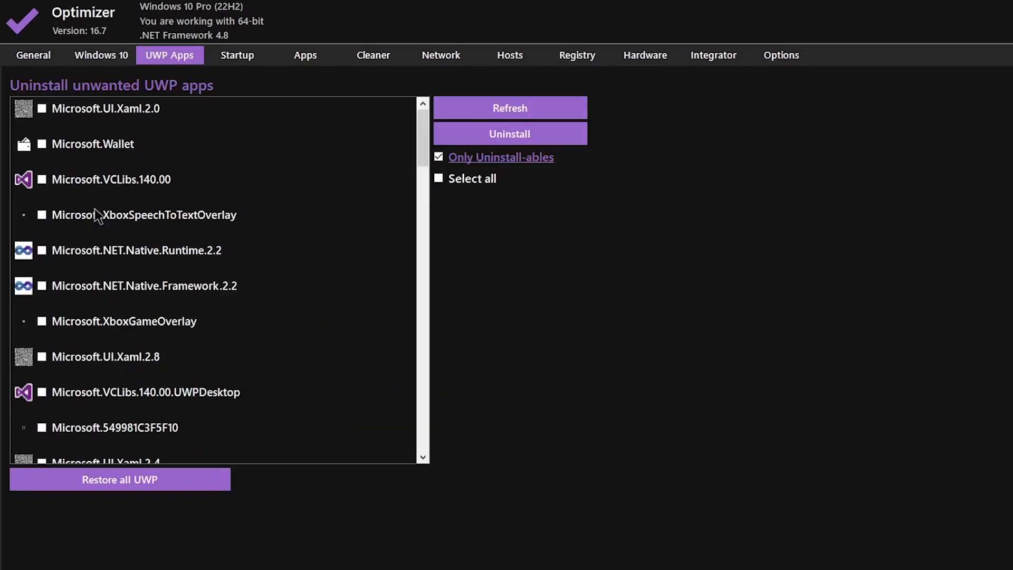
mouse_move(207, 96)
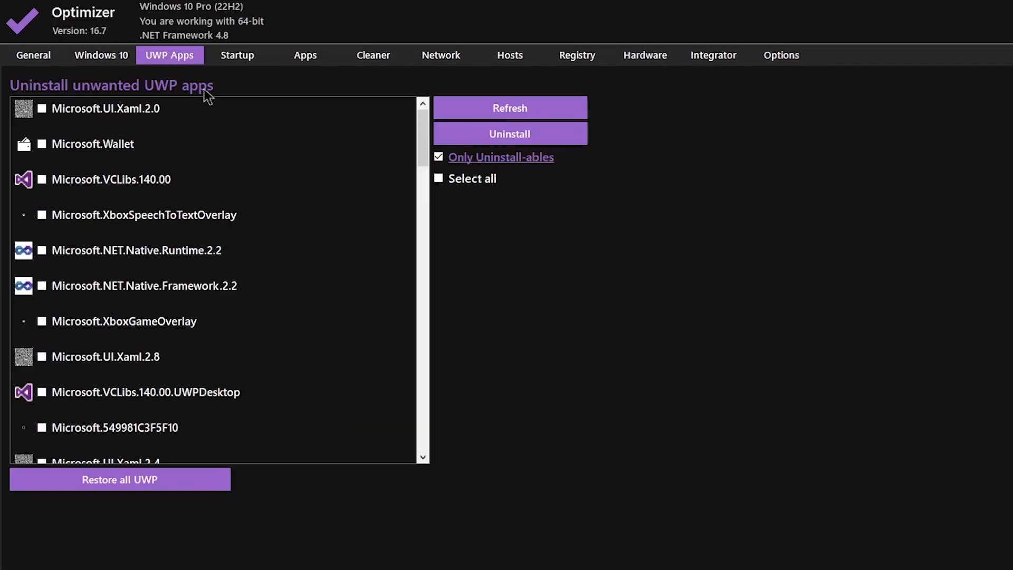
click(236, 55)
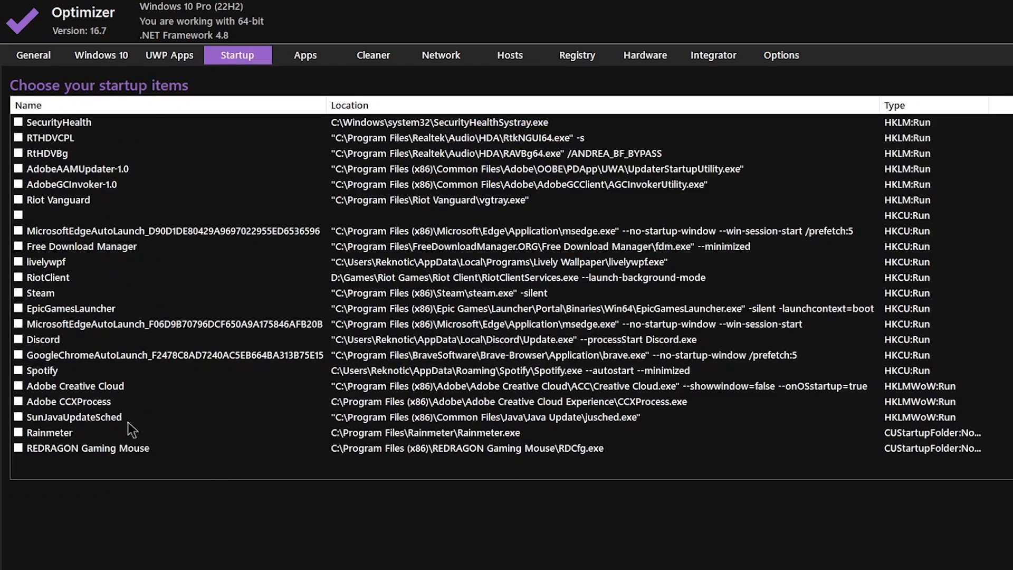
mouse_move(300, 72)
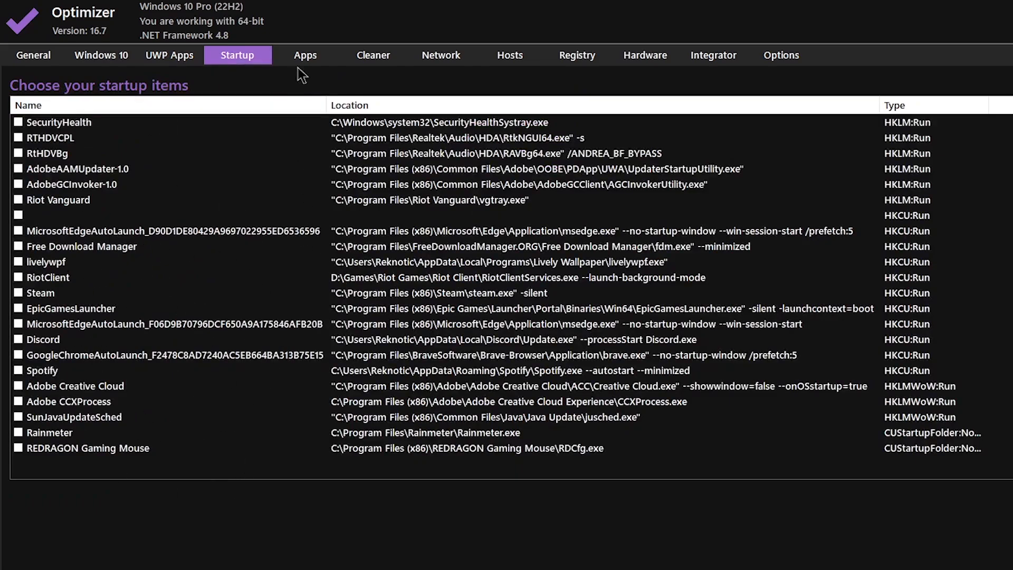
click(305, 55)
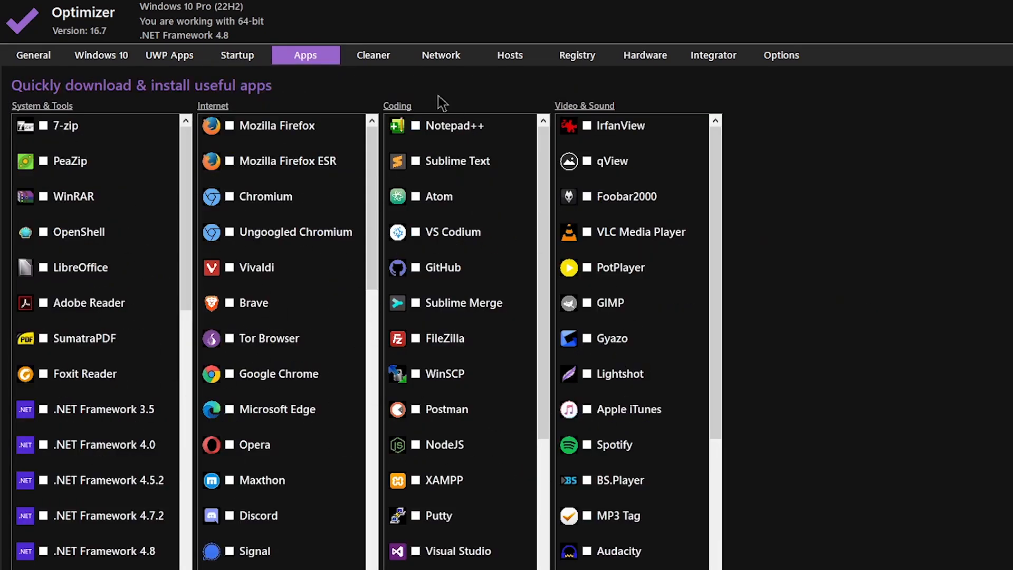
click(372, 55)
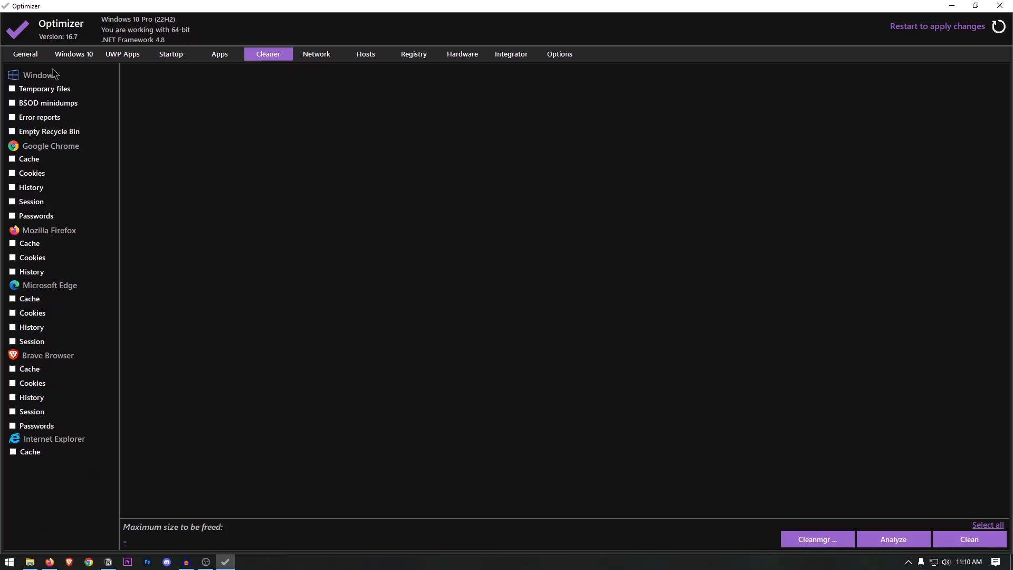
click(316, 54)
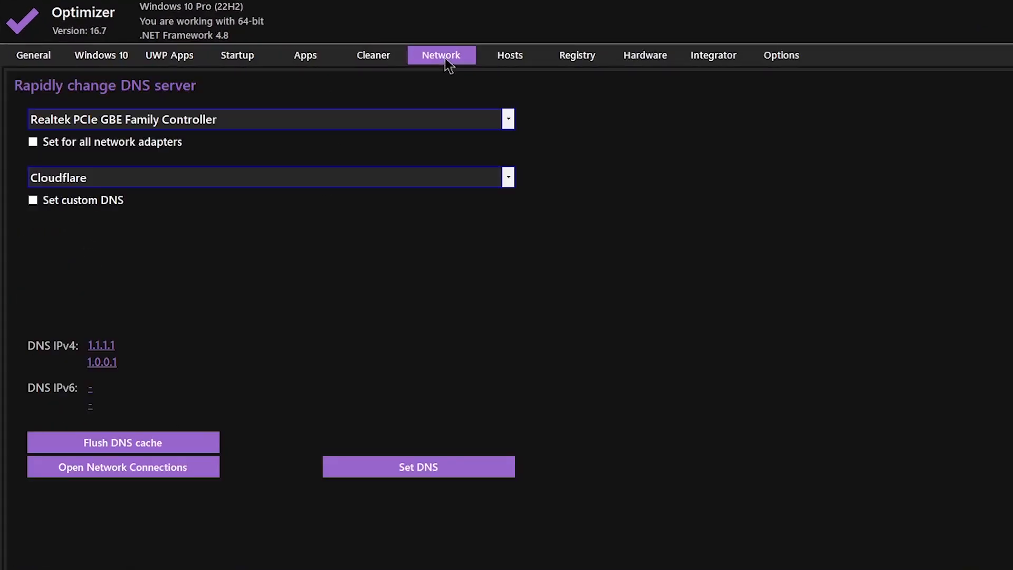
mouse_move(85, 345)
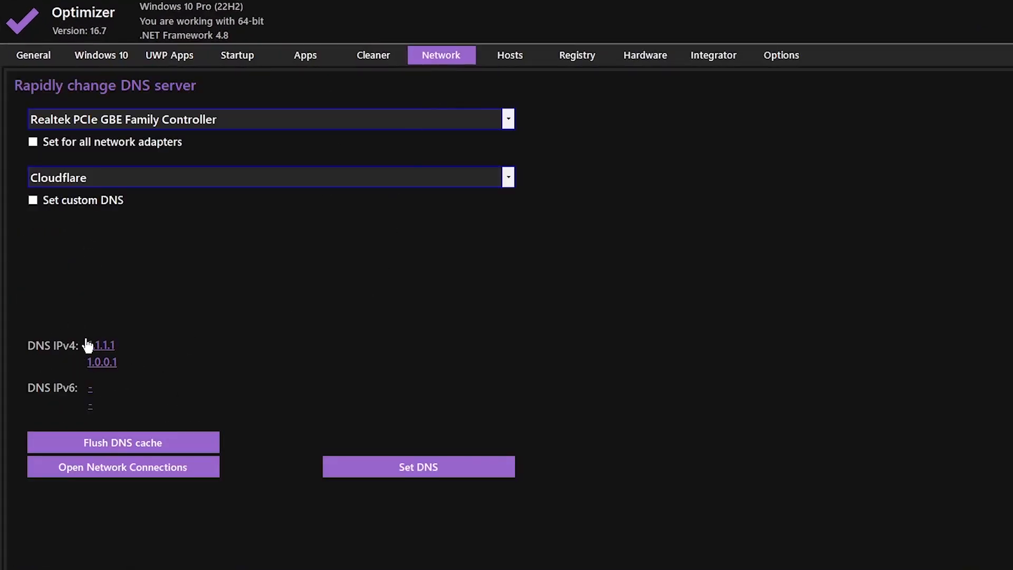
mouse_move(182, 353)
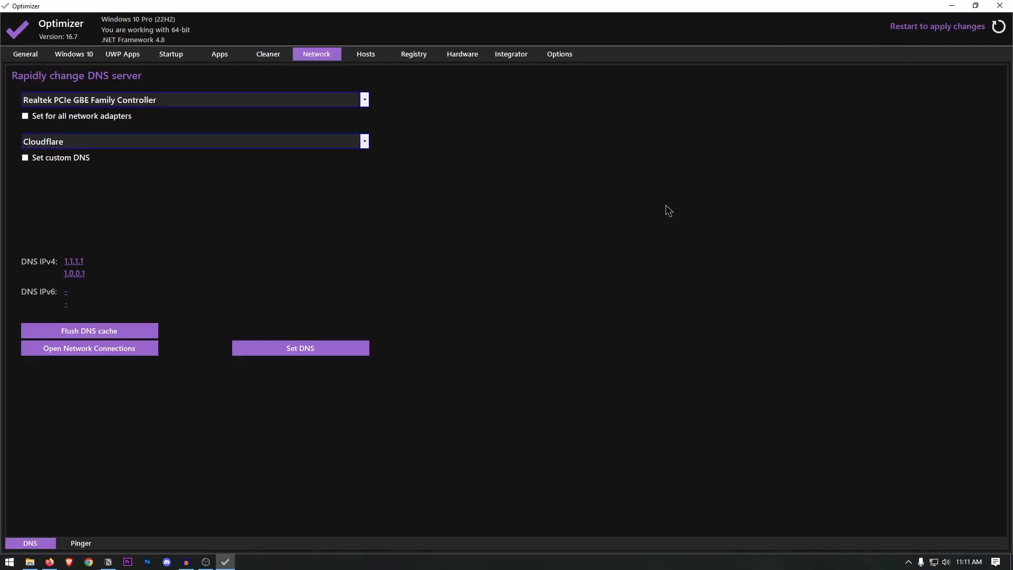
mouse_move(715, 200)
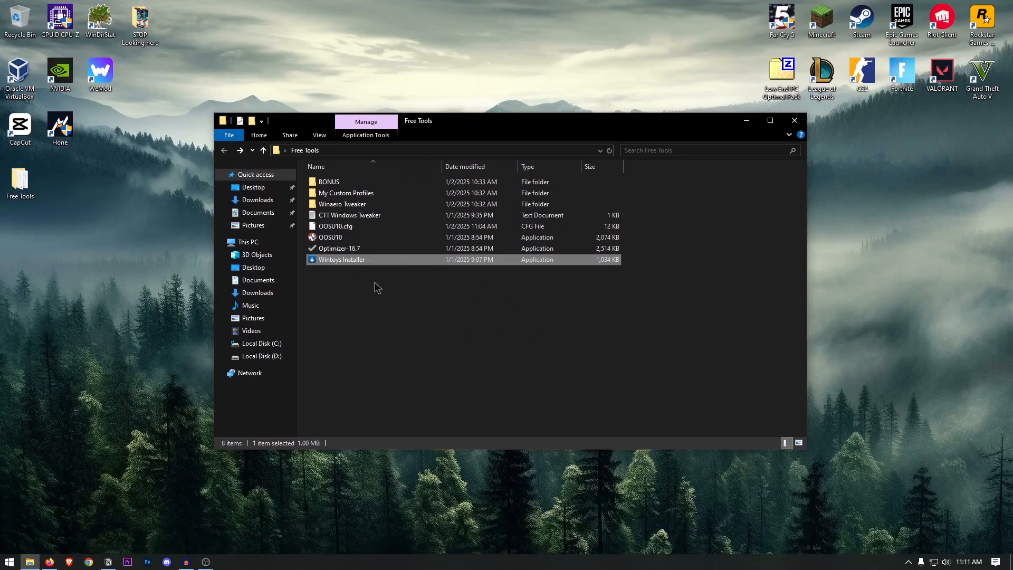
mouse_move(389, 267)
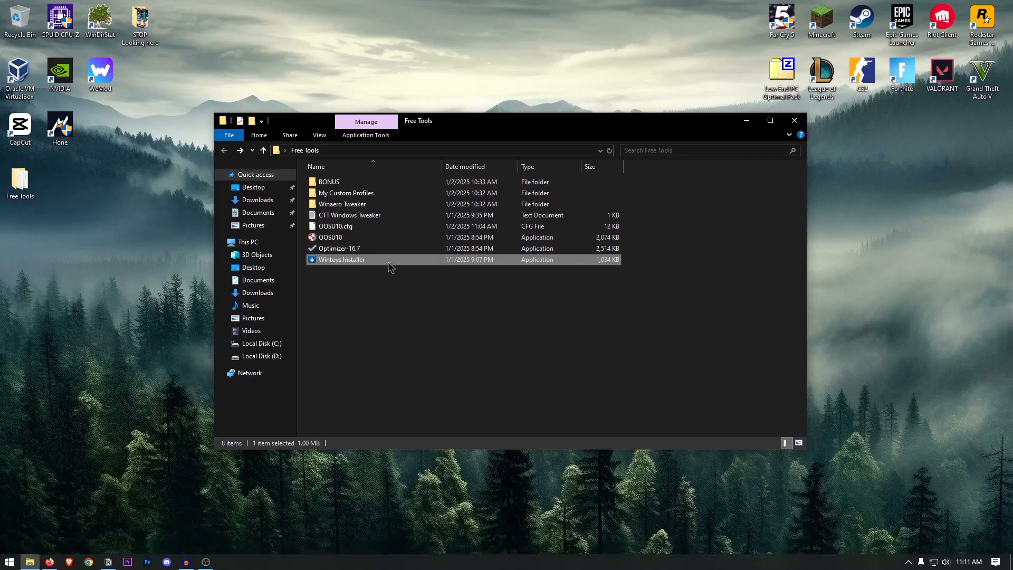
mouse_move(364, 266)
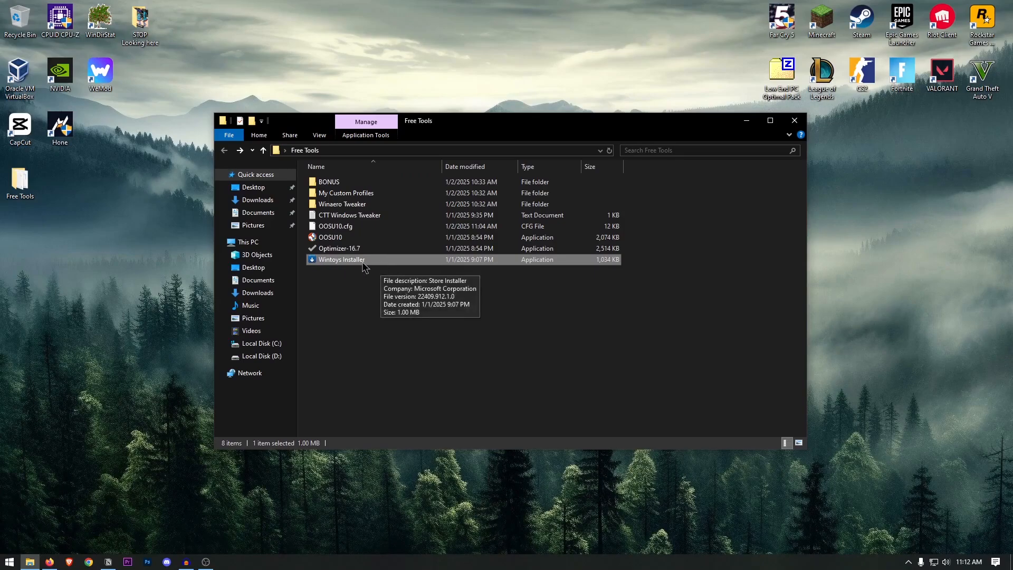
Launch Wintoys, maximize it and switch from the 127-app list to the Services list.
double_click(341, 259)
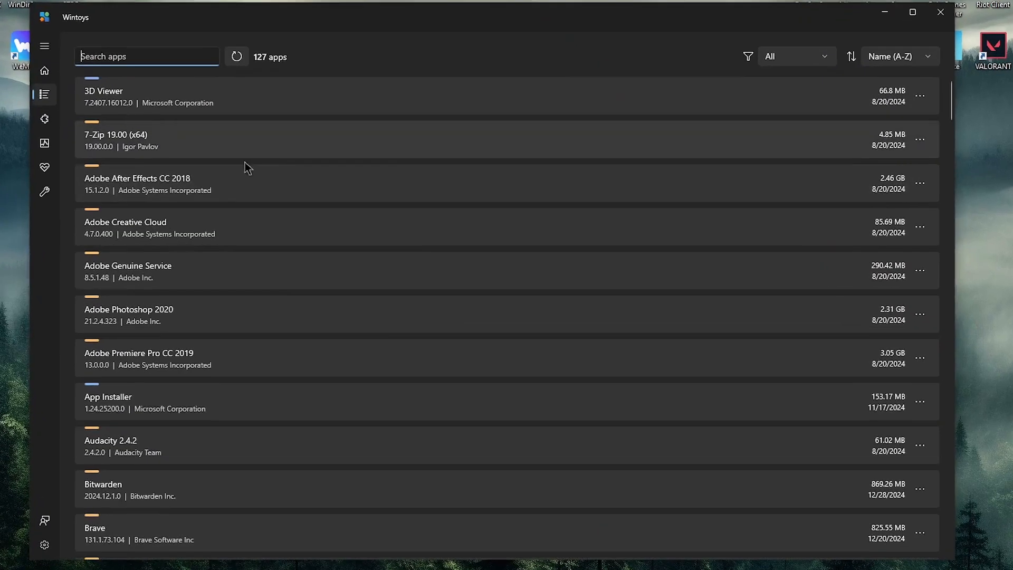
mouse_move(563, 310)
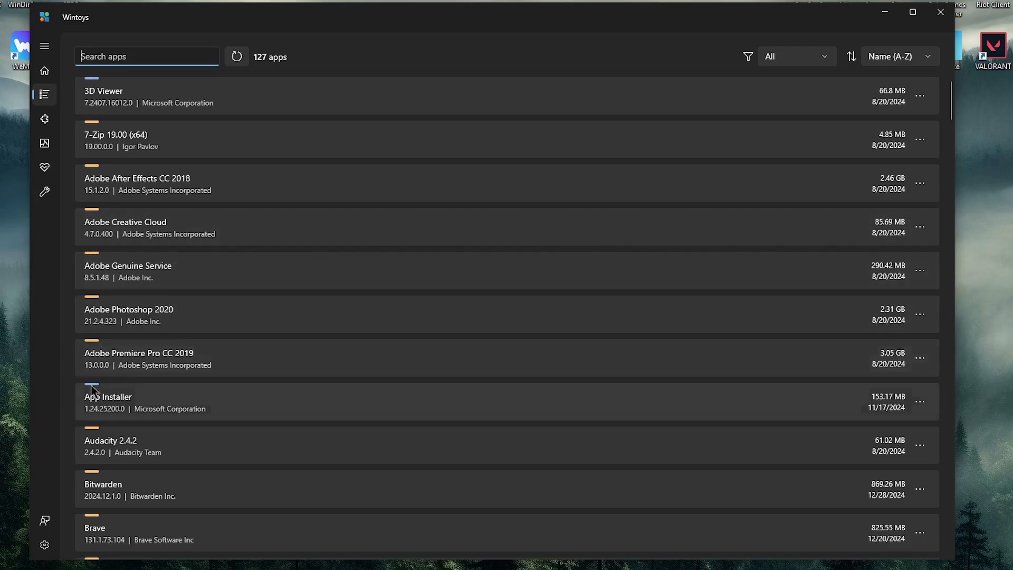
click(912, 13)
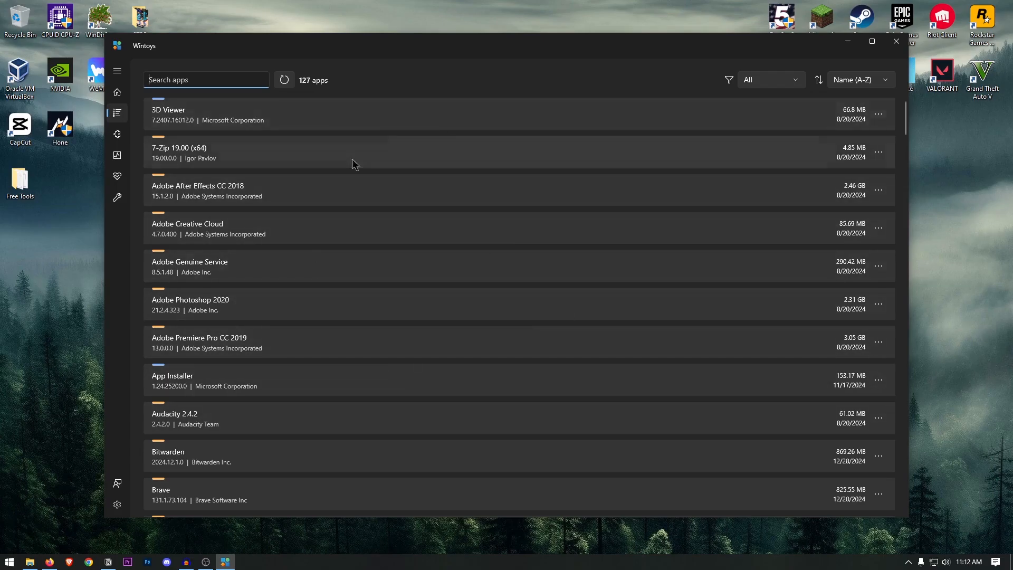
click(117, 134)
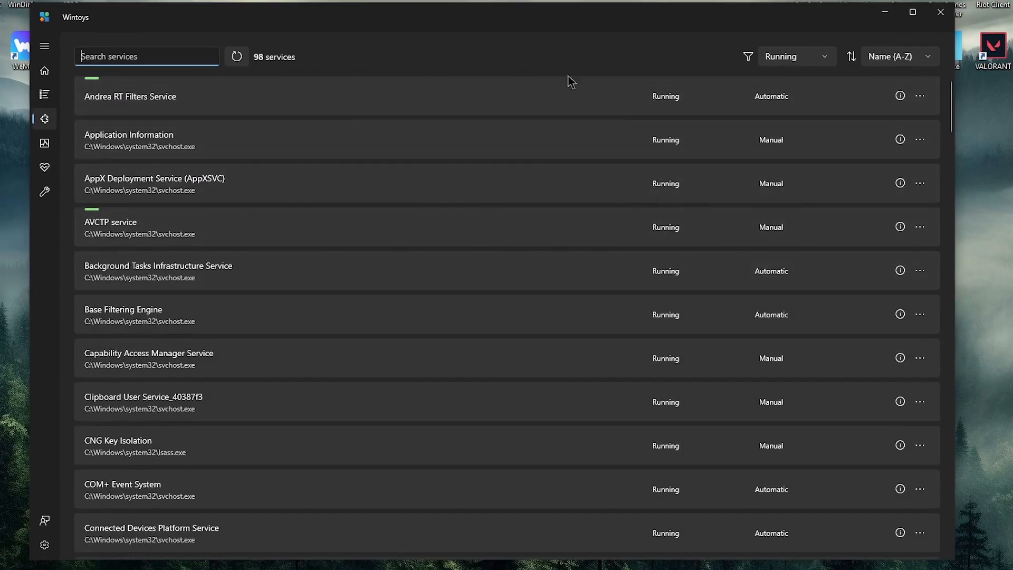
mouse_move(95, 212)
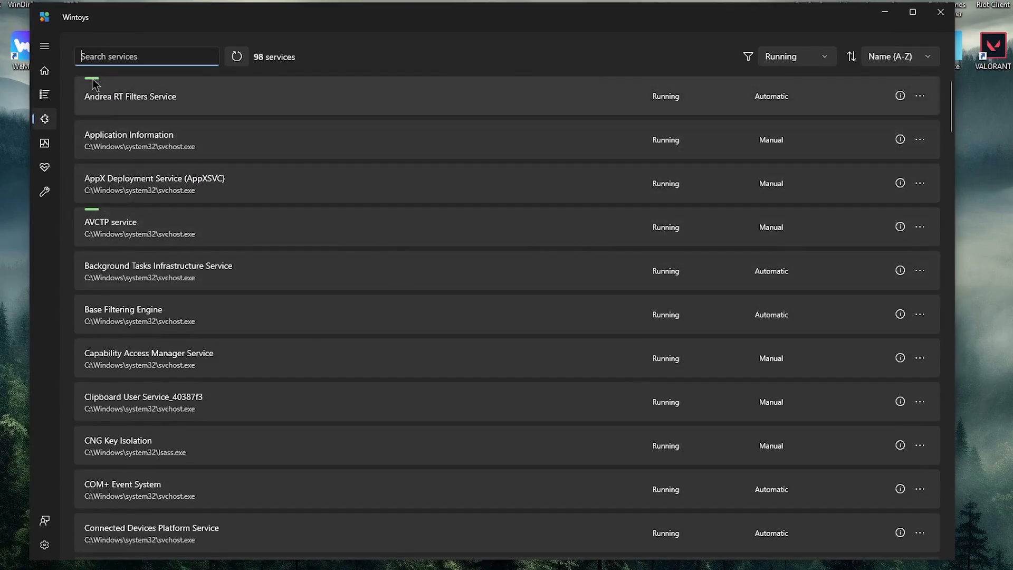
Search services for 'adobe', show all states, and set Adobe Genuine Software Monitor Service to Disabled.
text(adobe)
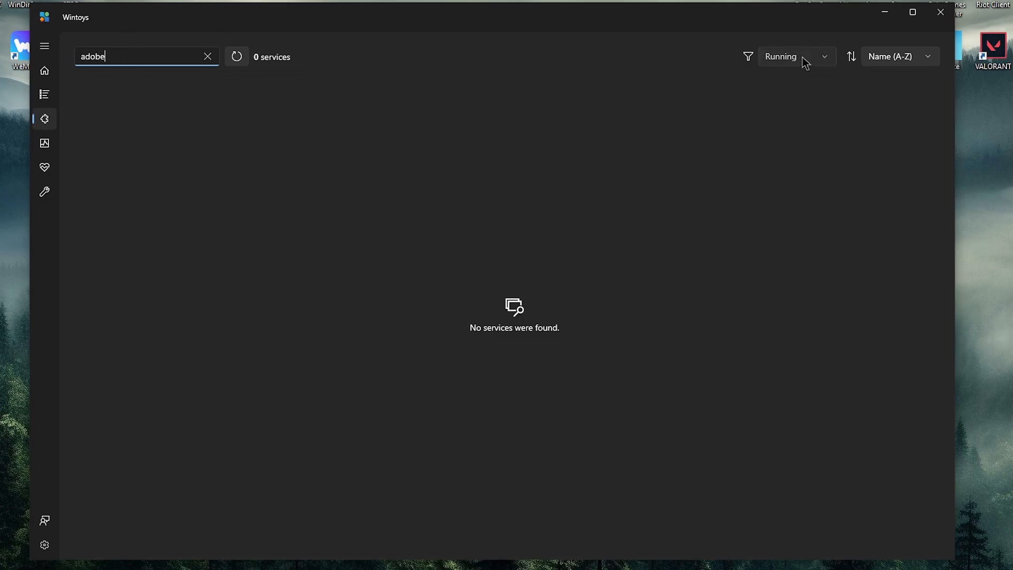
click(795, 56)
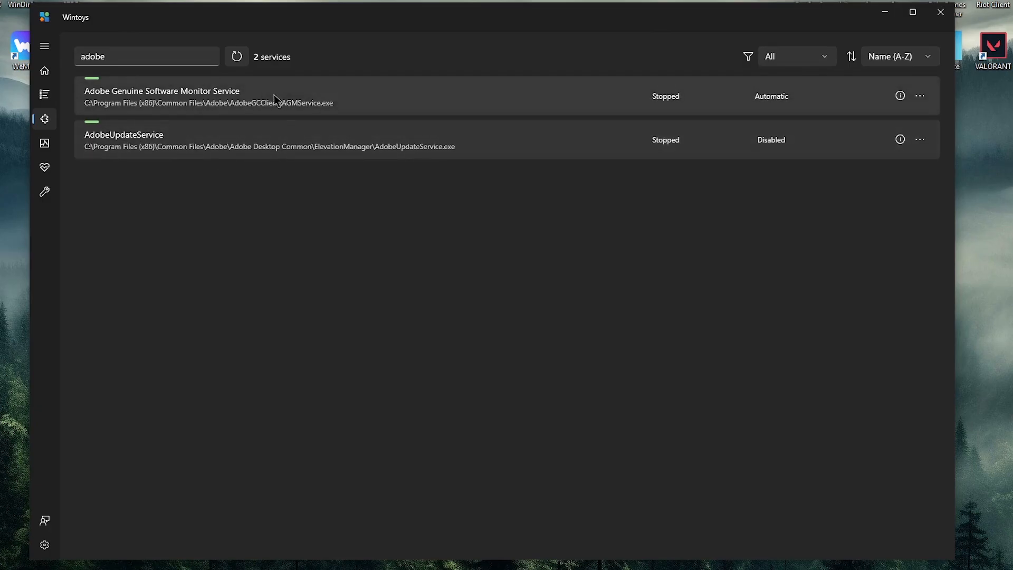
right_click(259, 96)
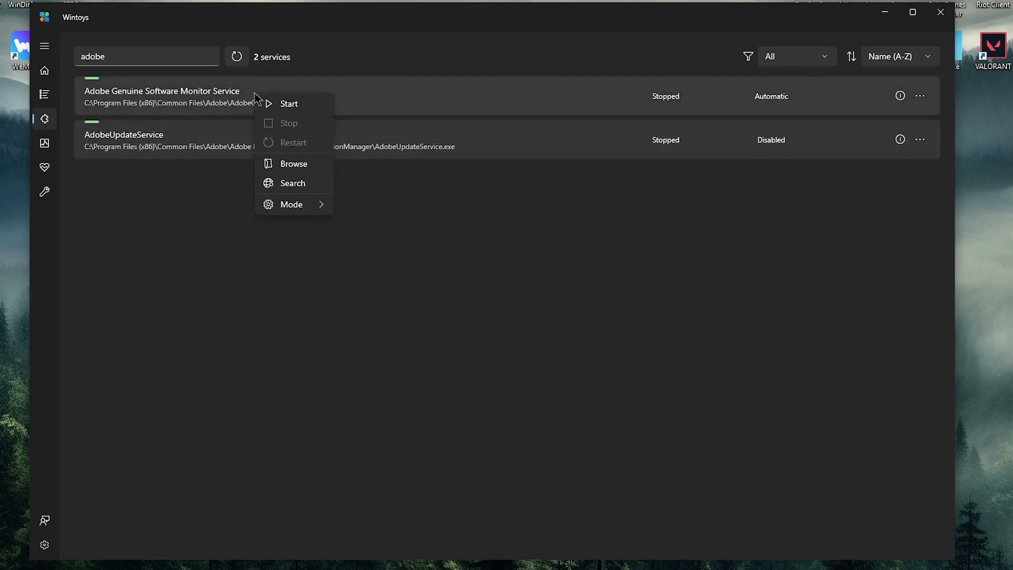
click(384, 255)
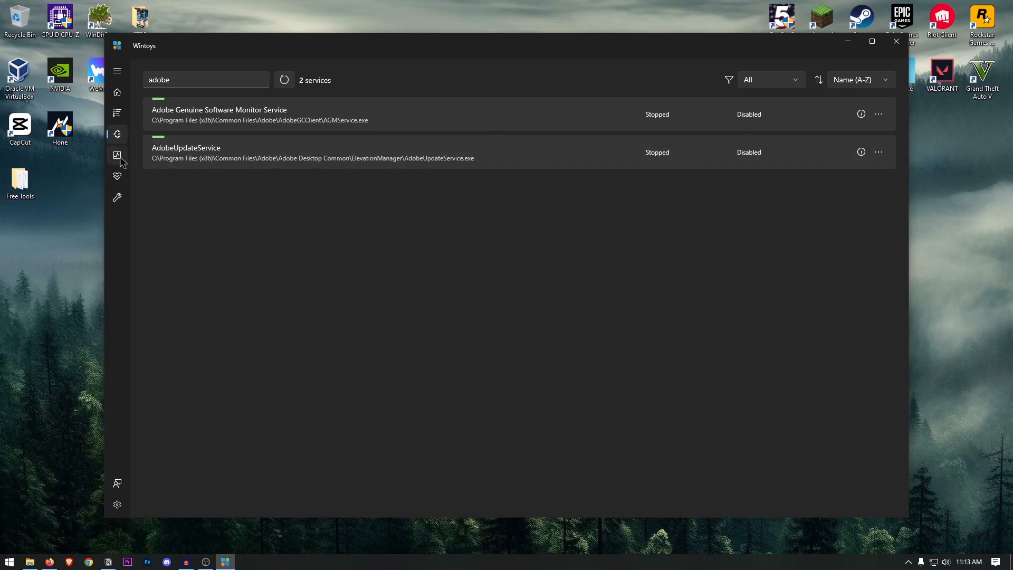
Enable the Ultimate performance power plan and review the startup apps list.
click(117, 155)
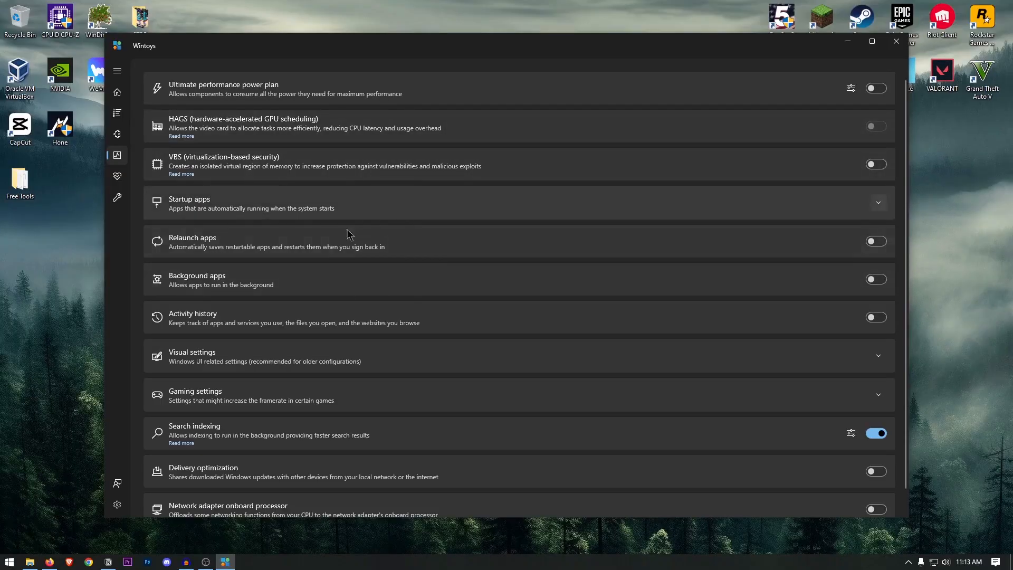
mouse_move(456, 117)
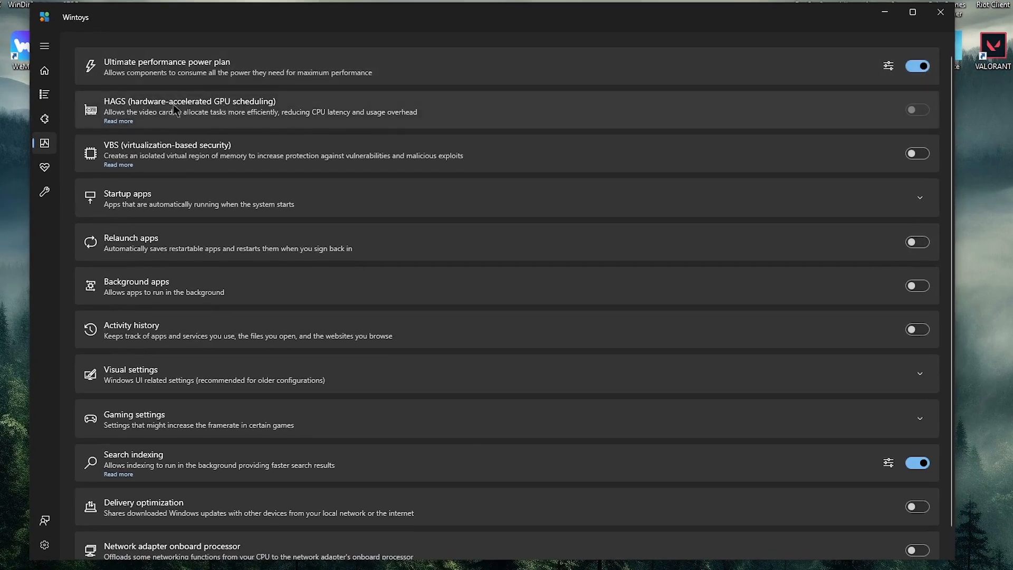
mouse_move(433, 128)
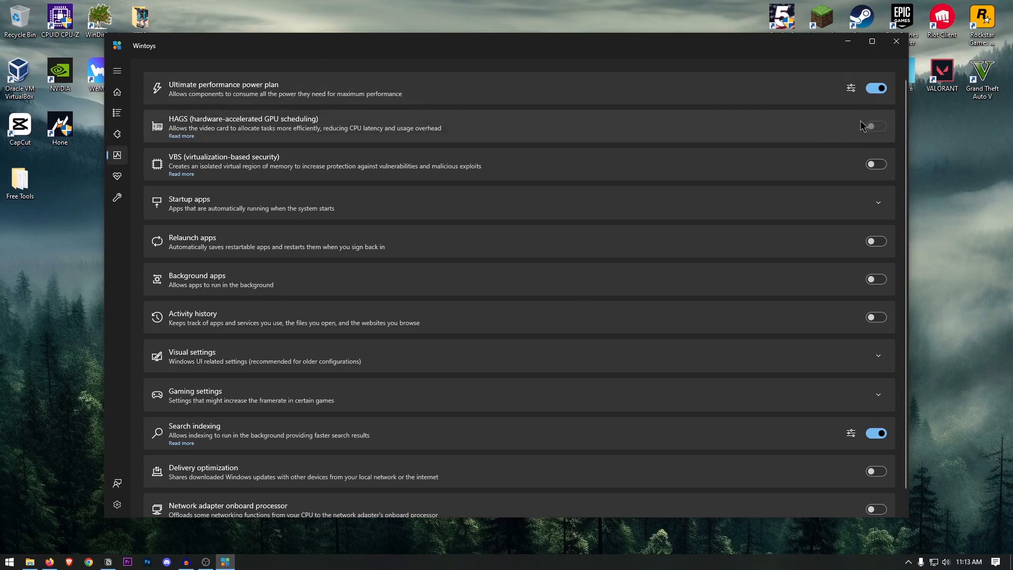
mouse_move(886, 130)
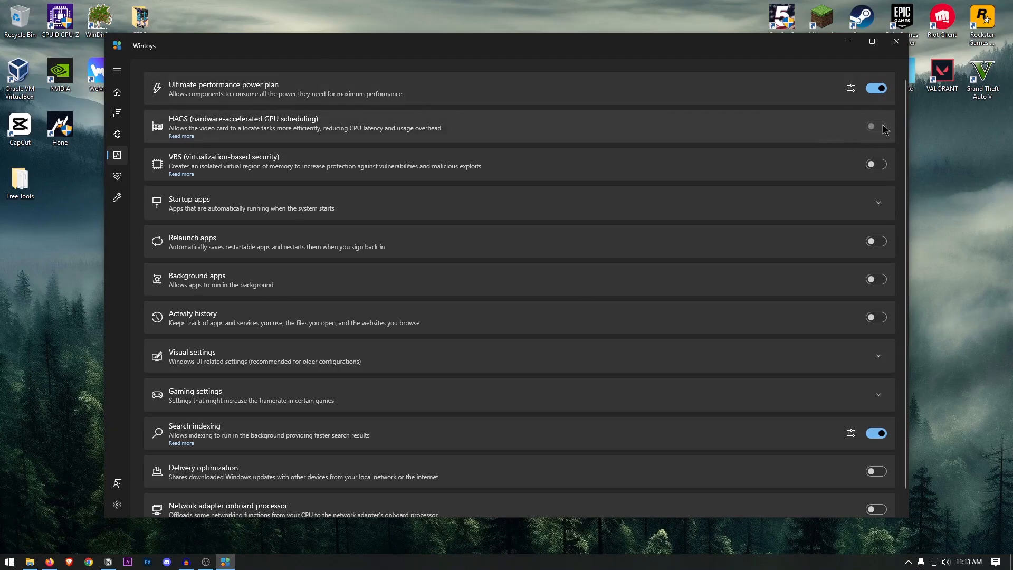
click(876, 203)
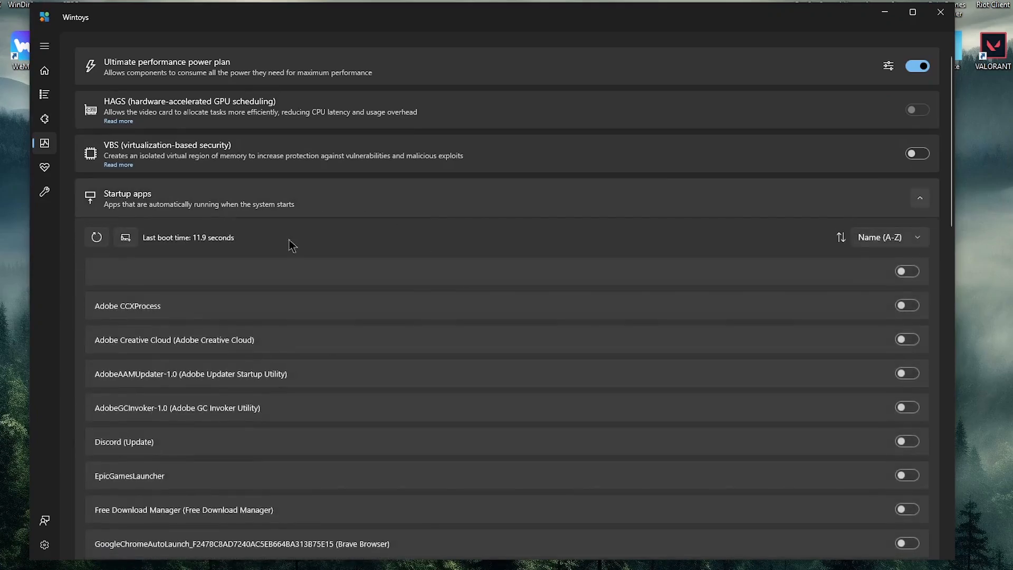
scroll(down, 3)
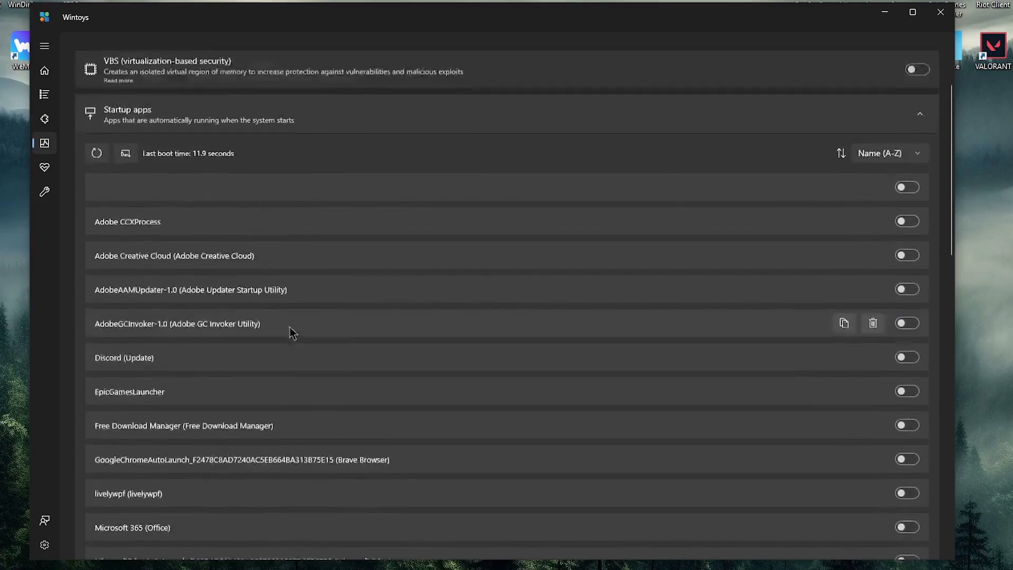
scroll(down, 3)
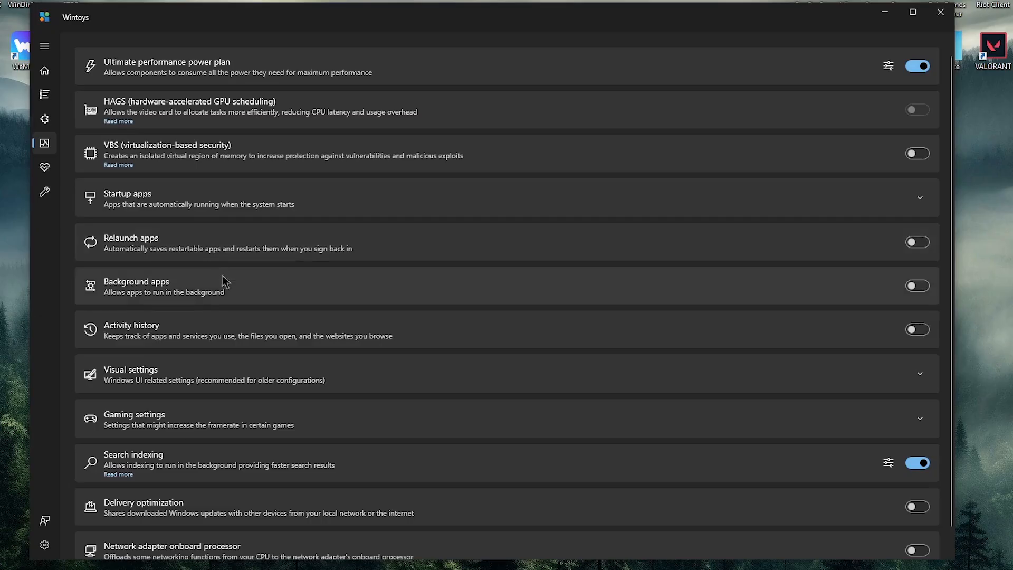
scroll(down, 3)
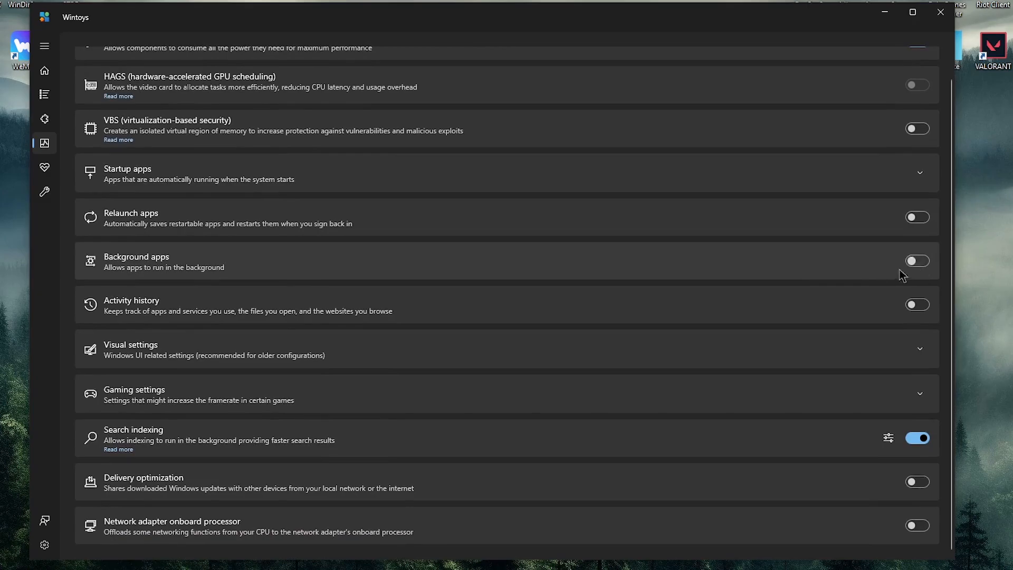
mouse_move(917, 304)
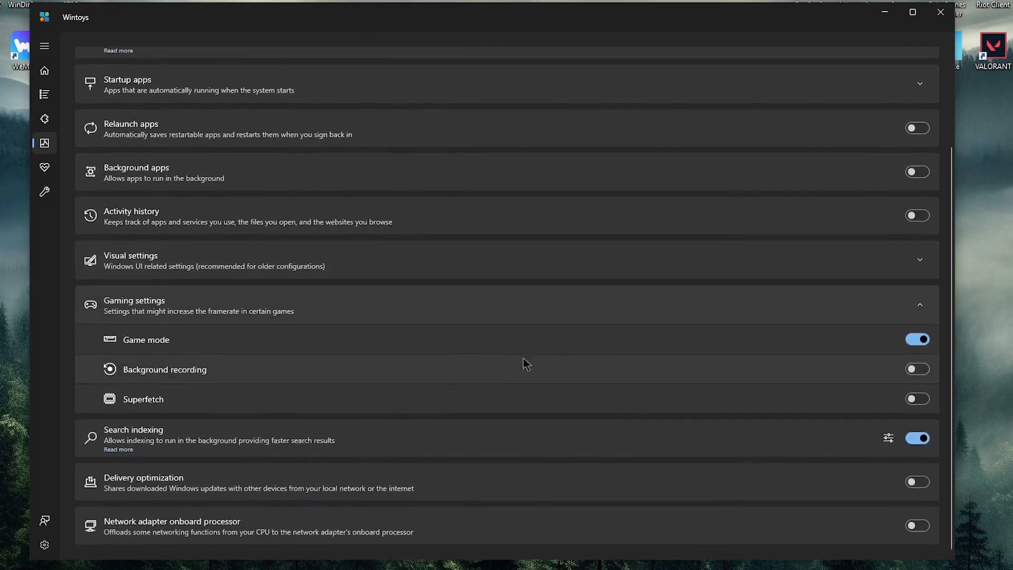
mouse_move(278, 374)
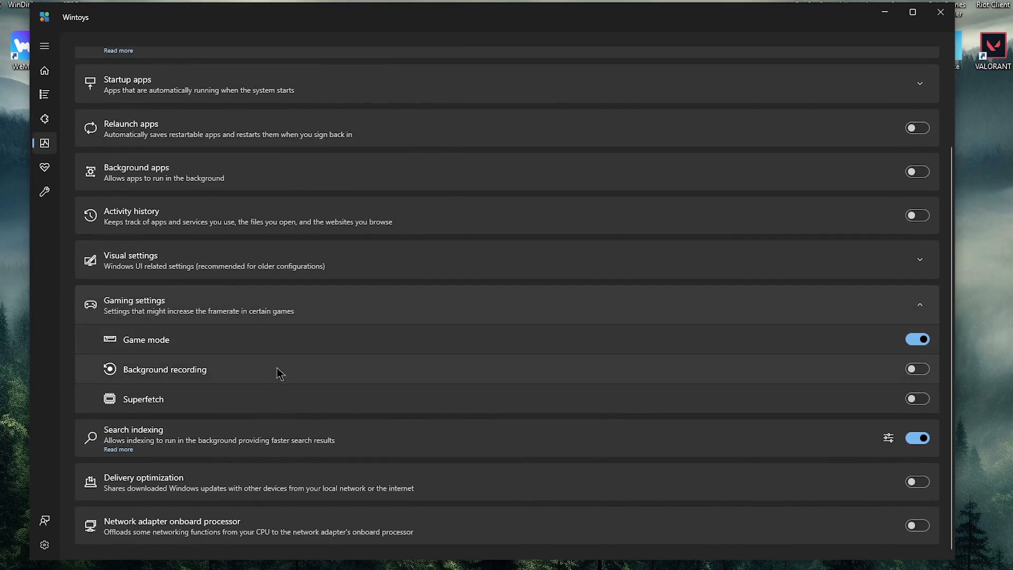
mouse_move(208, 319)
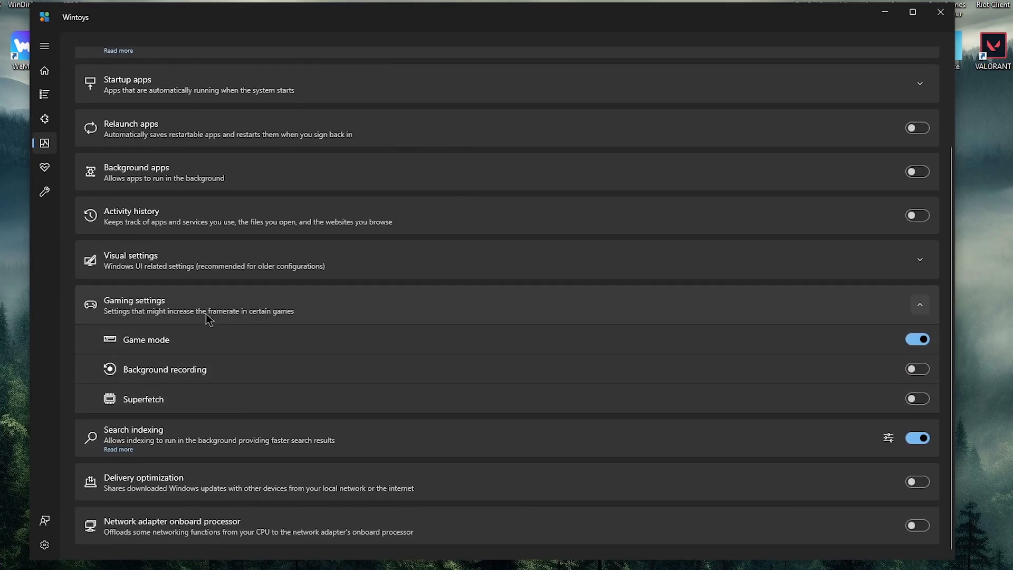
Collapse the gaming settings and switch Search indexing off.
click(918, 304)
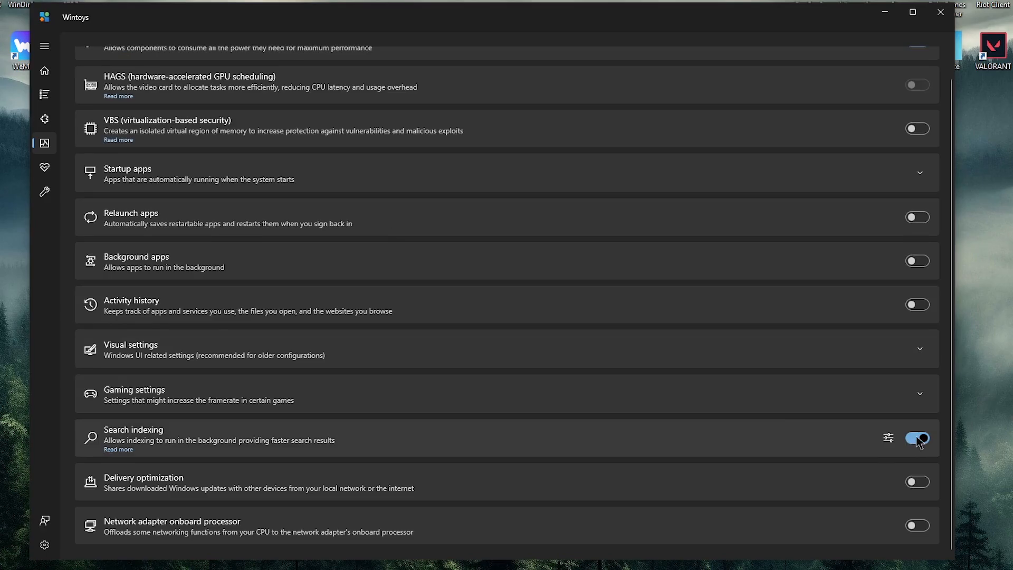
click(915, 438)
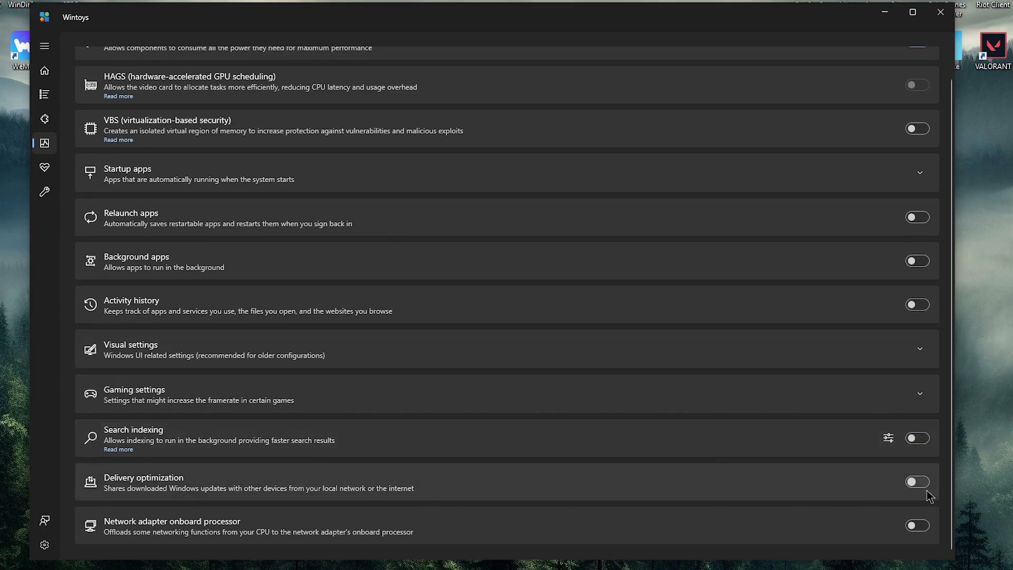
click(912, 12)
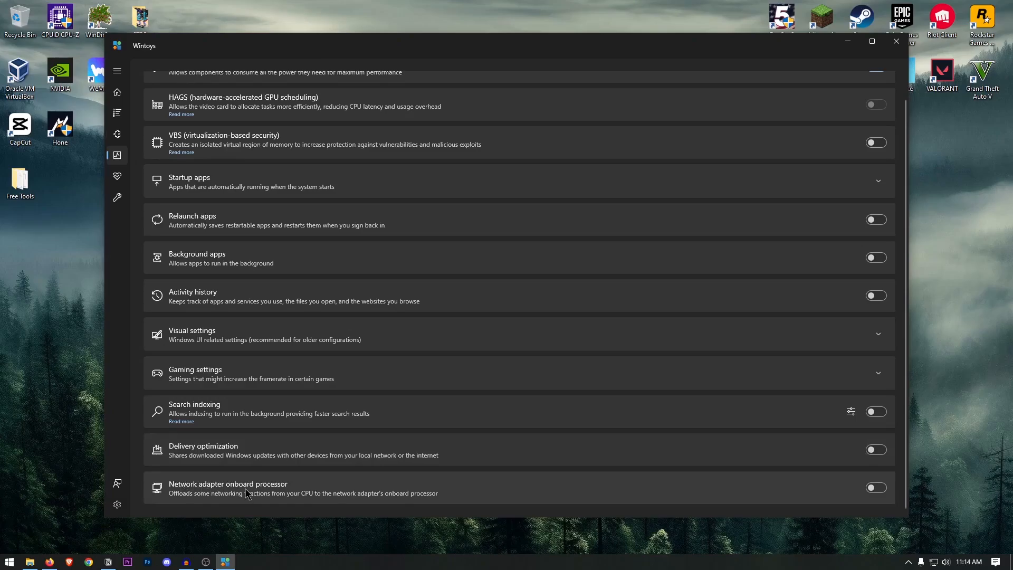
scroll(up, 3)
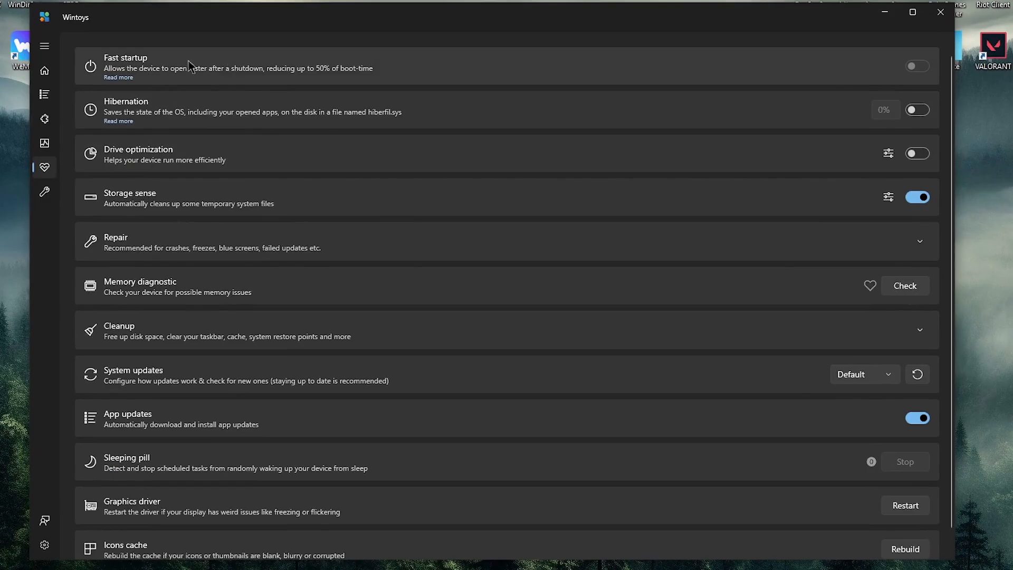
mouse_move(310, 128)
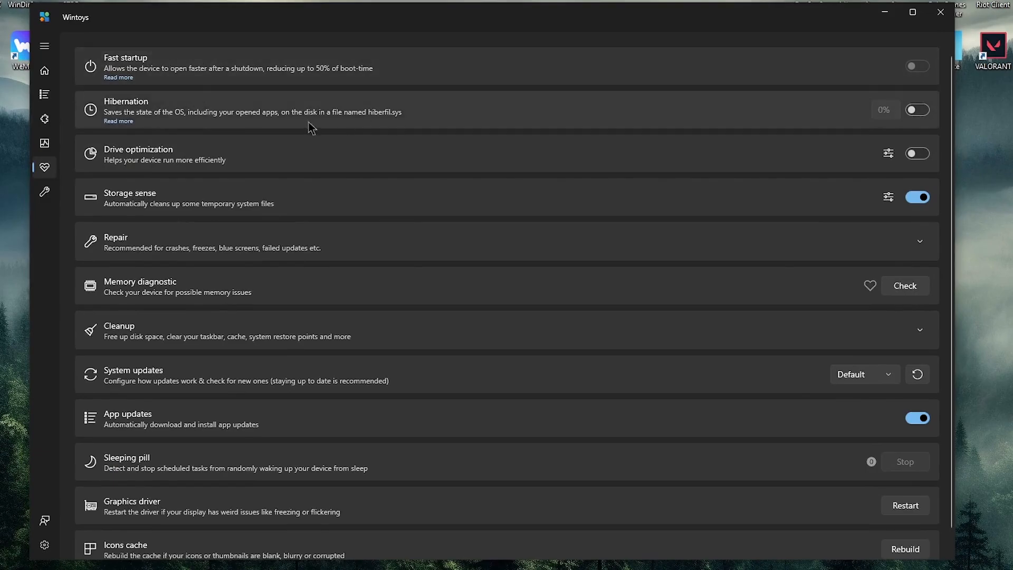
mouse_move(724, 173)
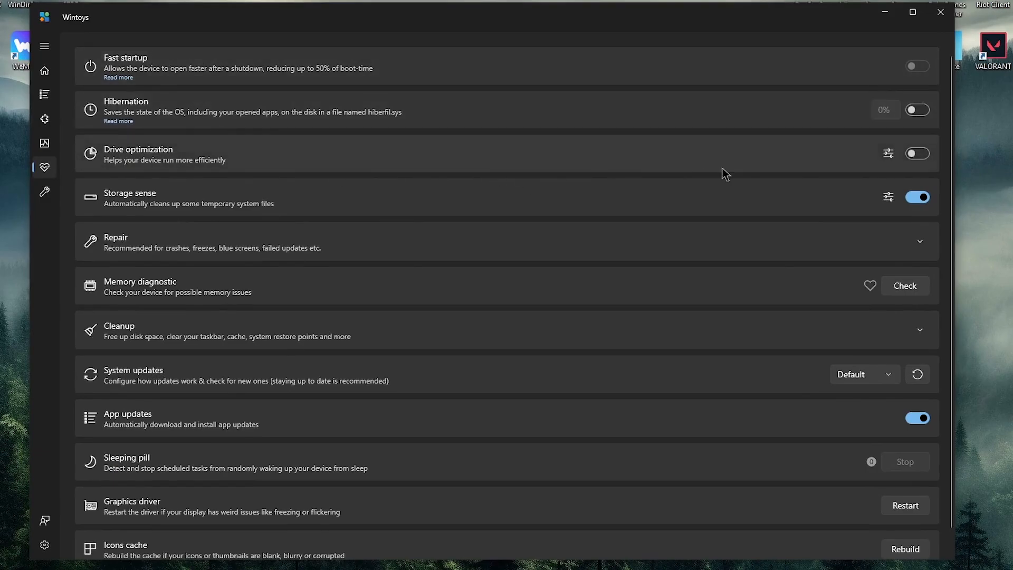
click(888, 152)
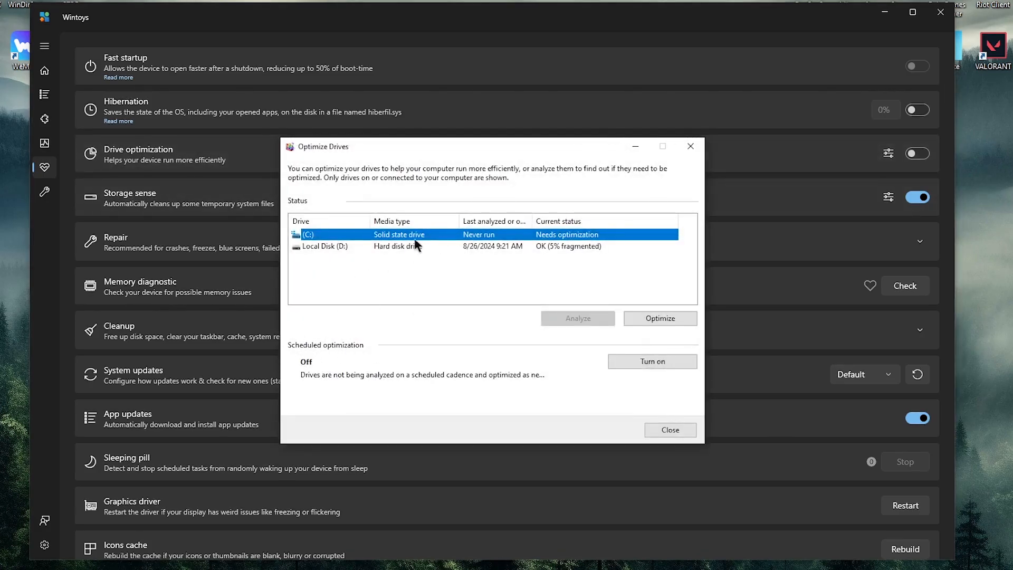
mouse_move(441, 238)
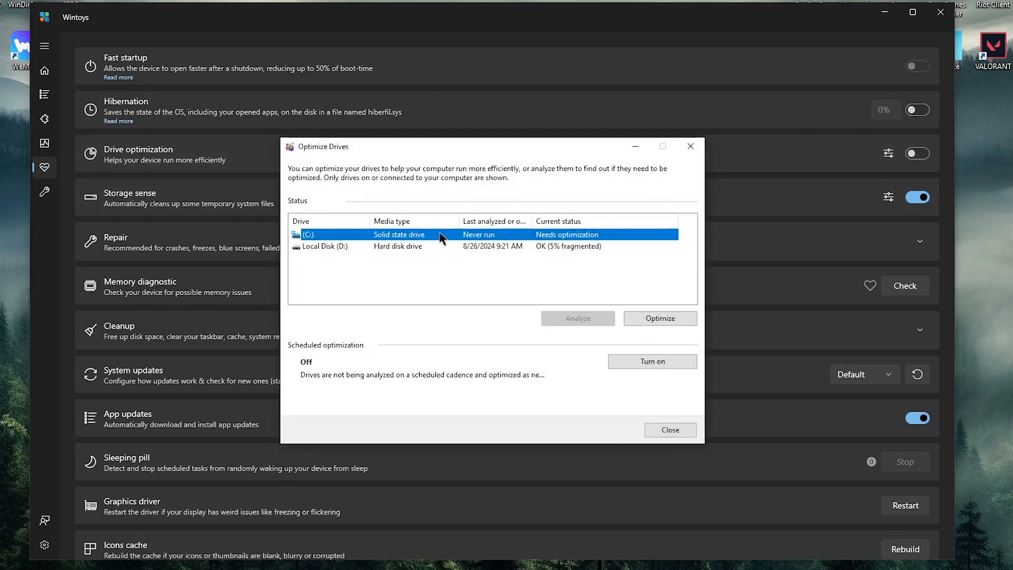
click(360, 244)
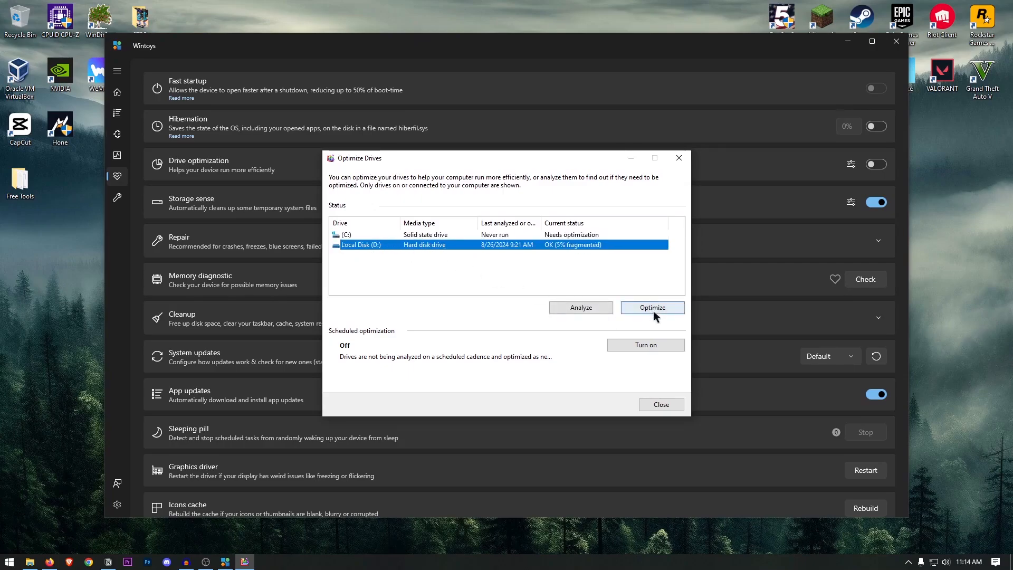
mouse_move(430, 240)
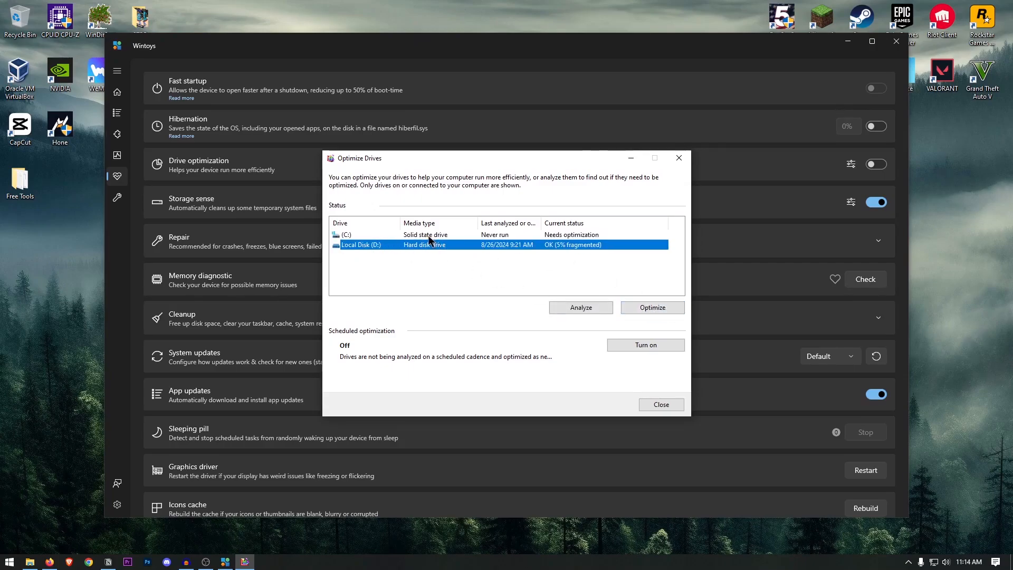
click(362, 235)
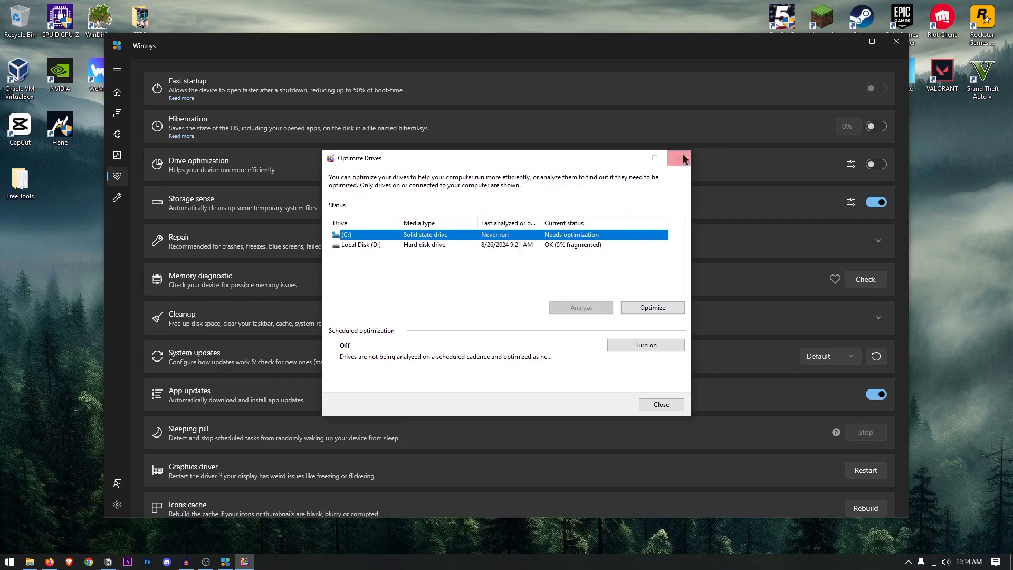
click(678, 159)
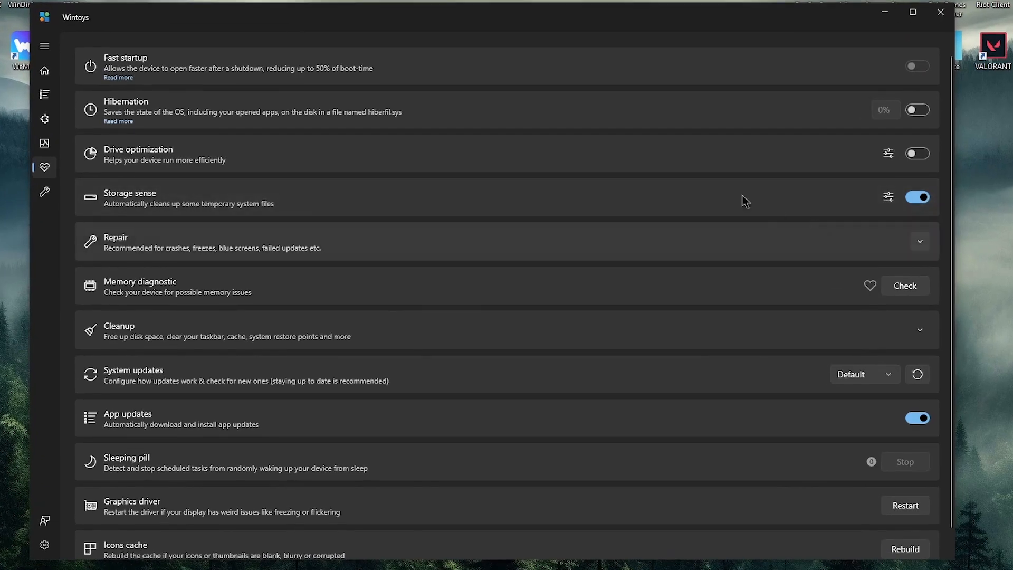
mouse_move(562, 247)
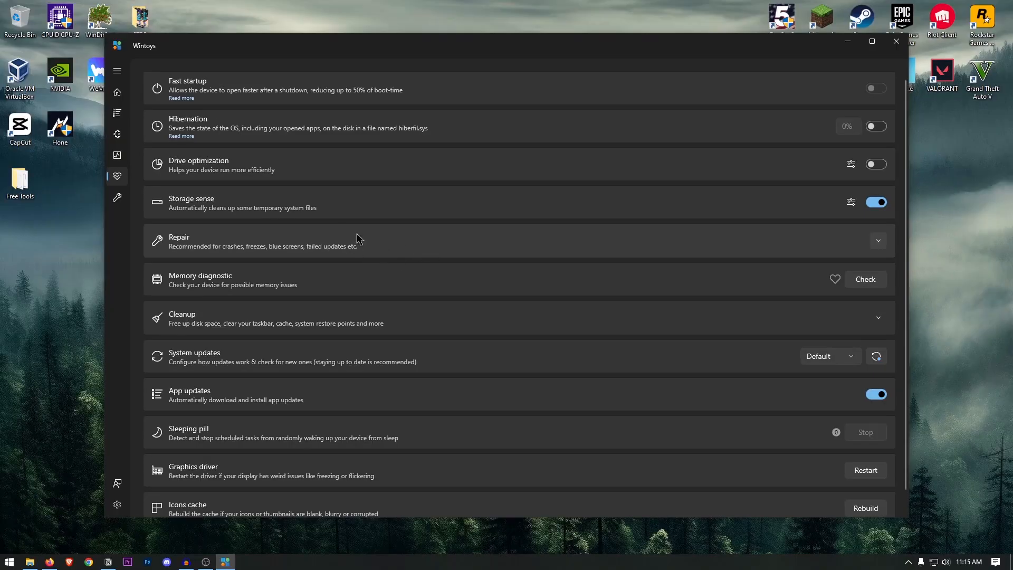
mouse_move(382, 244)
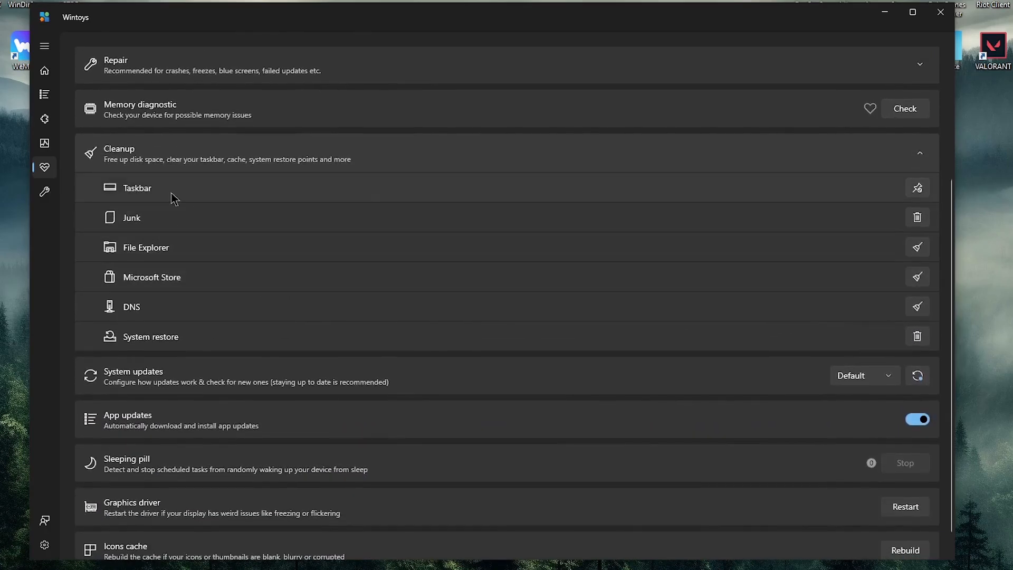
mouse_move(186, 259)
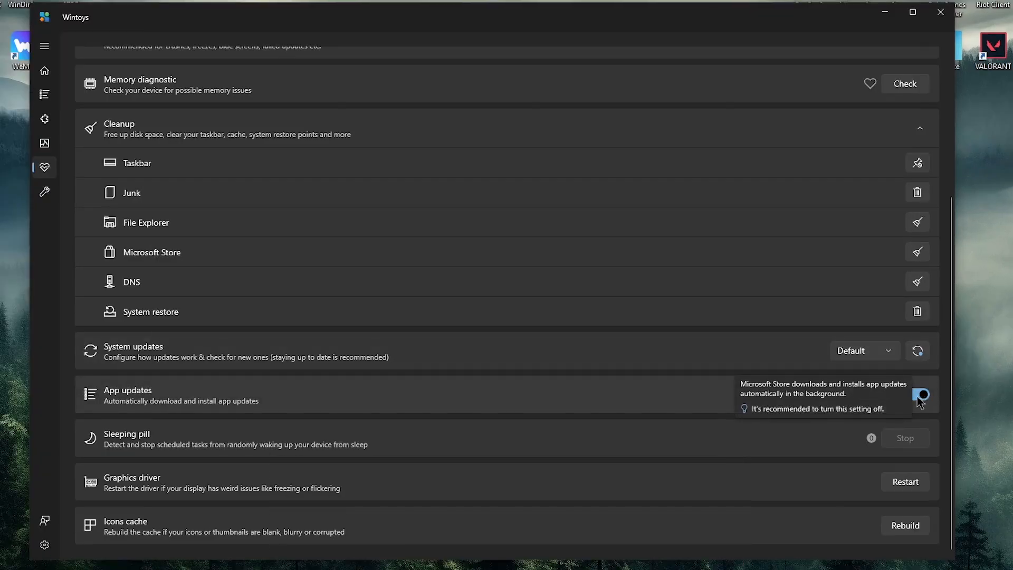
Switch the App updates toggle off on the maintenance page.
click(920, 396)
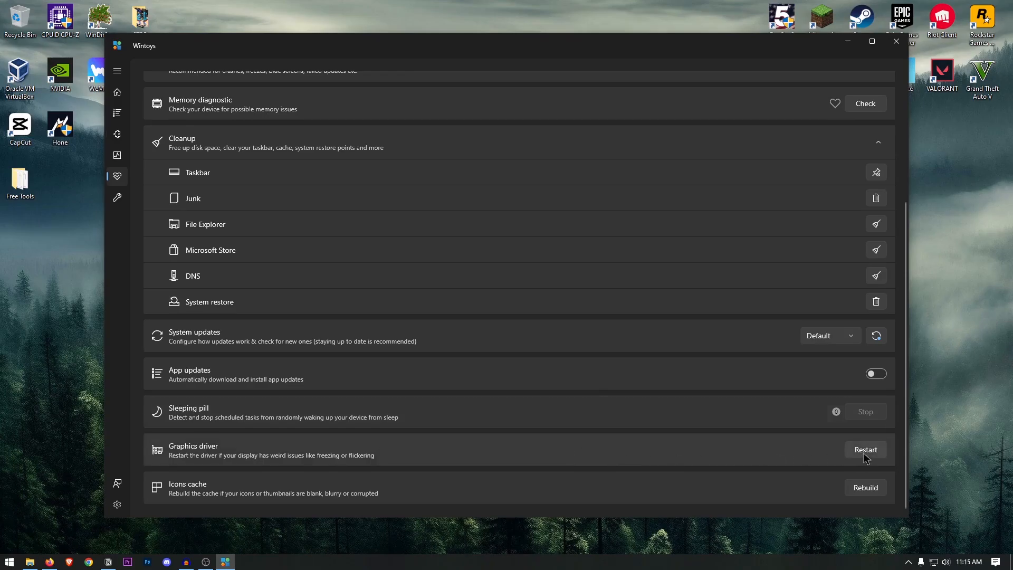
mouse_move(309, 464)
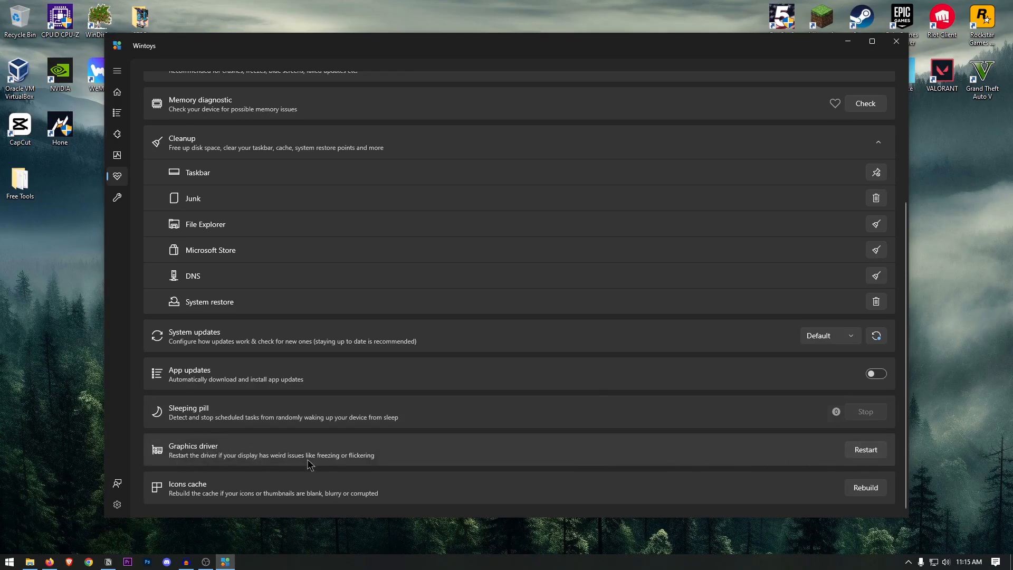
mouse_move(365, 462)
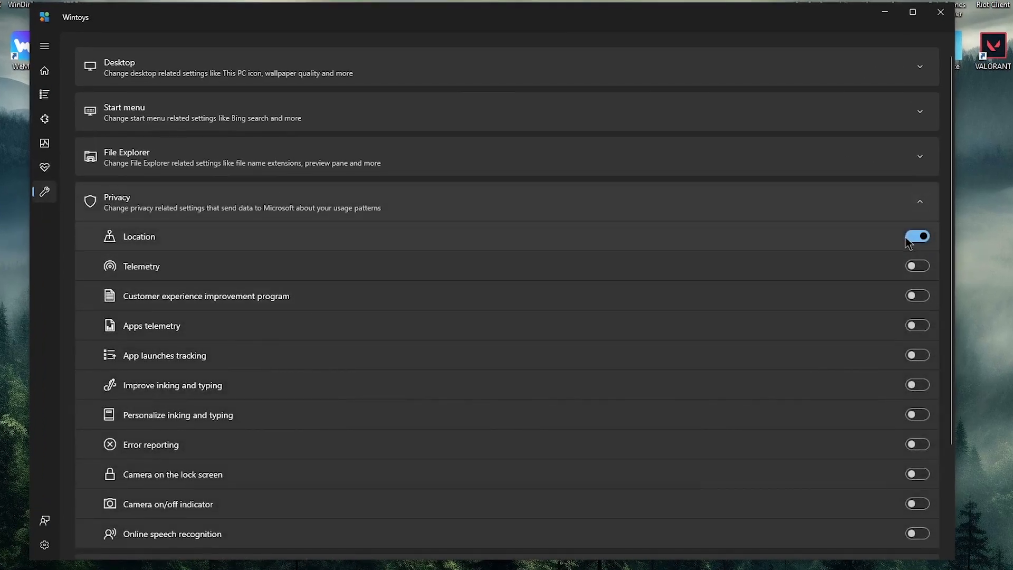
Switch the Location privacy toggle off, collapse the System group and close Wintoys.
click(917, 236)
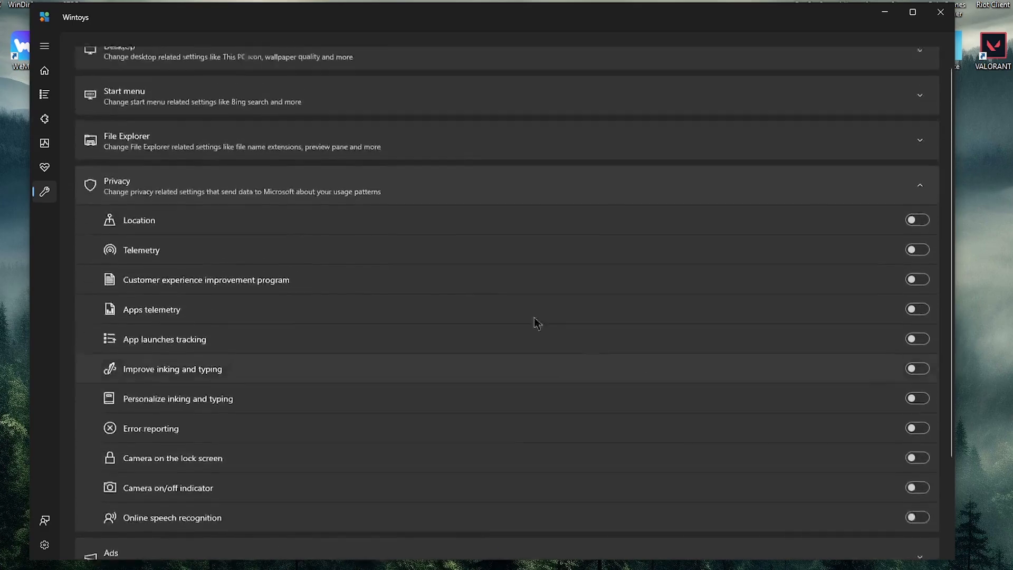
scroll(down, 3)
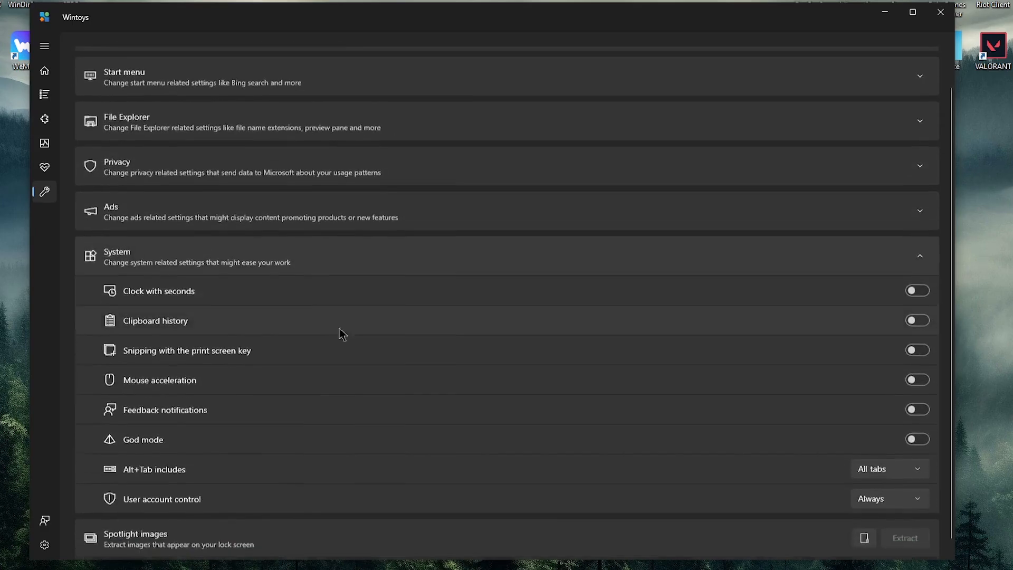
click(919, 256)
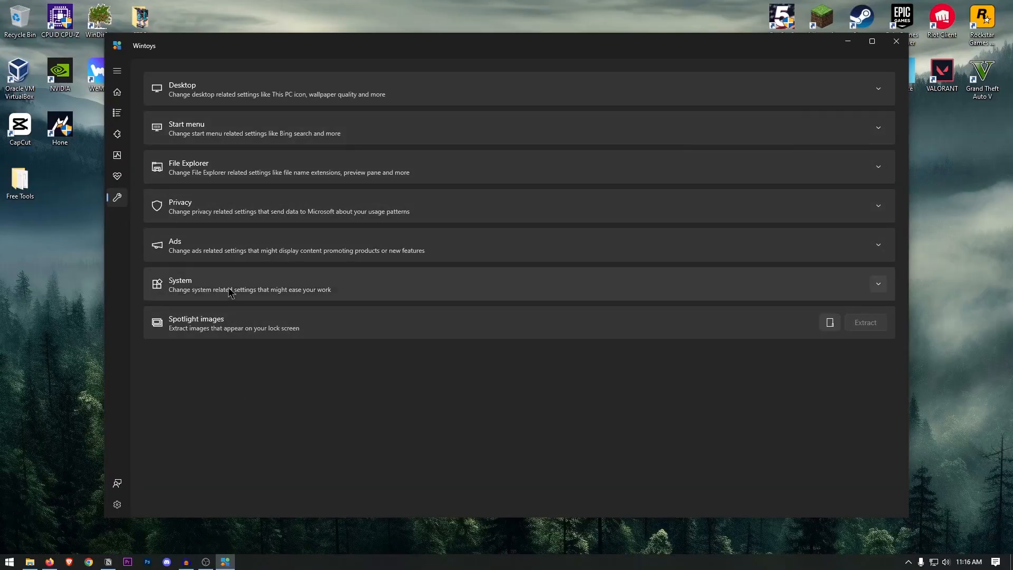
mouse_move(823, 84)
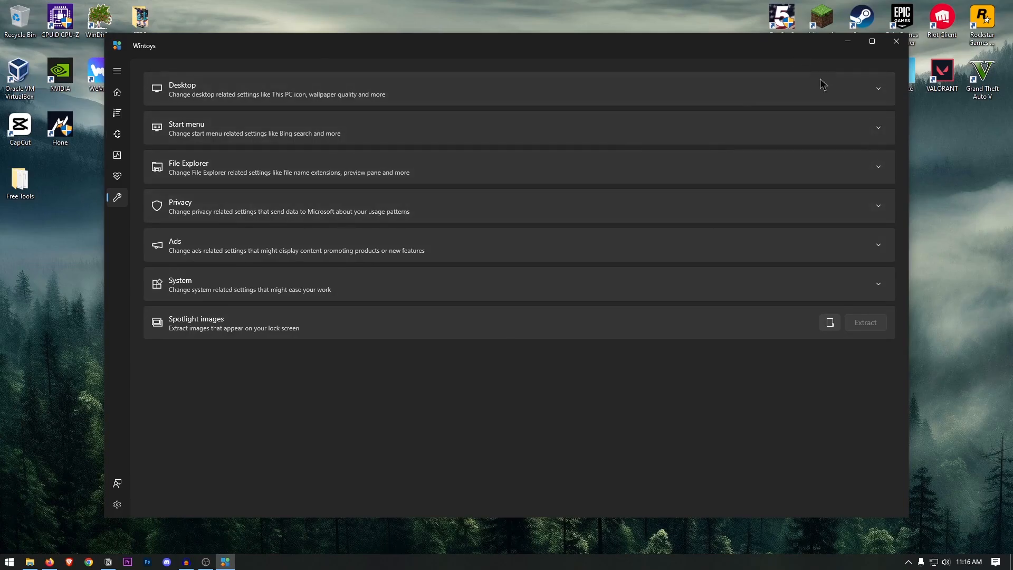
mouse_move(896, 42)
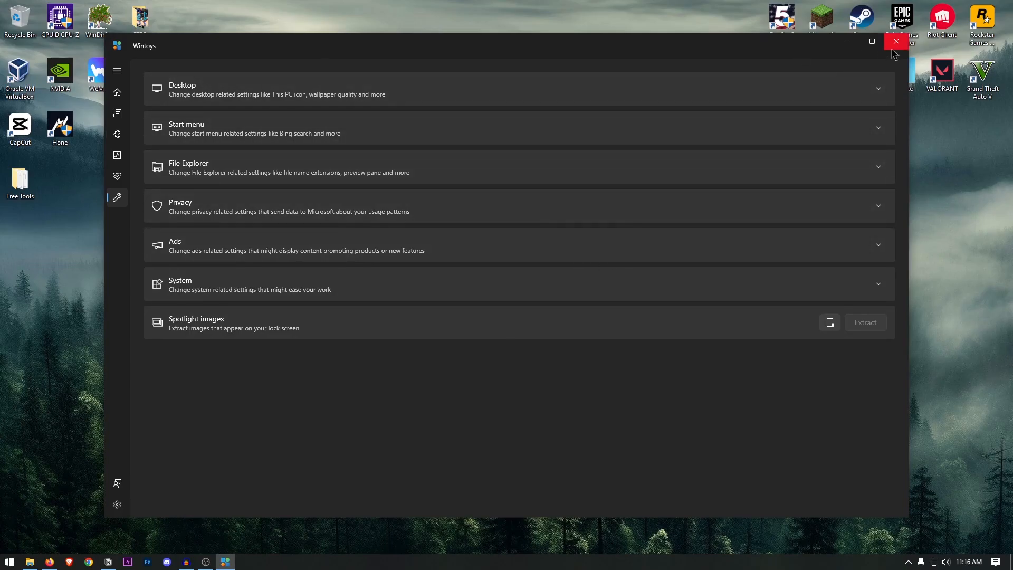
click(896, 41)
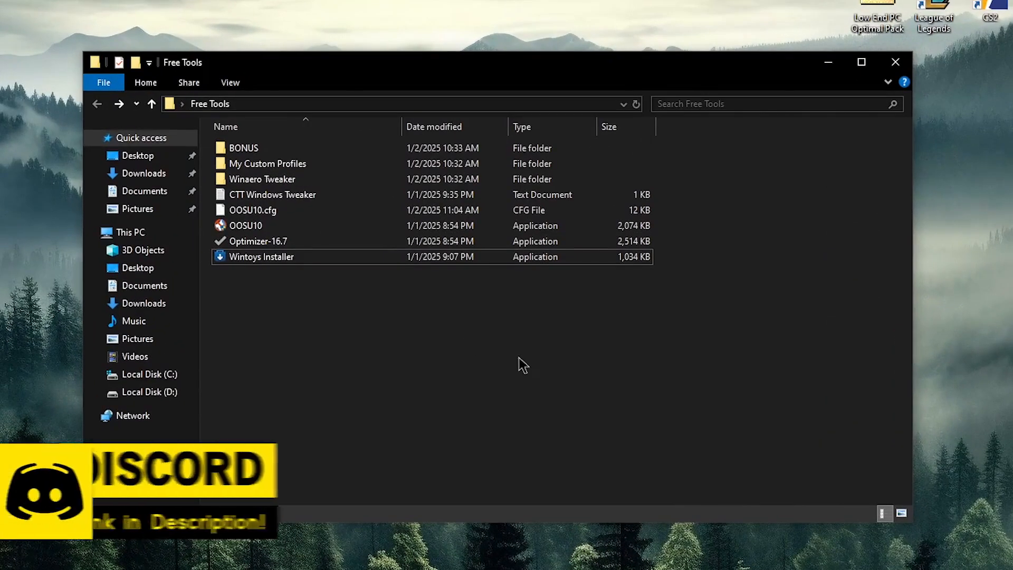
Enter the BONUS folder in File Explorer and select the Hone Installer.
double_click(243, 147)
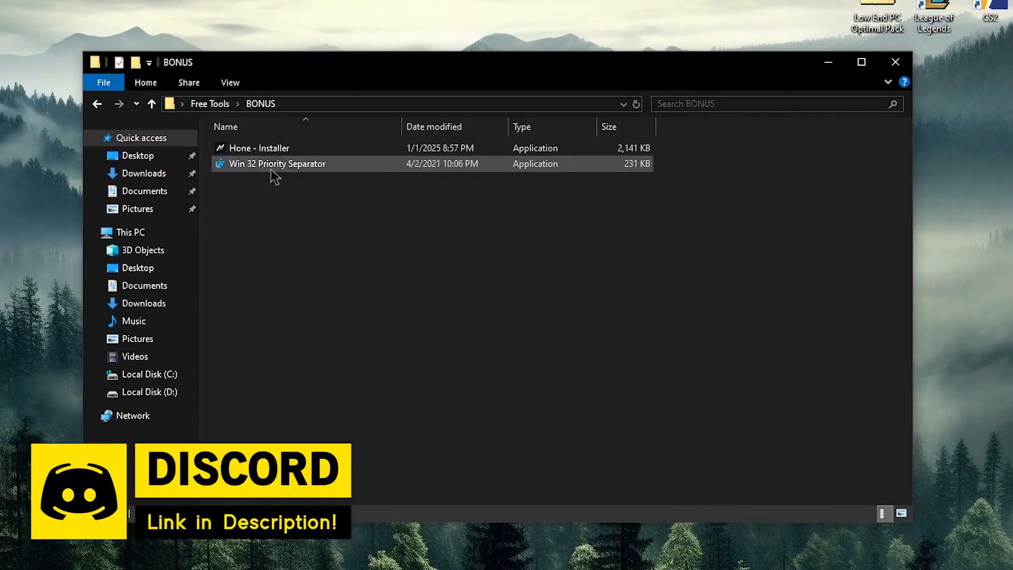
click(259, 148)
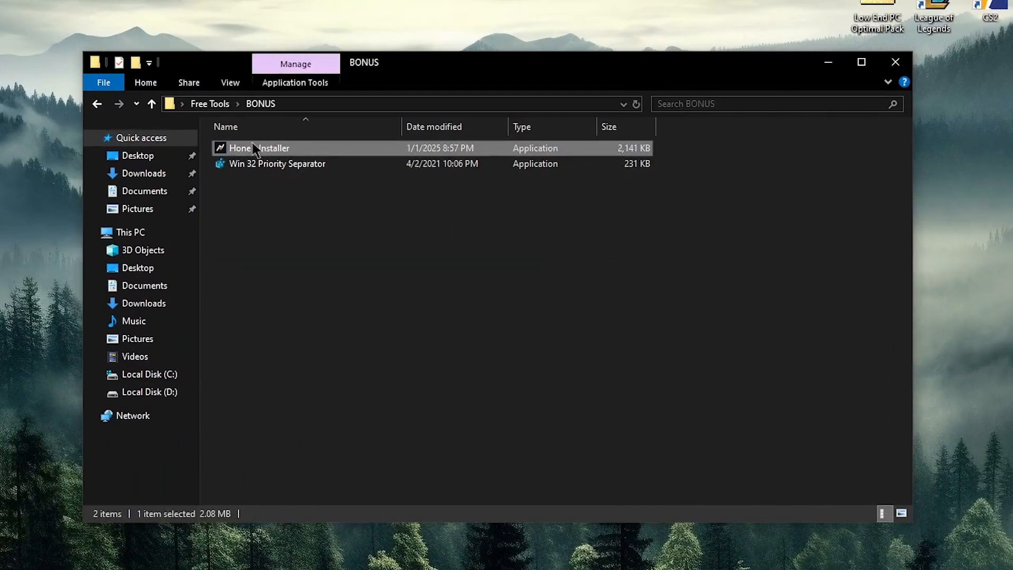
Launch Hone, review the General optimizations list, and return to the 0% Optimized dashboard.
double_click(258, 148)
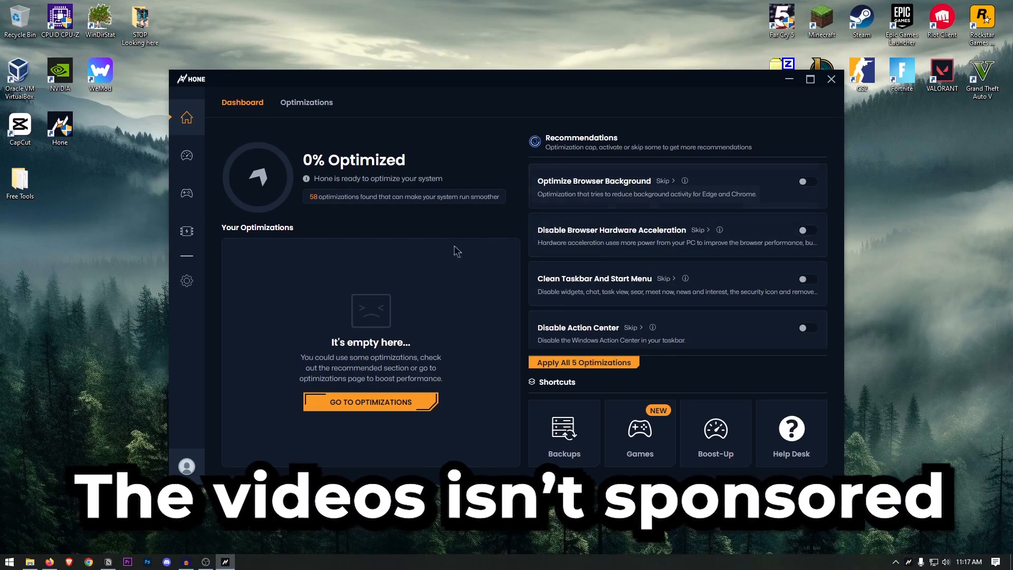
mouse_move(575, 202)
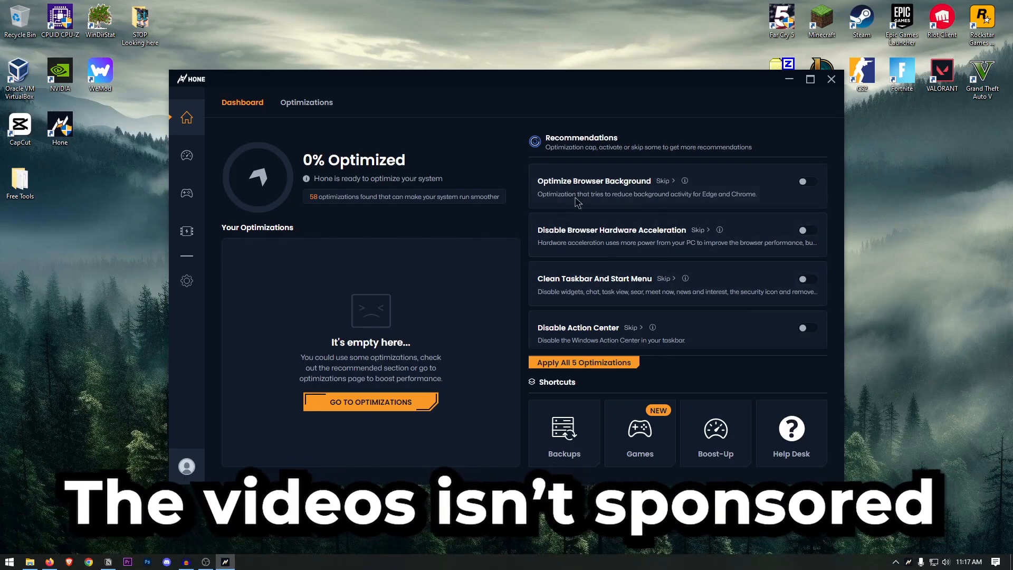
mouse_move(473, 224)
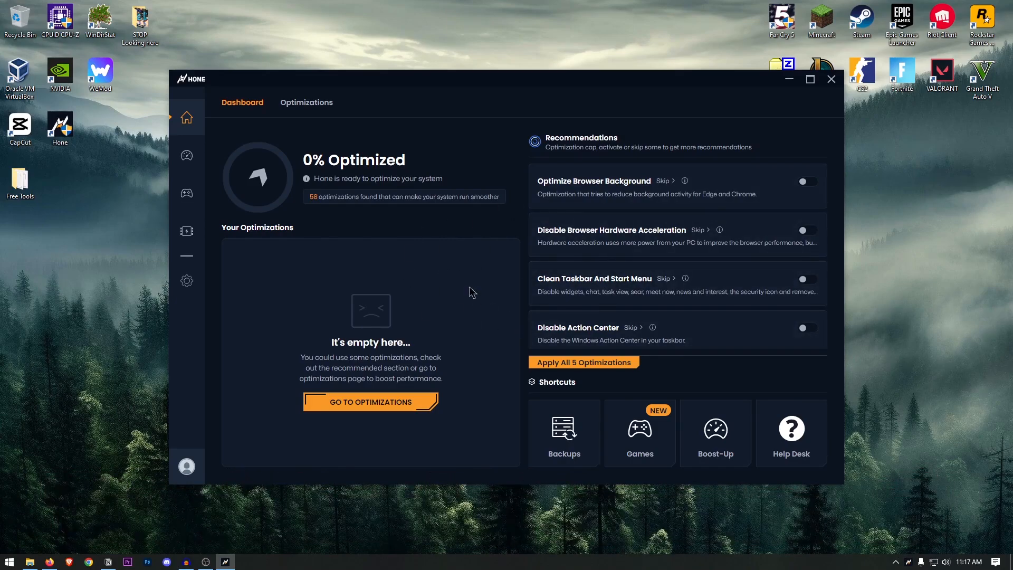
mouse_move(492, 284)
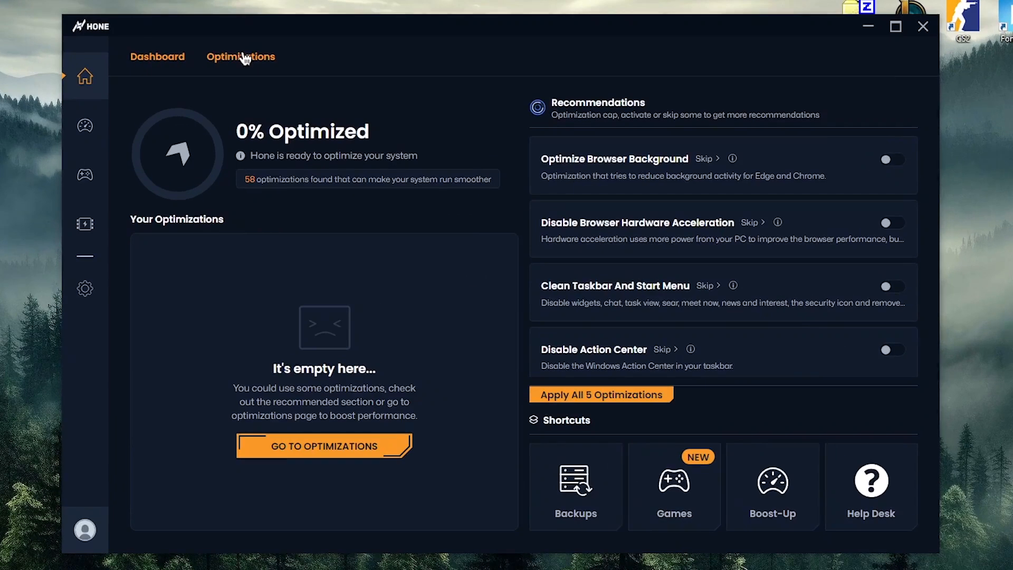
click(241, 56)
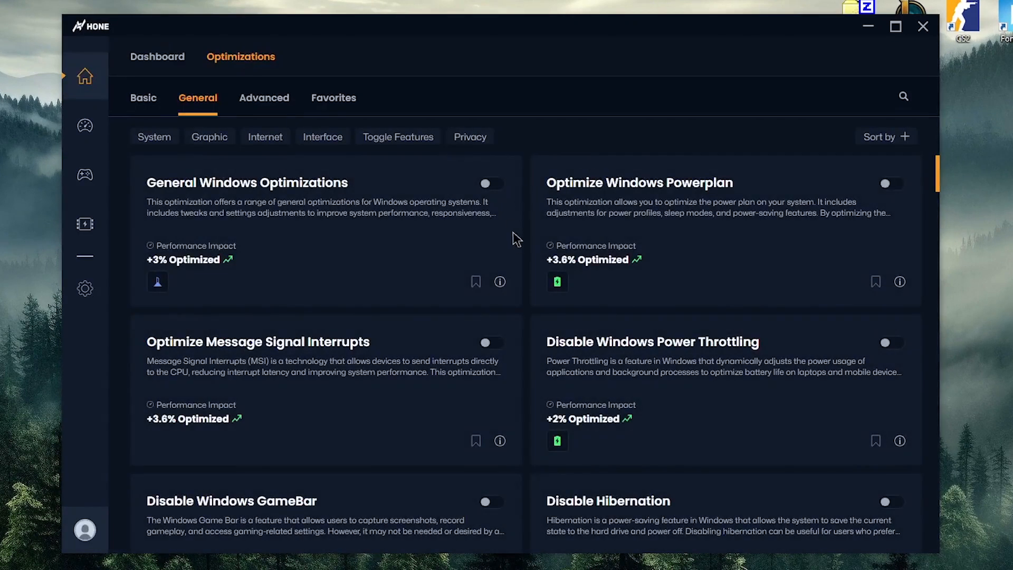
scroll(down, 3)
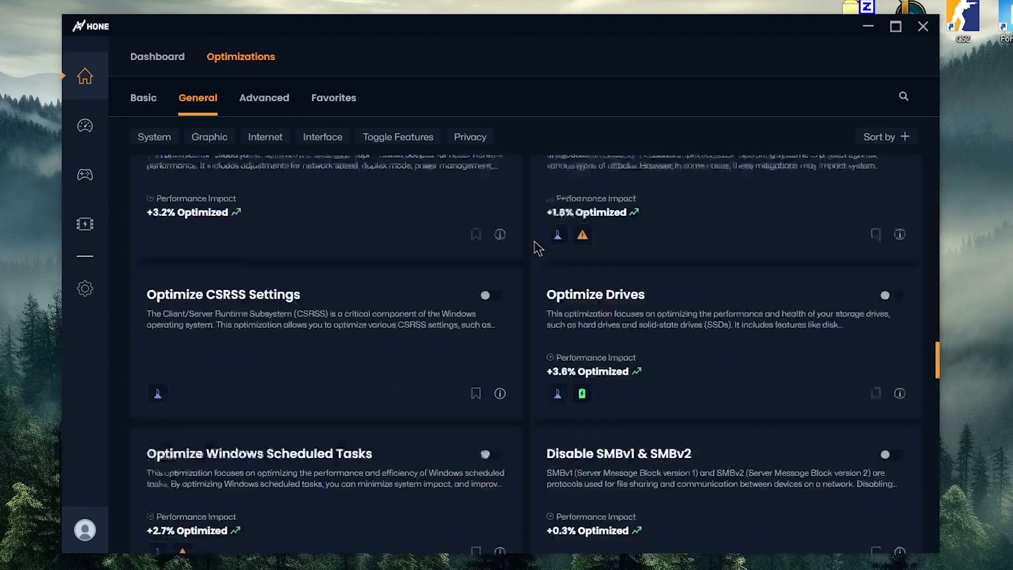
scroll(up, 3)
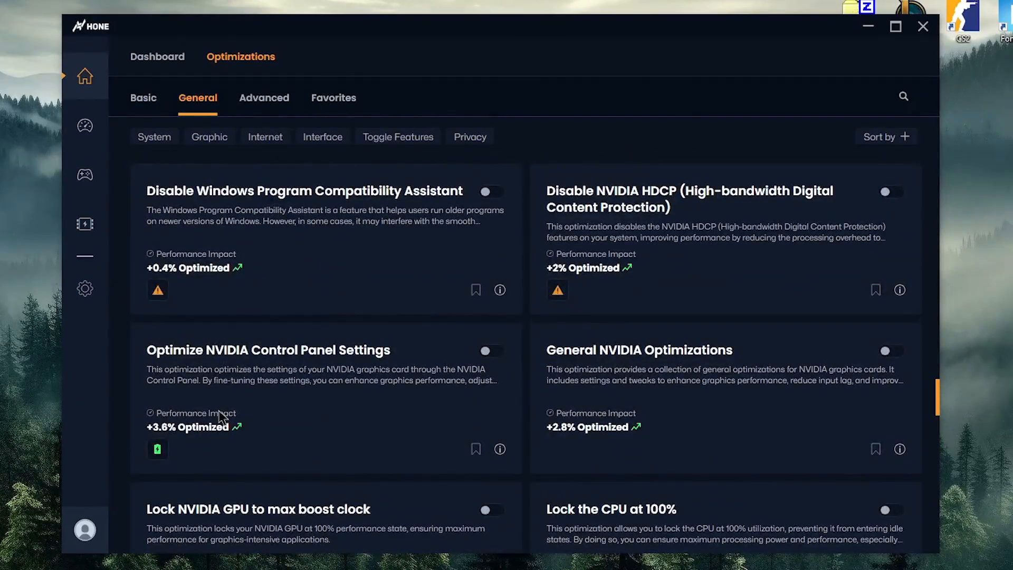
mouse_move(174, 306)
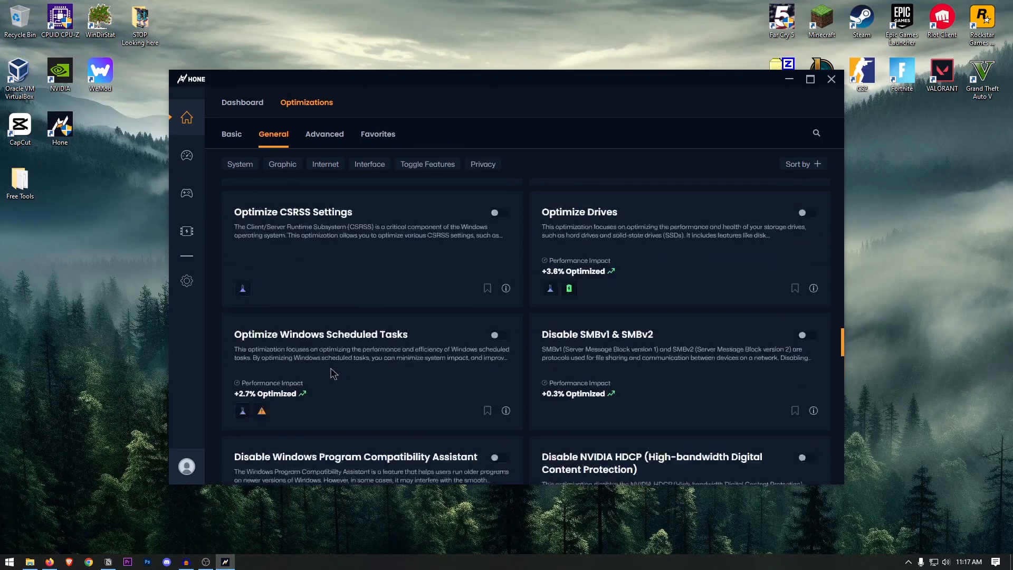
click(241, 102)
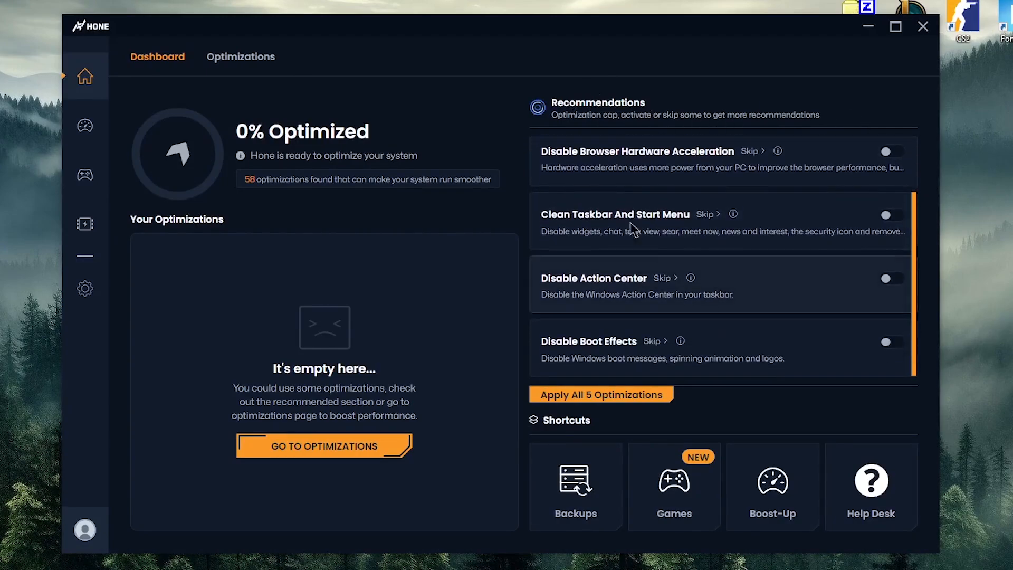
Review the Junk Cleaner details and the rest of the Boost-Up optimizations.
click(771, 484)
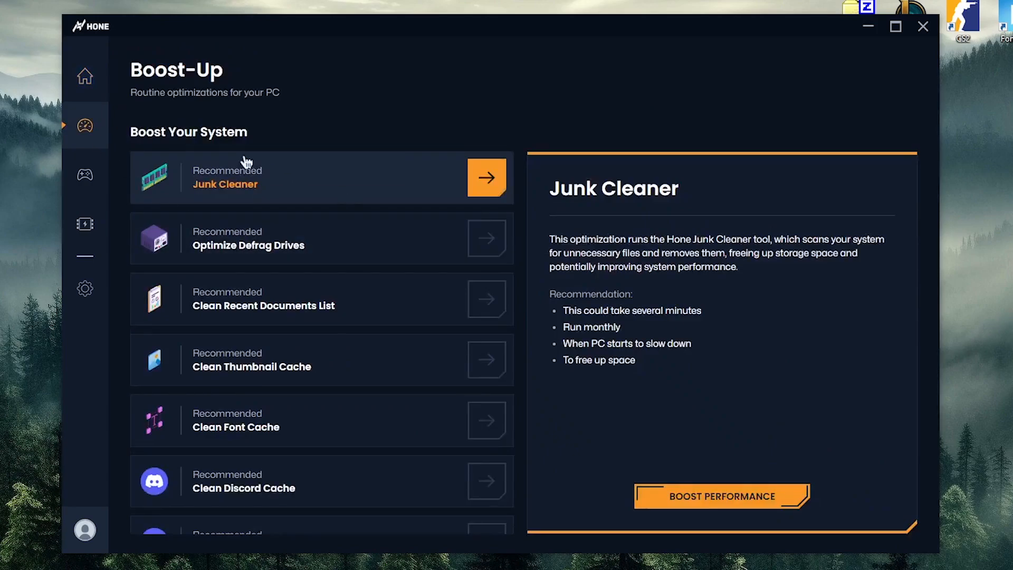
scroll(down, 3)
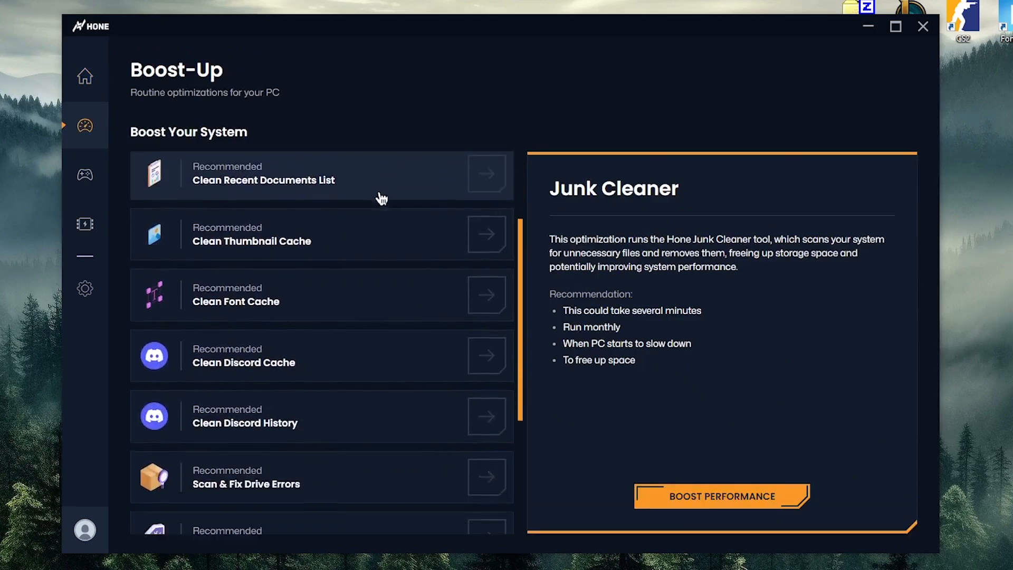
scroll(down, 3)
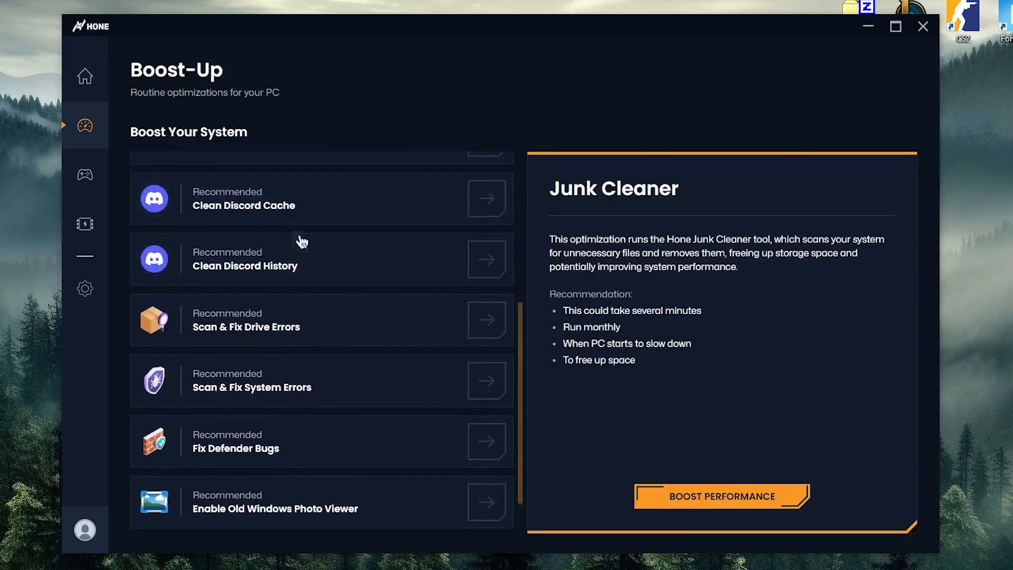
scroll(down, 3)
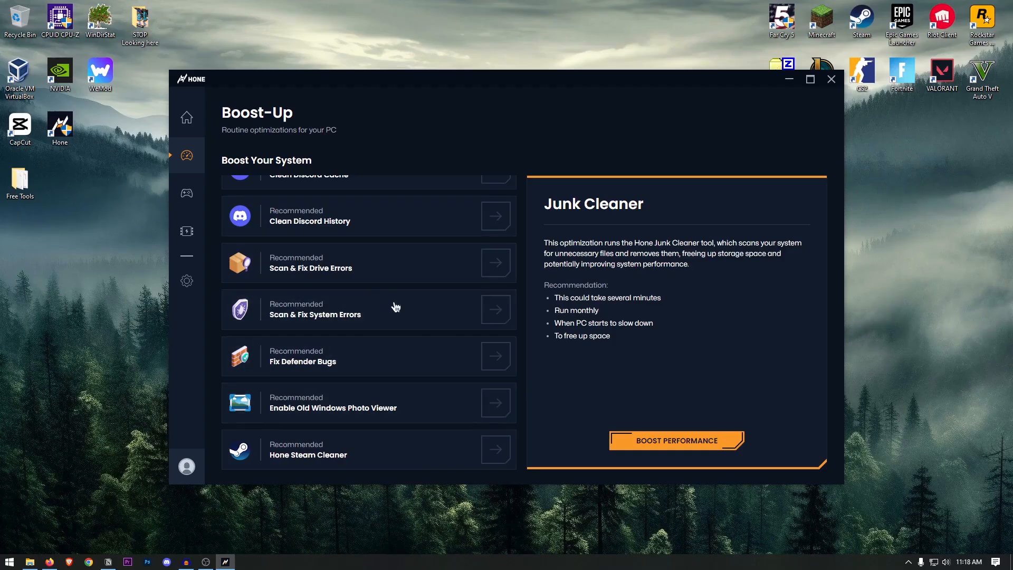
View Fortnite's presets in the Games library, then the BIOS page, which reports unavailable.
click(187, 192)
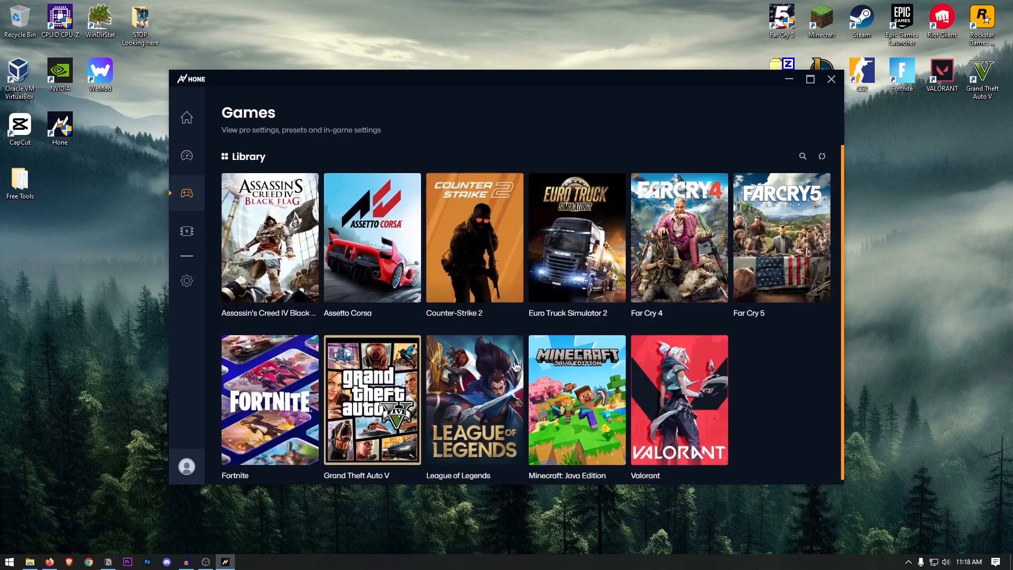
click(269, 399)
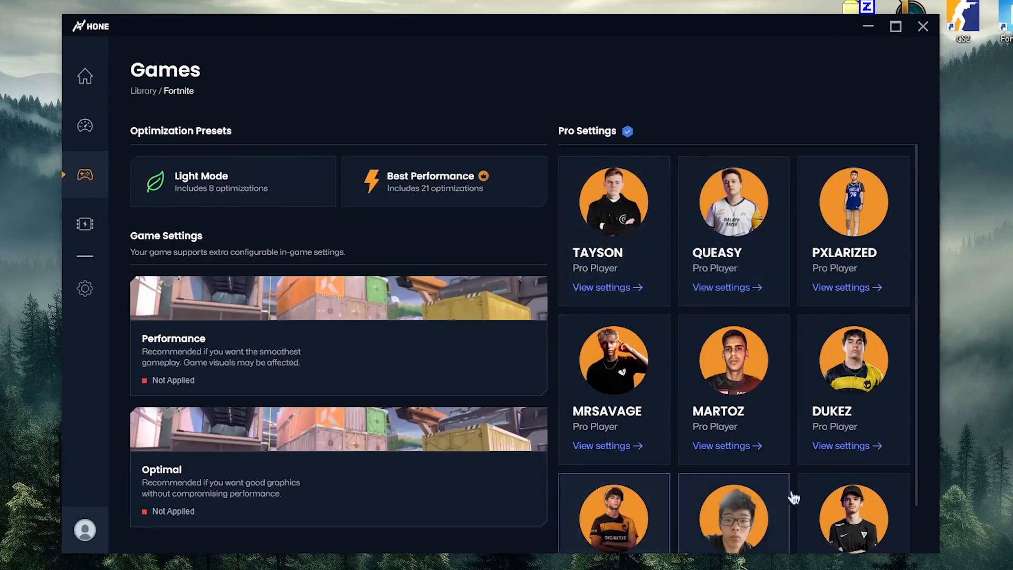
mouse_move(402, 370)
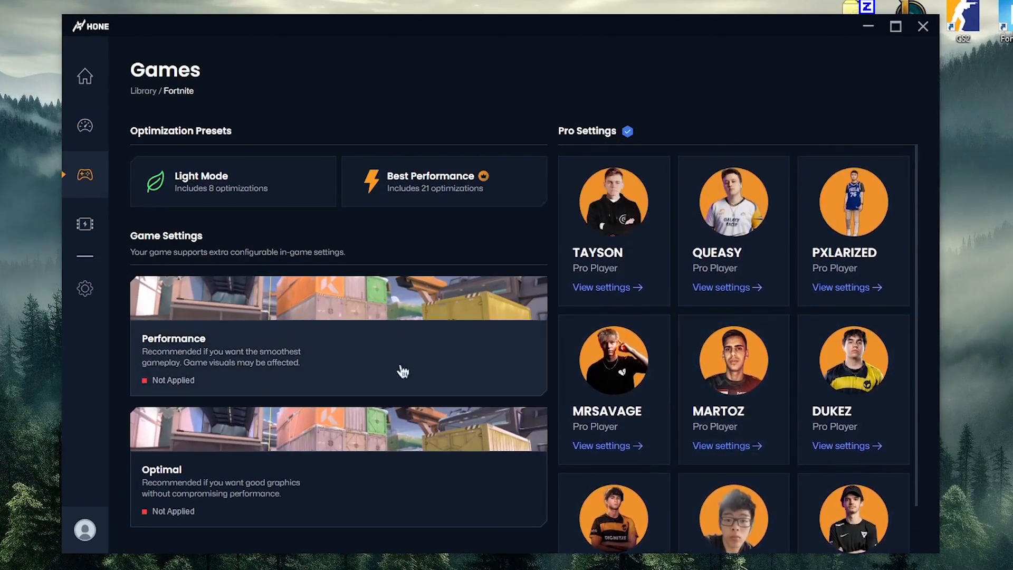
mouse_move(402, 417)
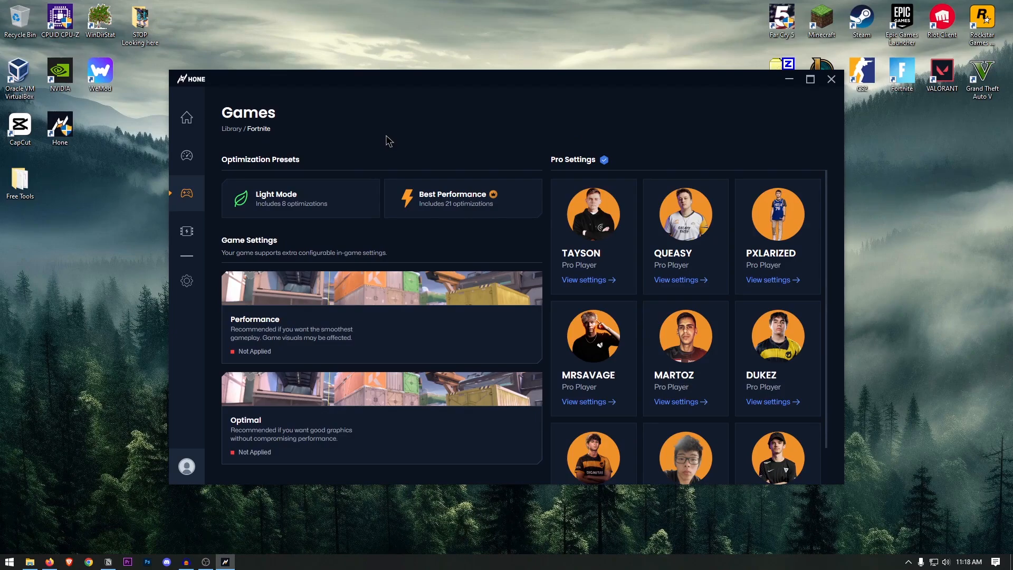
click(185, 231)
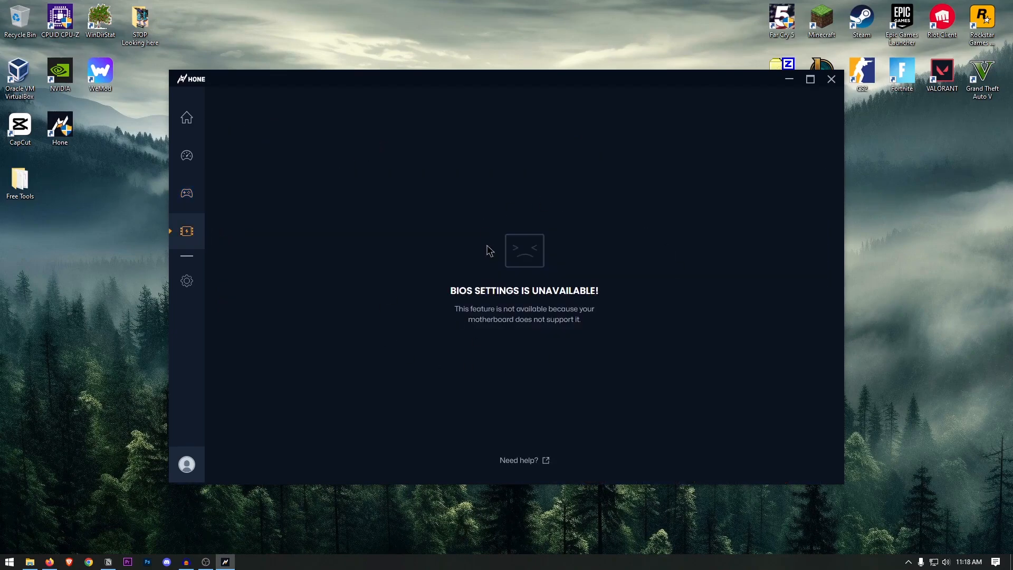
mouse_move(535, 289)
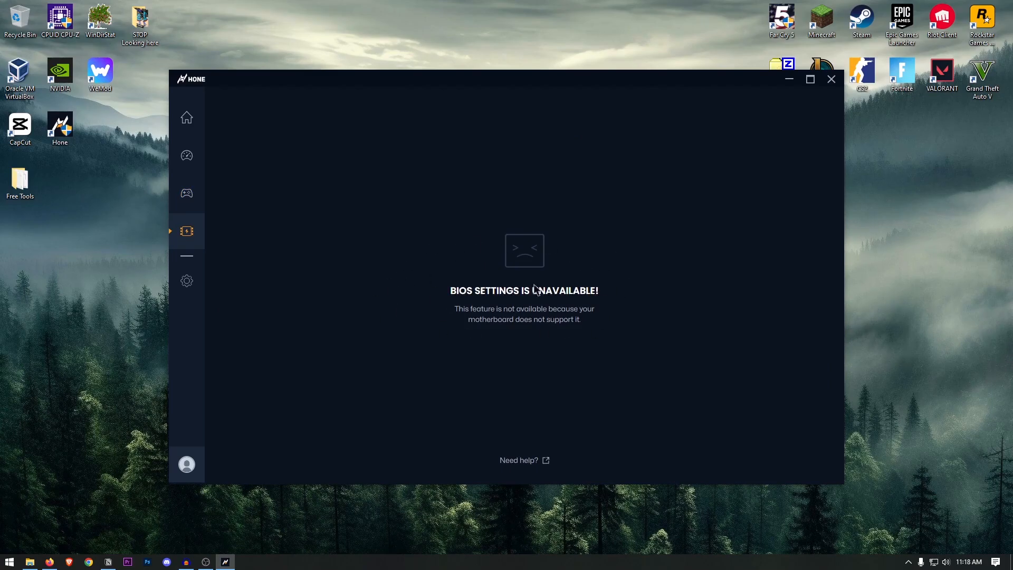
mouse_move(505, 276)
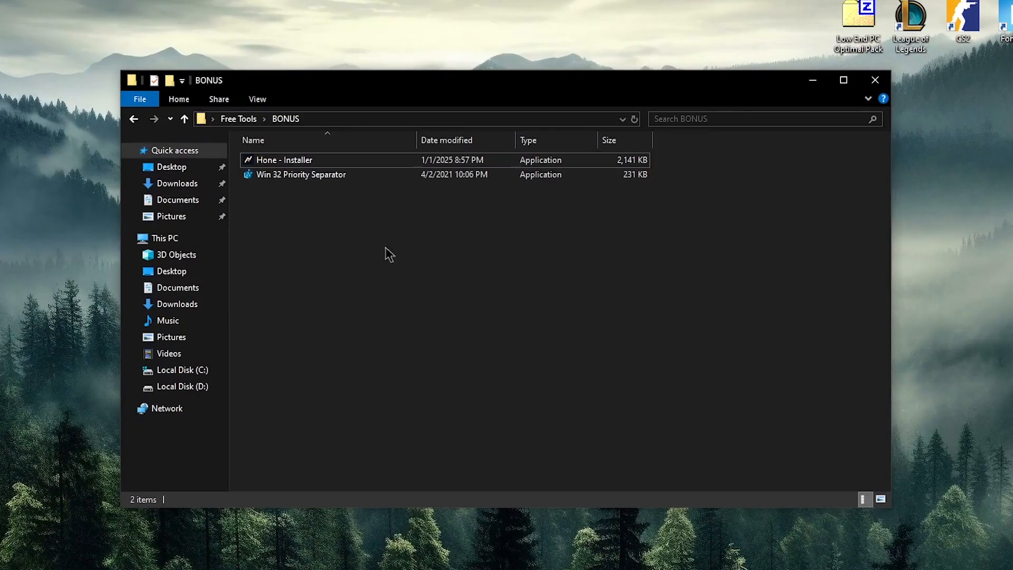
mouse_move(317, 174)
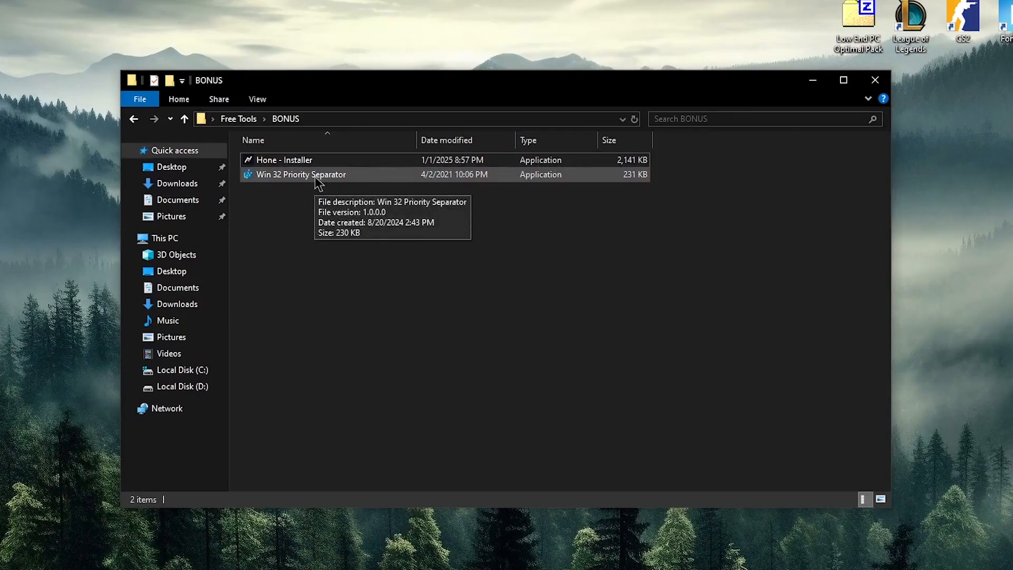
Launch Win 32 Priority Separator from the BONUS folder via its context menu.
right_click(301, 174)
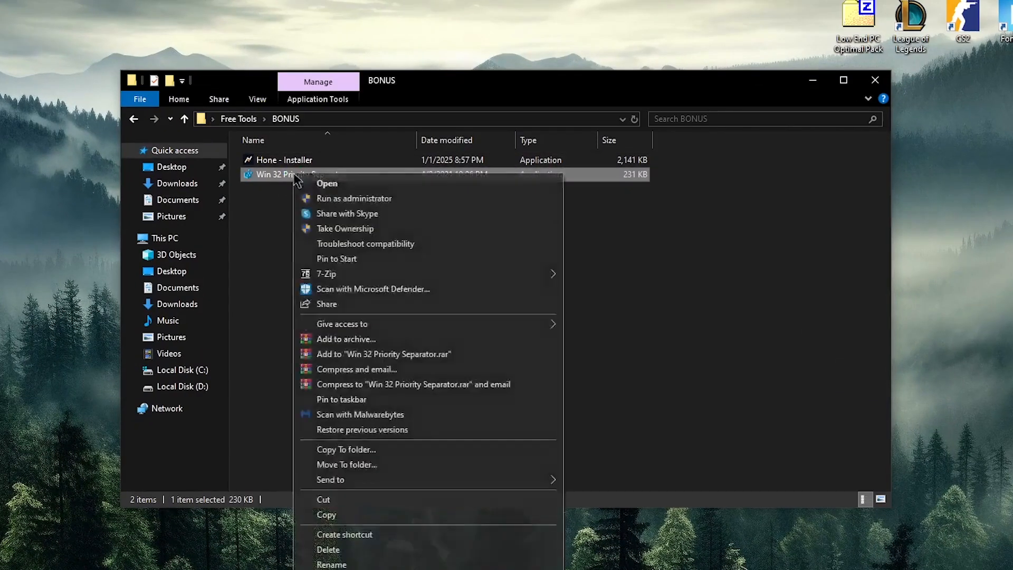
click(327, 184)
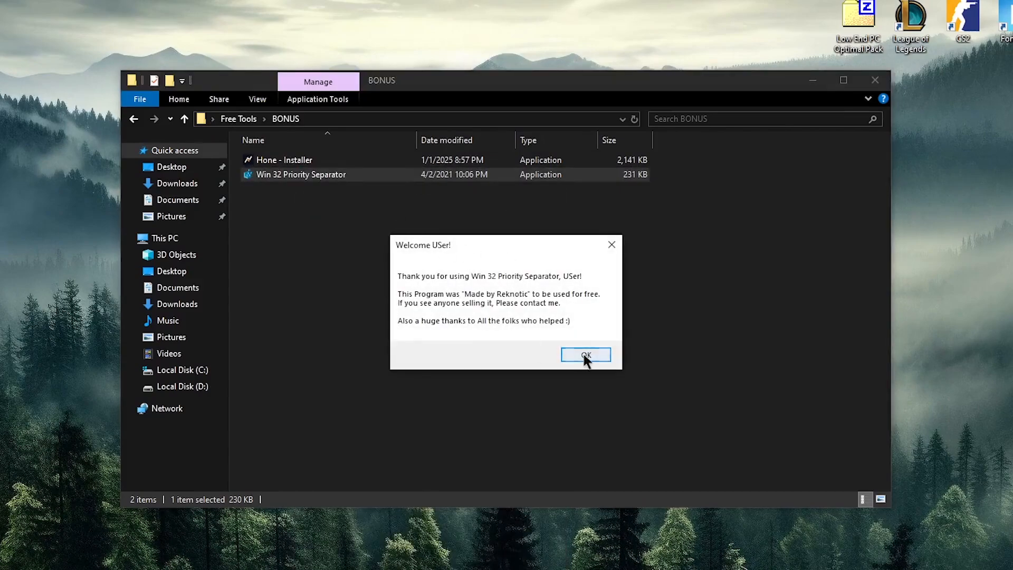
Dismiss the welcome box, set the priority separation value to 26 (Hex), confirm and close the tool.
click(585, 355)
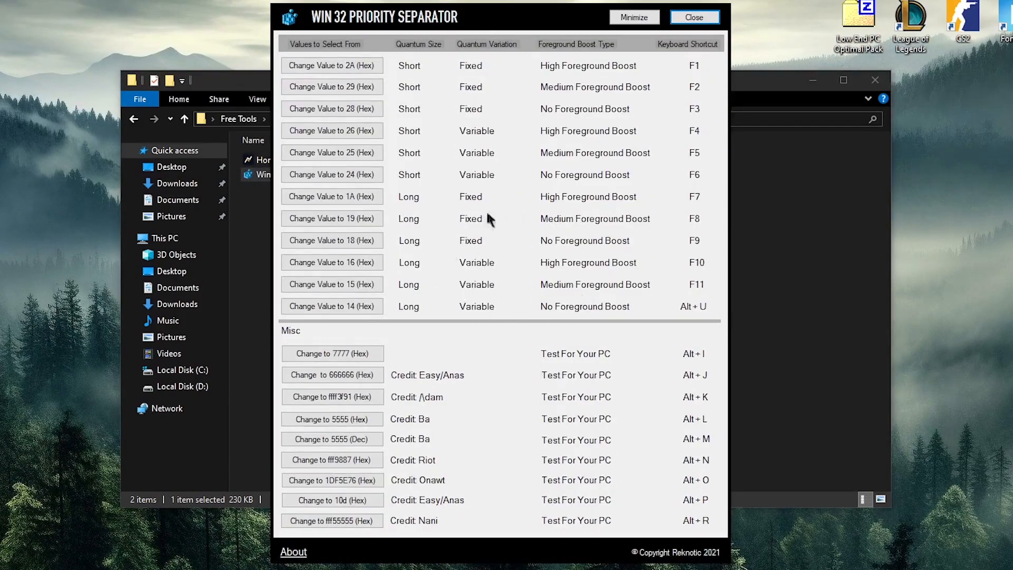
mouse_move(691, 344)
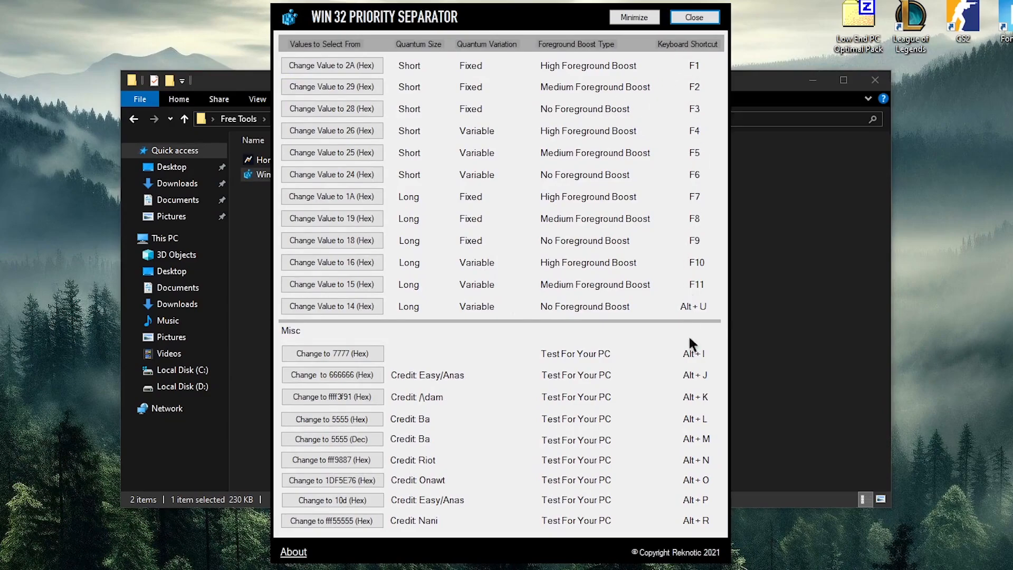
mouse_move(703, 134)
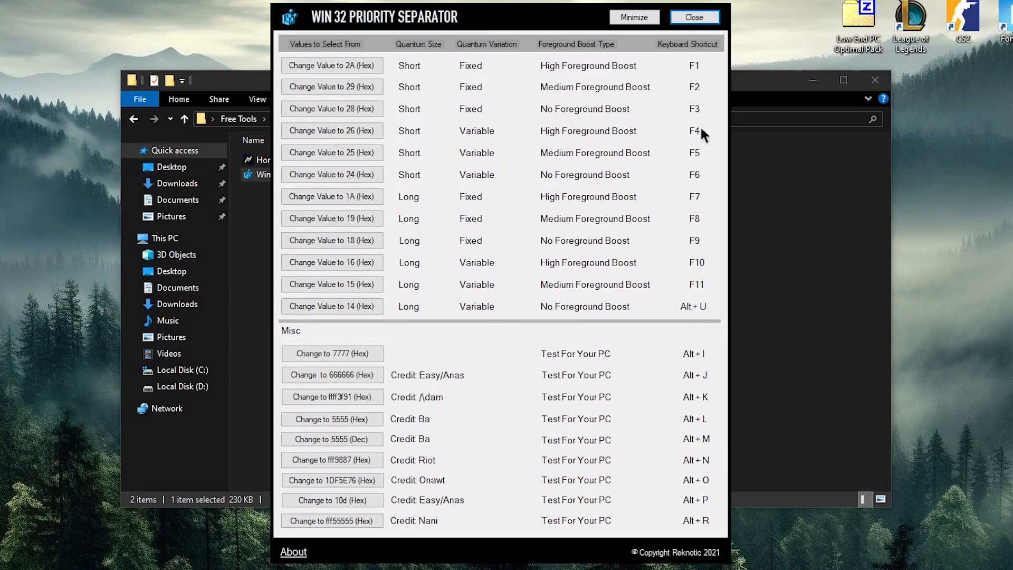
click(330, 131)
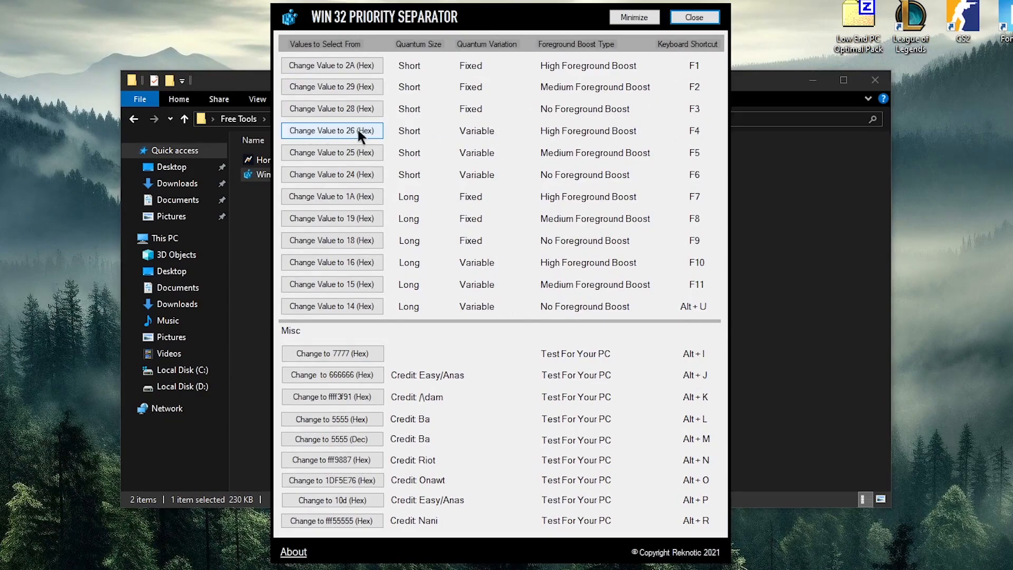
click(332, 131)
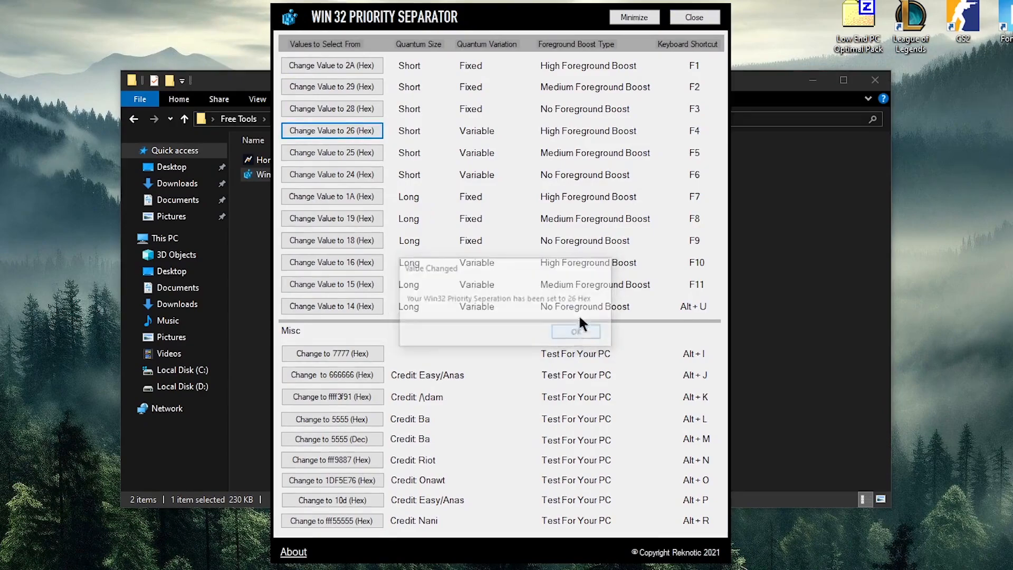
click(574, 330)
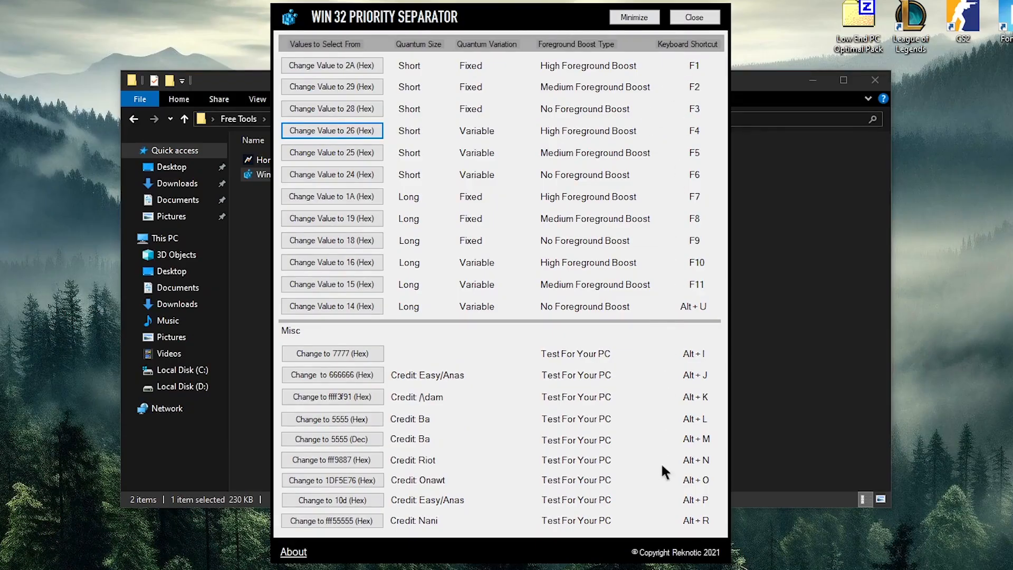
mouse_move(429, 489)
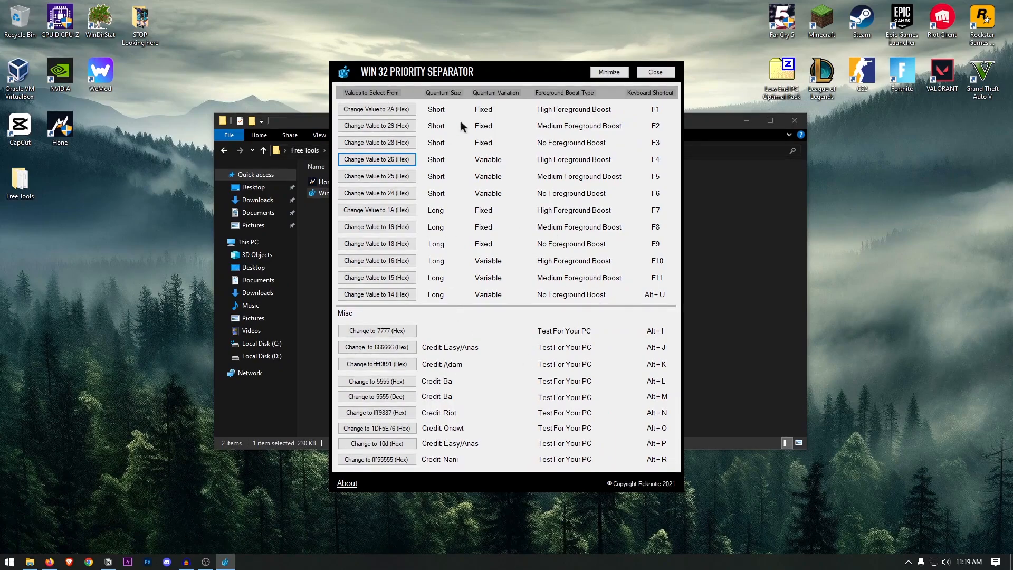
mouse_move(476, 185)
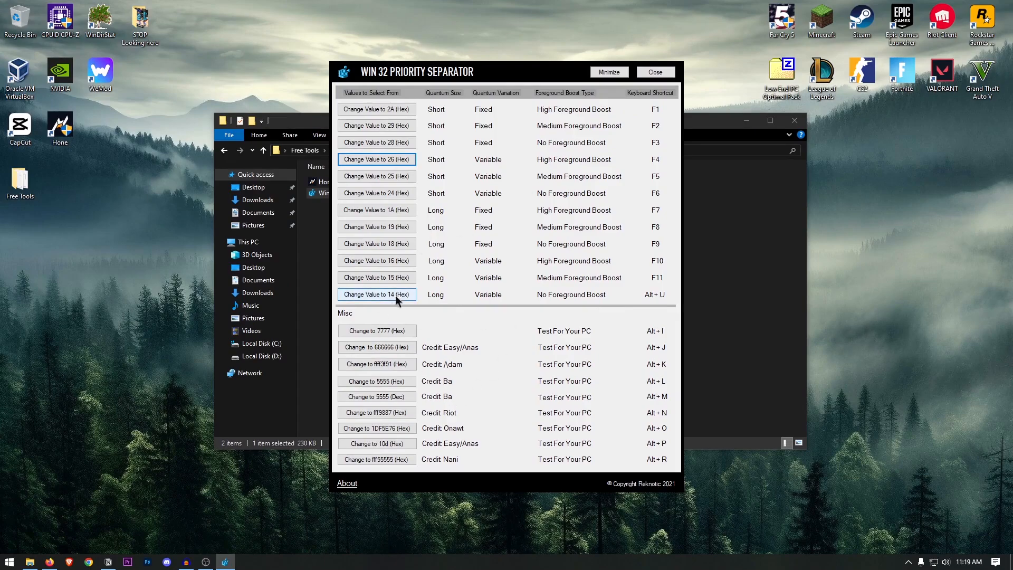
mouse_move(487, 192)
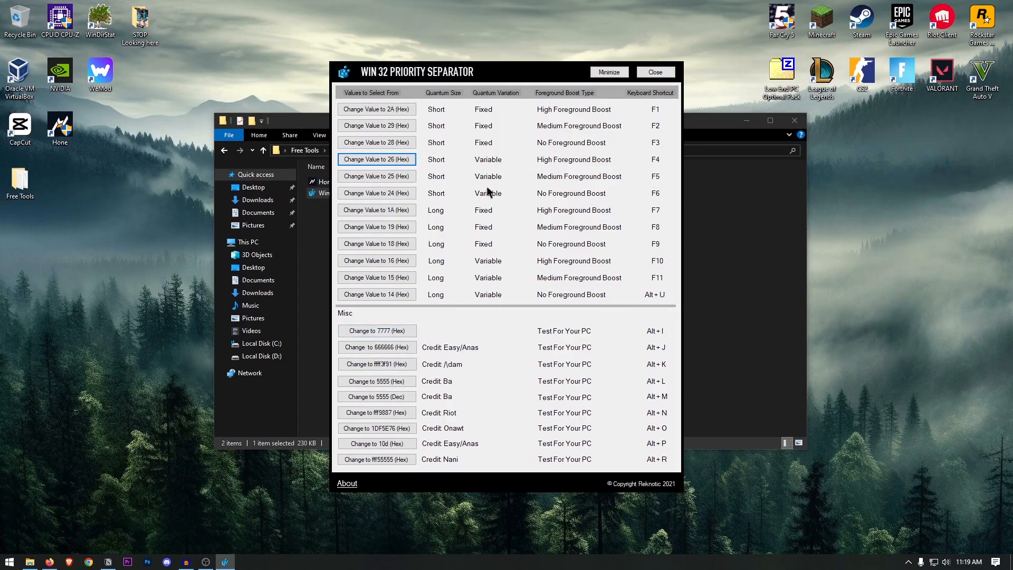
mouse_move(511, 150)
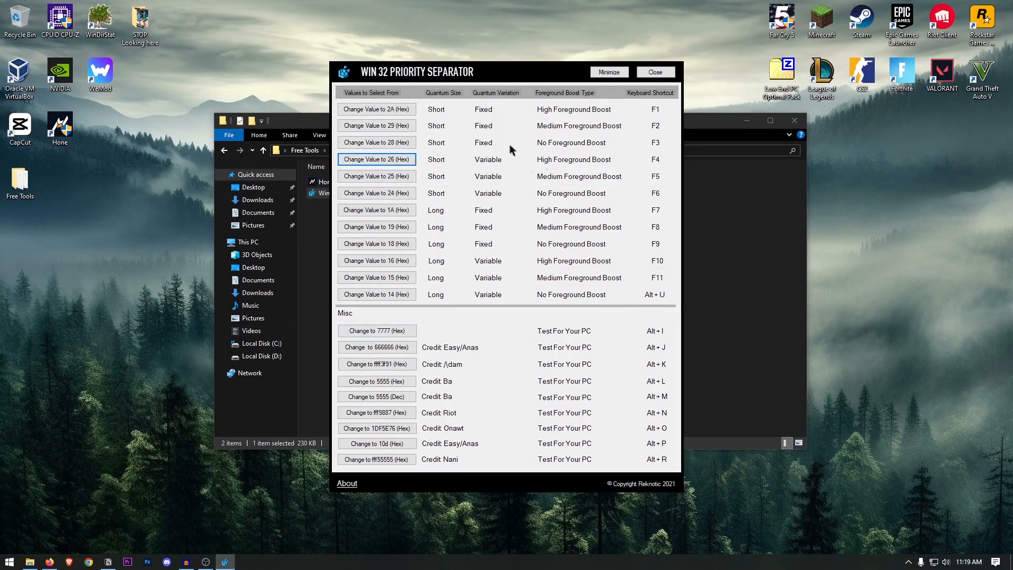
mouse_move(654, 71)
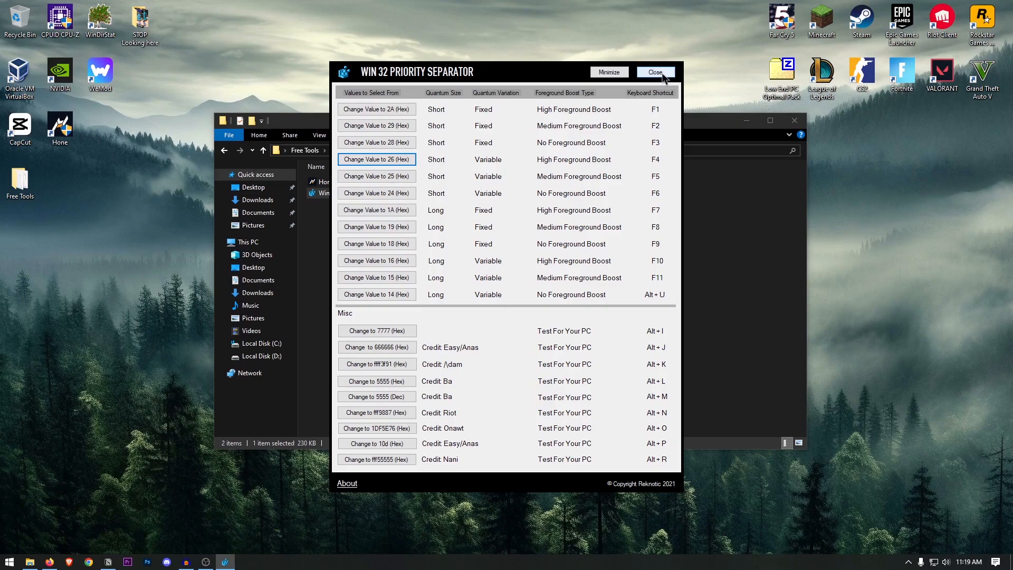
click(654, 72)
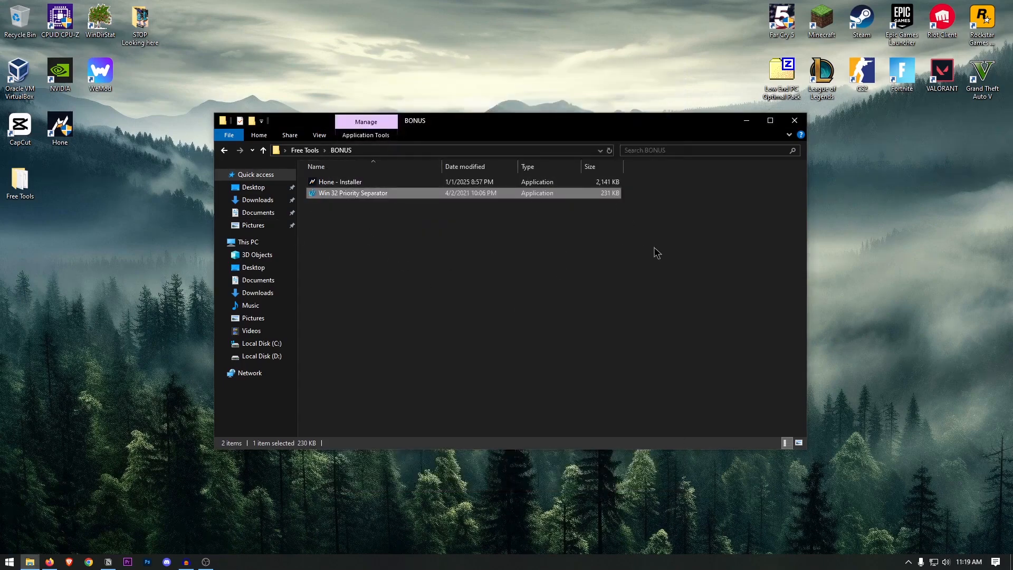